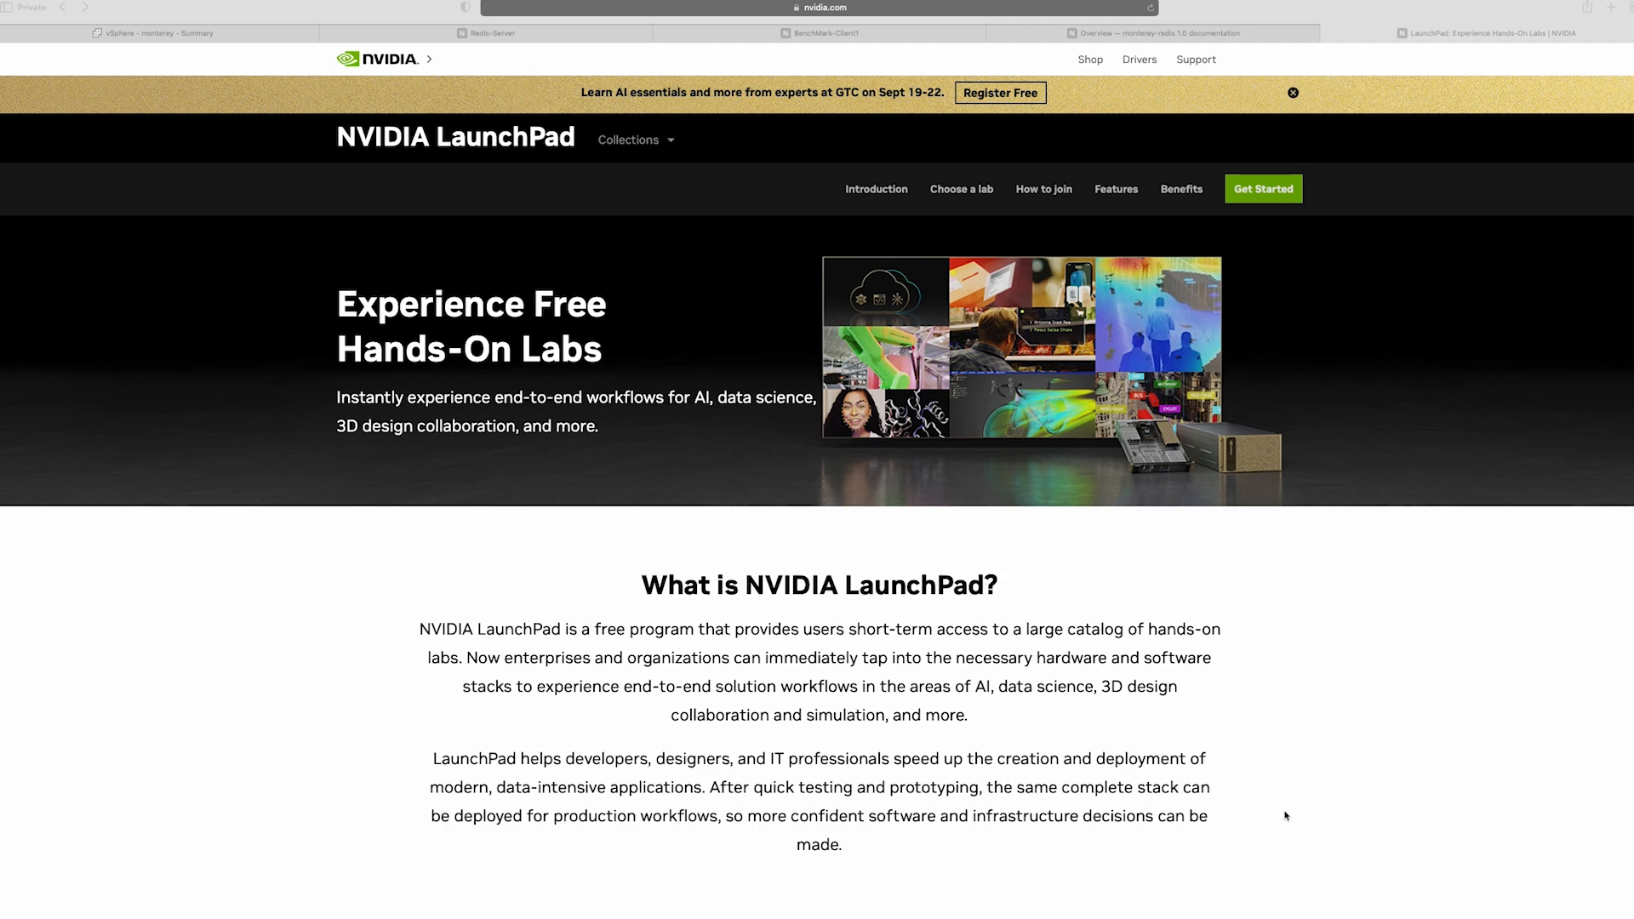
mouse_move(688, 513)
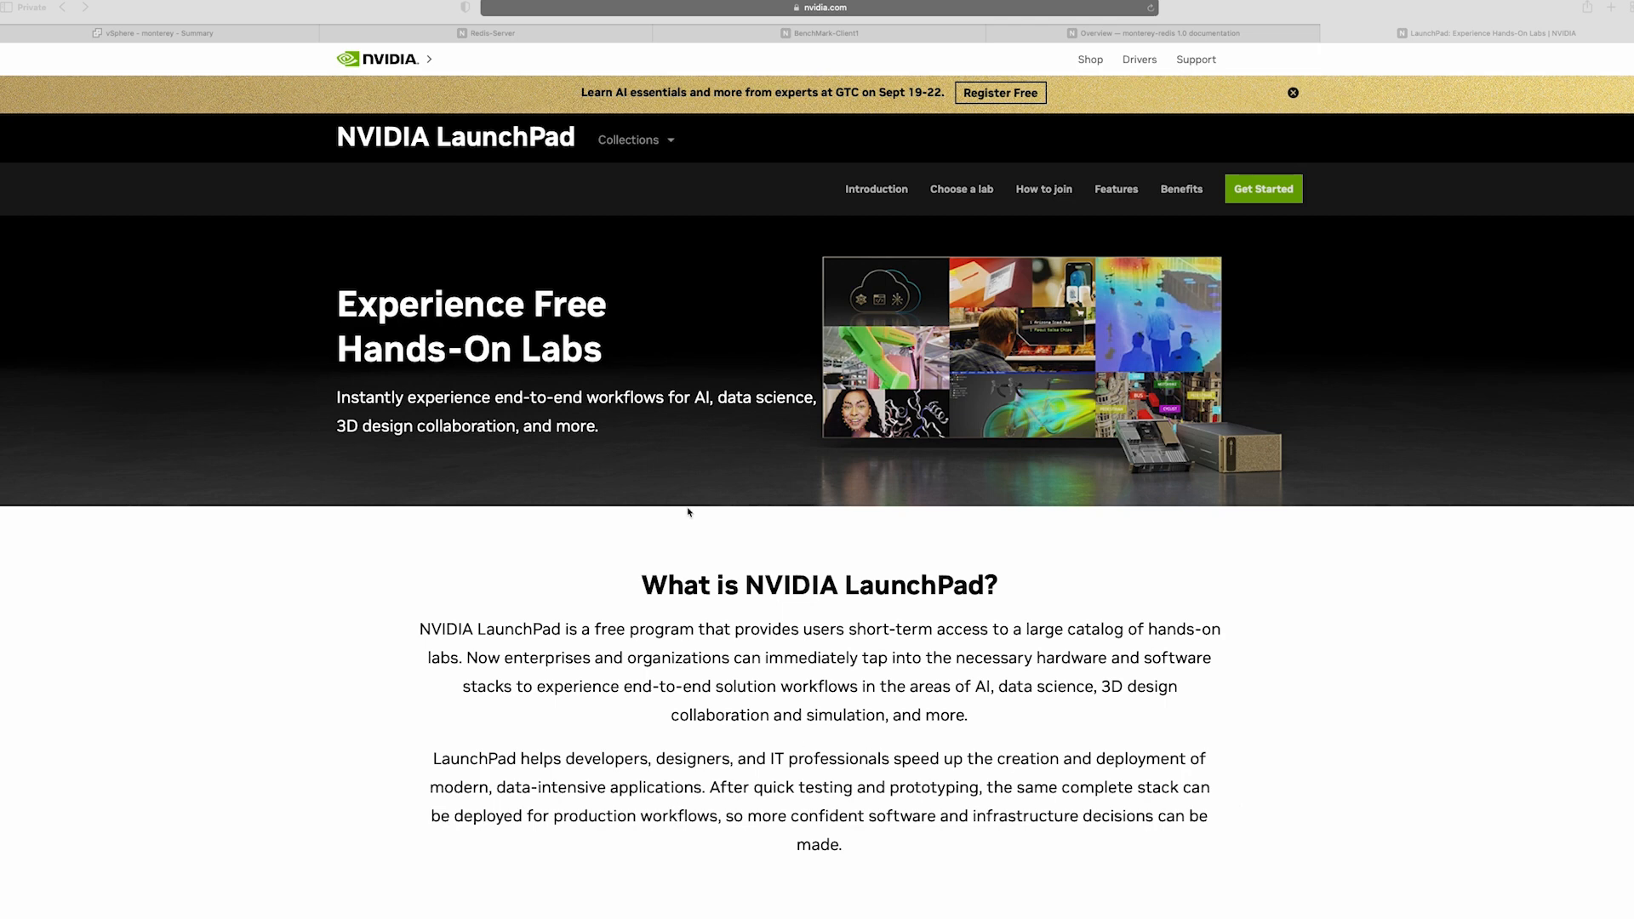
Step: Filter labs to Infrastructure Optimization and take the VMware Project Monterey lab, reaching its Apply Now form
scroll("down", 3)
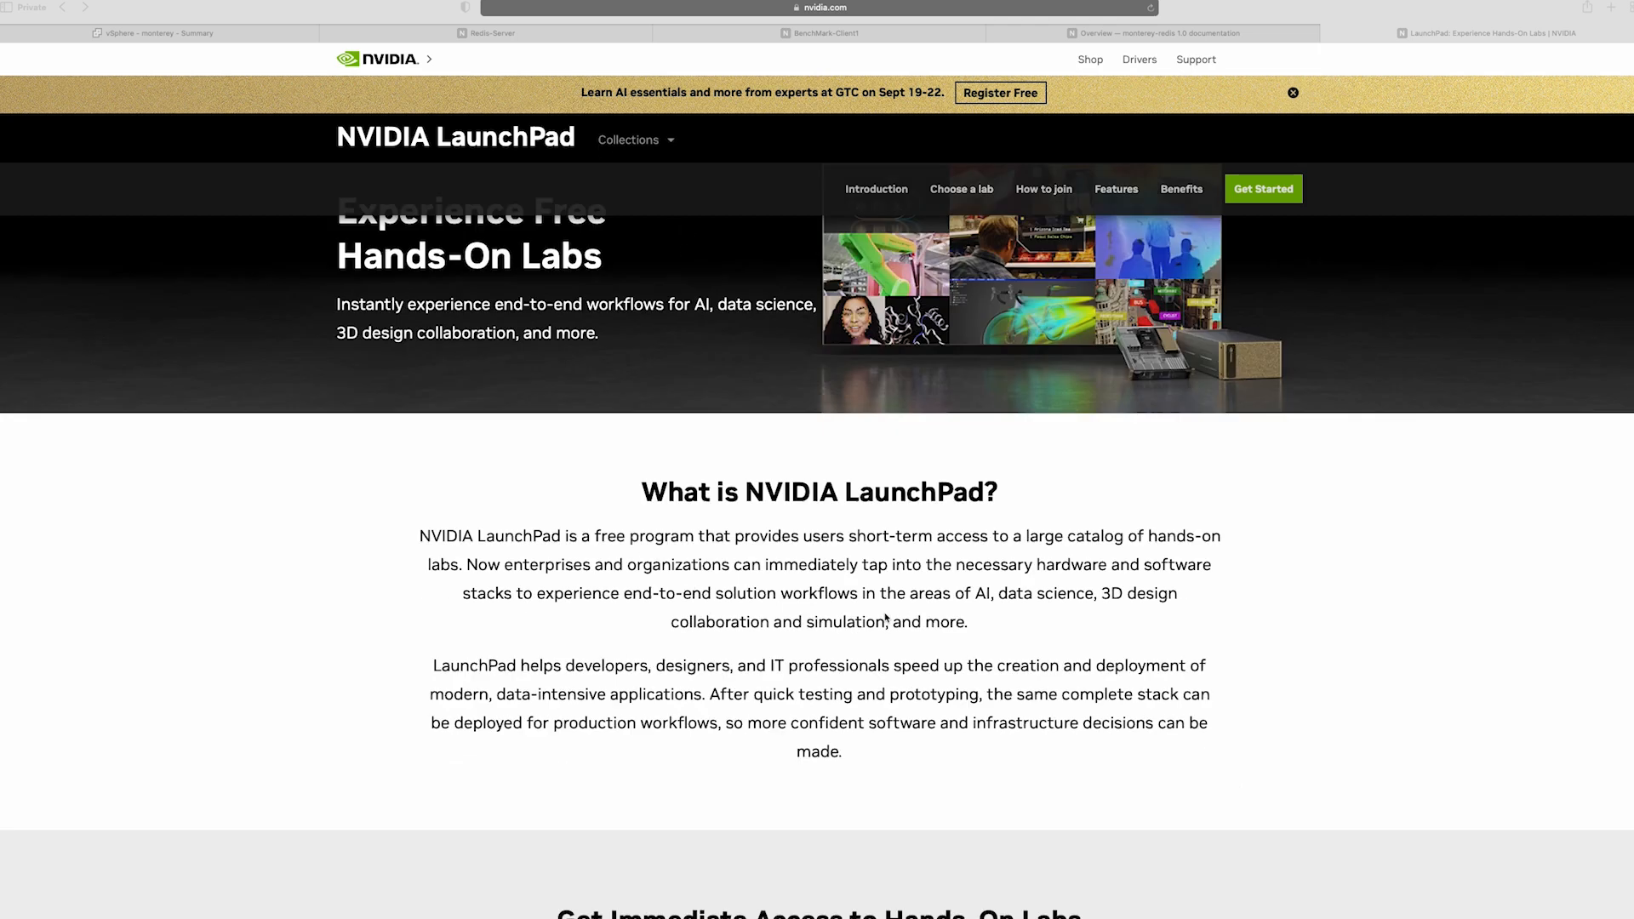
scroll("down", 3)
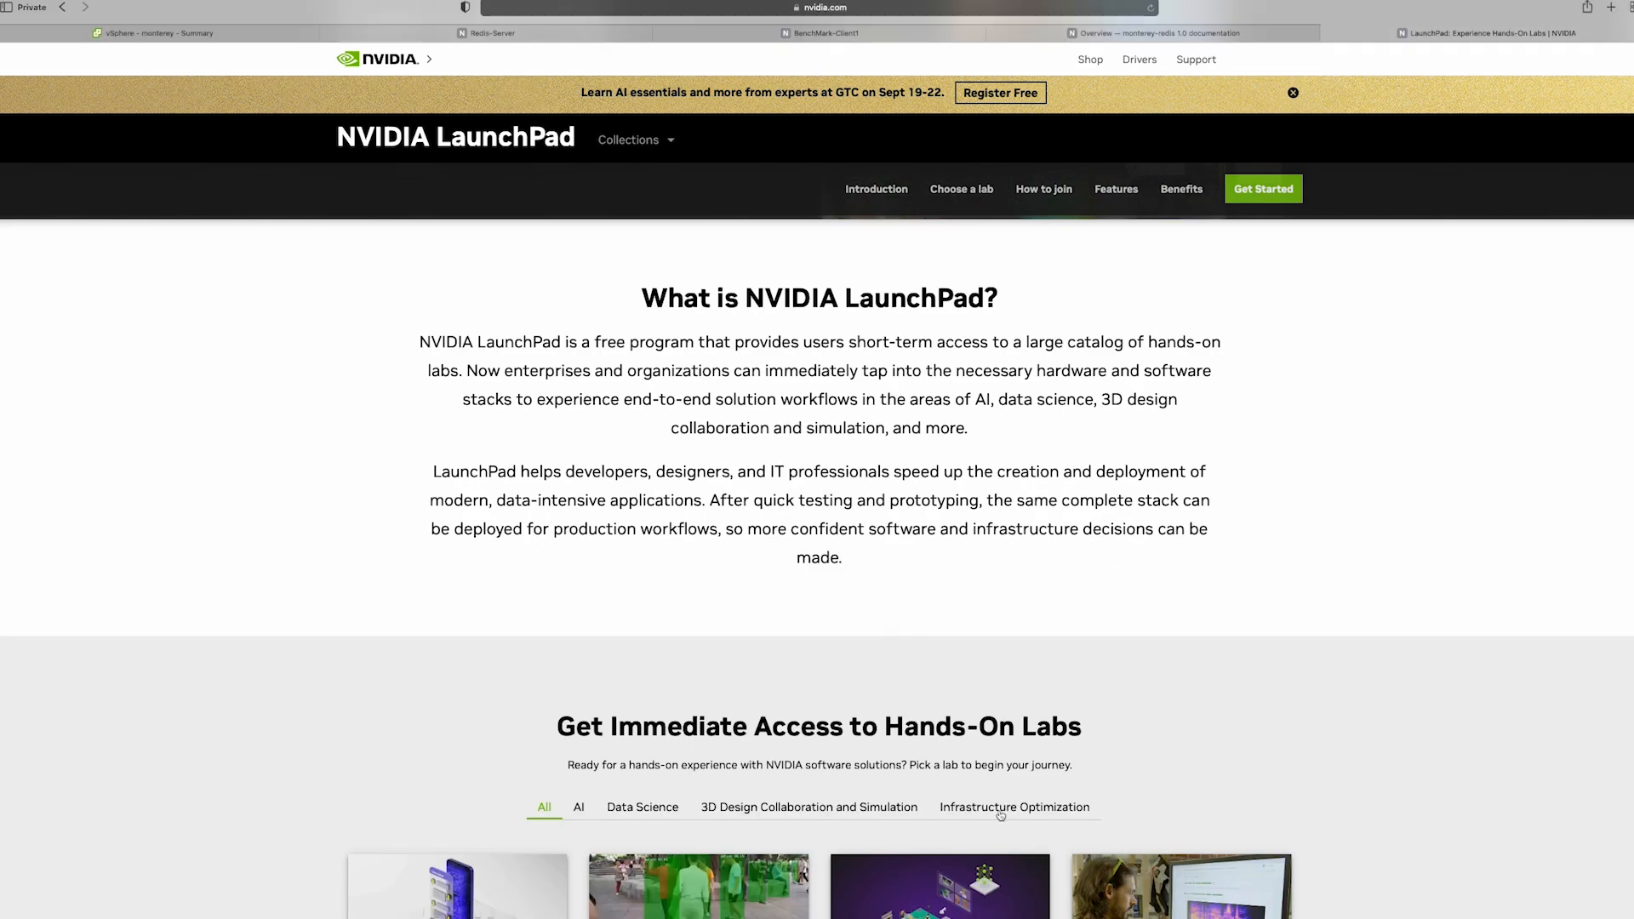
left_click(1014, 807)
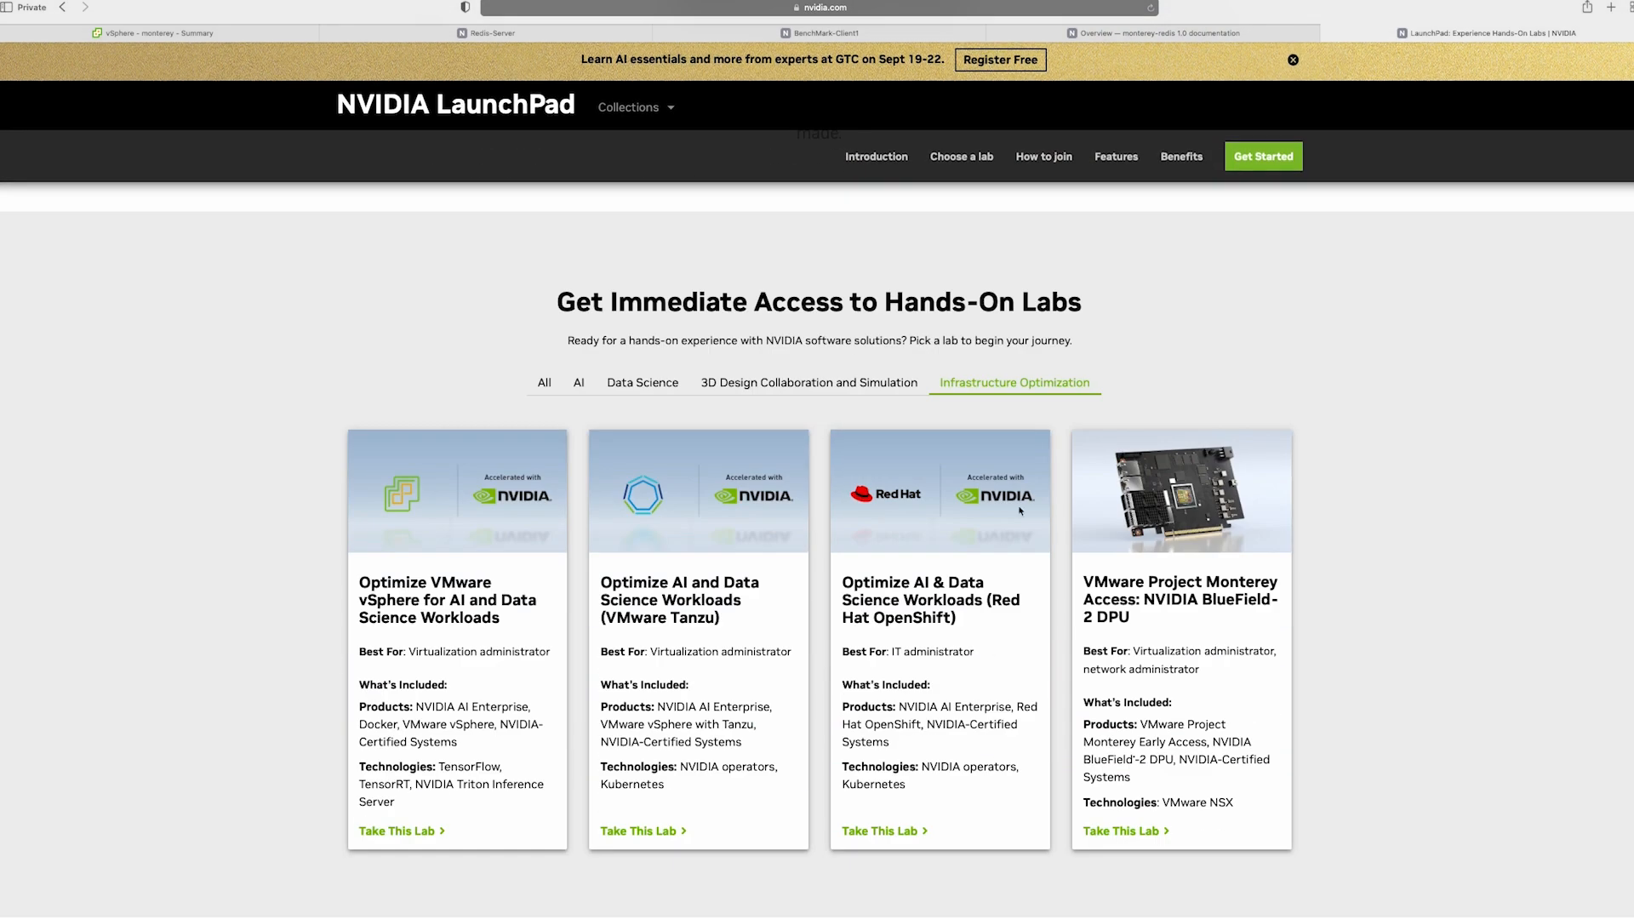
mouse_move(1158, 888)
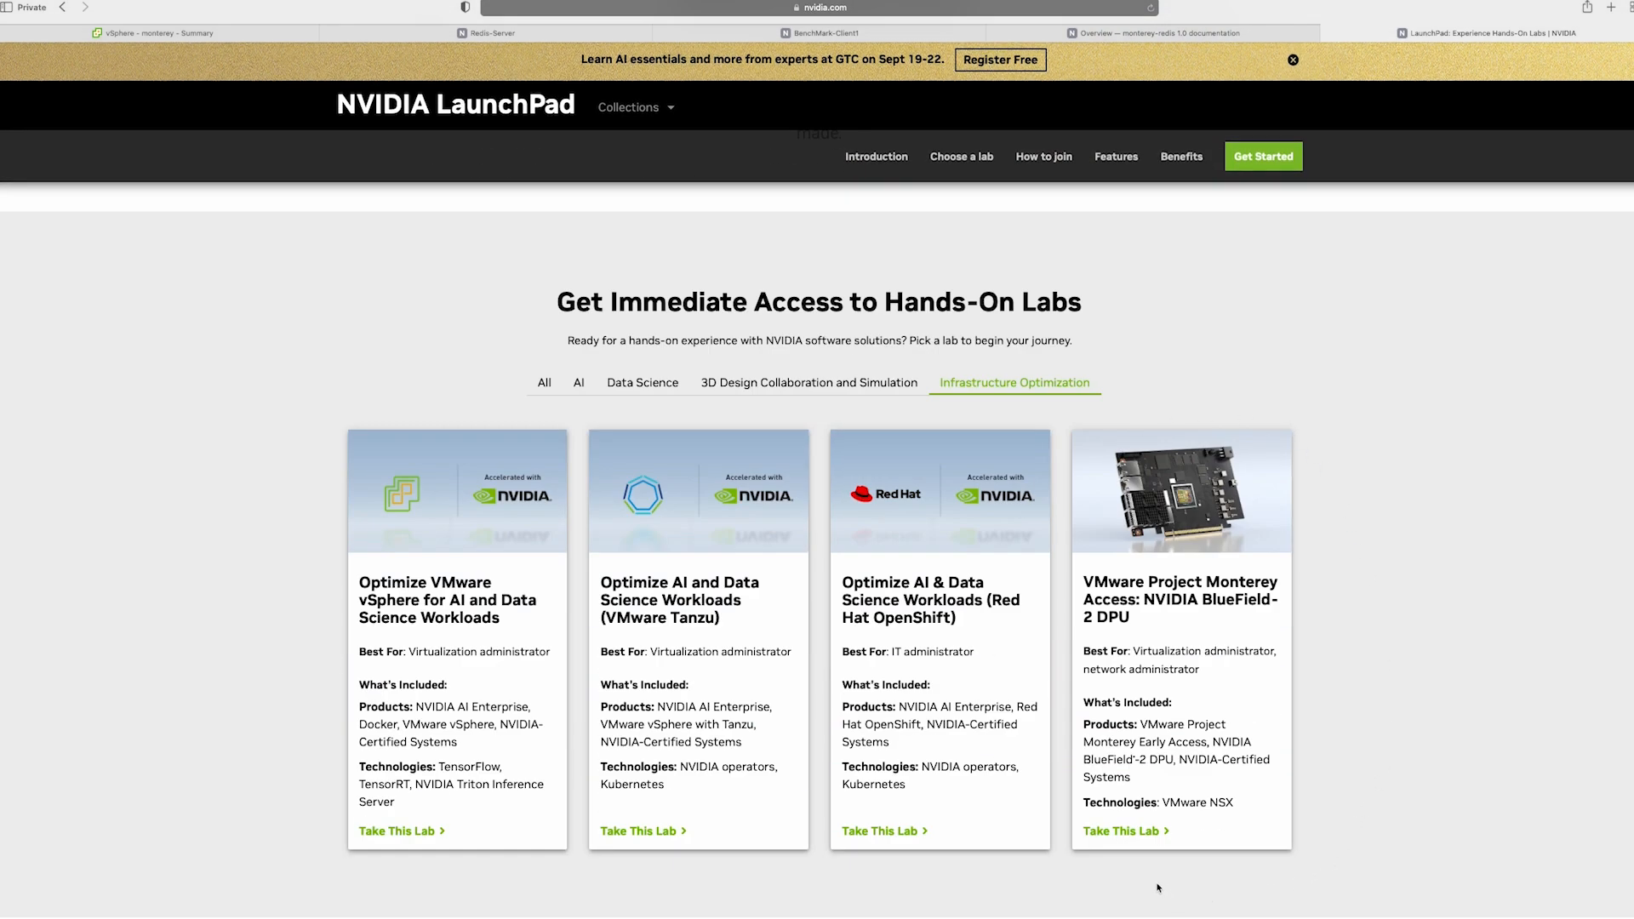
left_click(1121, 830)
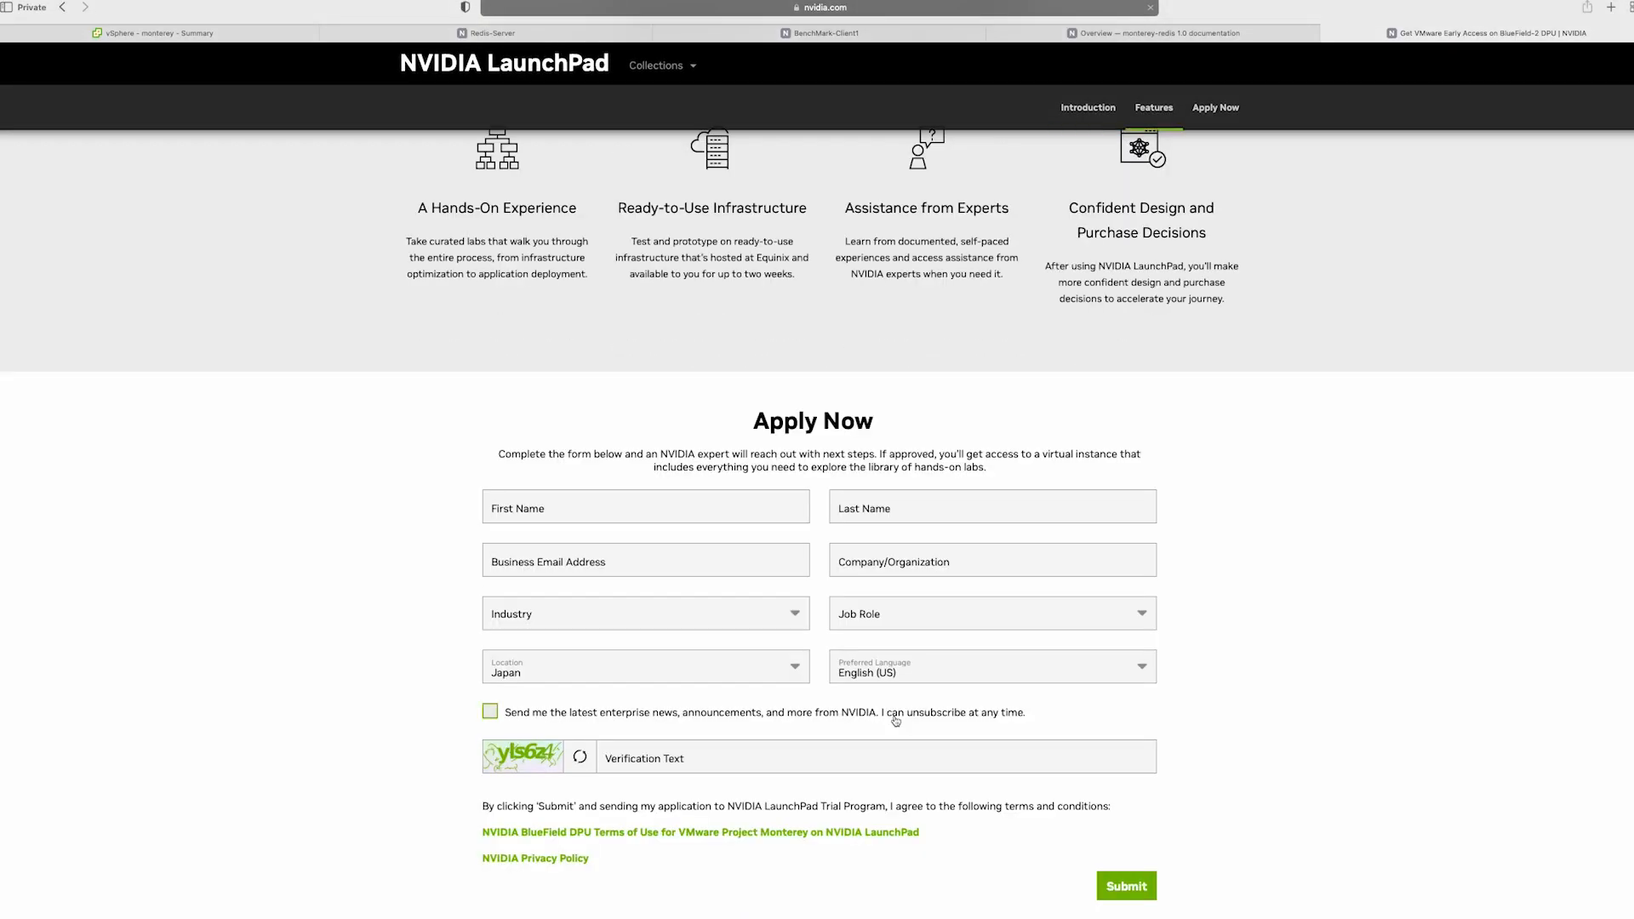
left_click(992, 560)
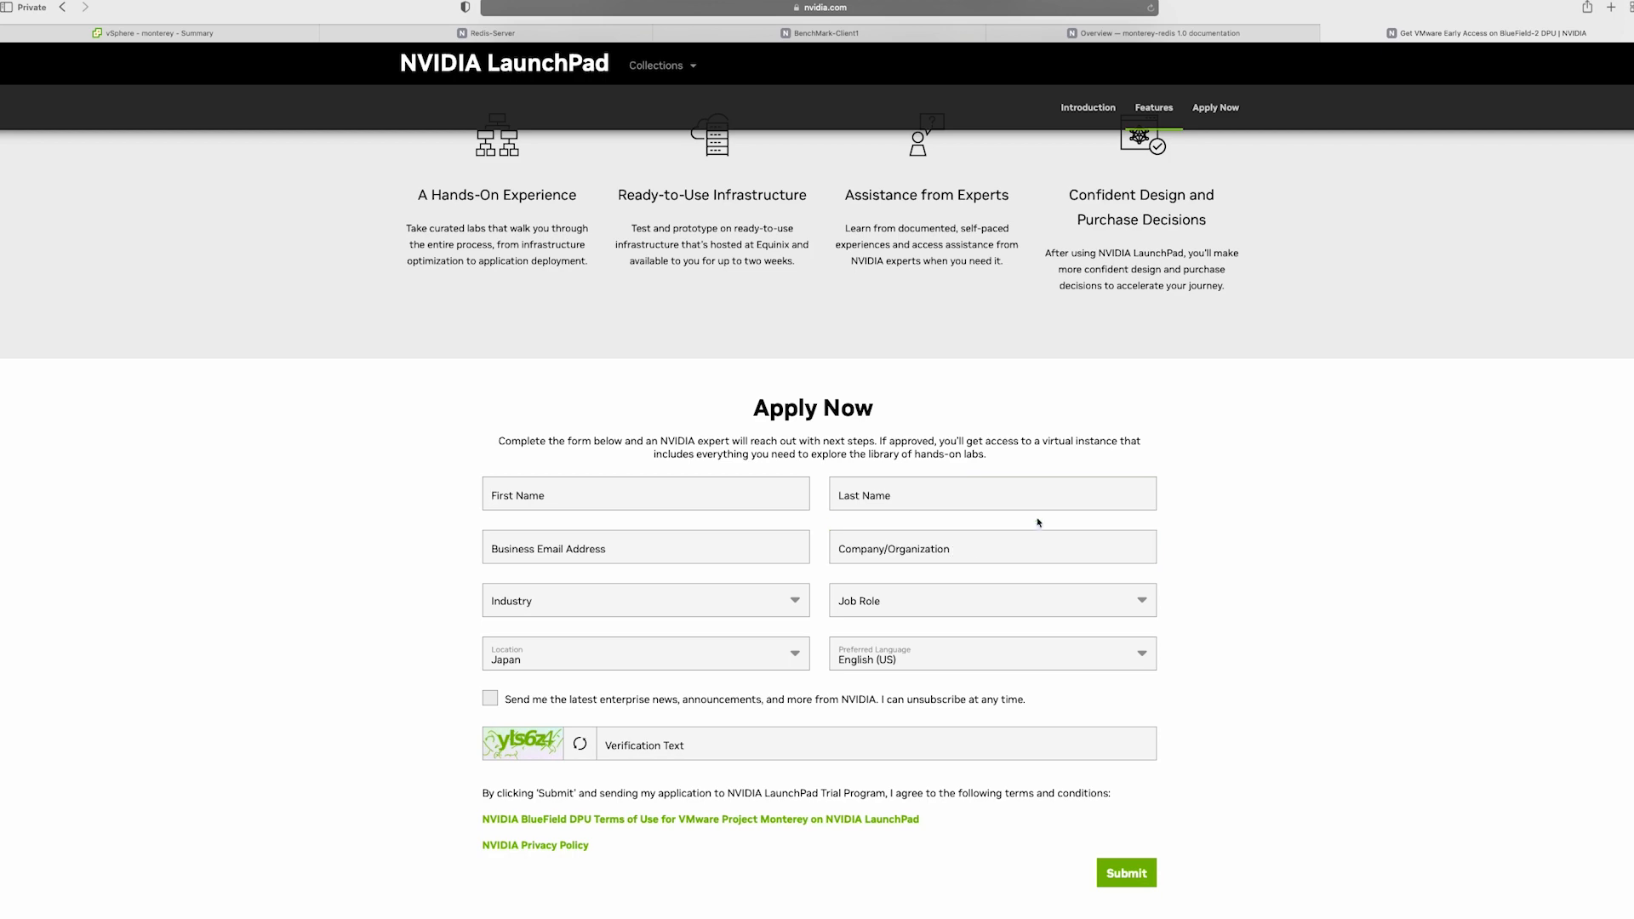
mouse_move(1101, 460)
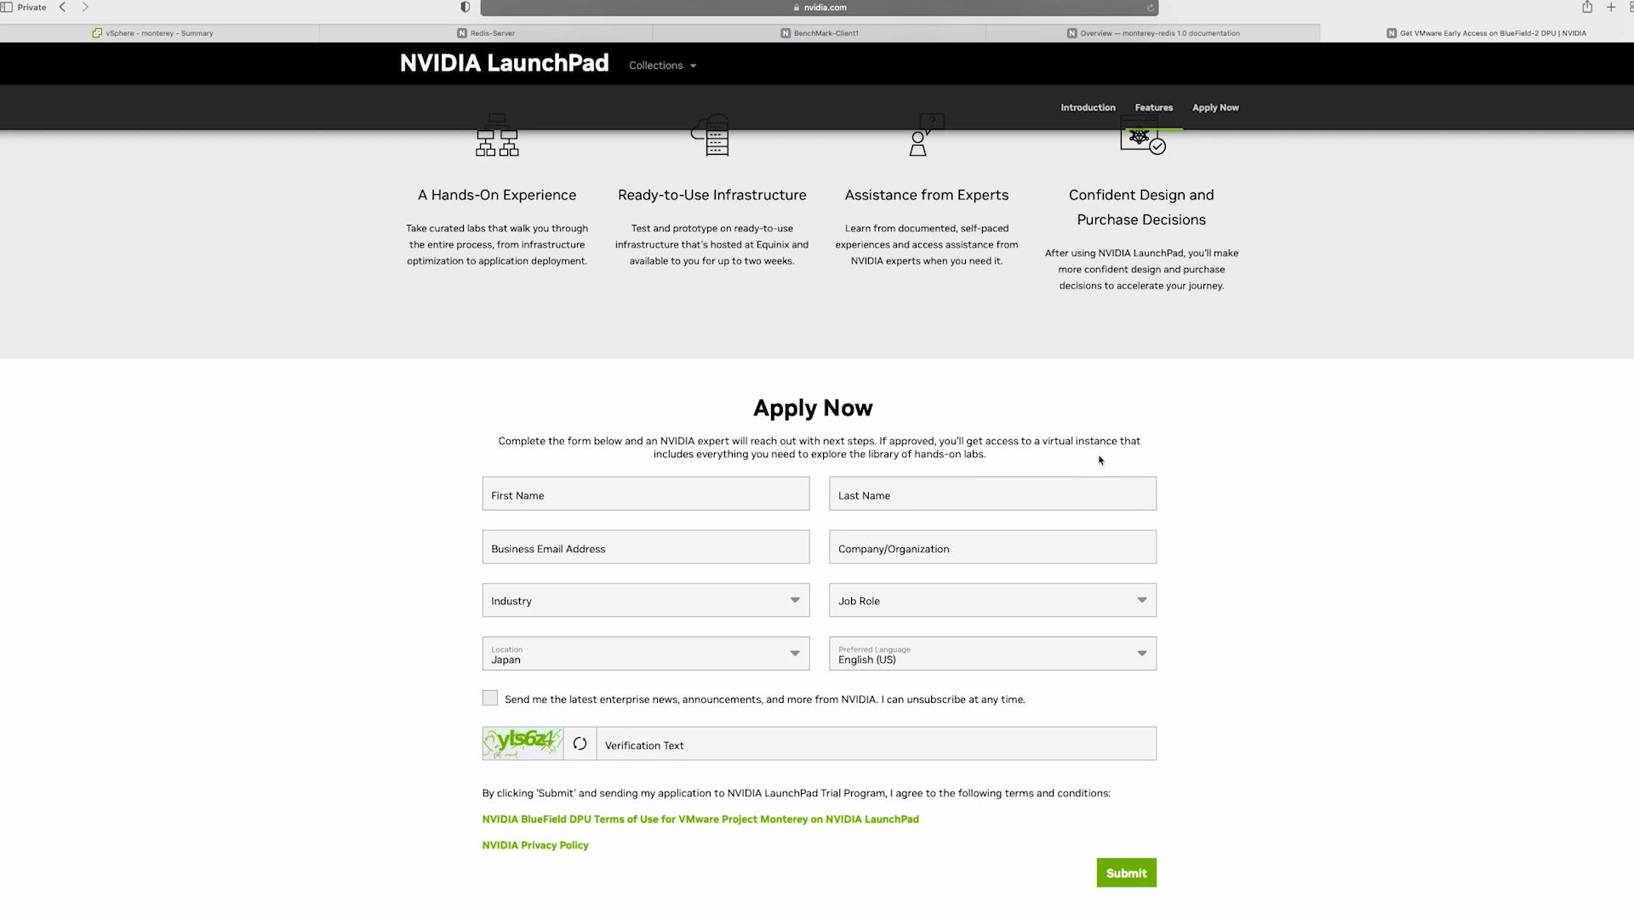
Step: Switch to the monterey-redis documentation and read its Overview page on the Redis UPT study
left_click(1145, 34)
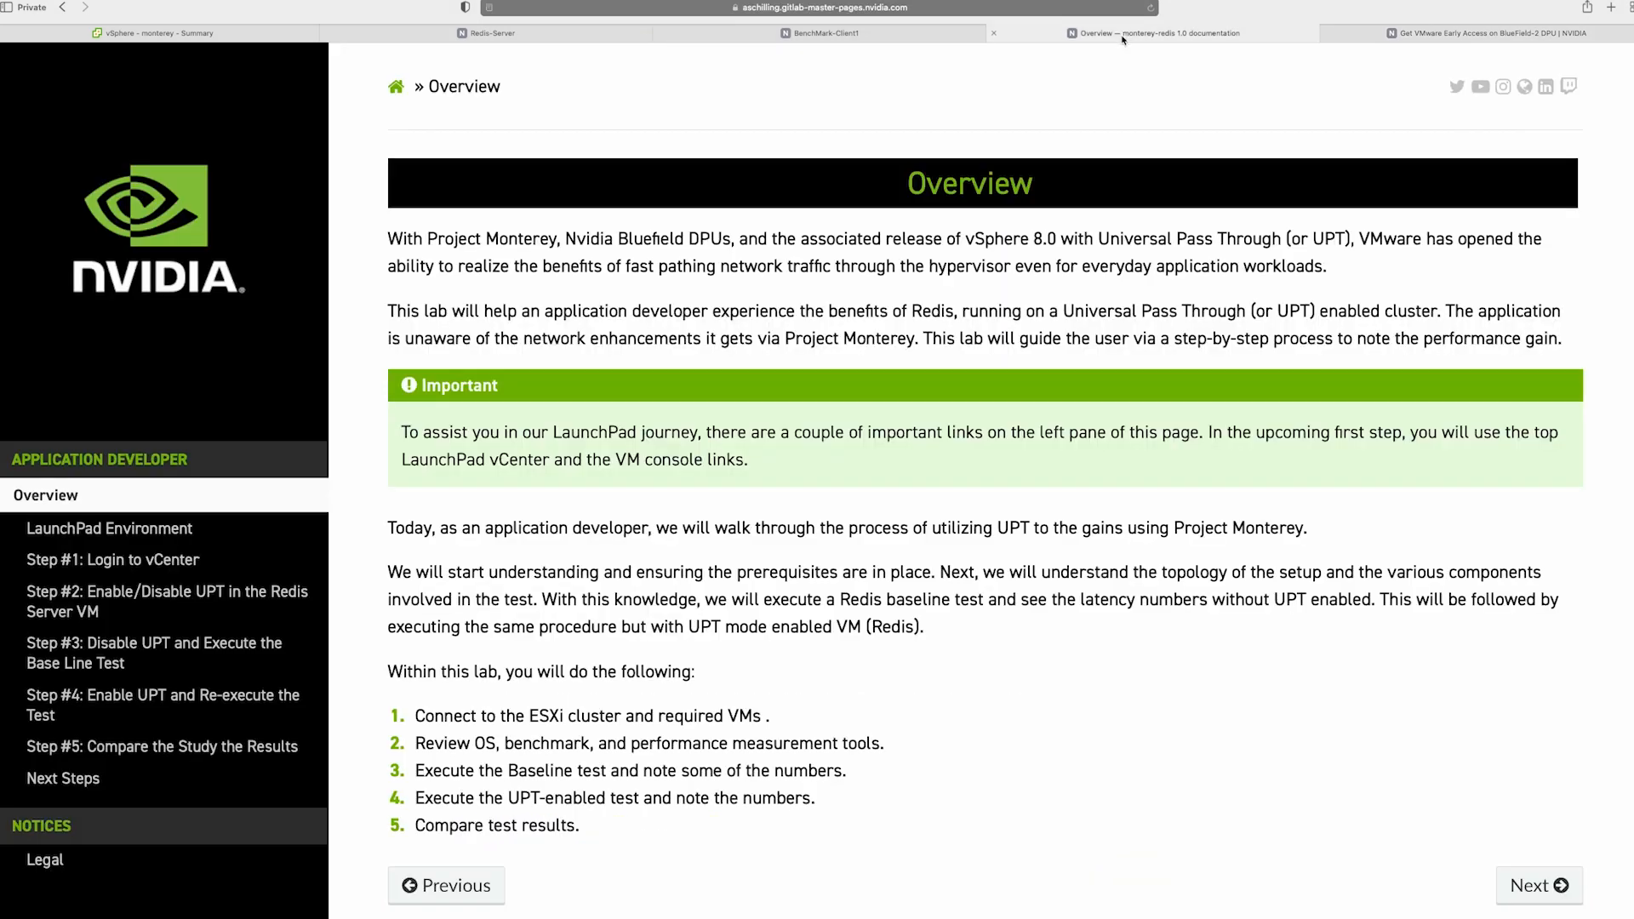
mouse_move(929, 488)
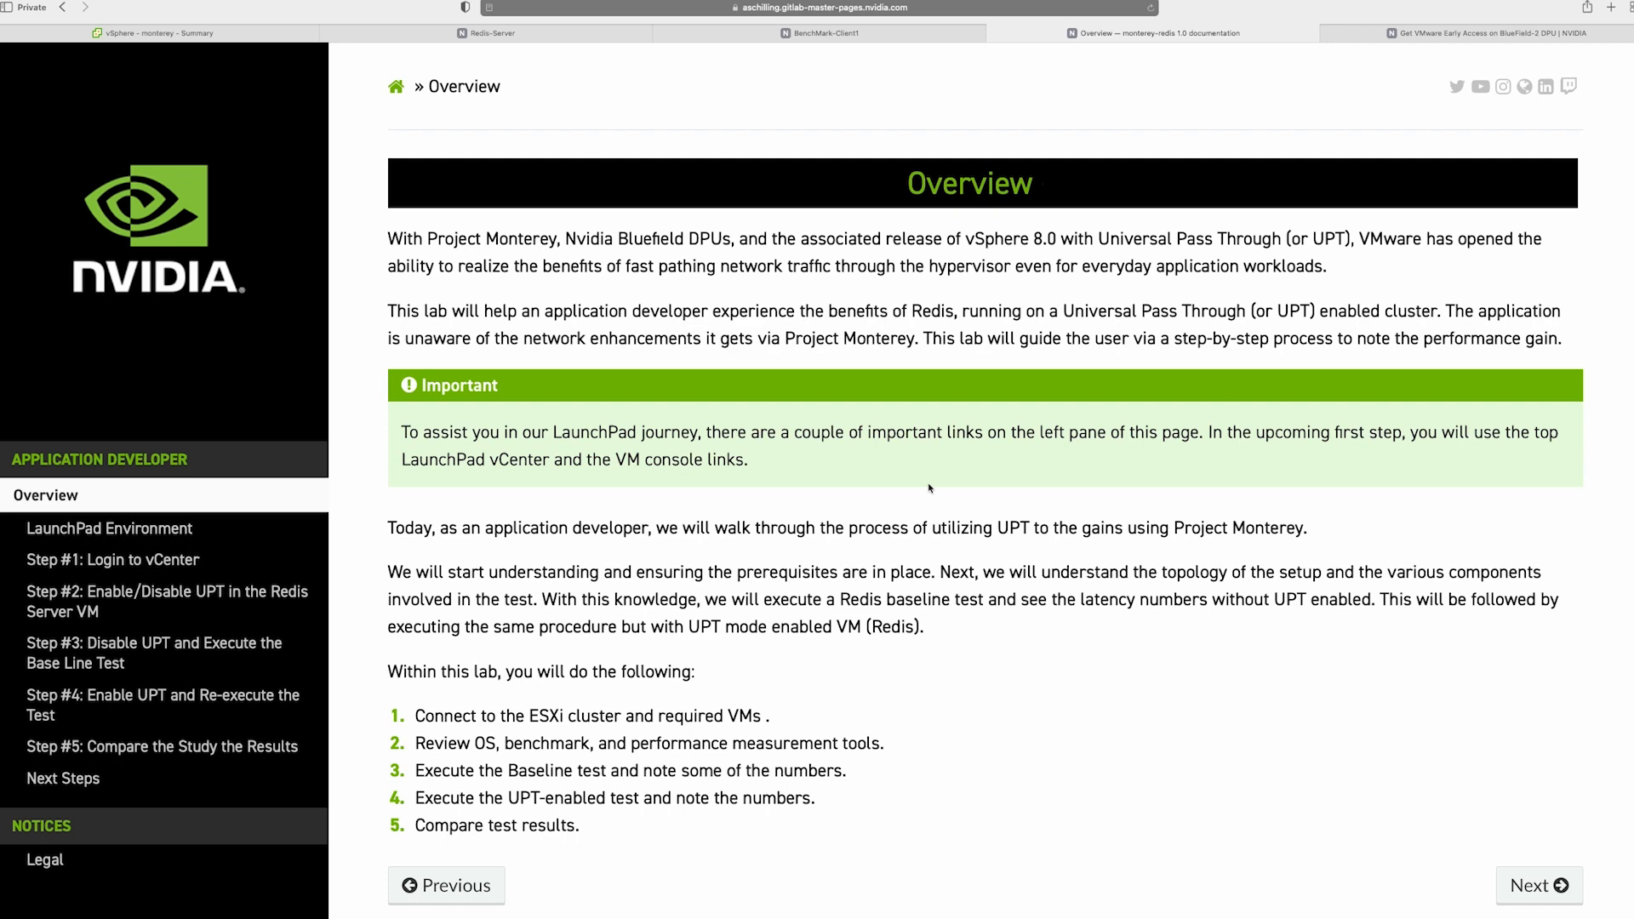
mouse_move(1486, 864)
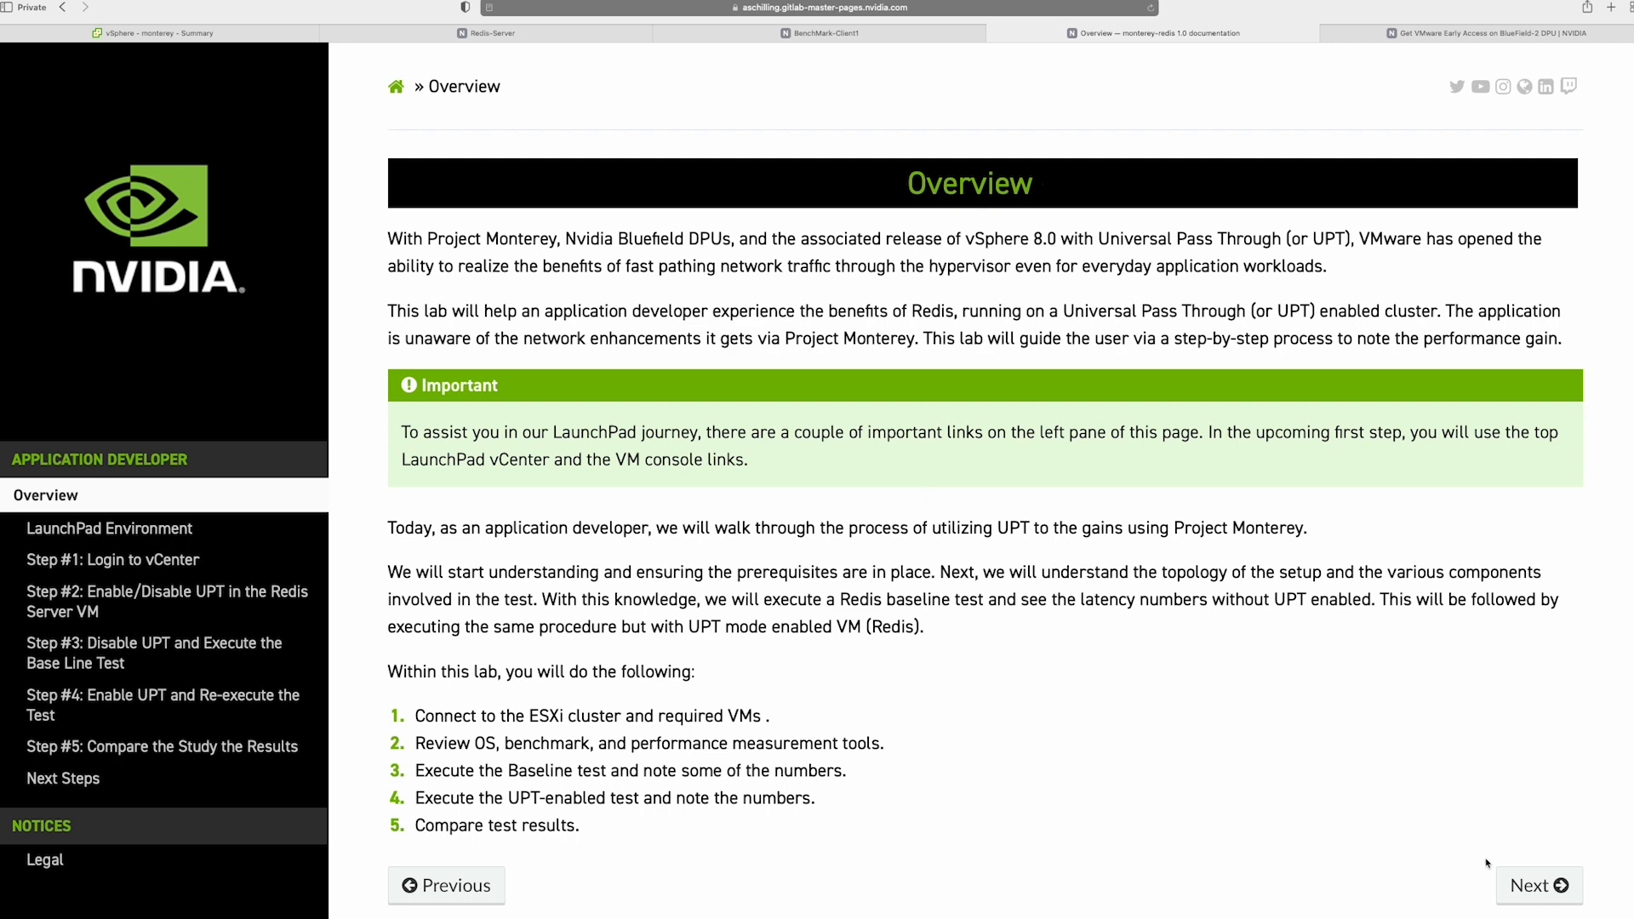
Step: Review the LaunchPad Environment page, highlighting the StartRedisServerInstances.sh and CheckVmxDriverVersion.sh script names
left_click(1539, 908)
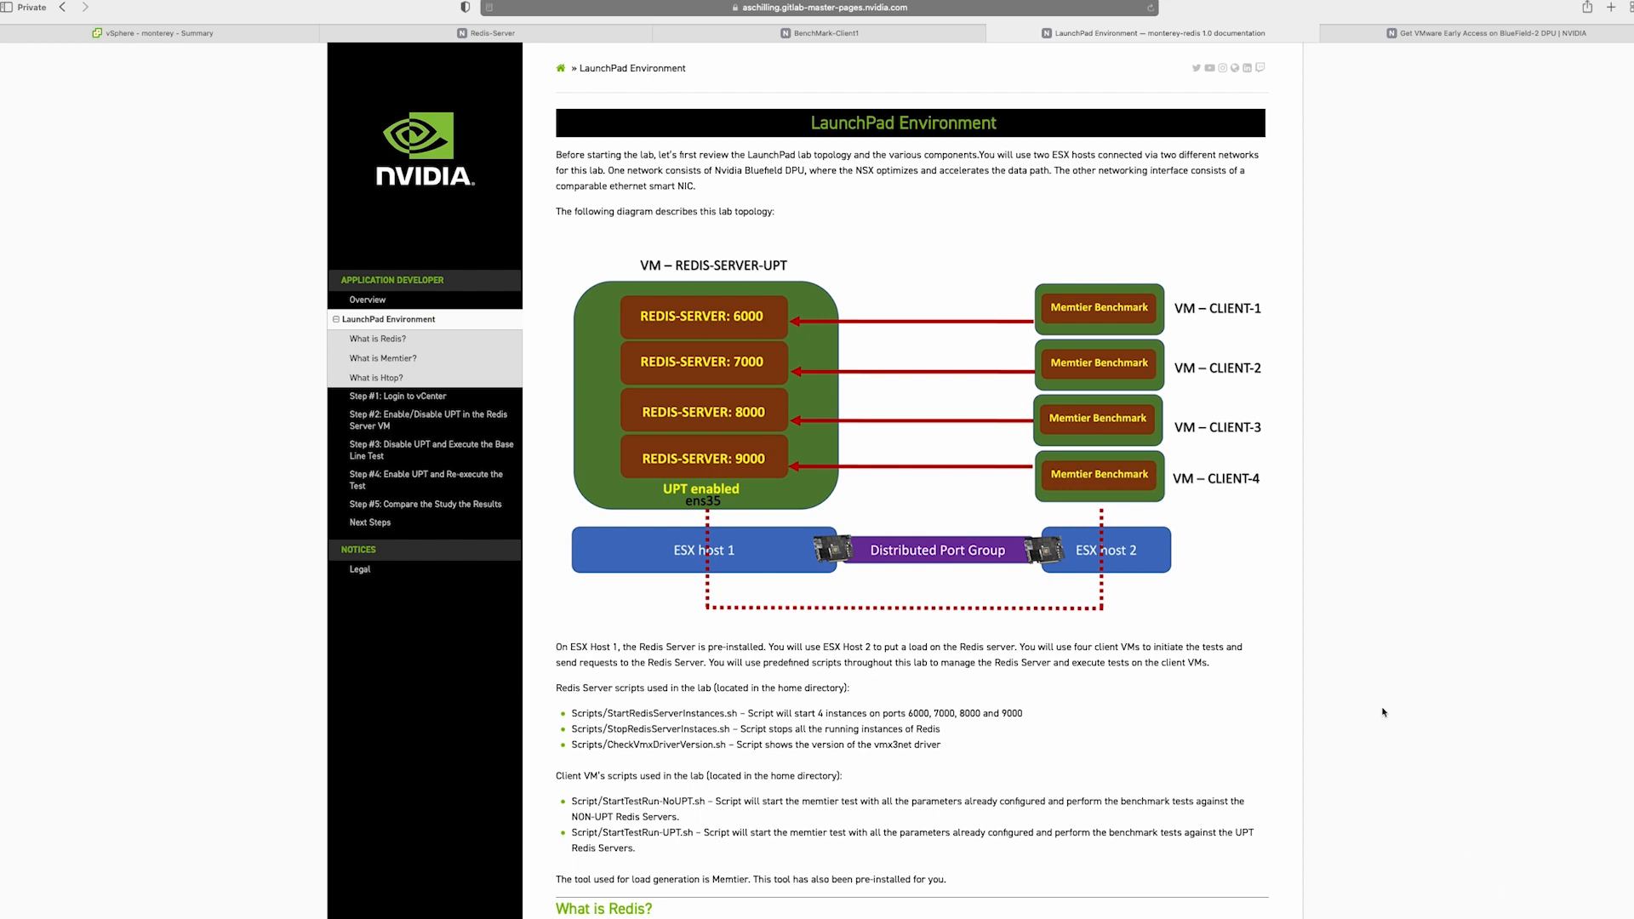
mouse_move(1369, 649)
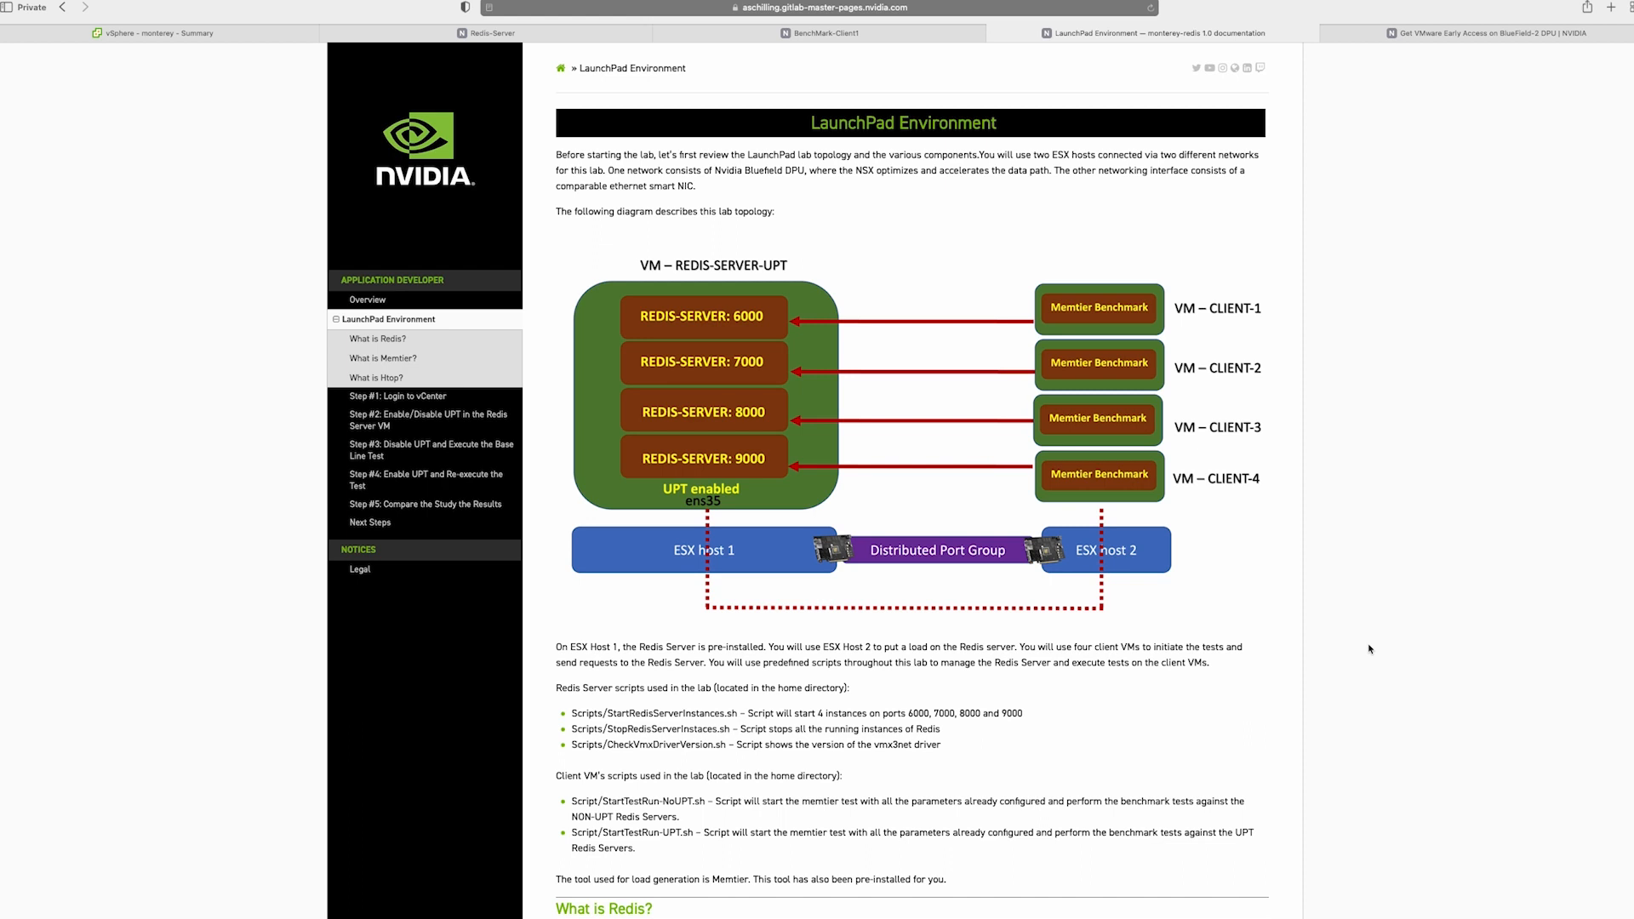
scroll("down", 3)
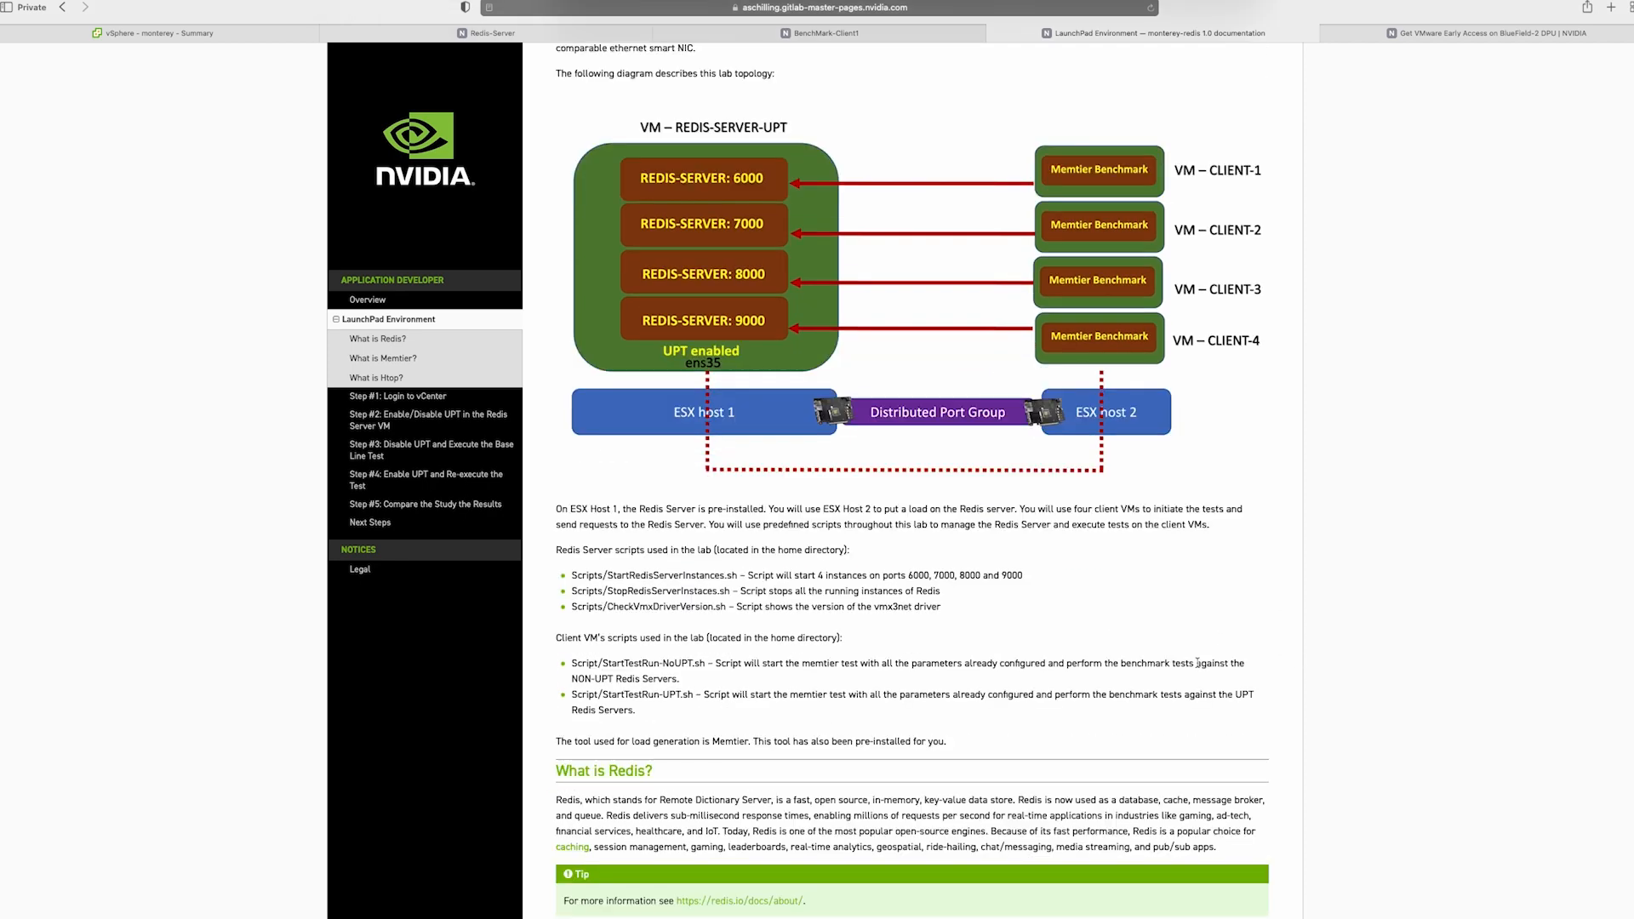
mouse_move(819, 591)
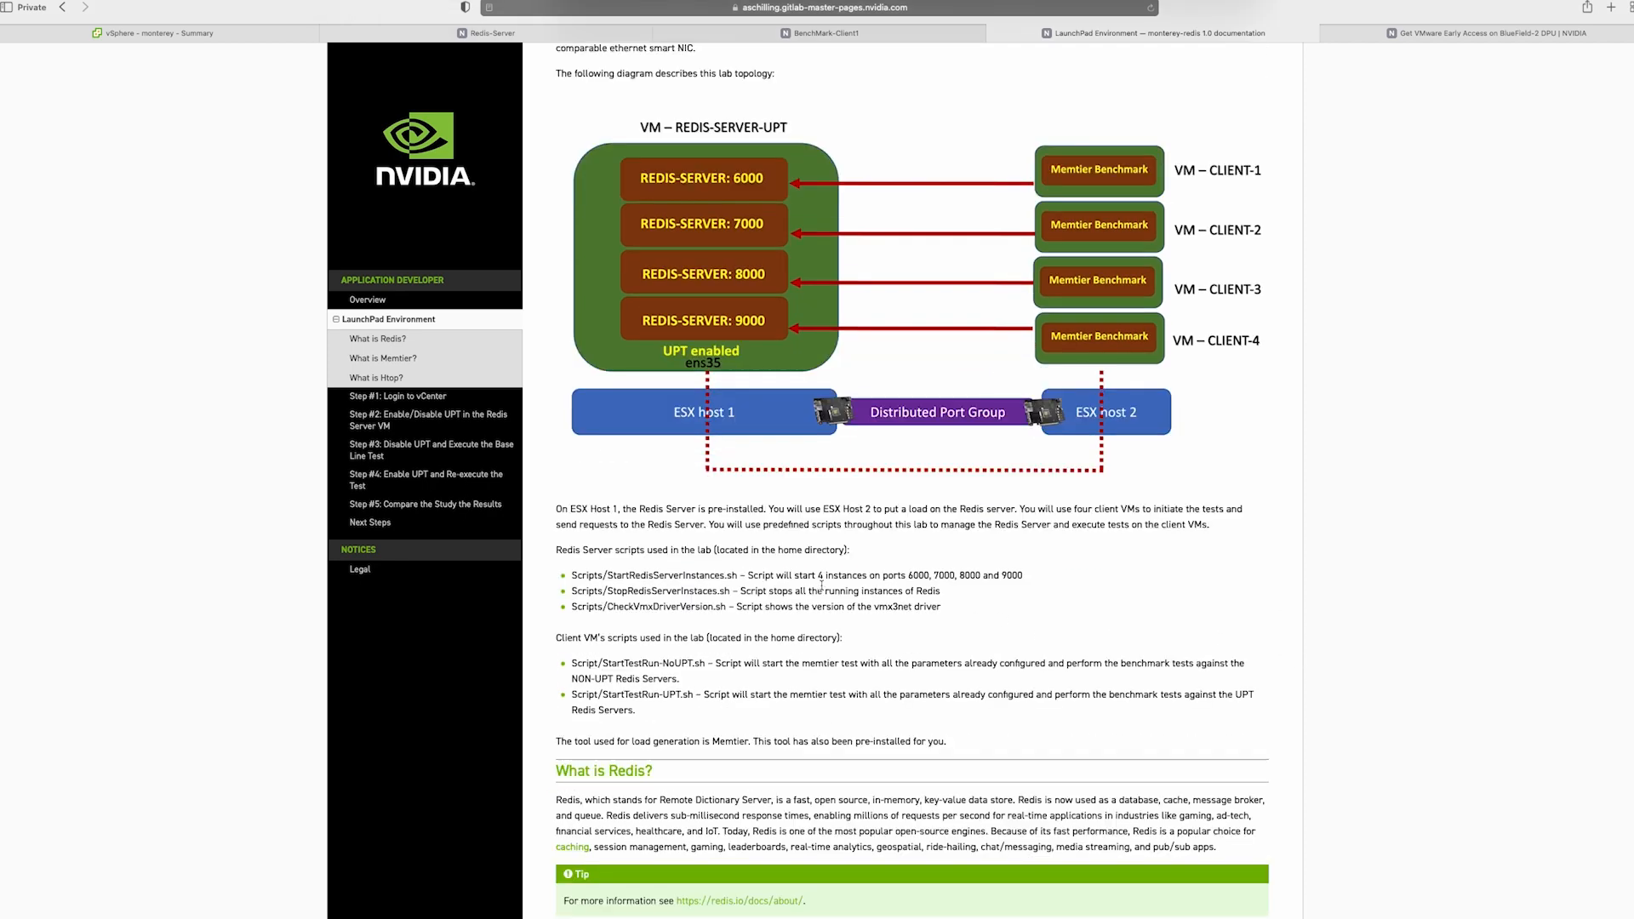
scroll("down", 3)
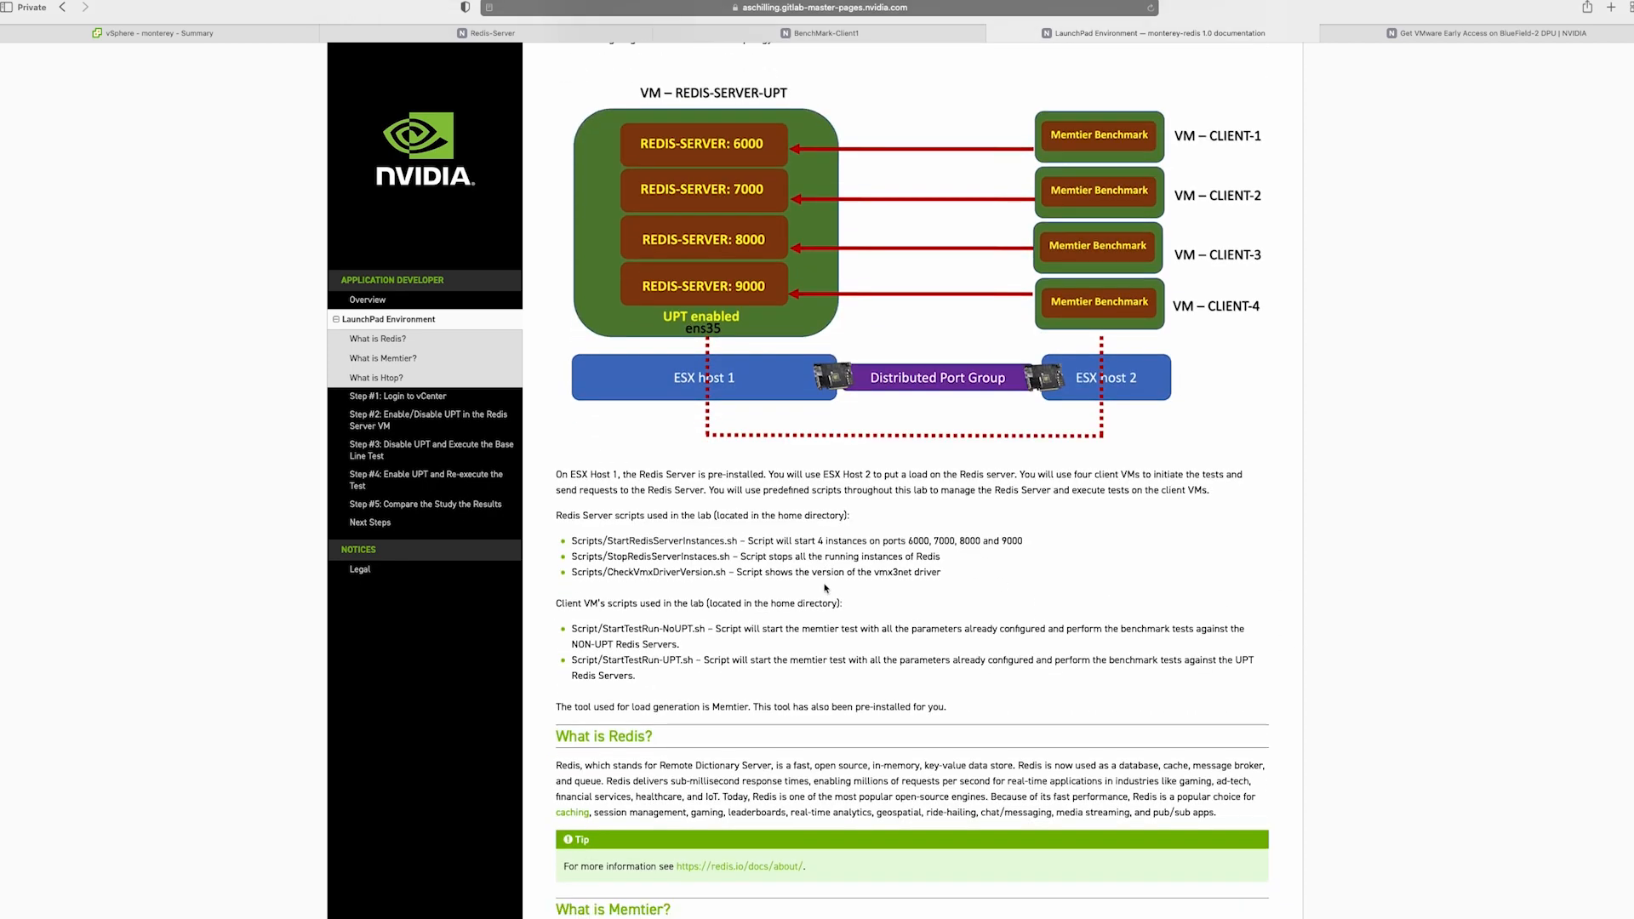
double_click(672, 540)
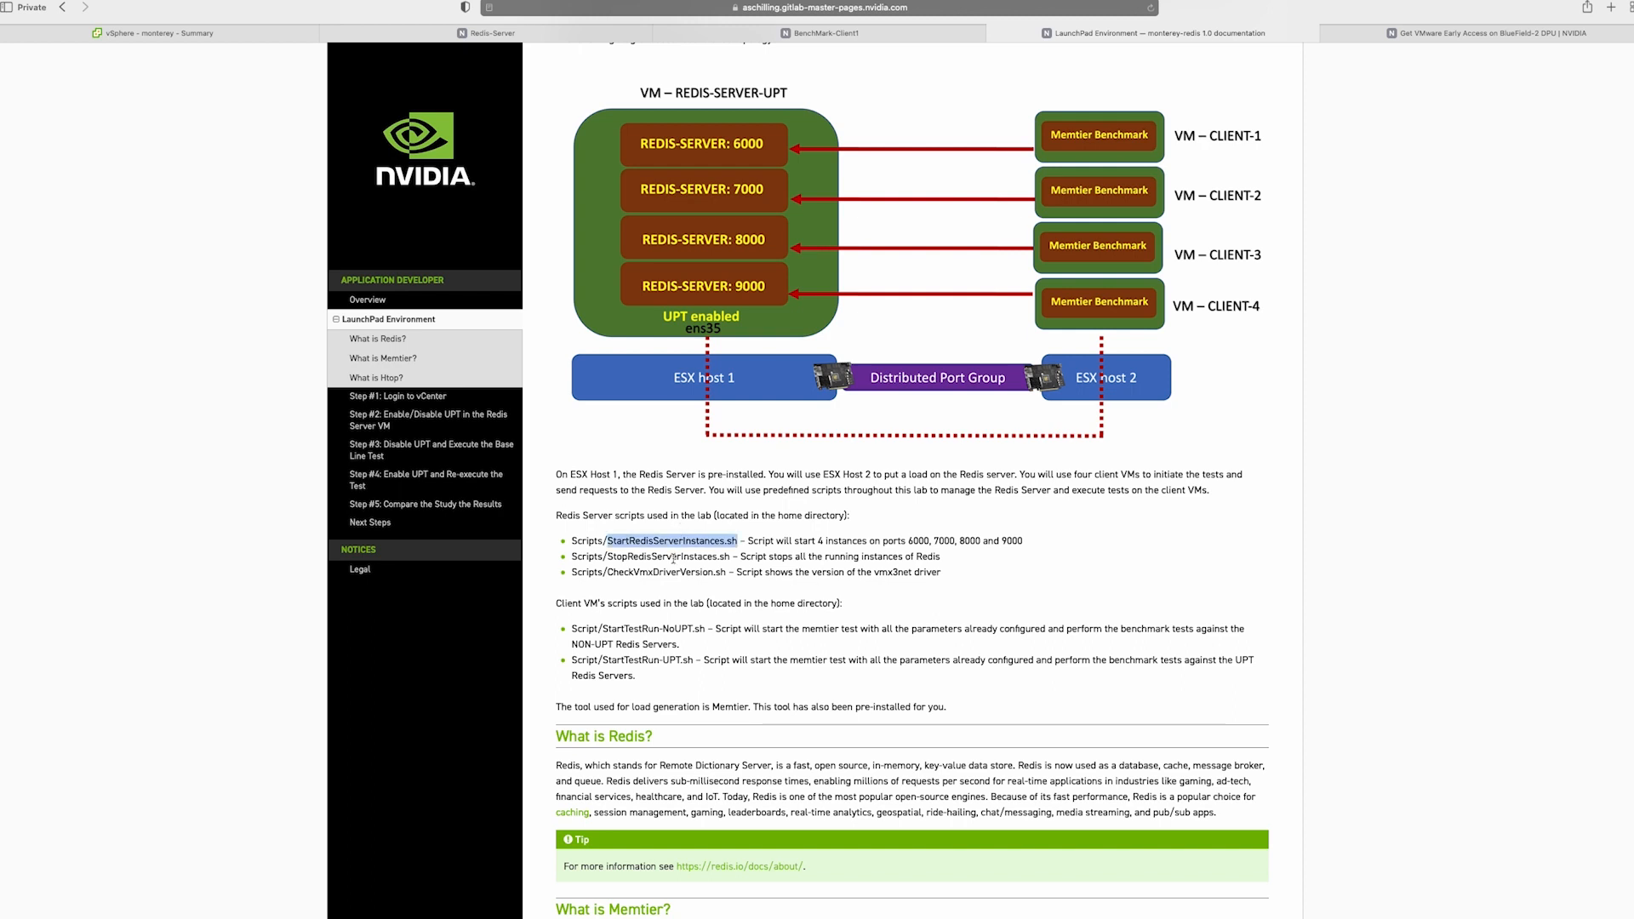
double_click(657, 557)
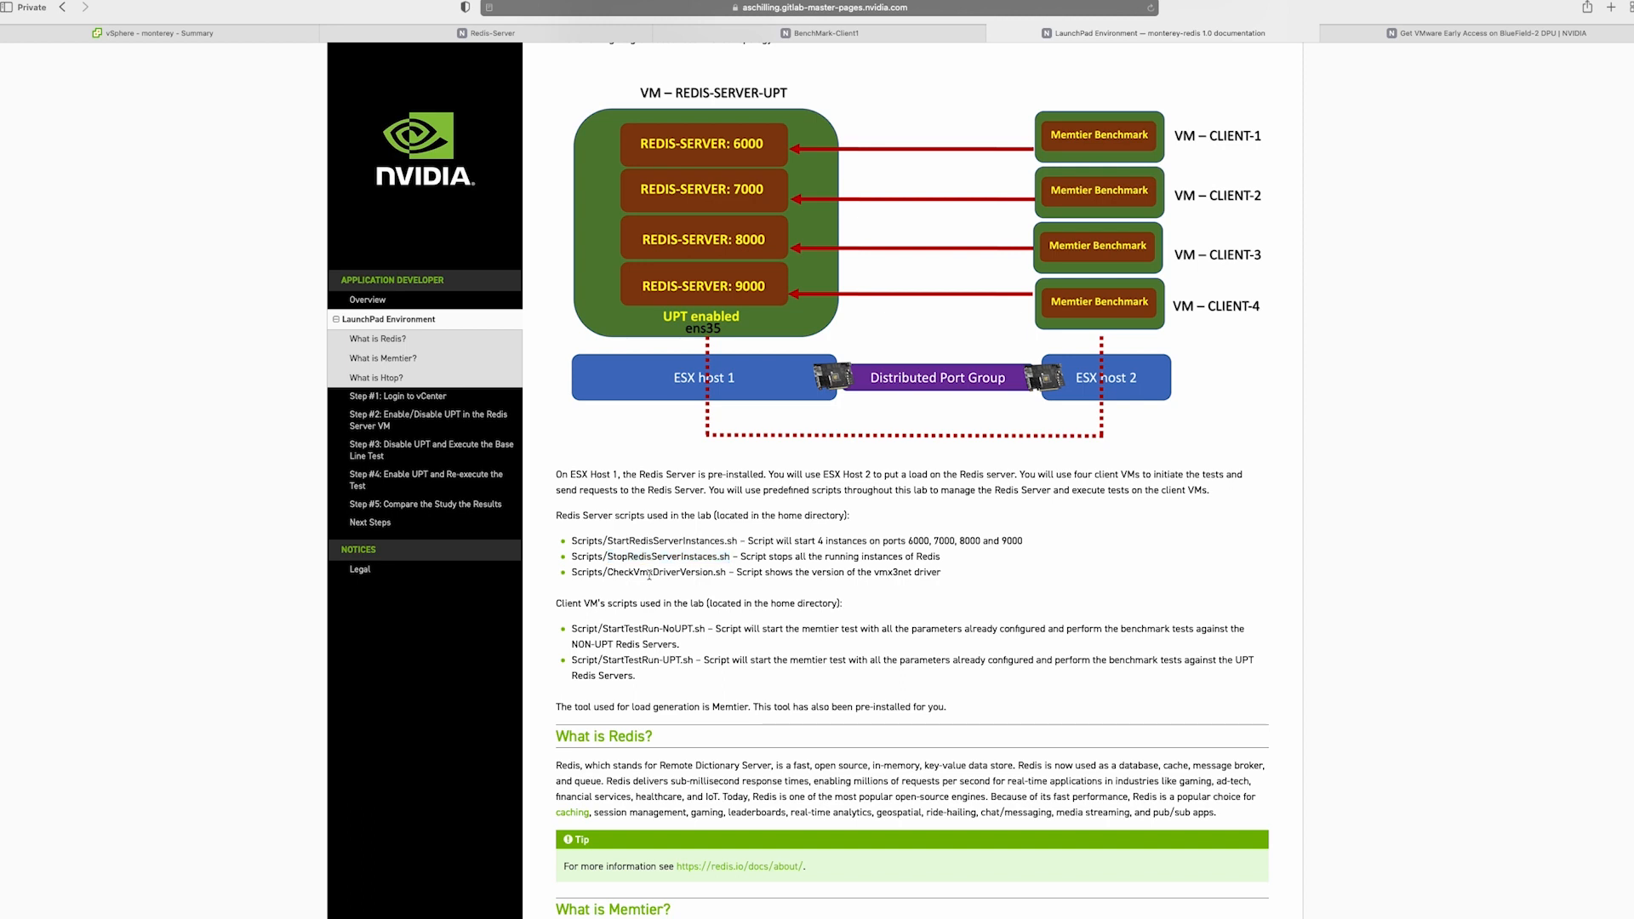
double_click(650, 572)
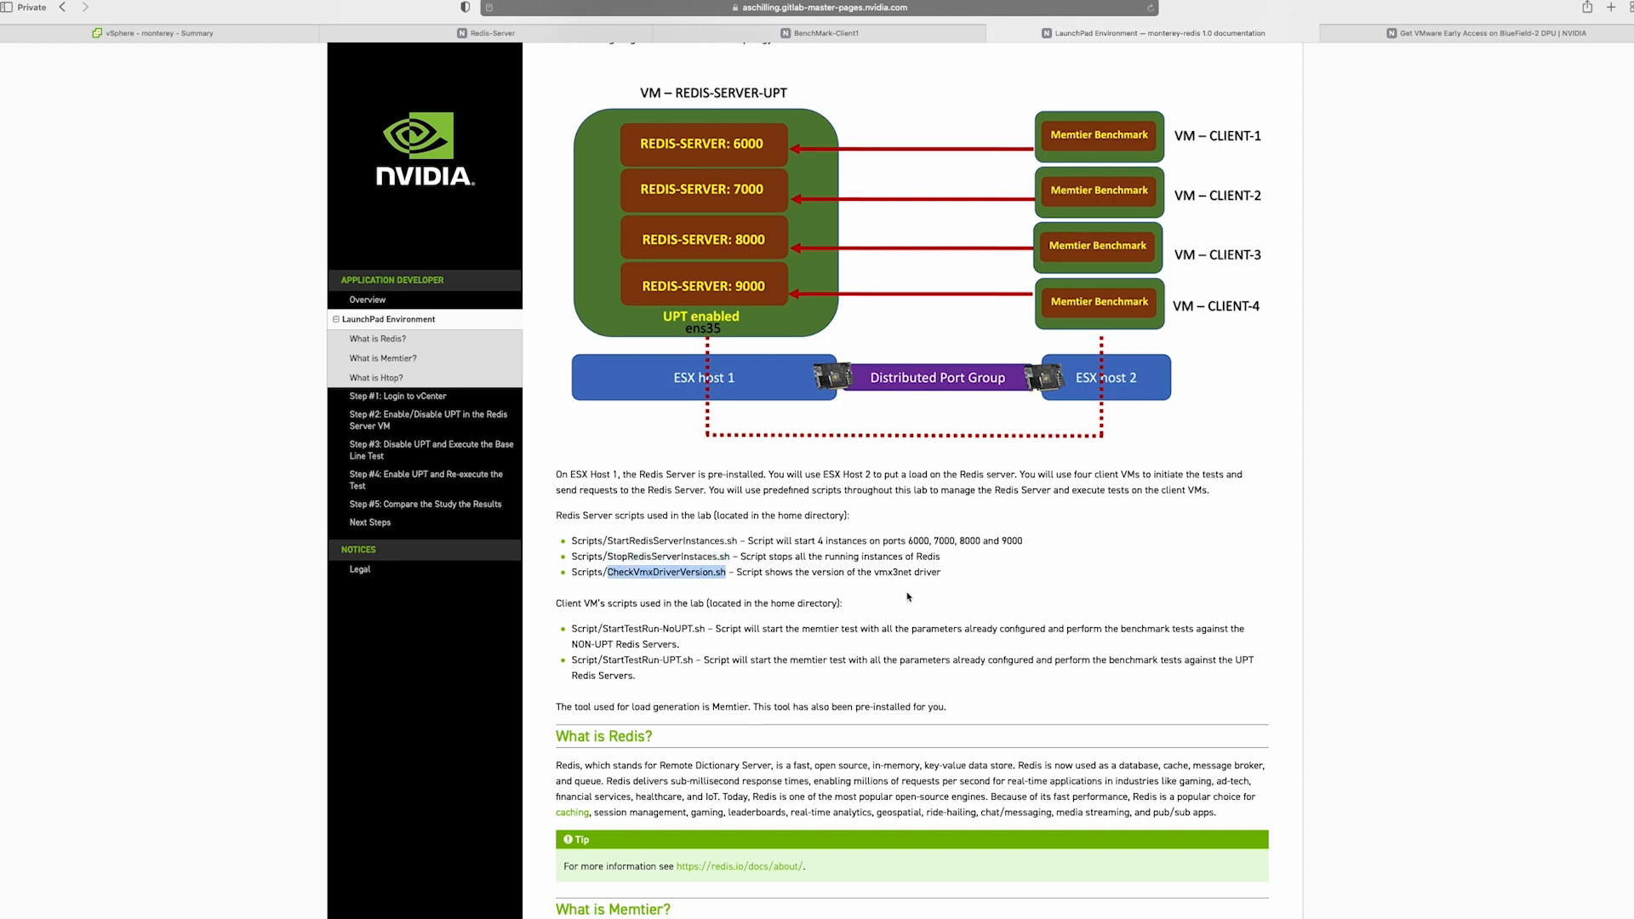
Step: Scroll on to the Step #1: Login to vCenter instructions and their expected console outputs
scroll("down", 3)
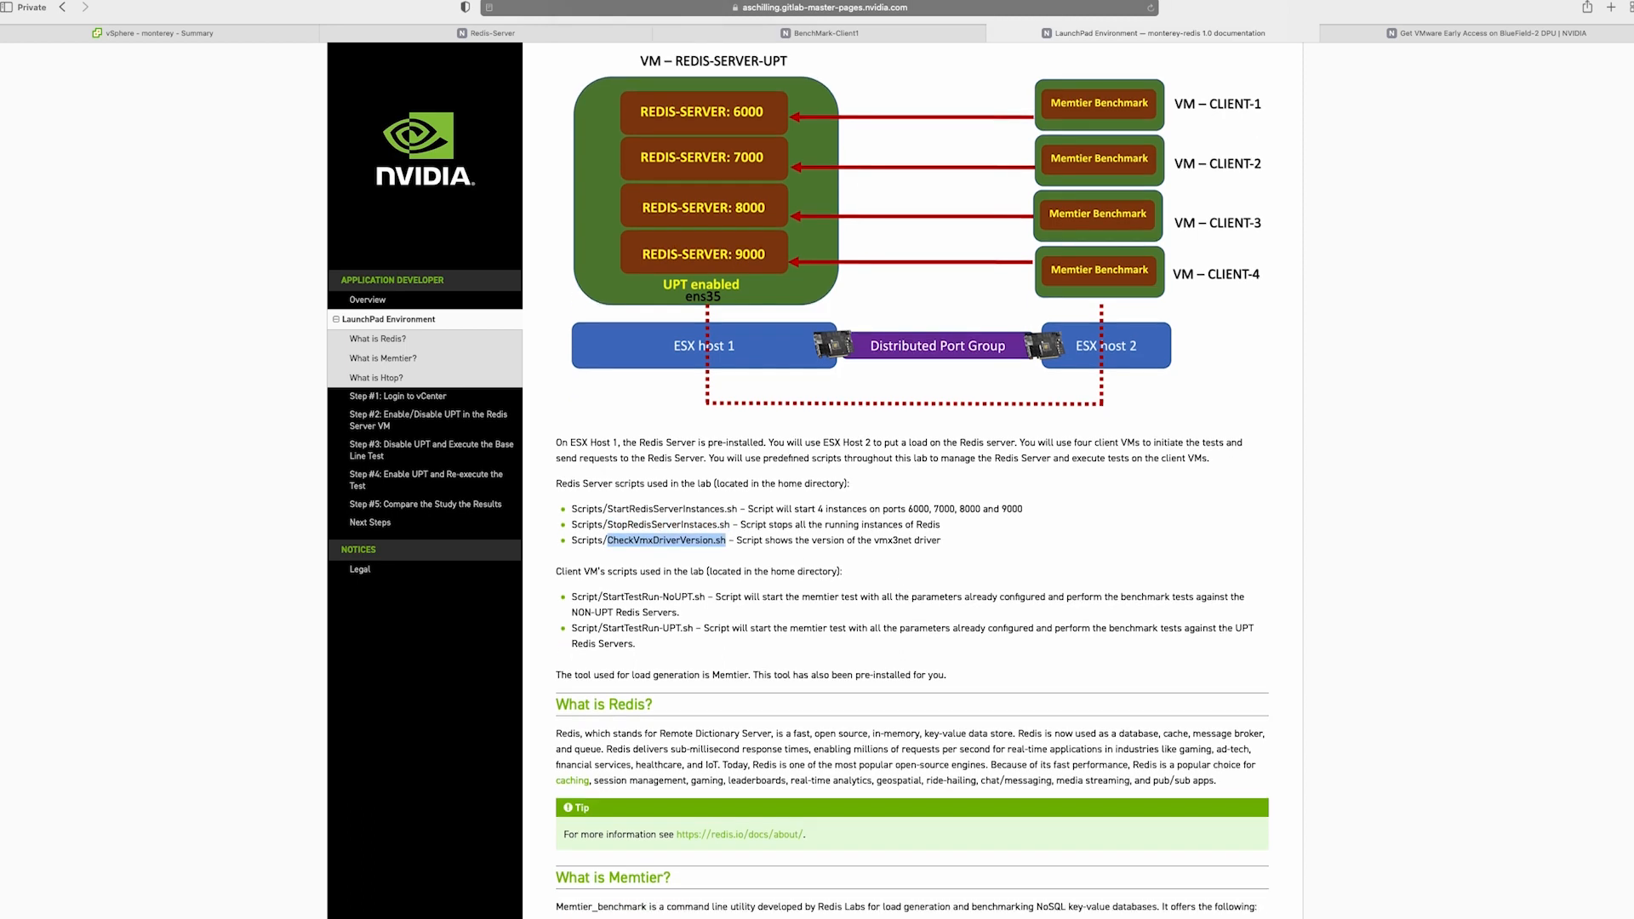
scroll("down", 3)
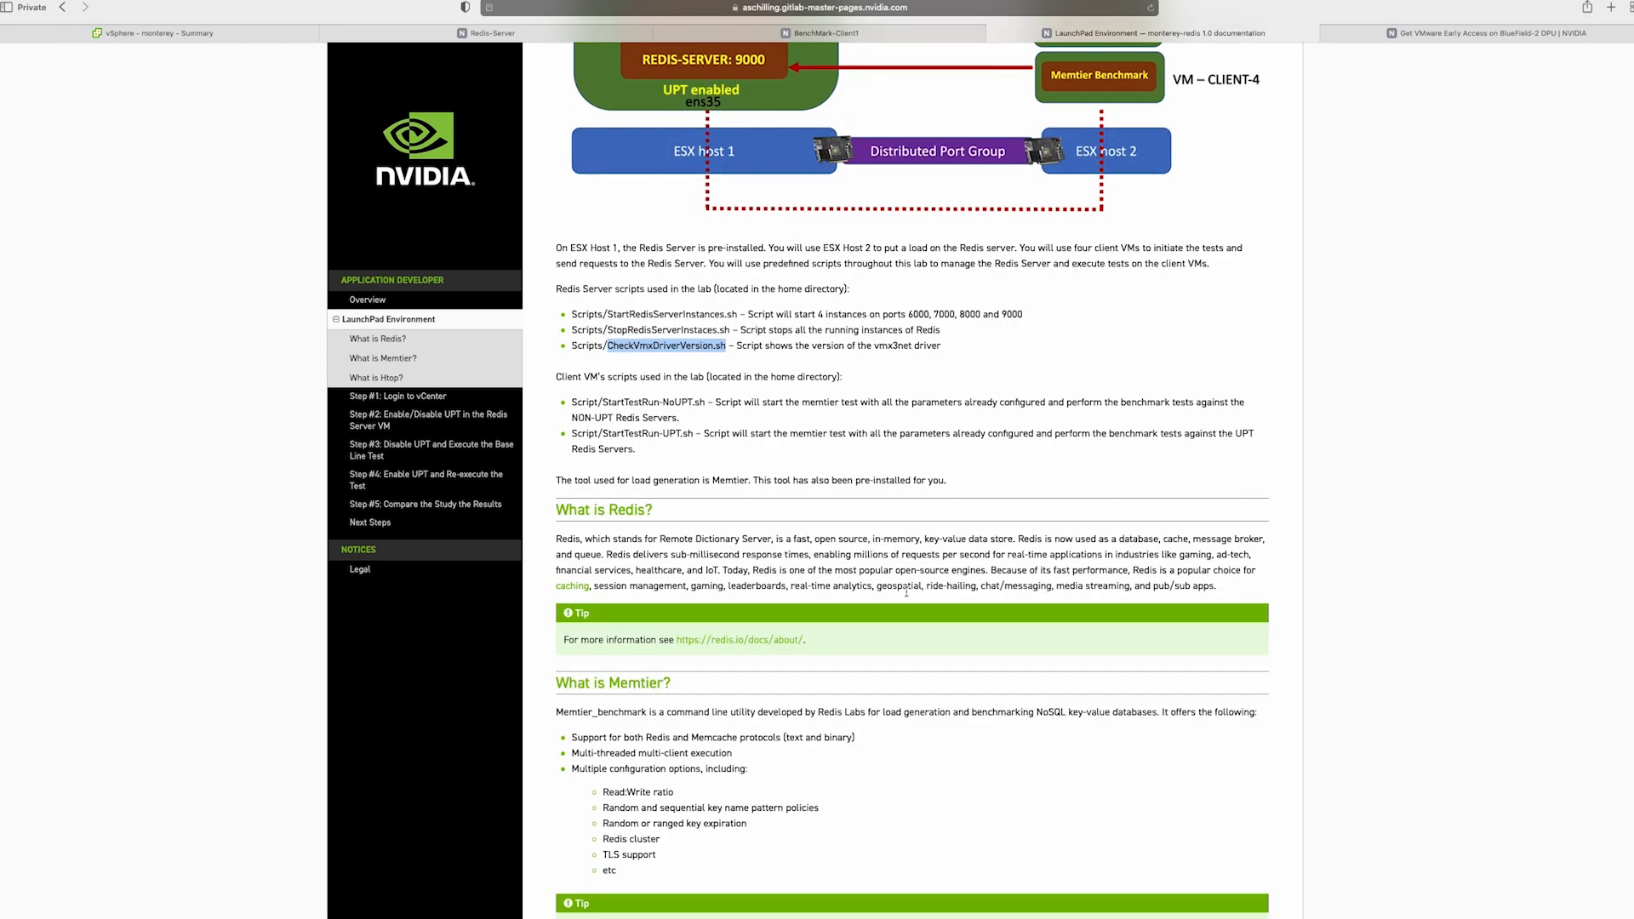
scroll("down", 3)
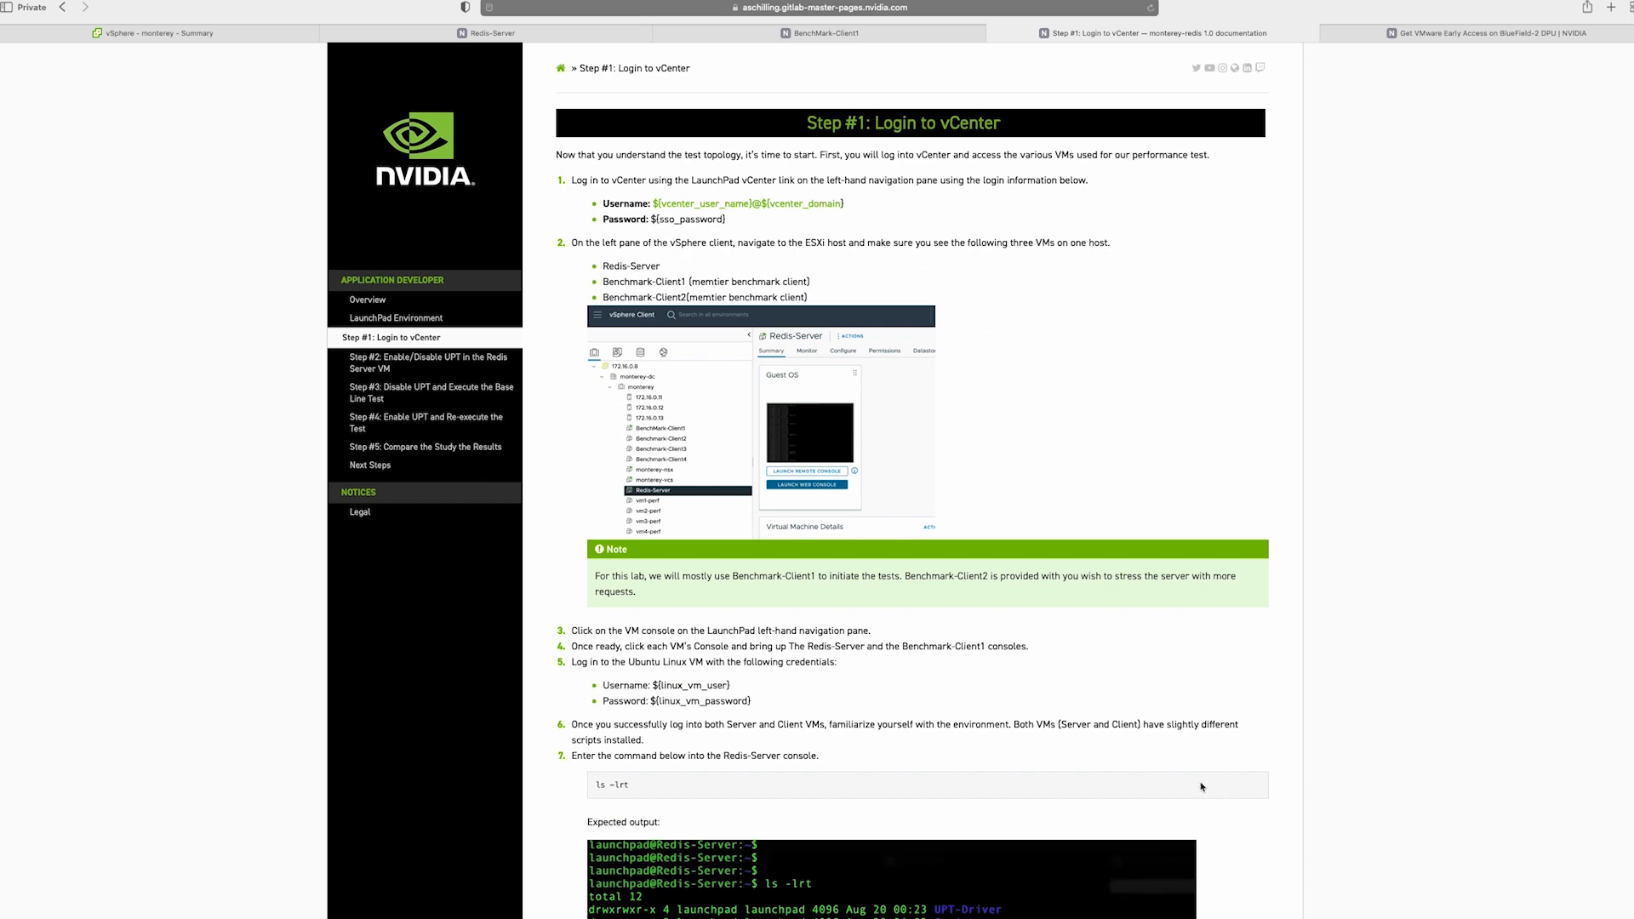
scroll("down", 3)
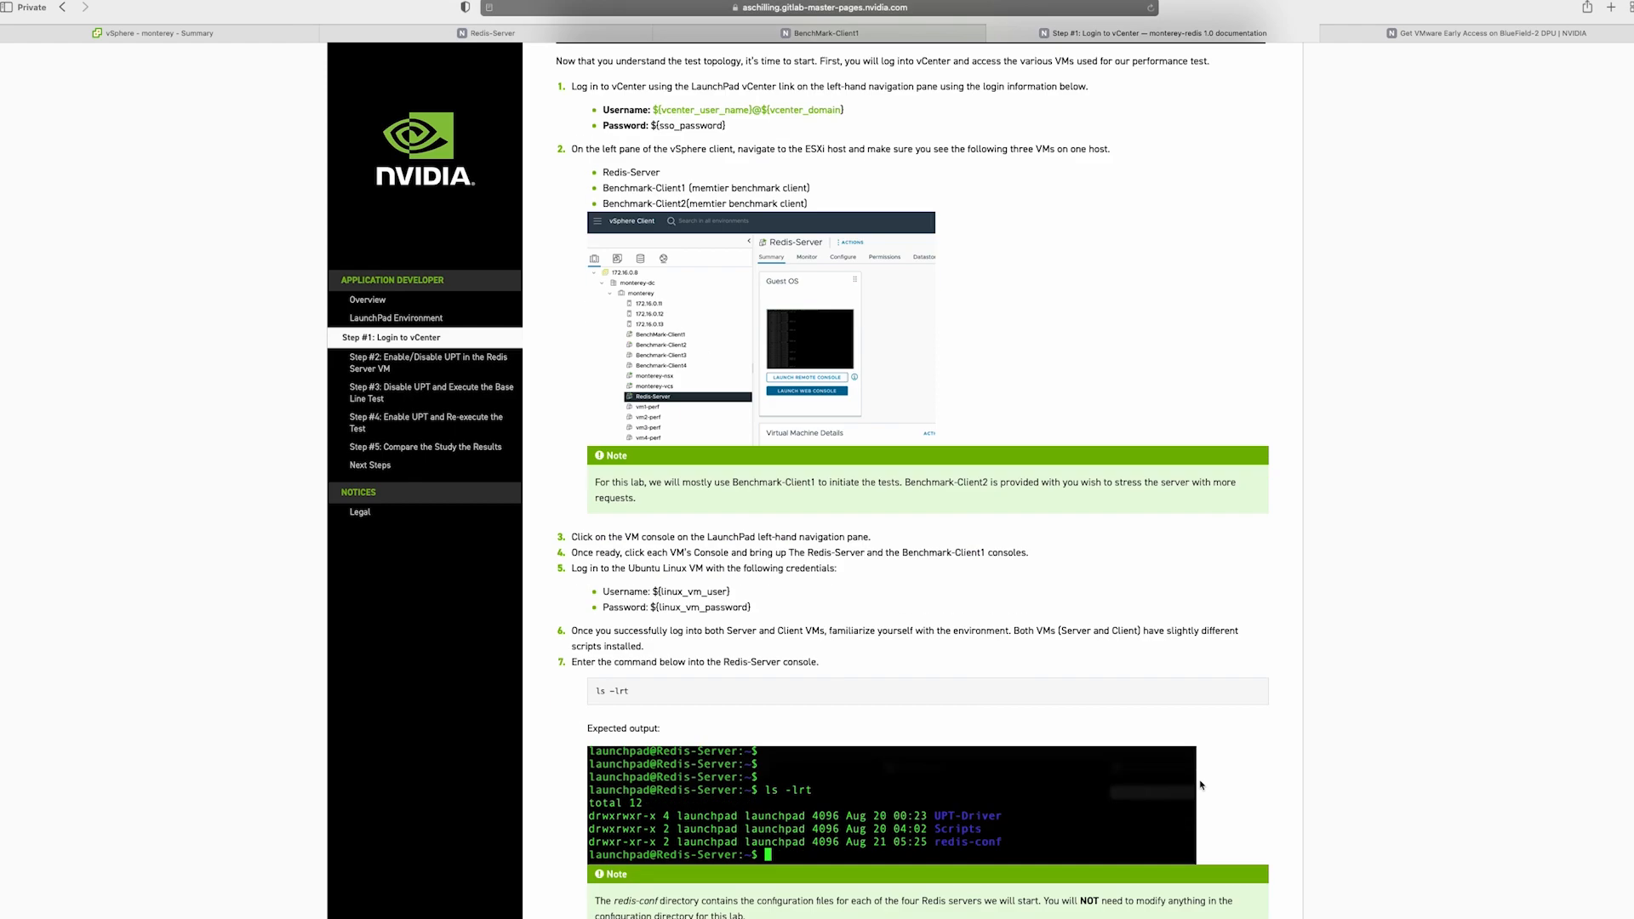
scroll("down", 3)
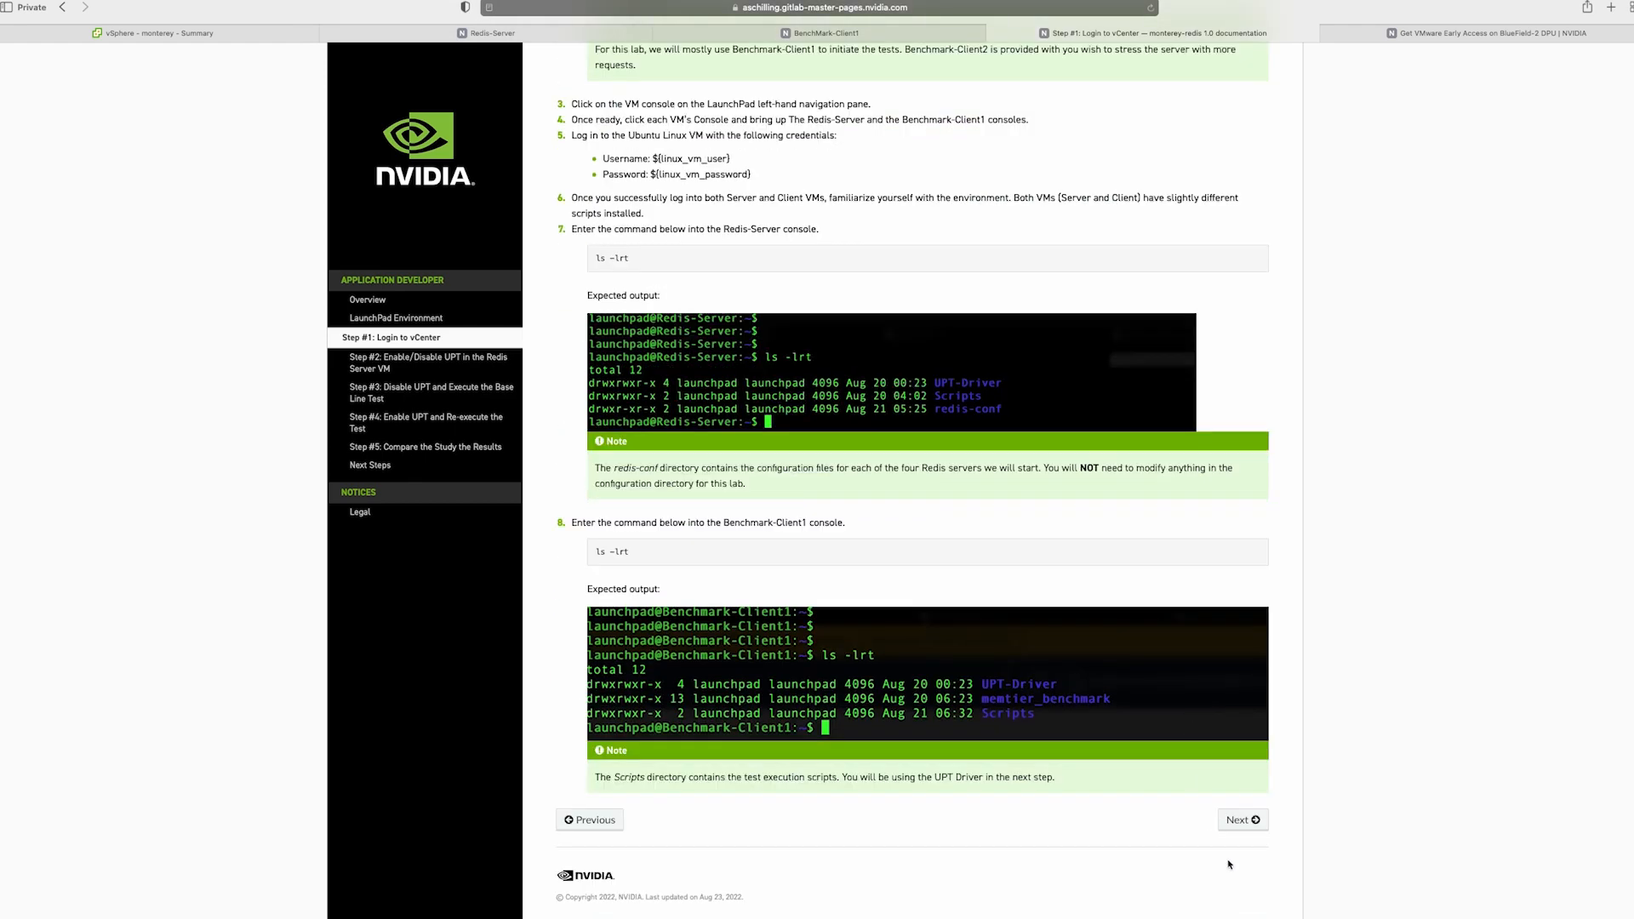
Step: Advance the lab guide to Step #2: Enable/Disable UPT in the Redis Server VM
left_click(1242, 820)
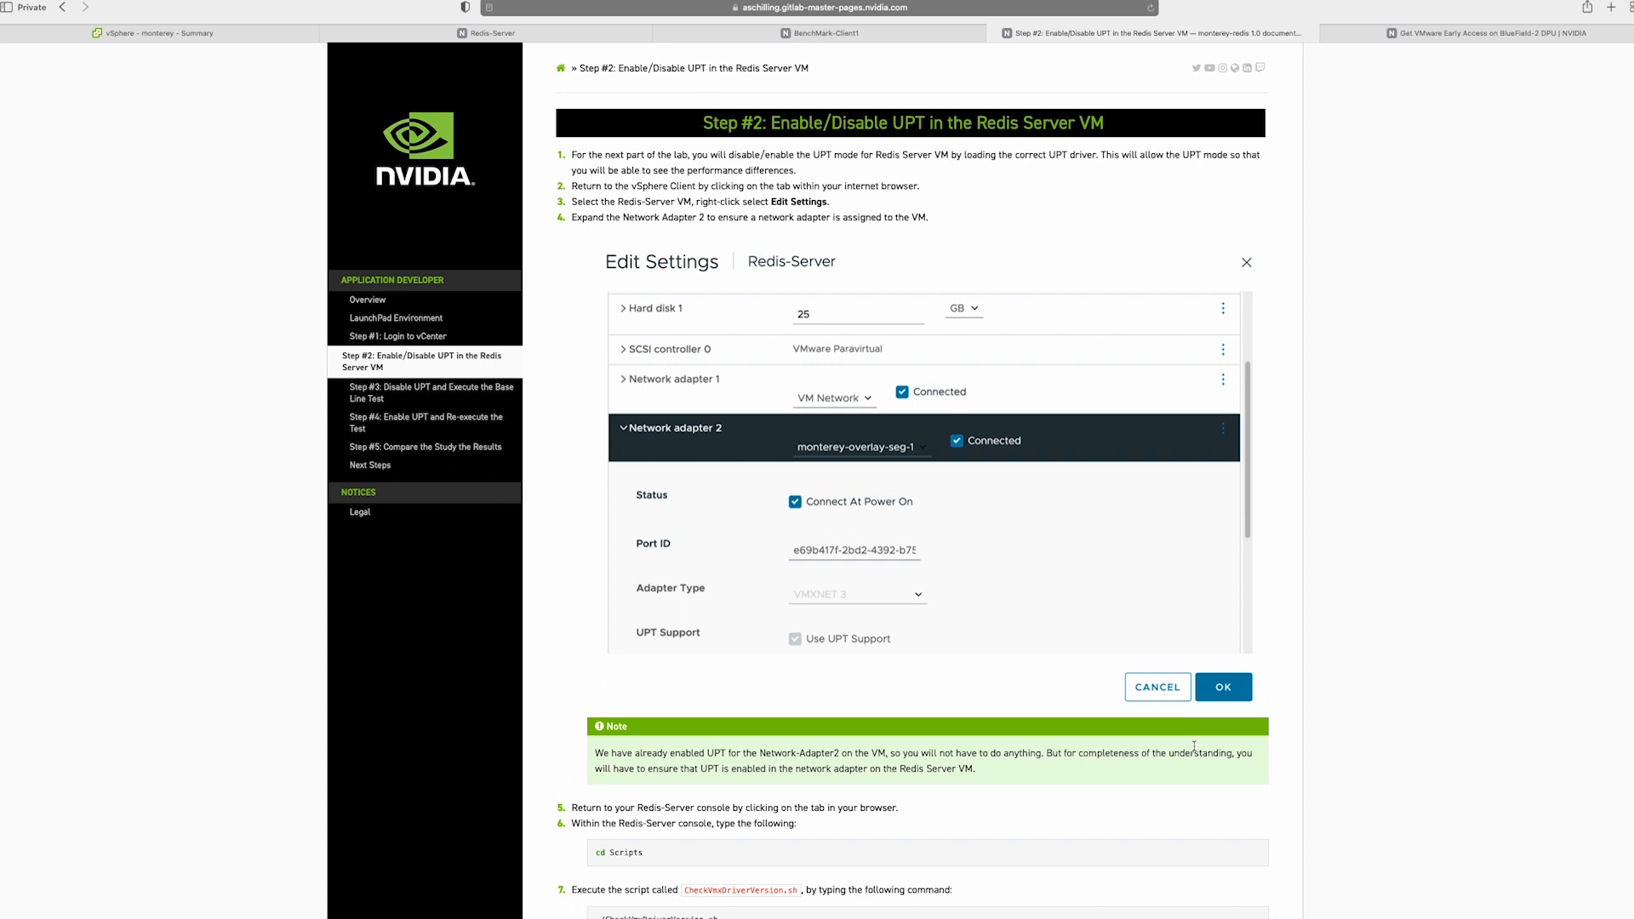
mouse_move(1174, 639)
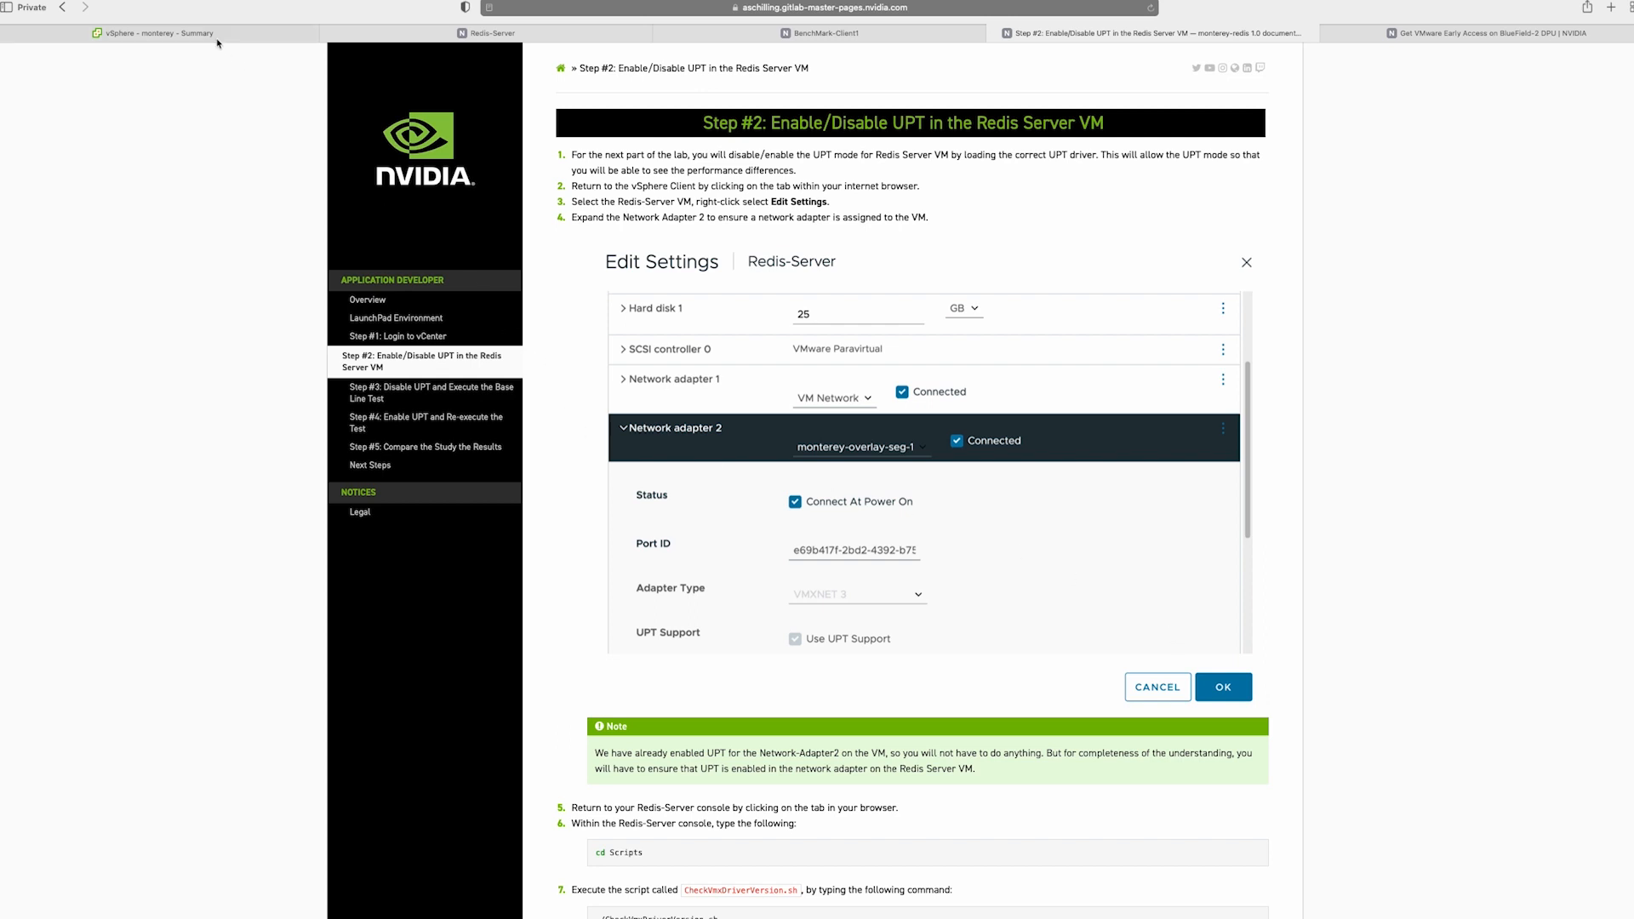
Step: In vSphere, expand the monterey cluster and view Redis-Server's summary, briefly checking BenchMark-Client1
left_click(162, 34)
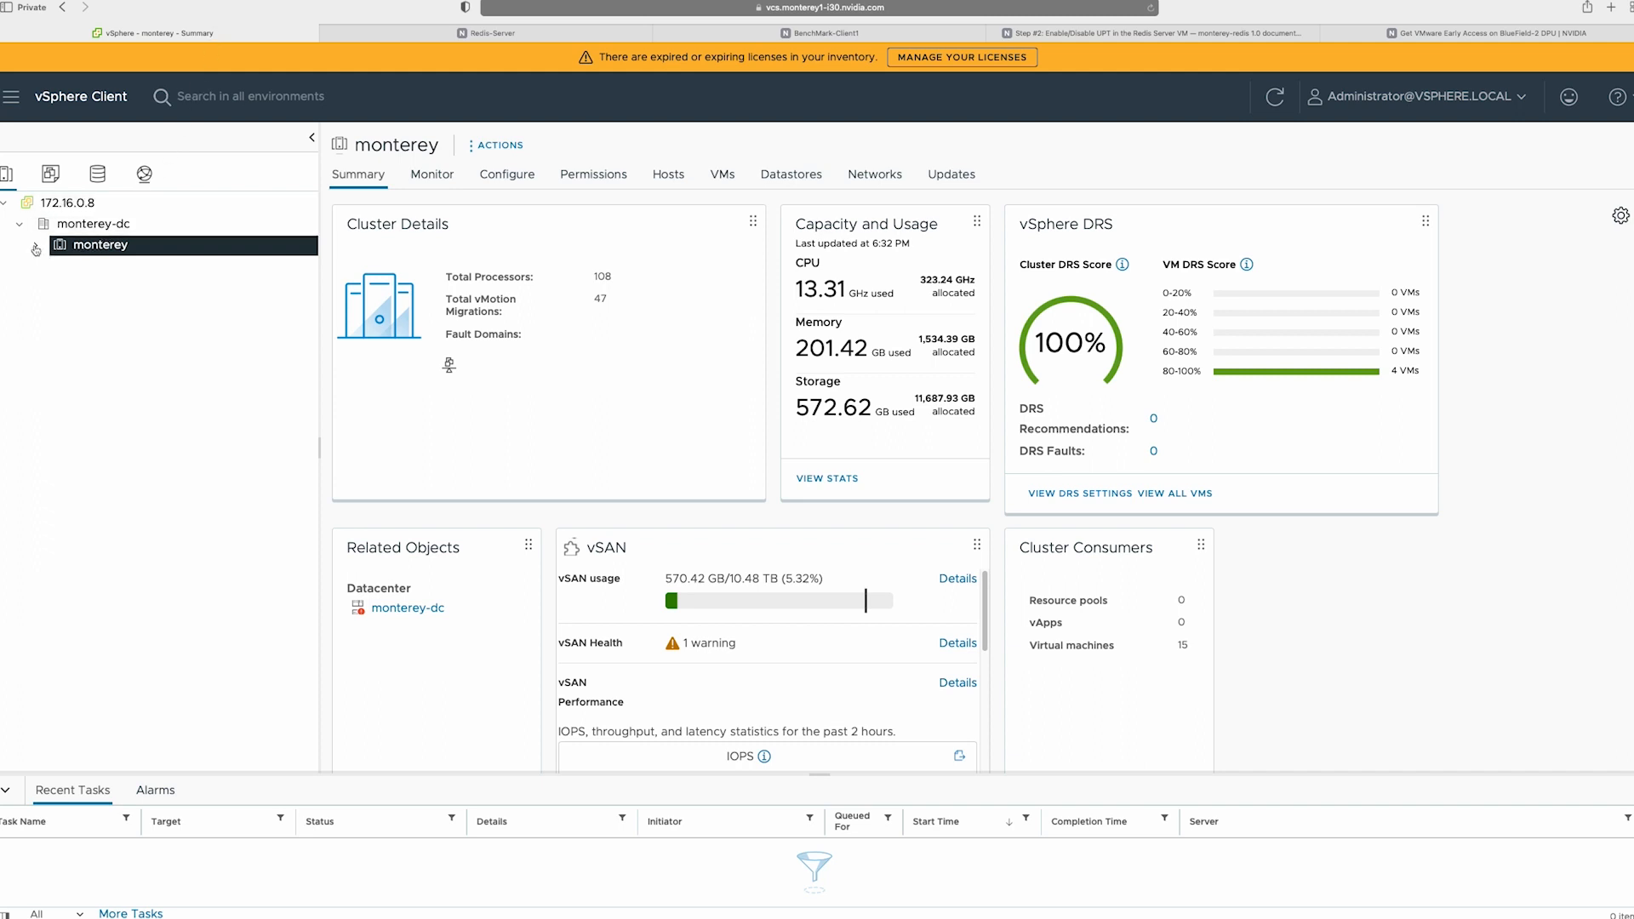
left_click(35, 245)
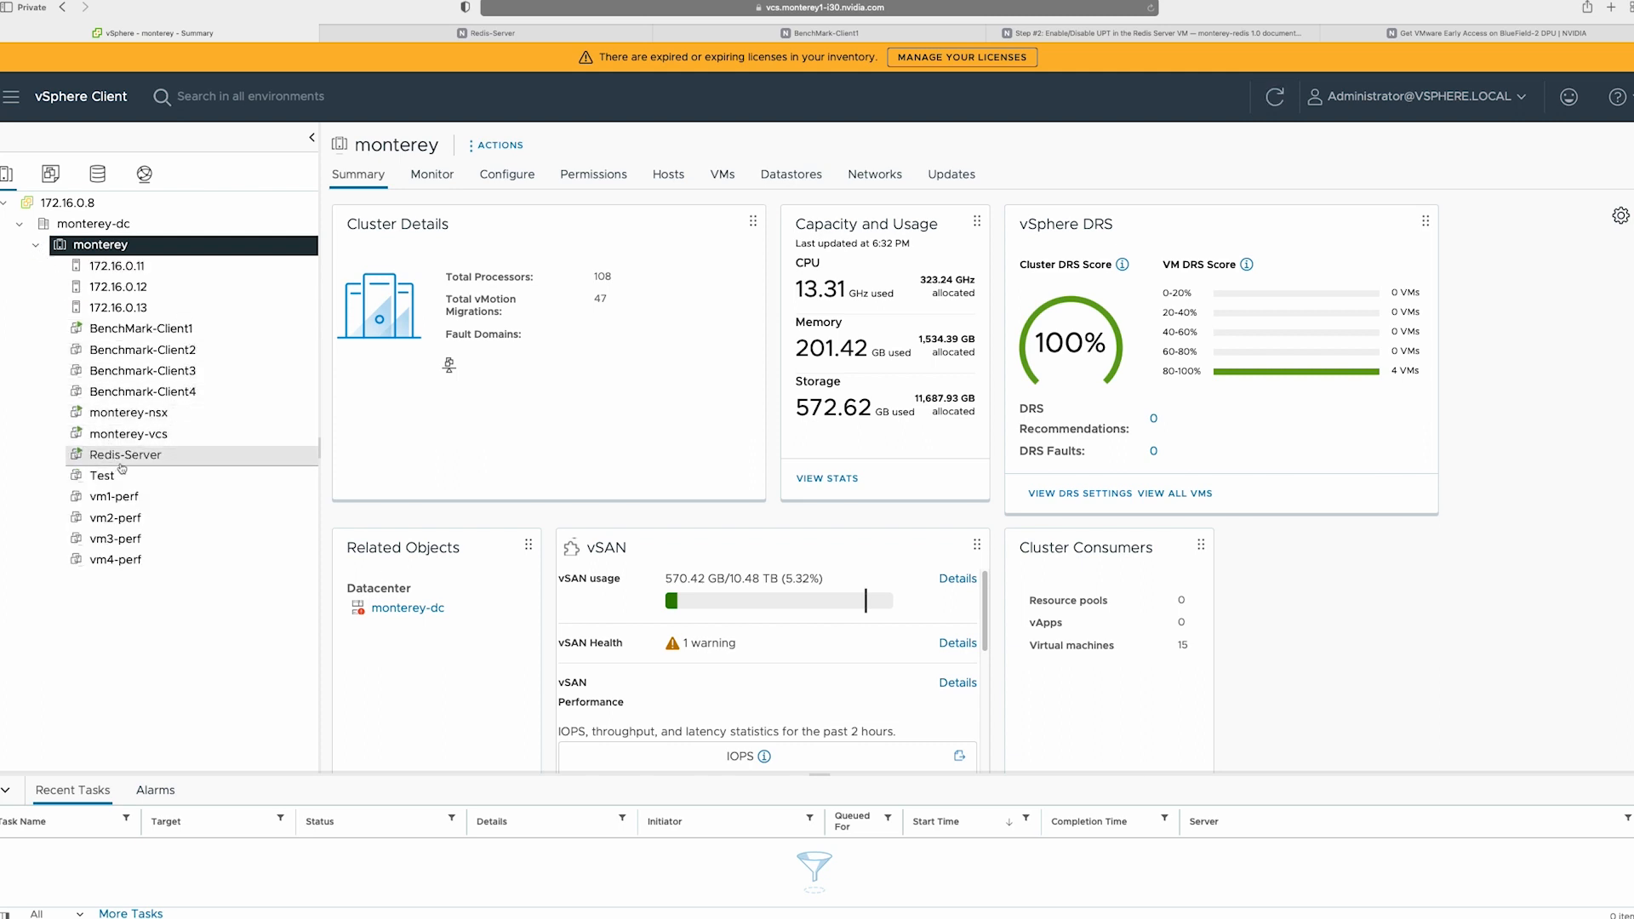
mouse_move(122, 468)
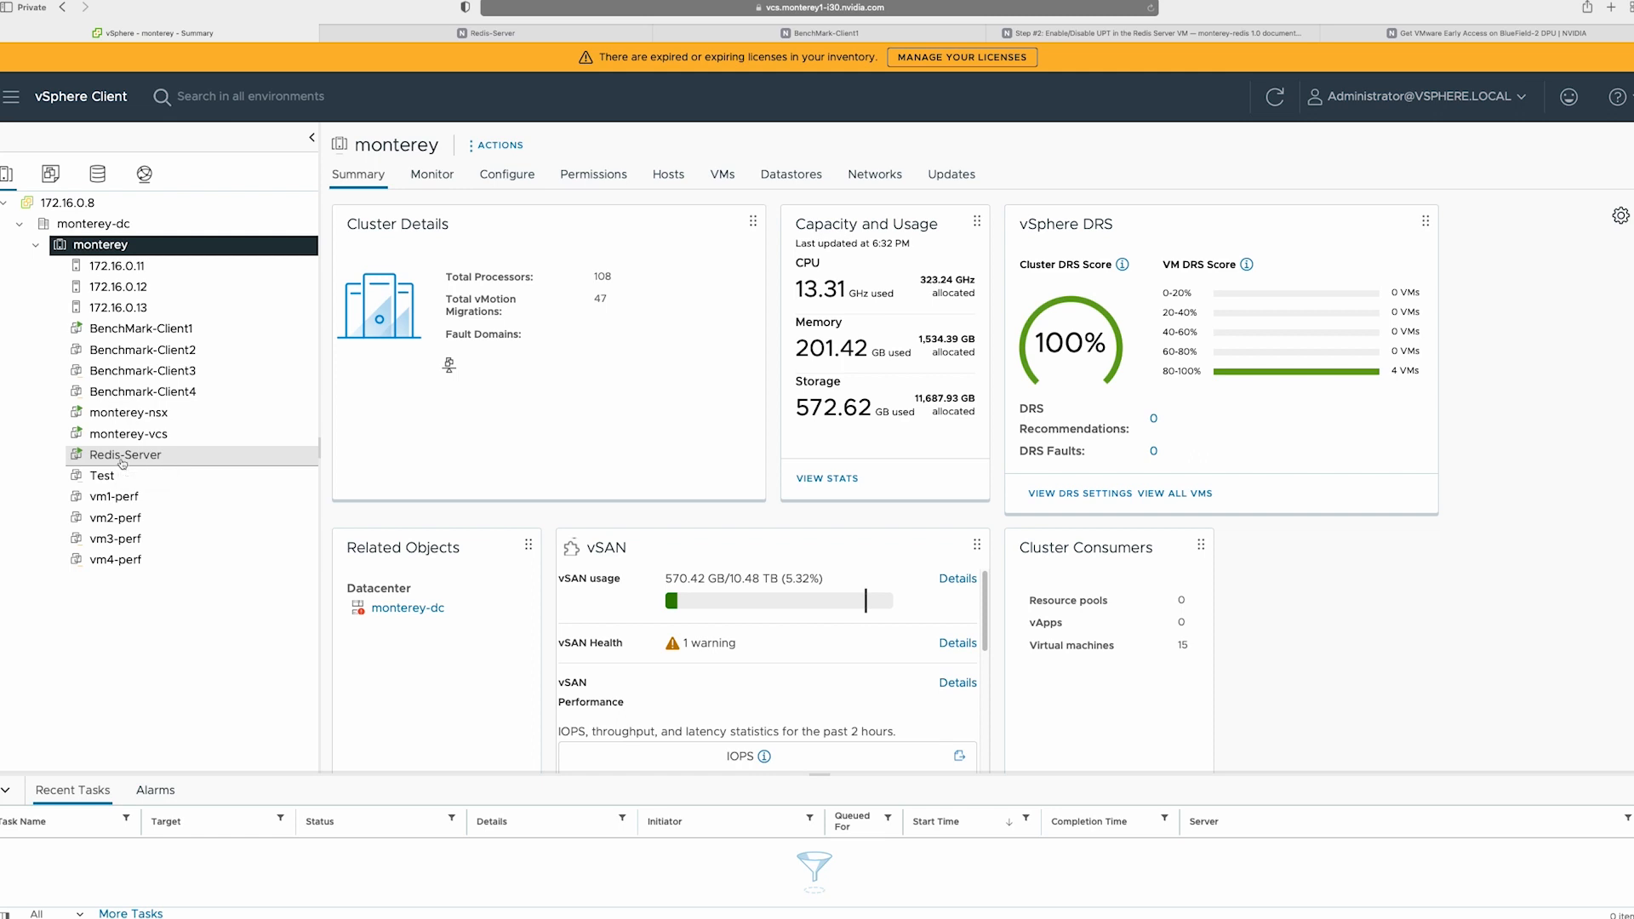
left_click(125, 454)
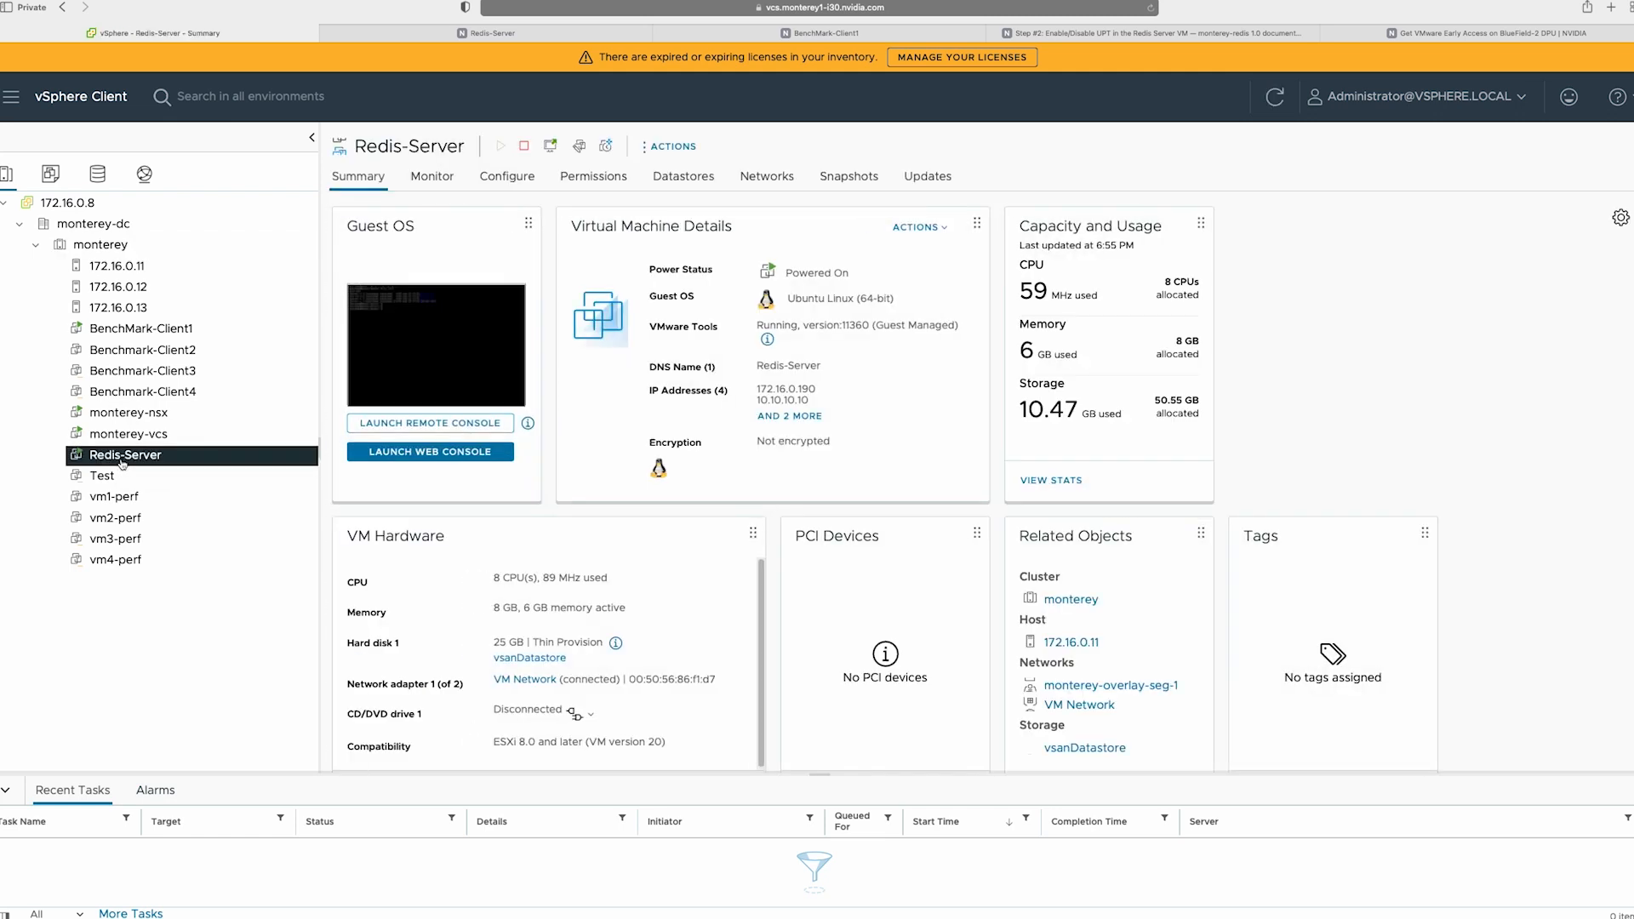
mouse_move(122, 464)
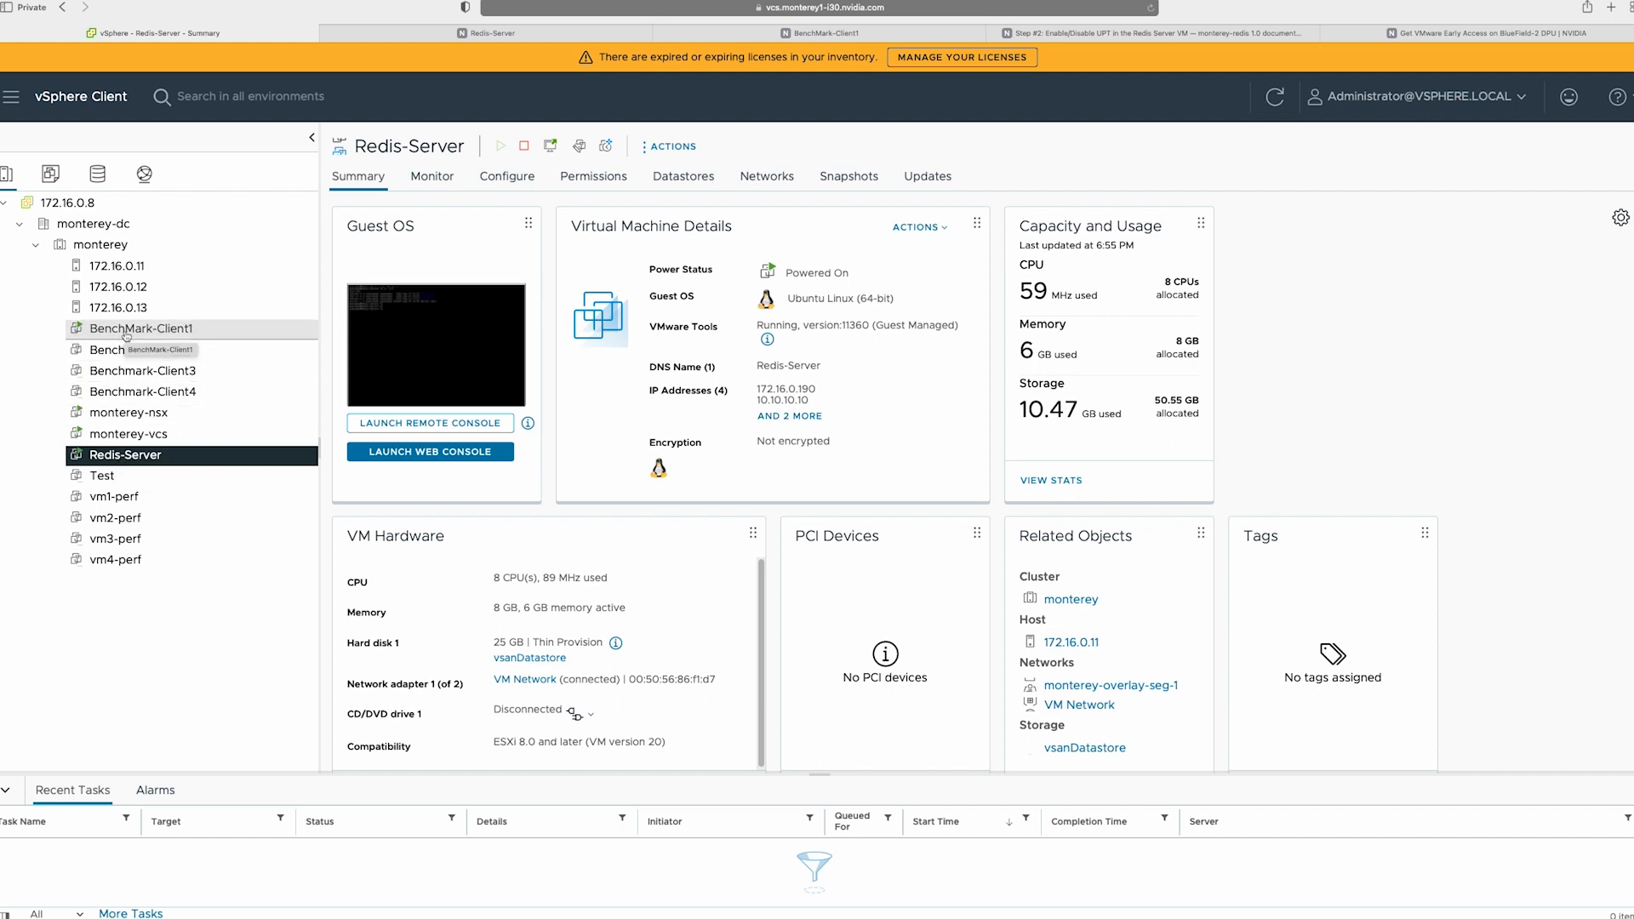
left_click(141, 328)
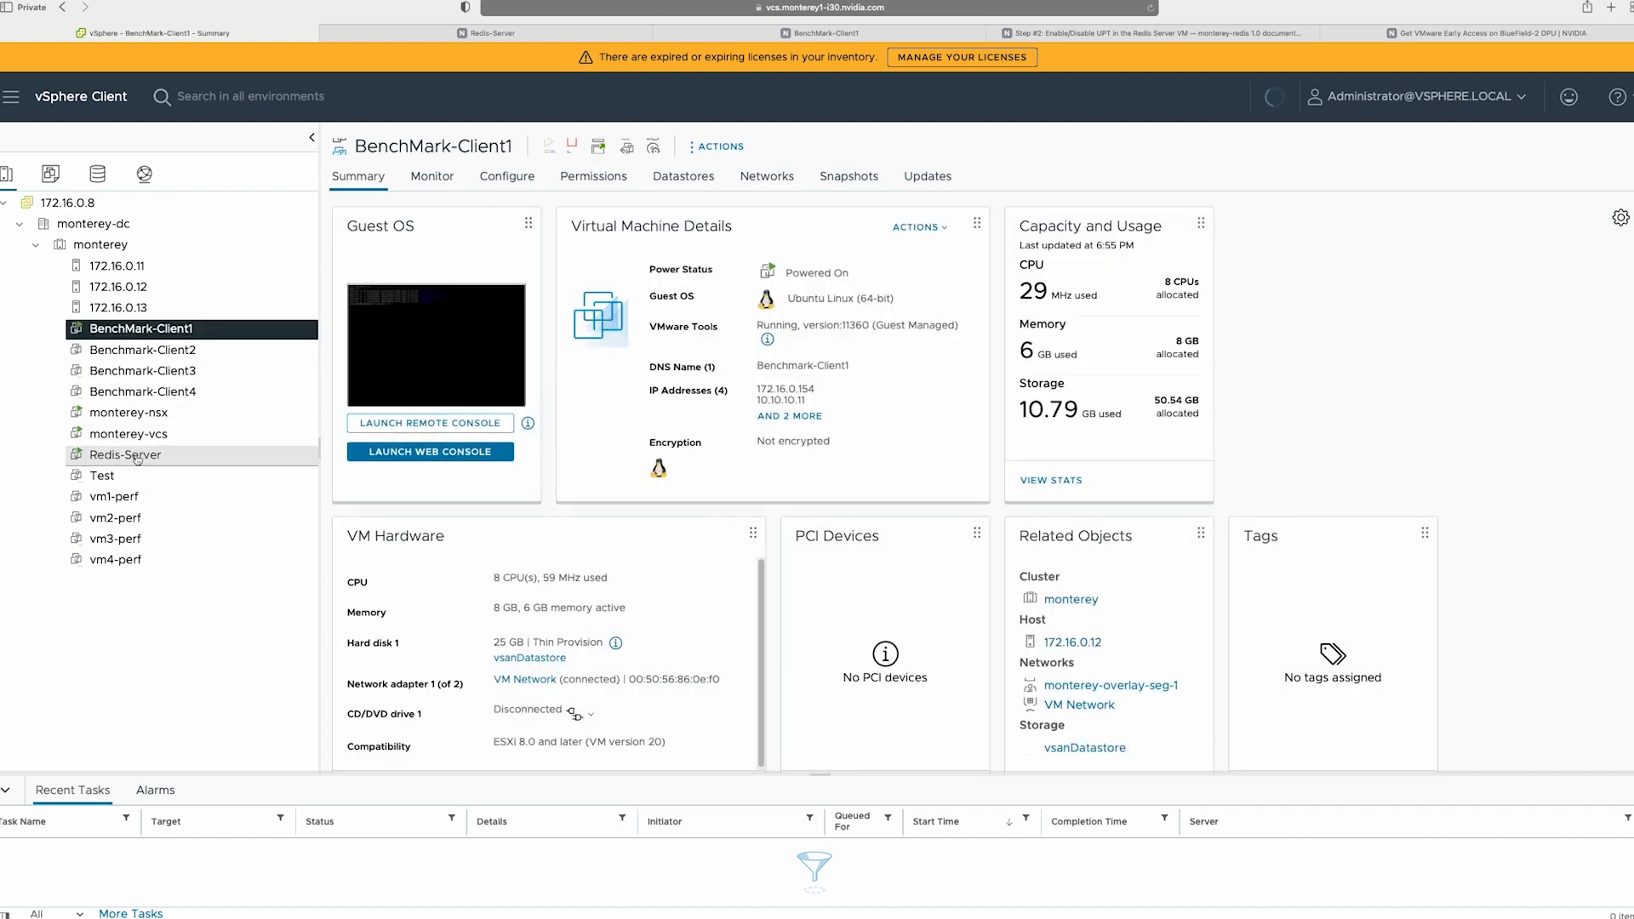
left_click(125, 454)
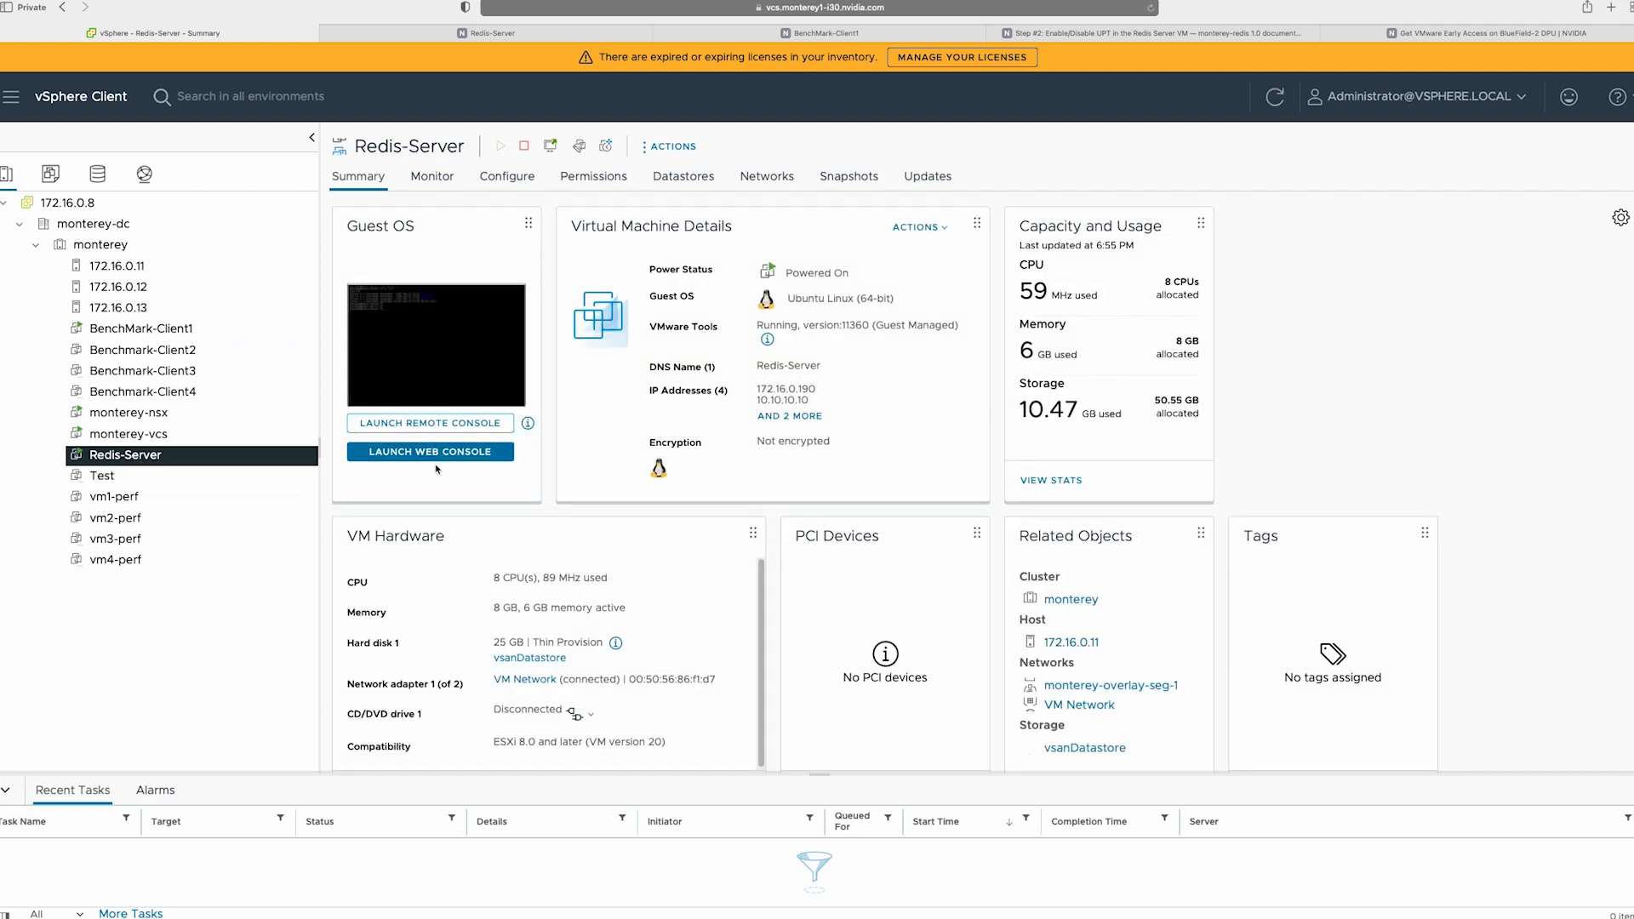
mouse_move(430, 464)
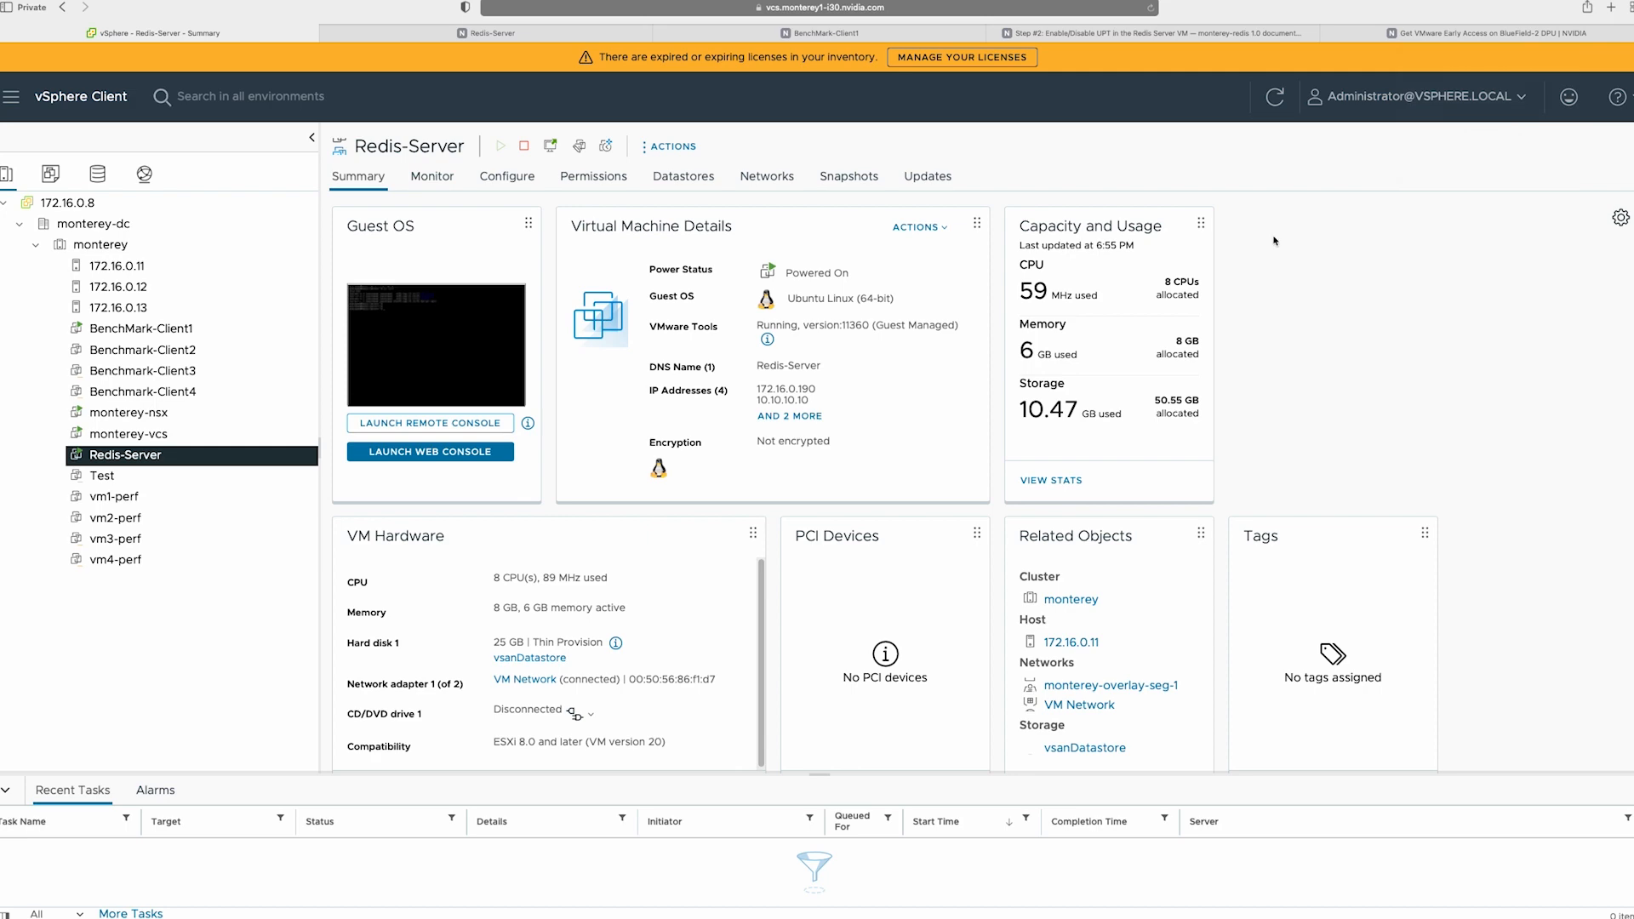
mouse_move(500, 201)
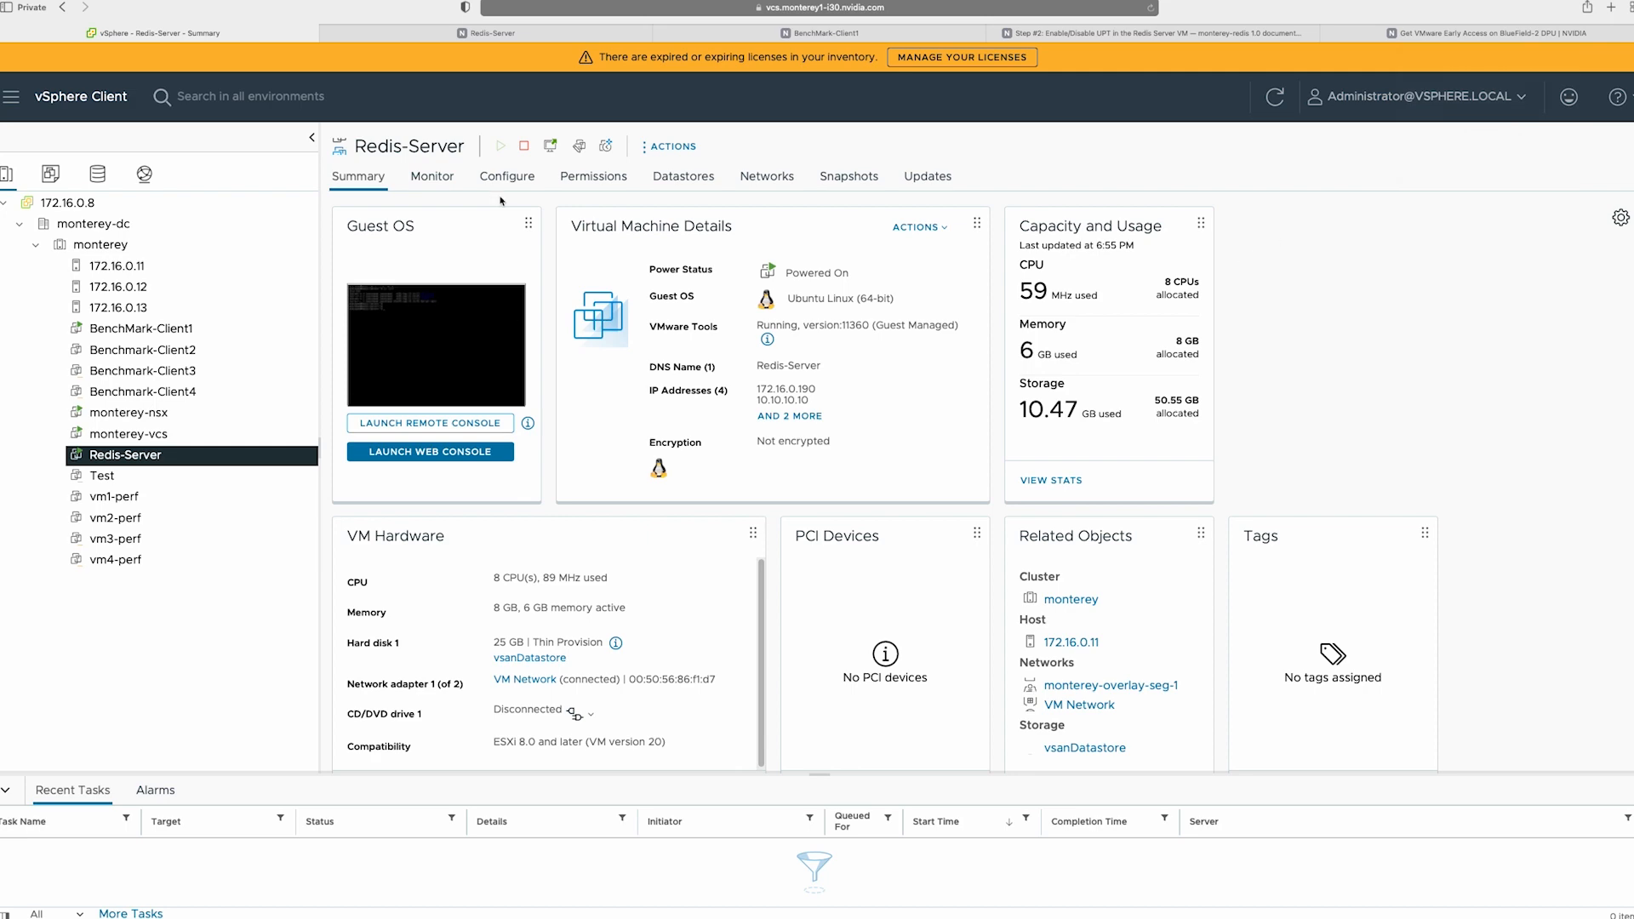
Step: In Redis-Server's console, enter Scripts and run CheckVmxDriverVersion.sh, reporting vmxnet3 1.7.0.0-k-NAPI (UPT enabled)
left_click(430, 451)
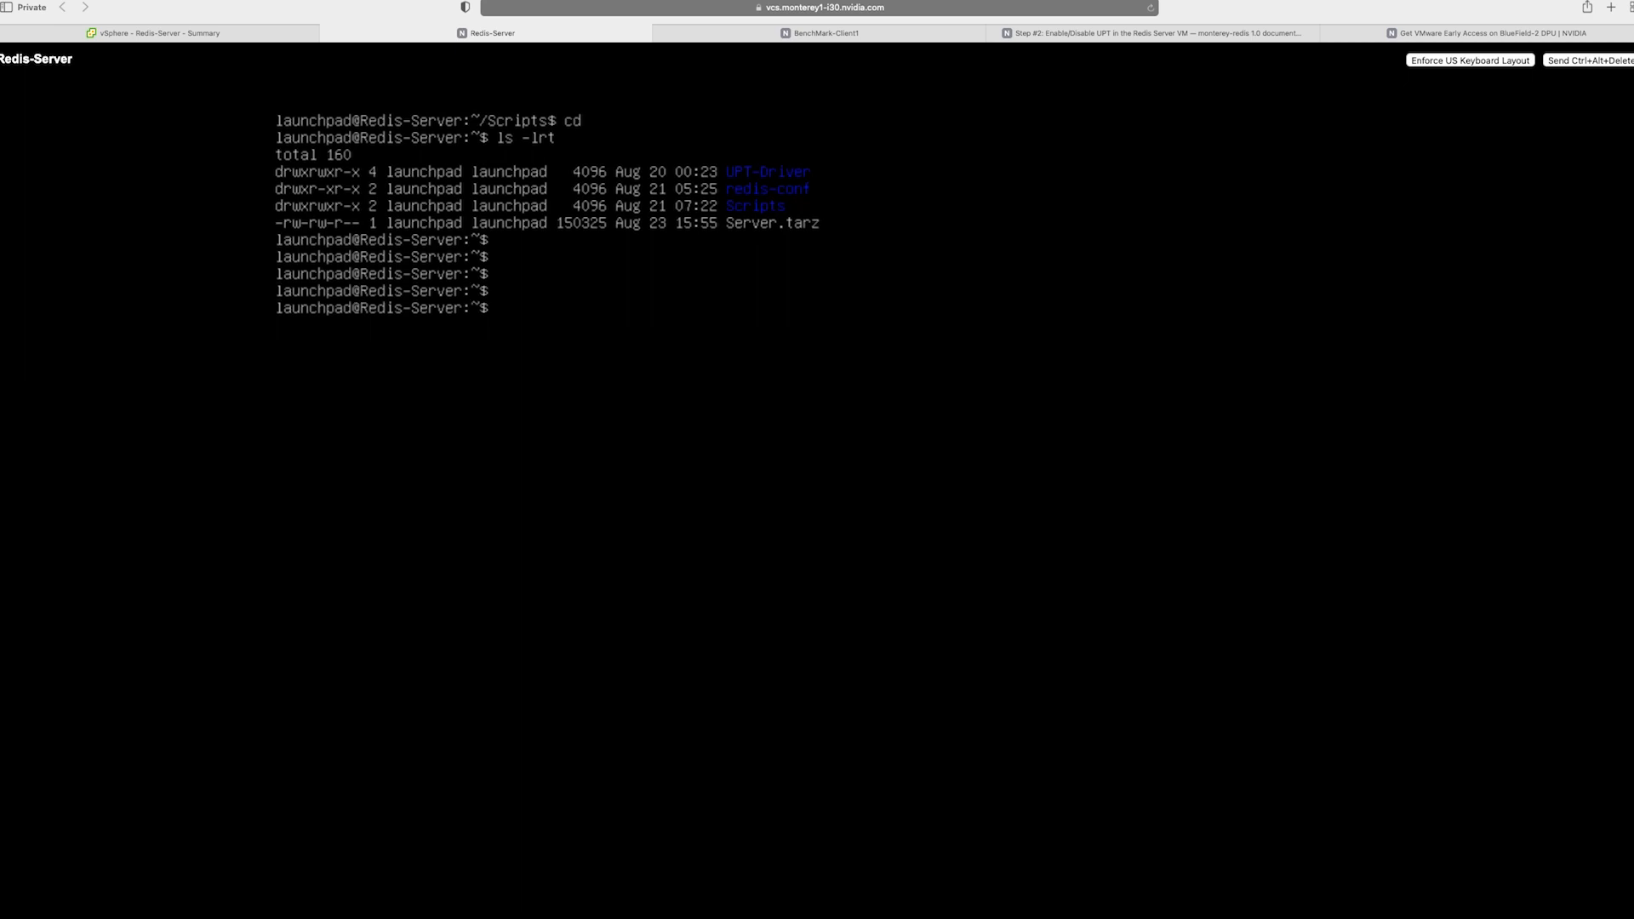
type("ls -lrt")
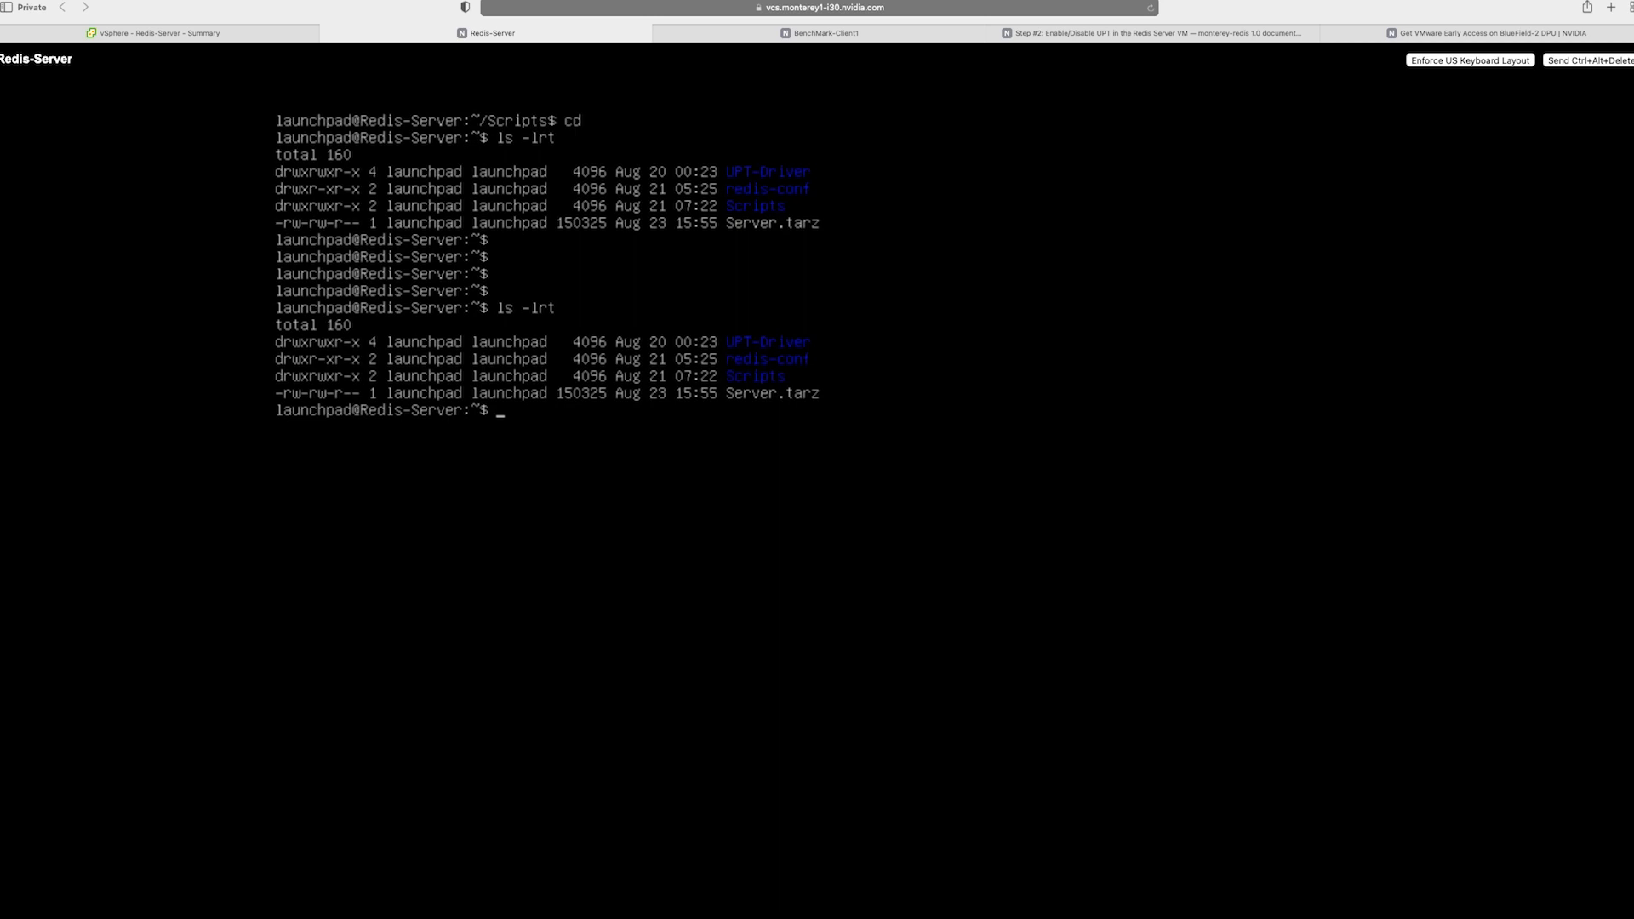
type("cd SC")
type("ls")
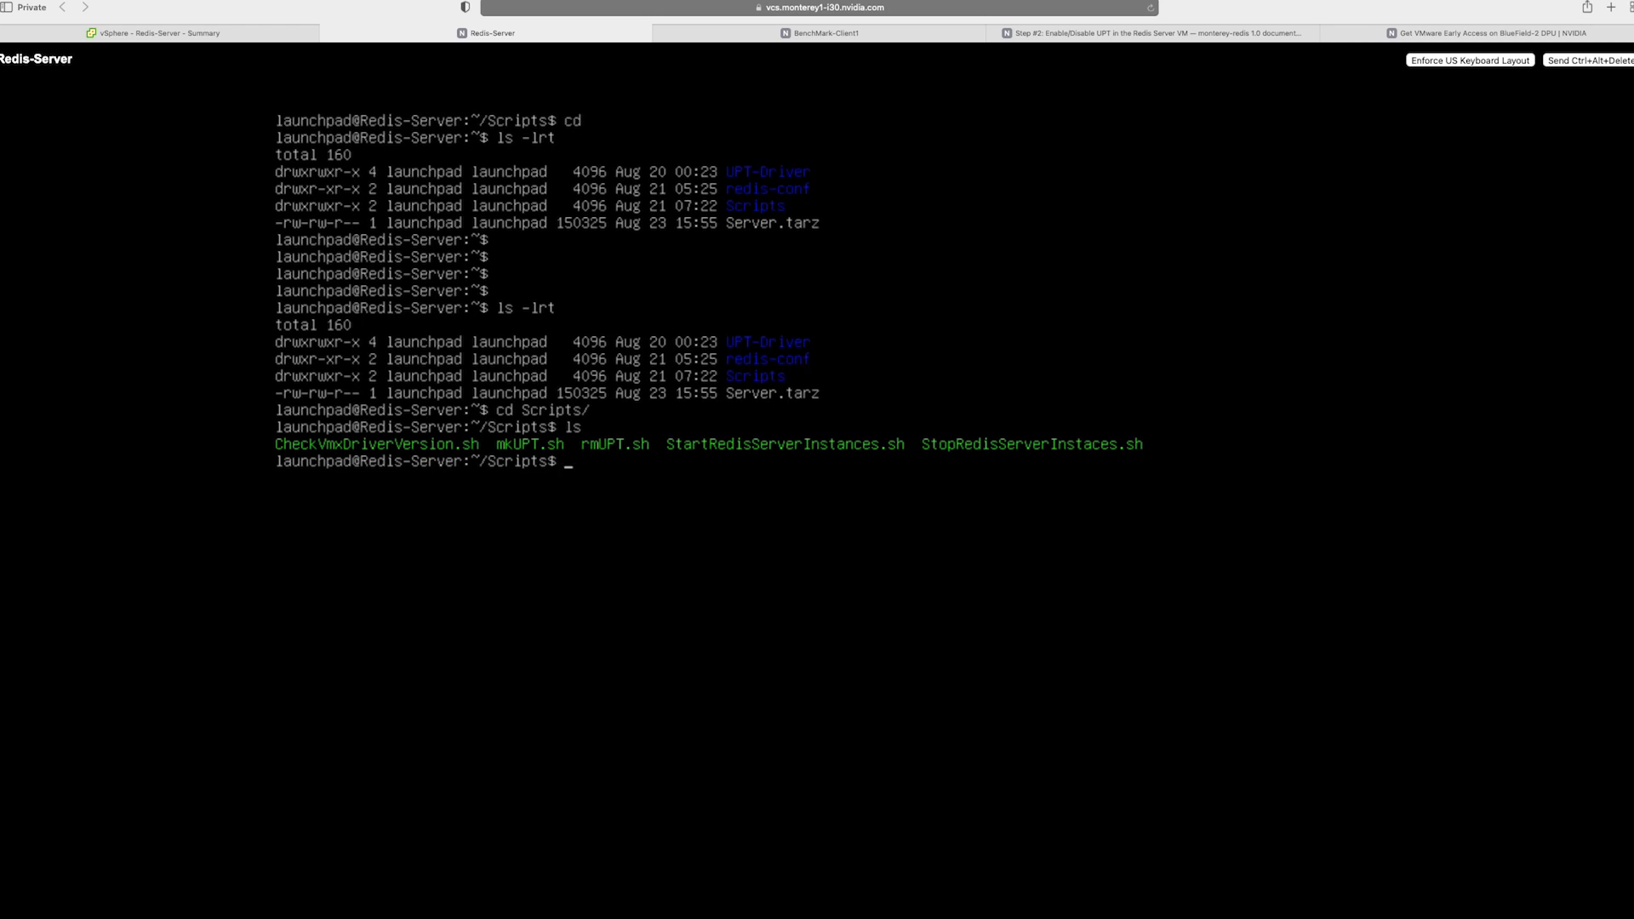
type("./c")
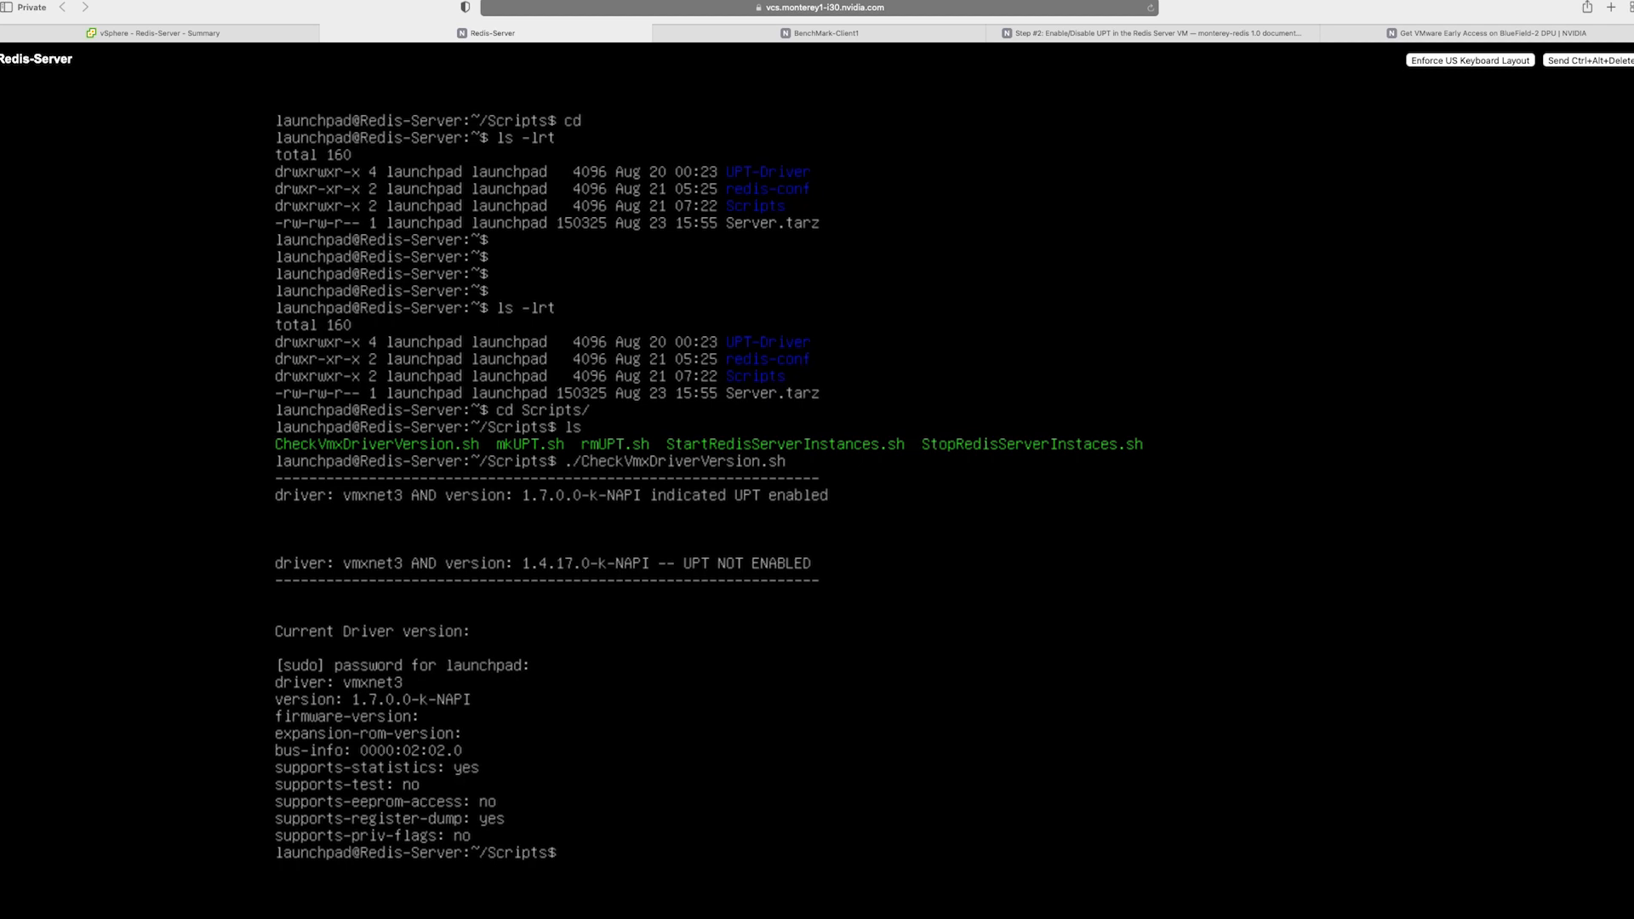
Step: Run rmUPT.sh so the vmxnet3 driver falls back to 1.4.17.0-k-NAPI, UPT disabled
type("./rm")
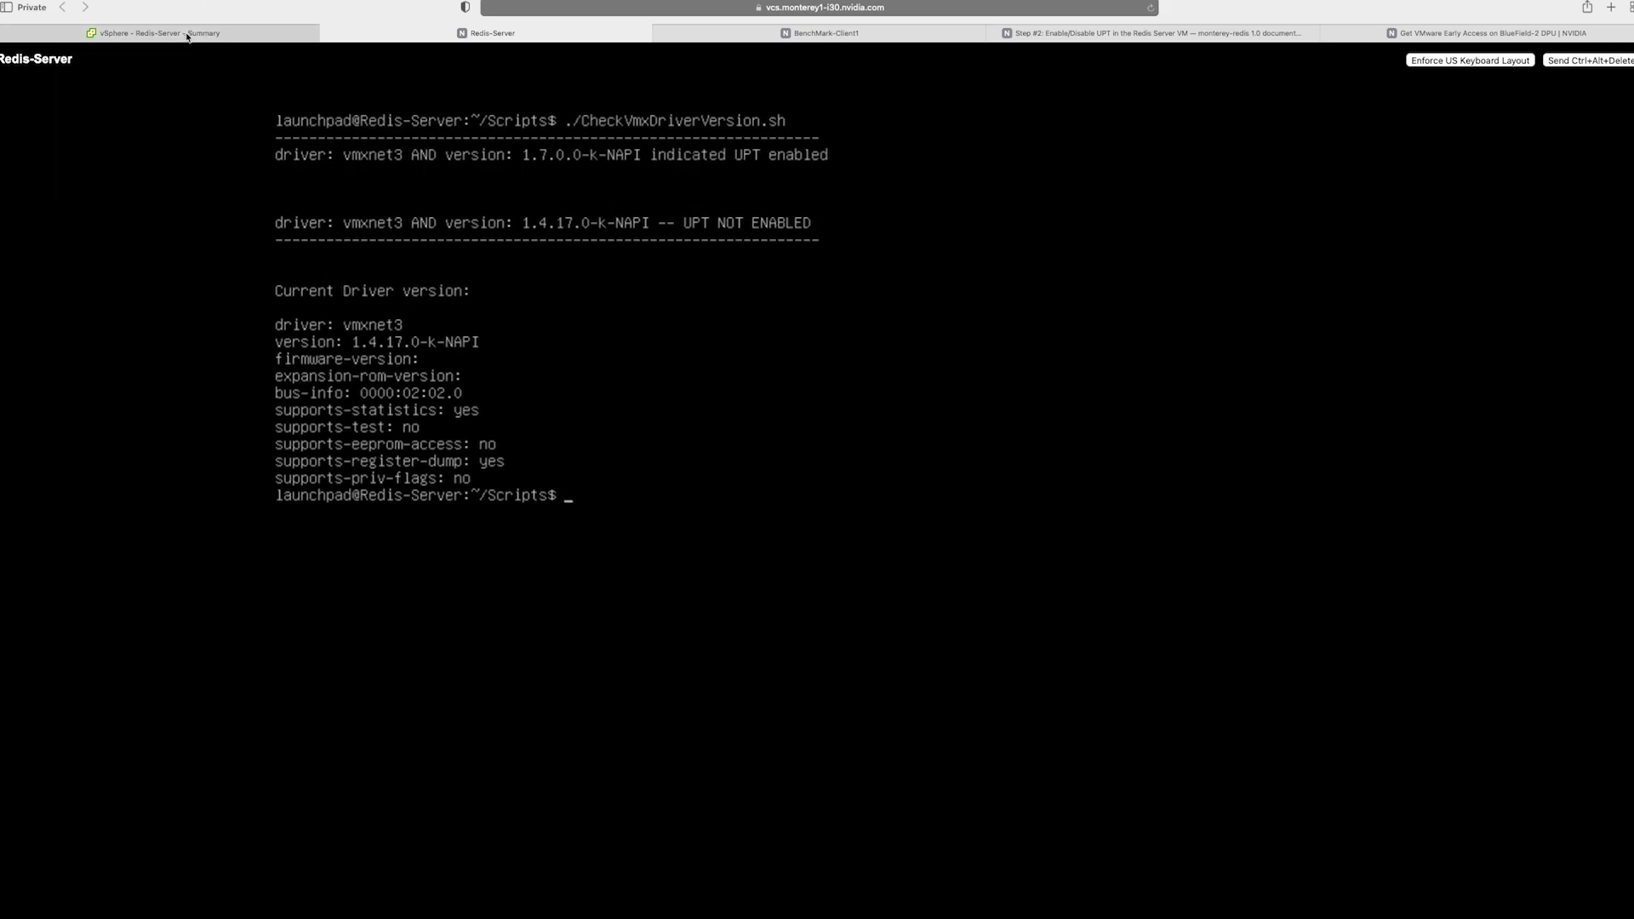
left_click(157, 32)
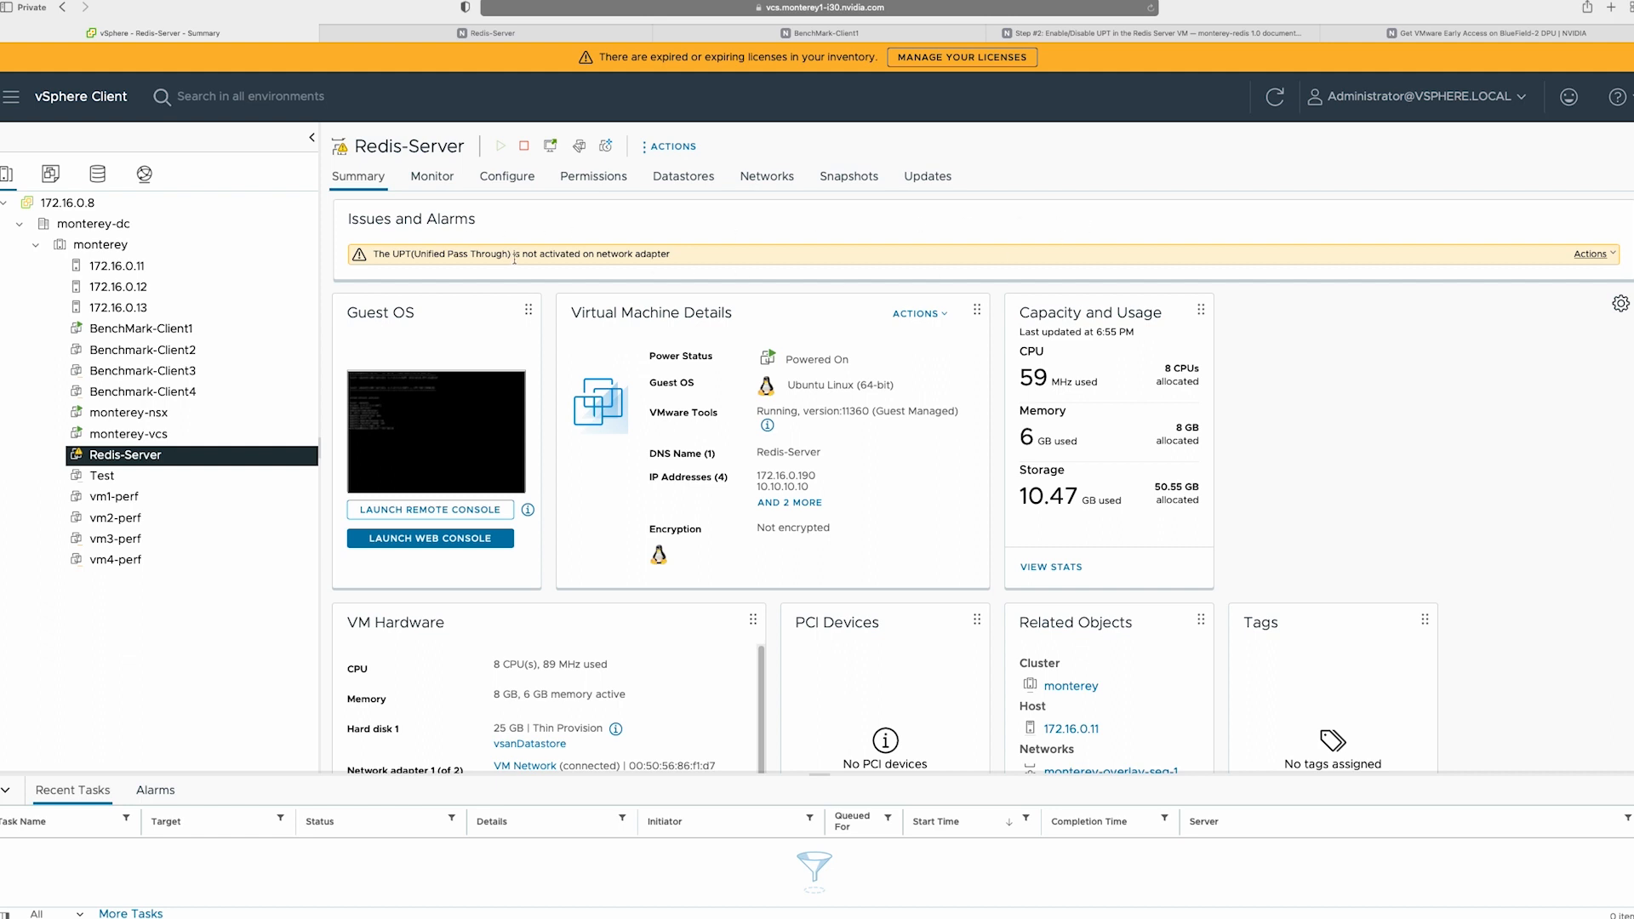
mouse_move(660, 269)
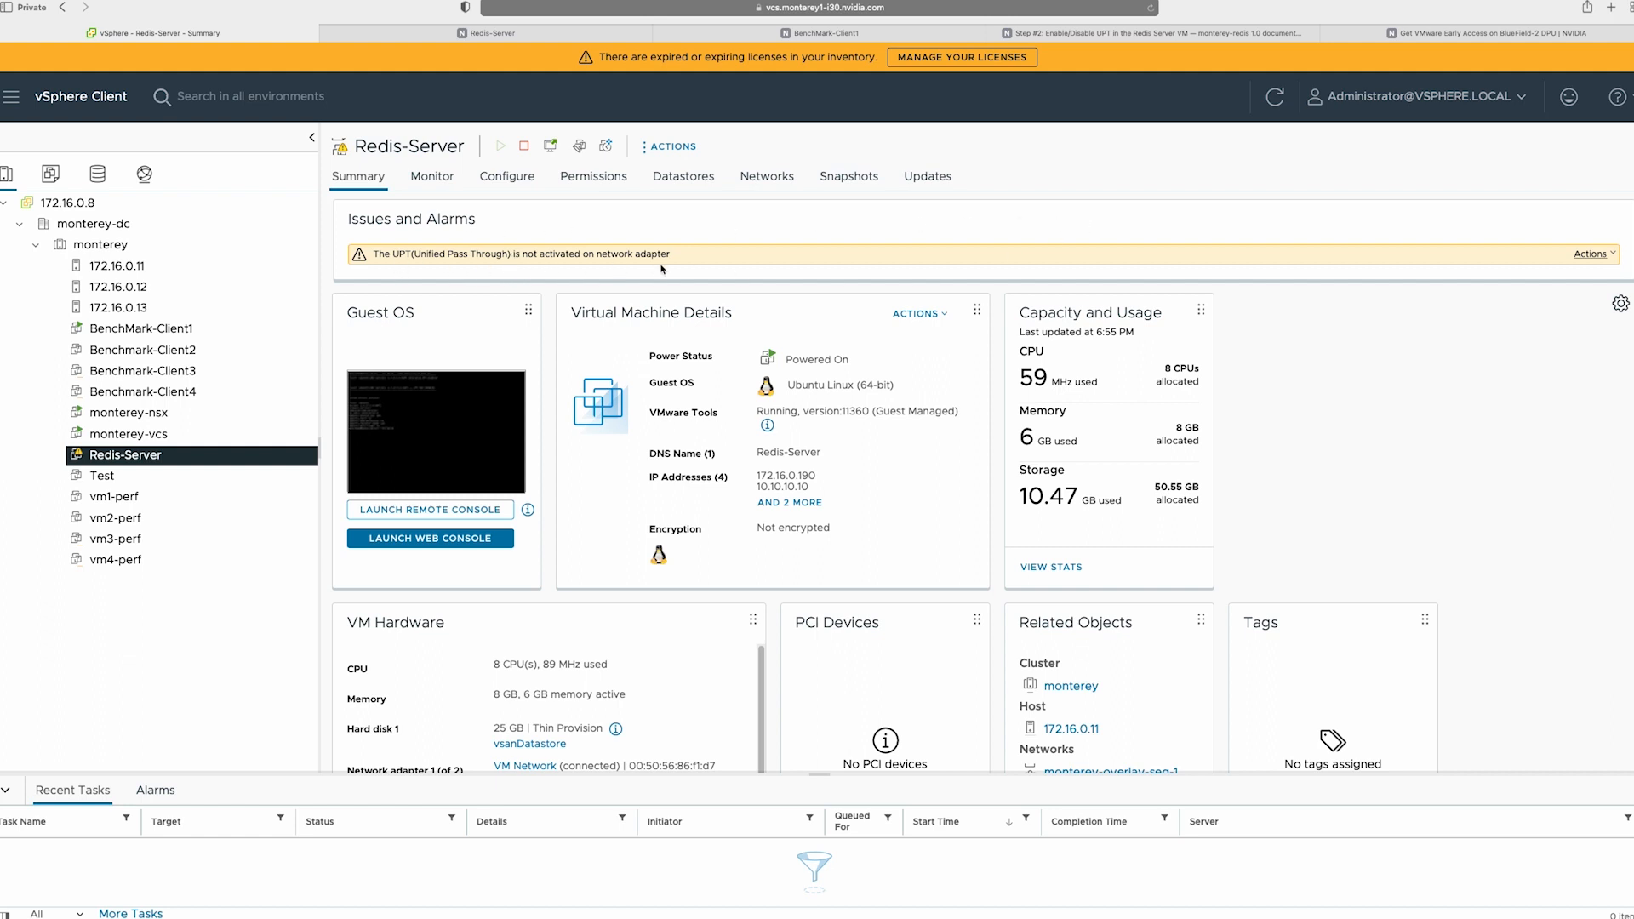
mouse_move(667, 295)
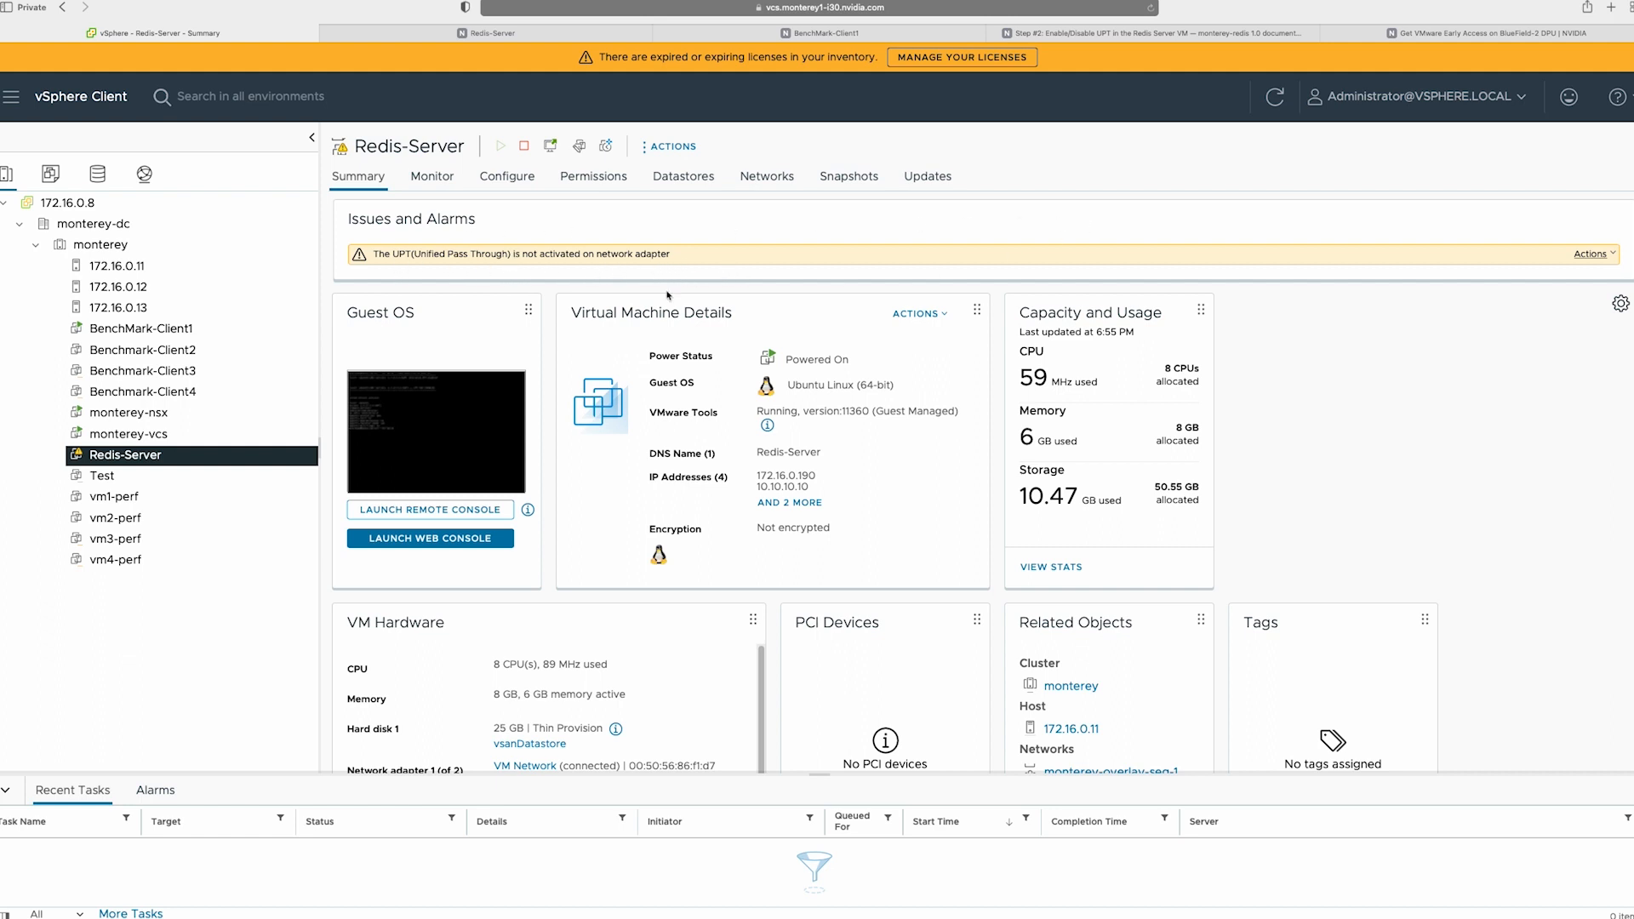
mouse_move(122, 464)
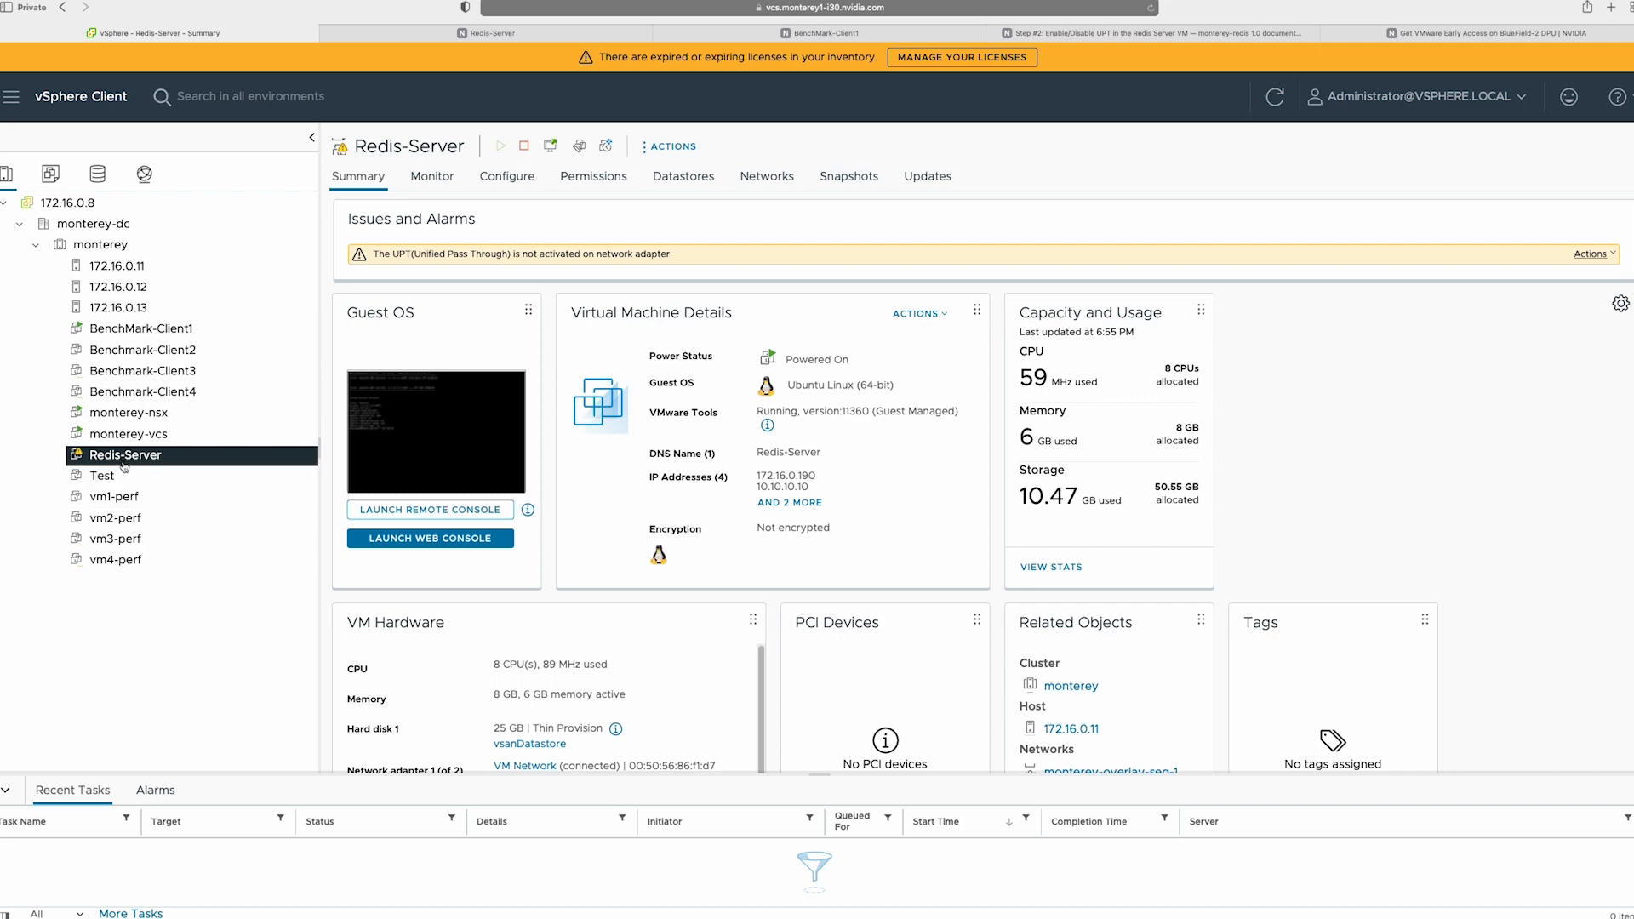
left_click(490, 33)
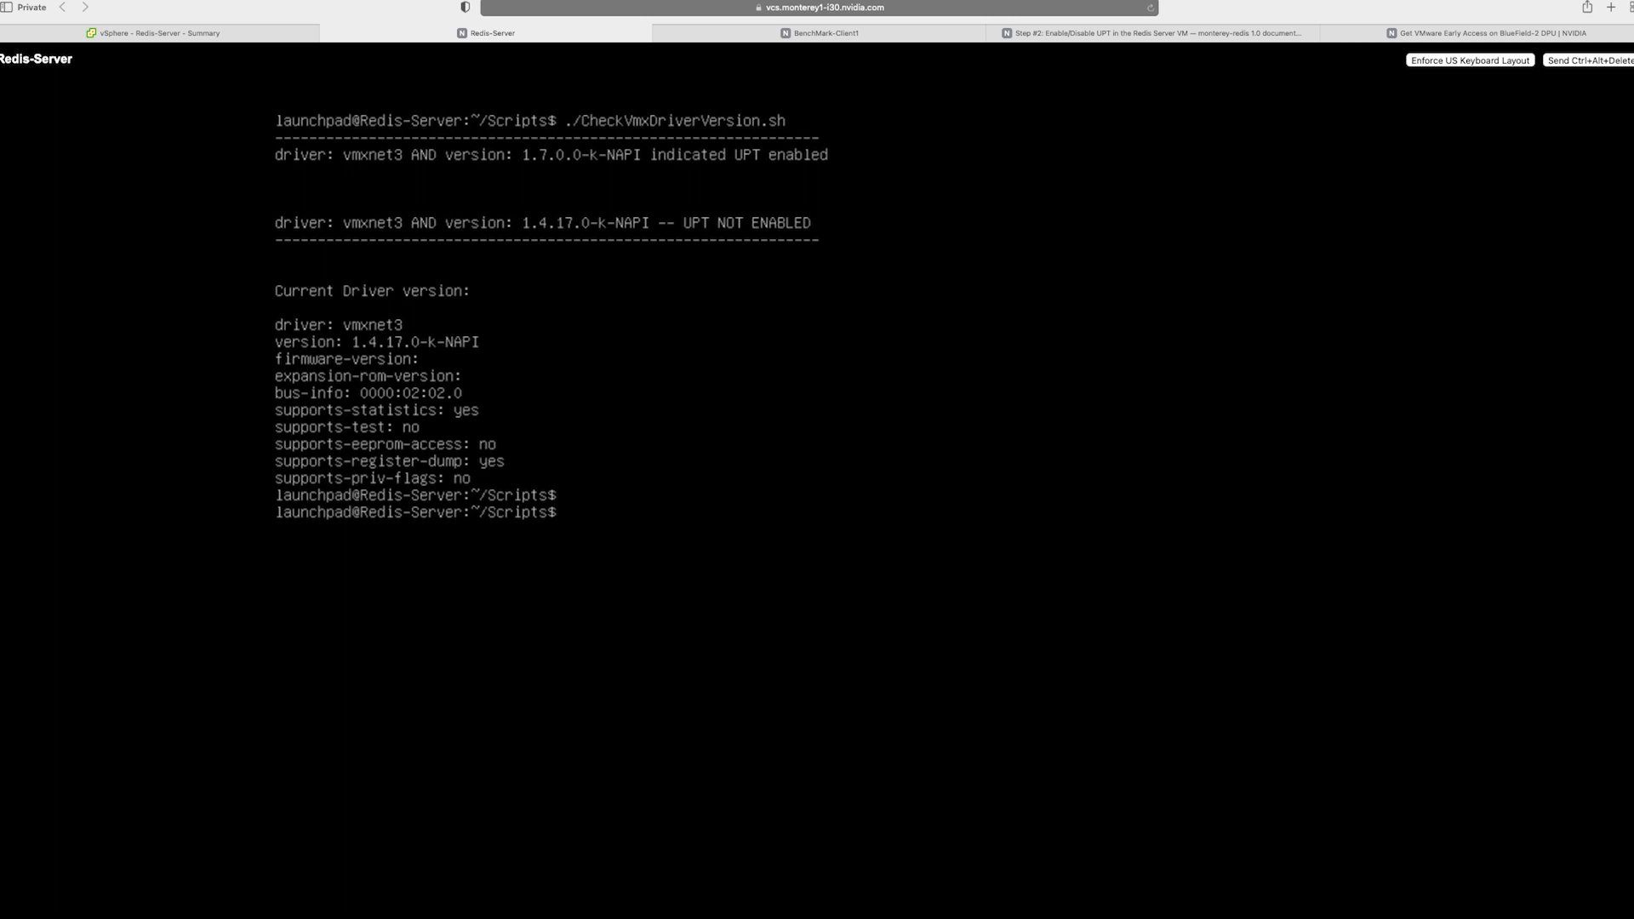
Step: Stop and restart the Redis server instances on ports 6000-9000, then return to the vSphere inventory
type("./StopRedisServerInstaces.sh")
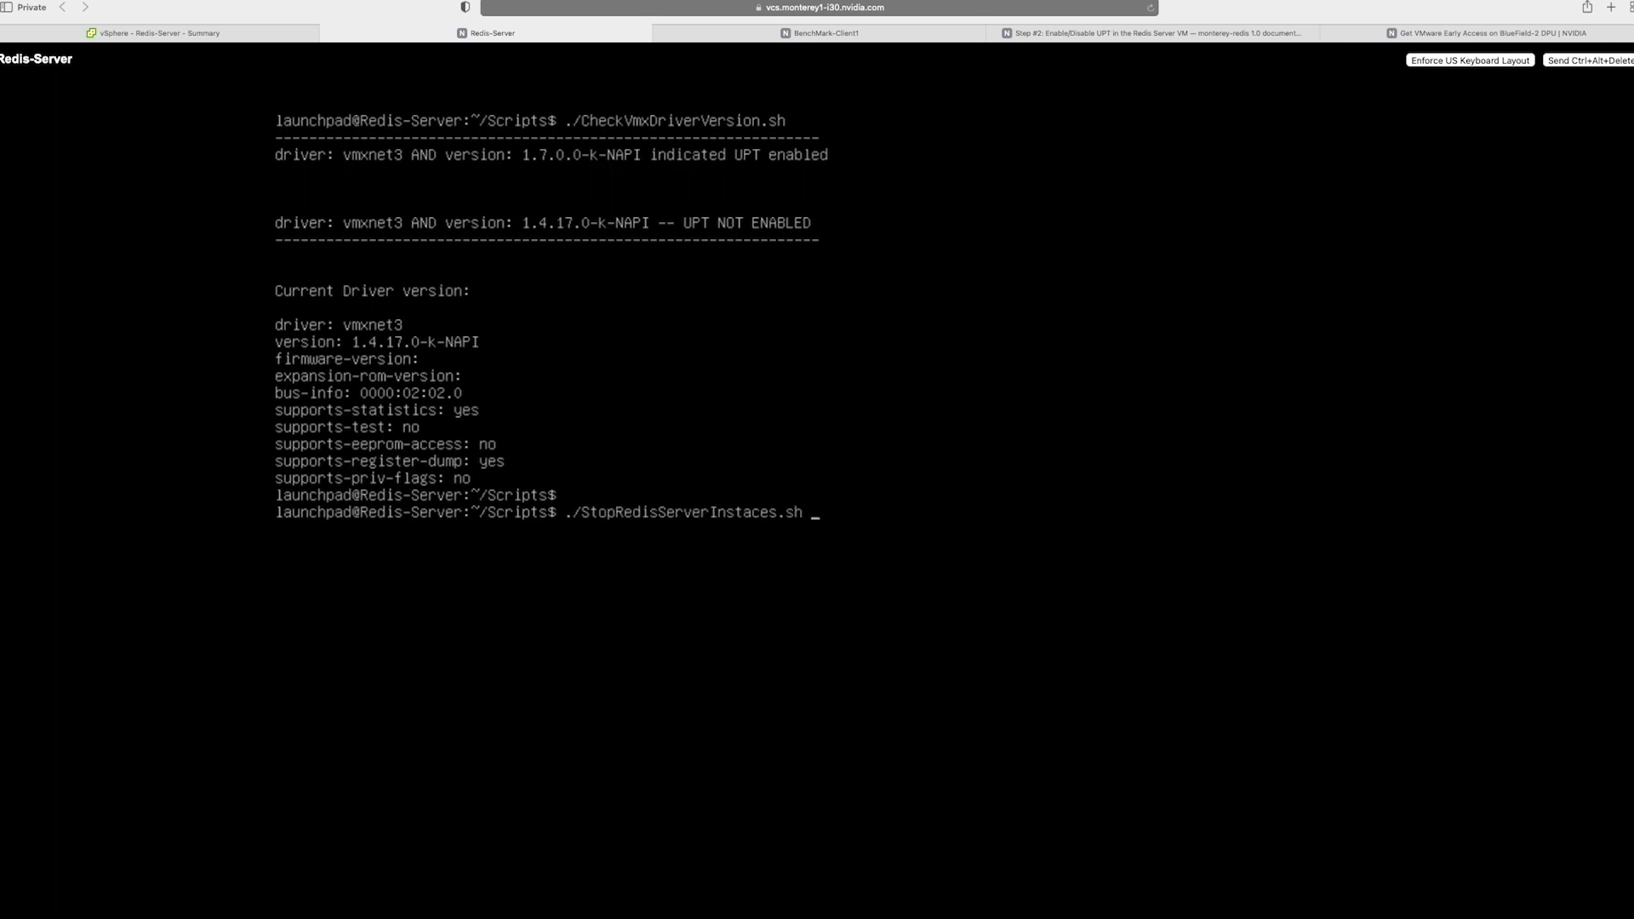
key("Return")
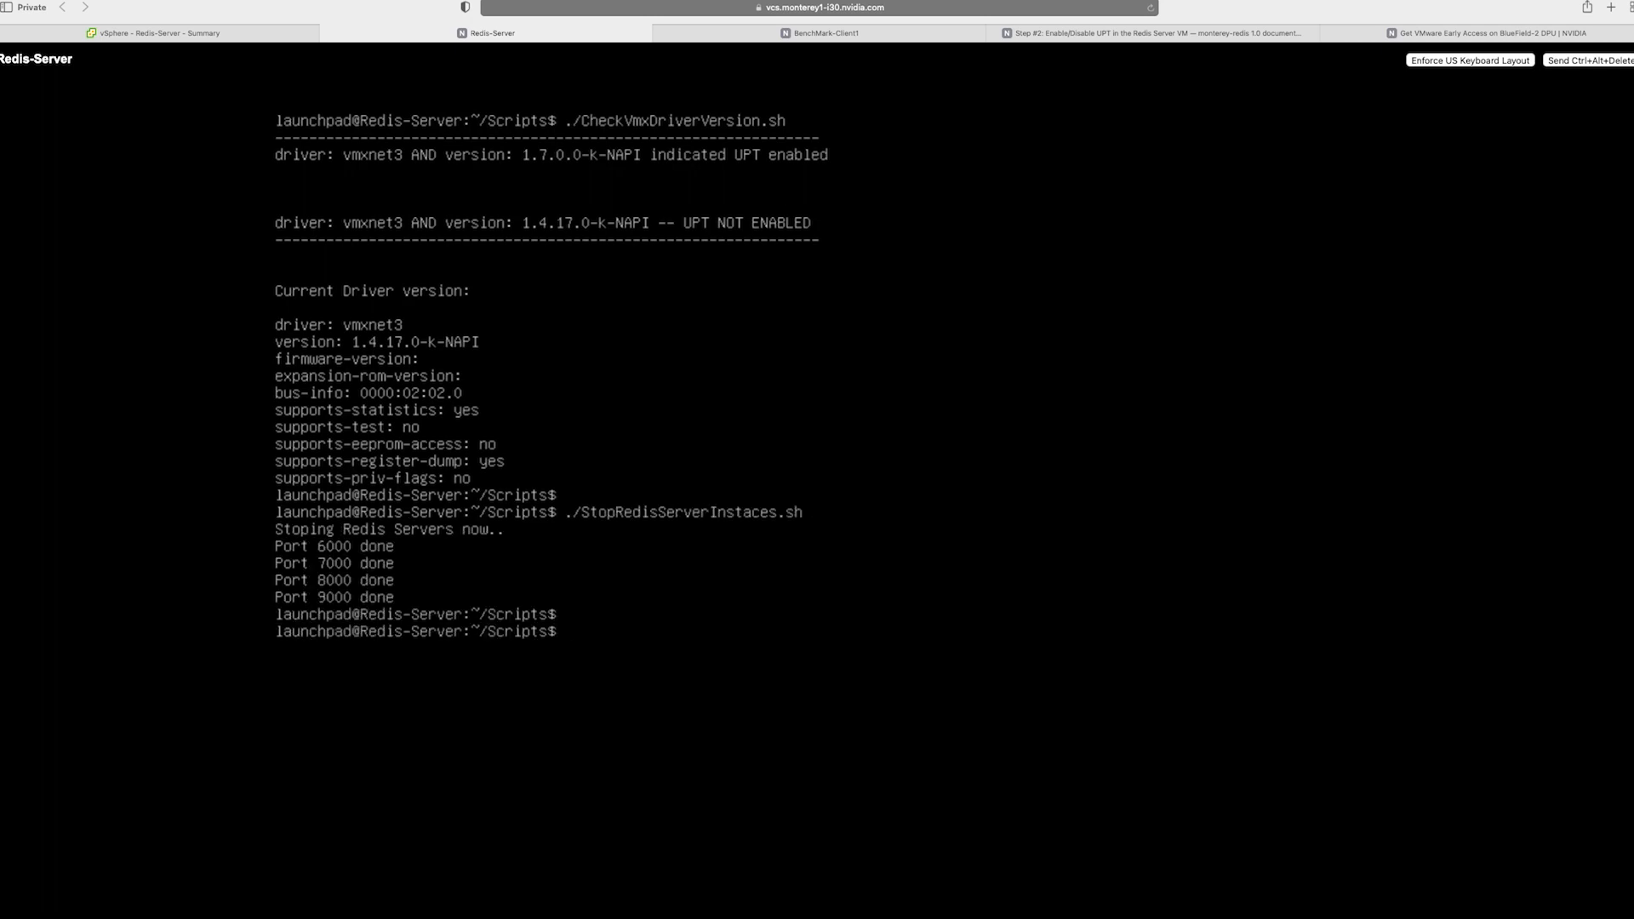
type("./S")
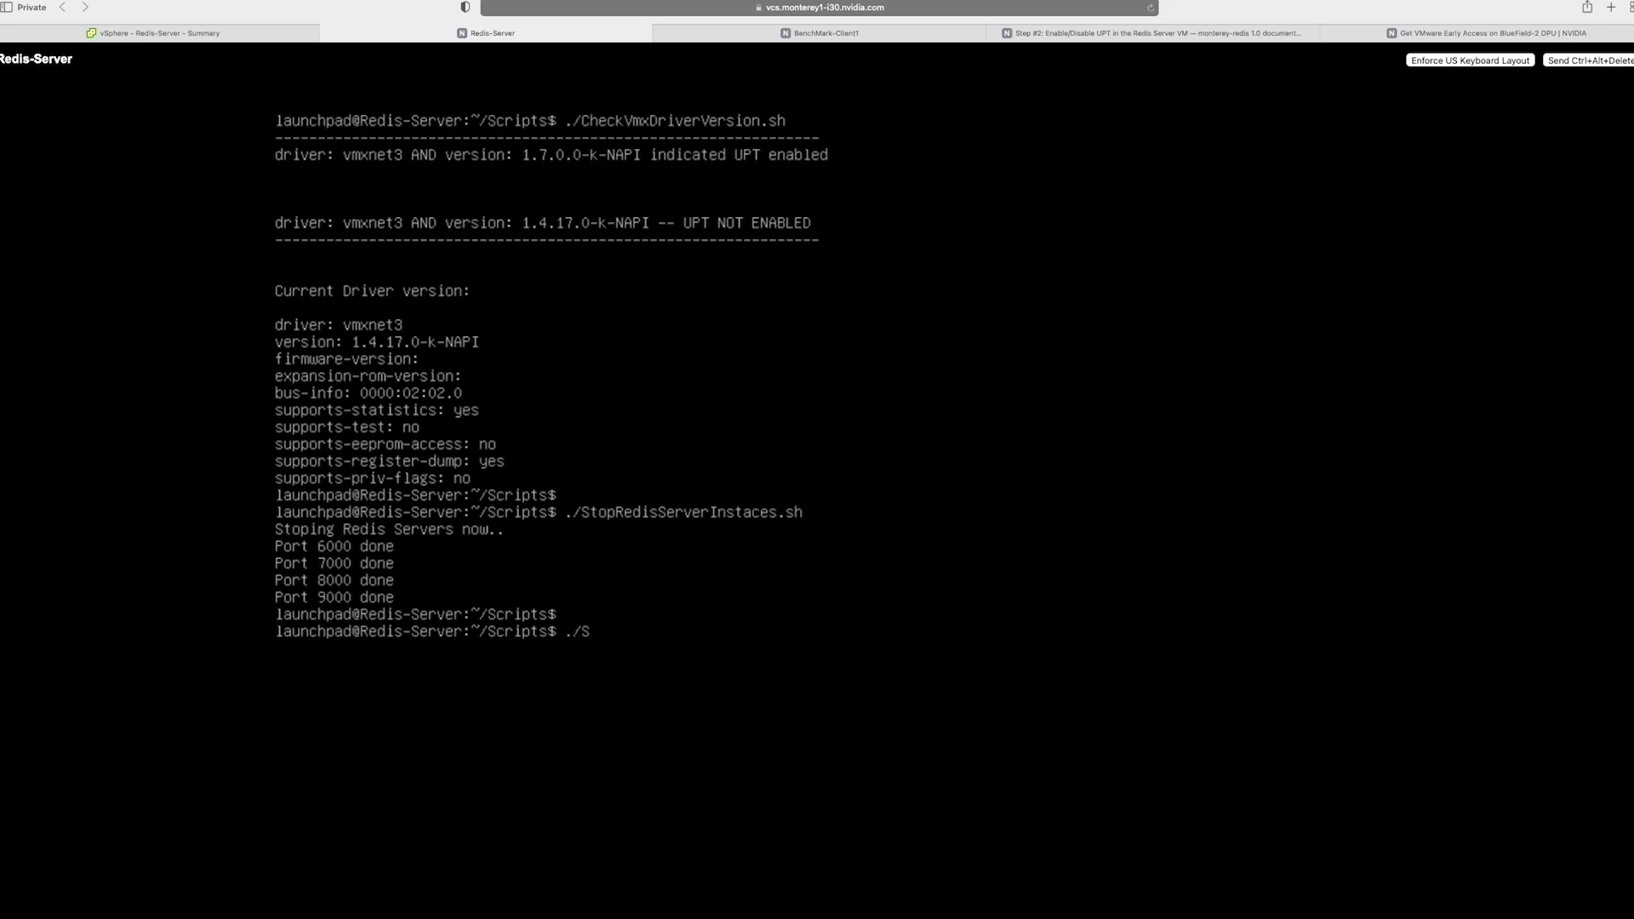
type("tr")
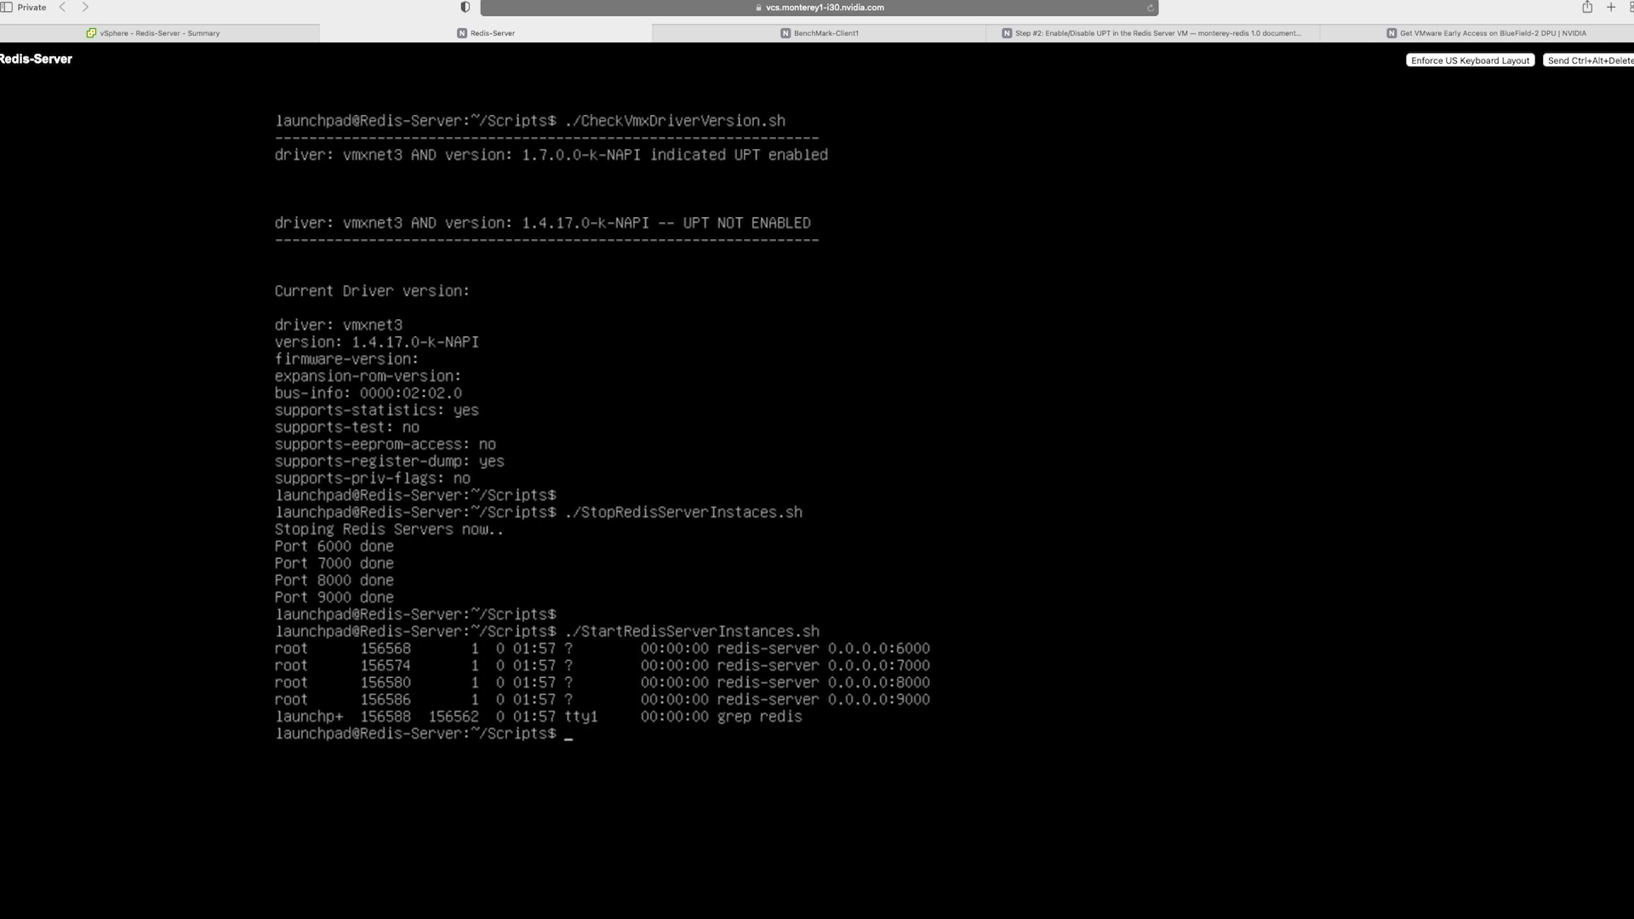
left_click(153, 33)
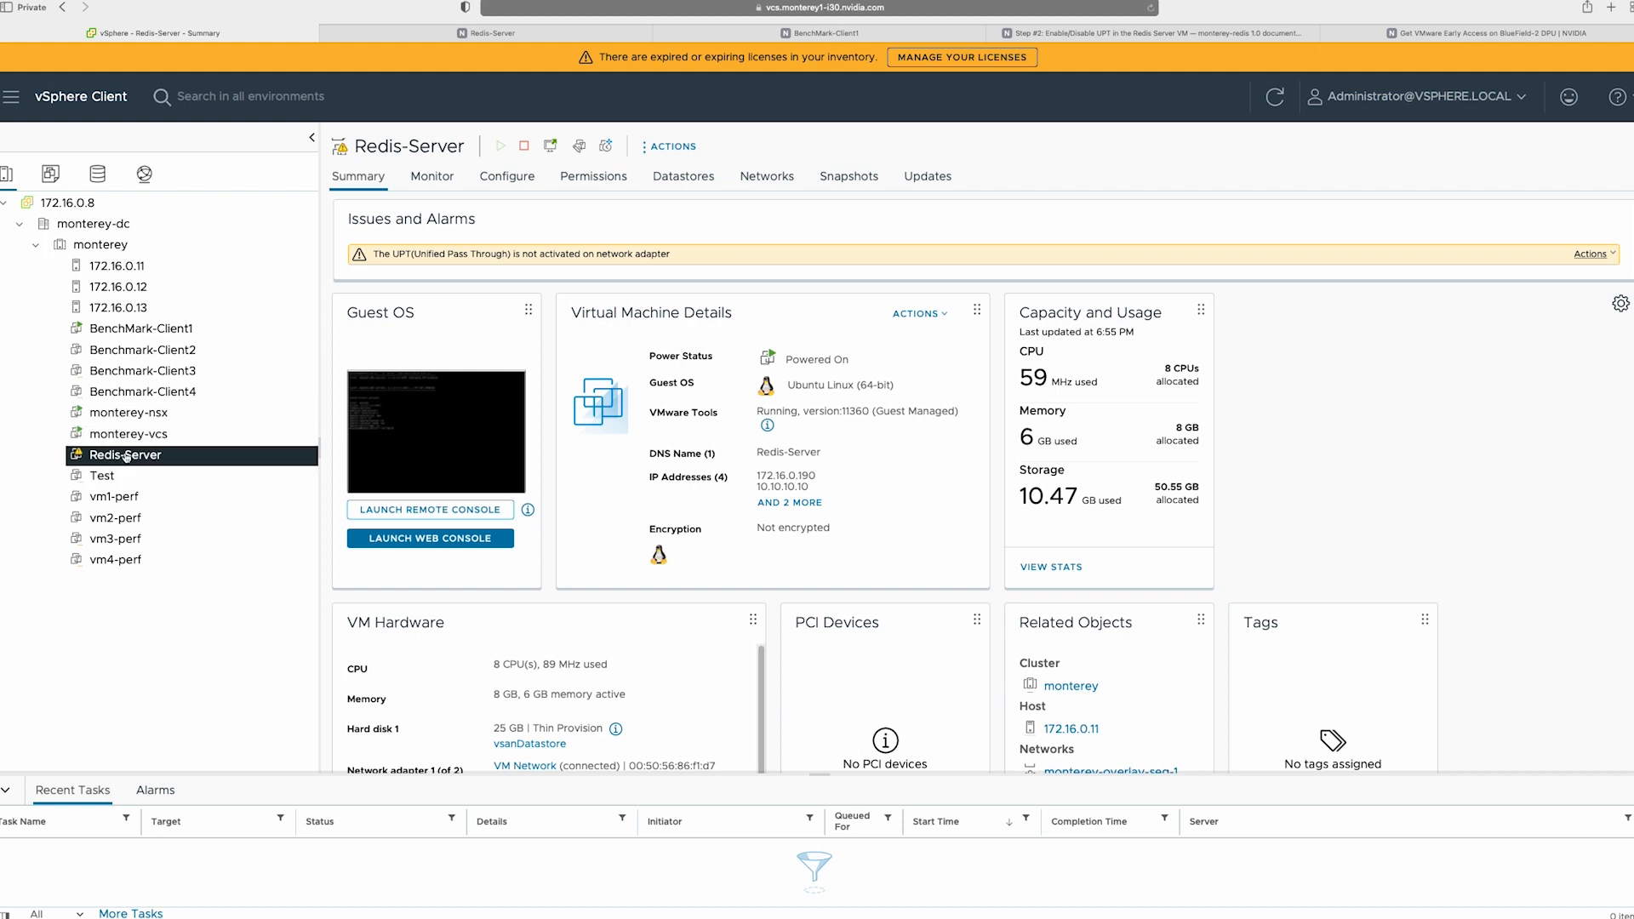
Step: On BenchMark-Client1's console, run latencyTest.sh with a 5-second interval and stop it after several readings
left_click(142, 329)
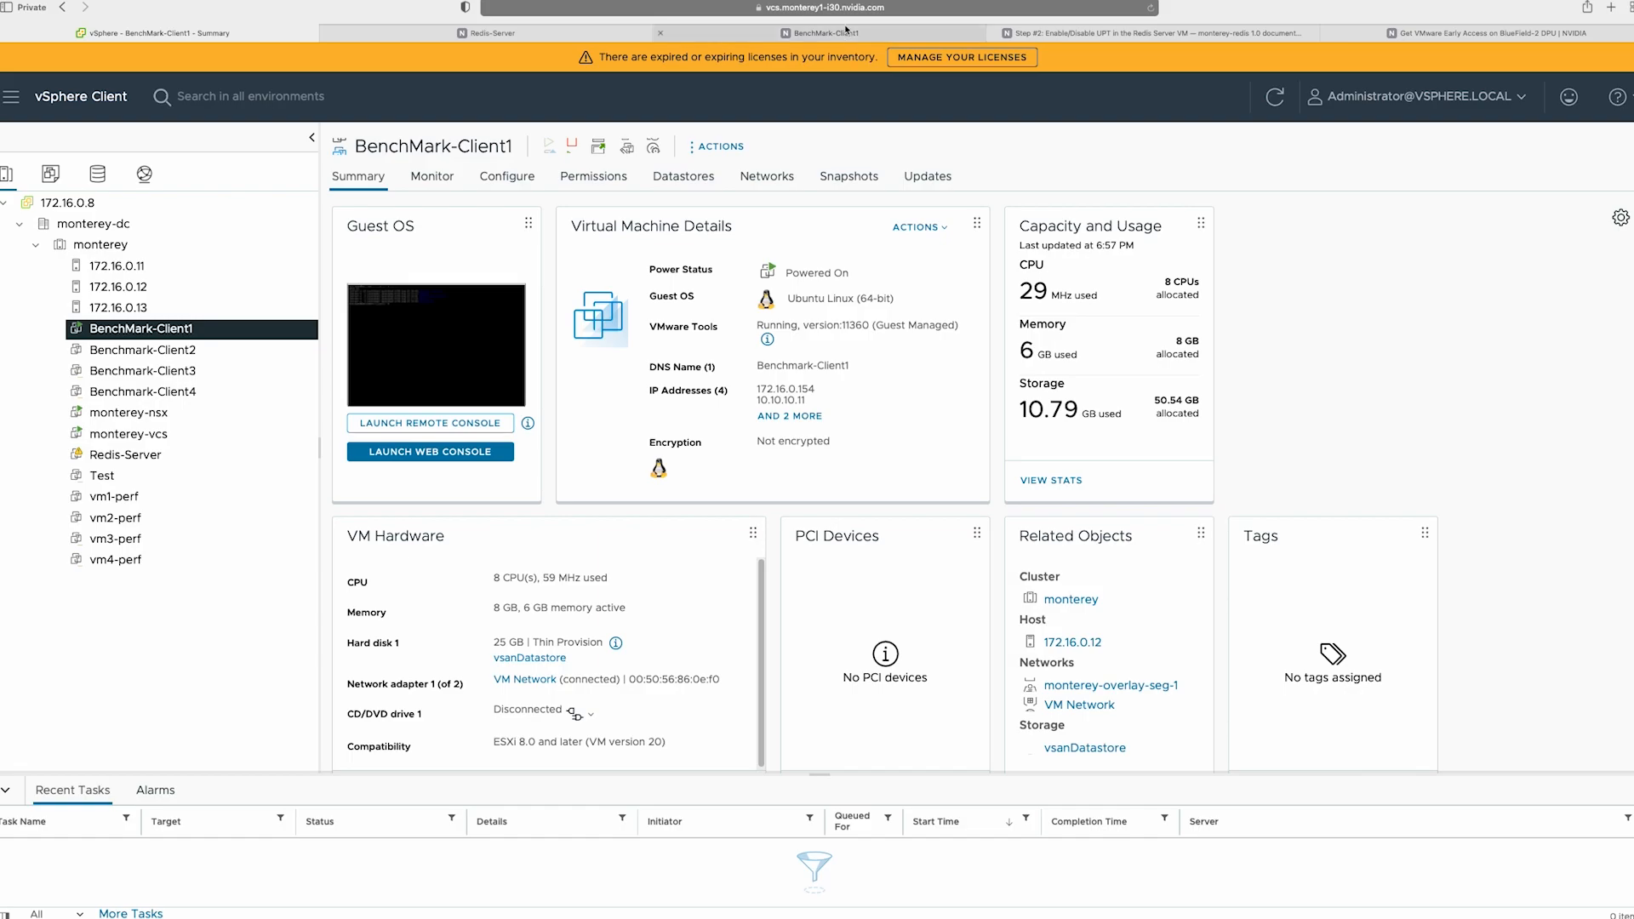
left_click(430, 451)
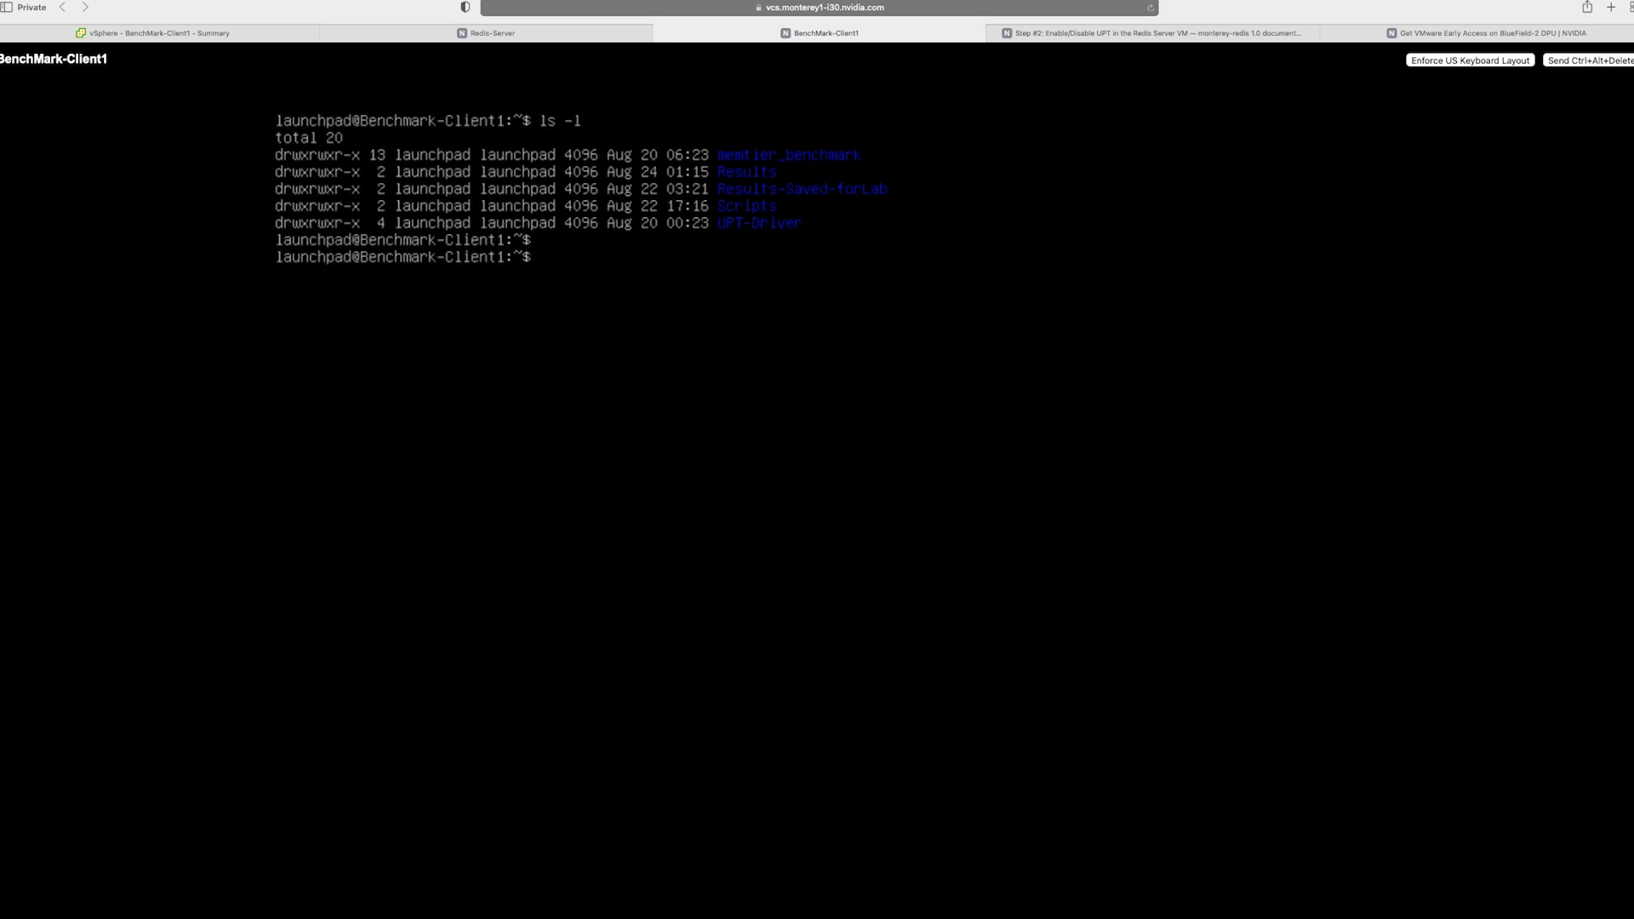
type("cd Src")
type(".")
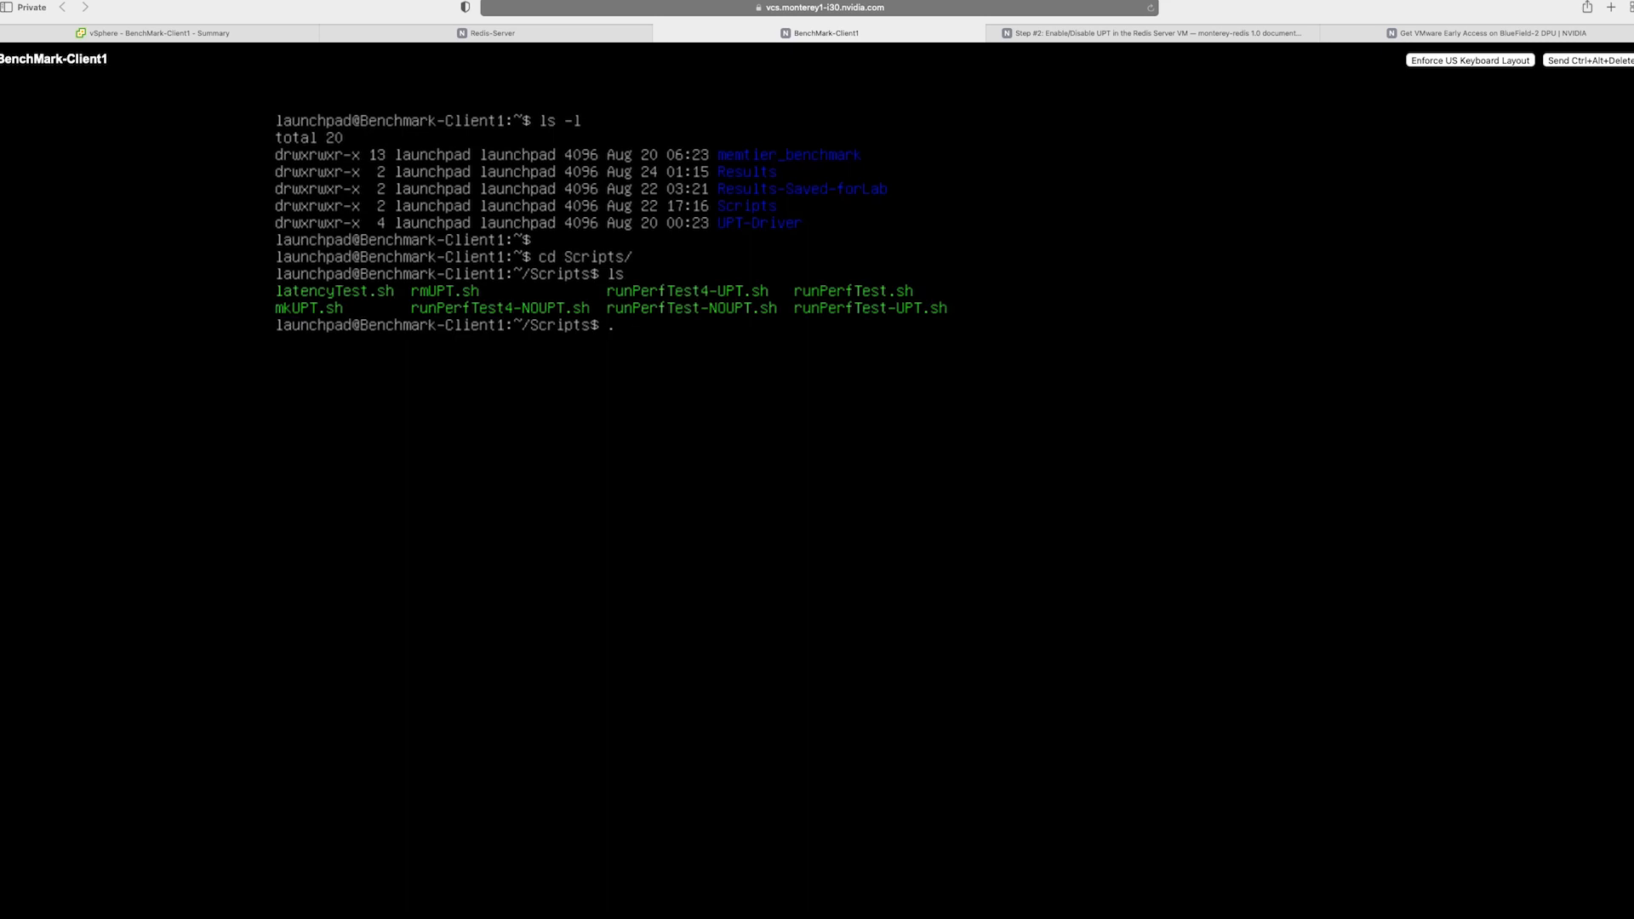
type("/latencyTest.sh")
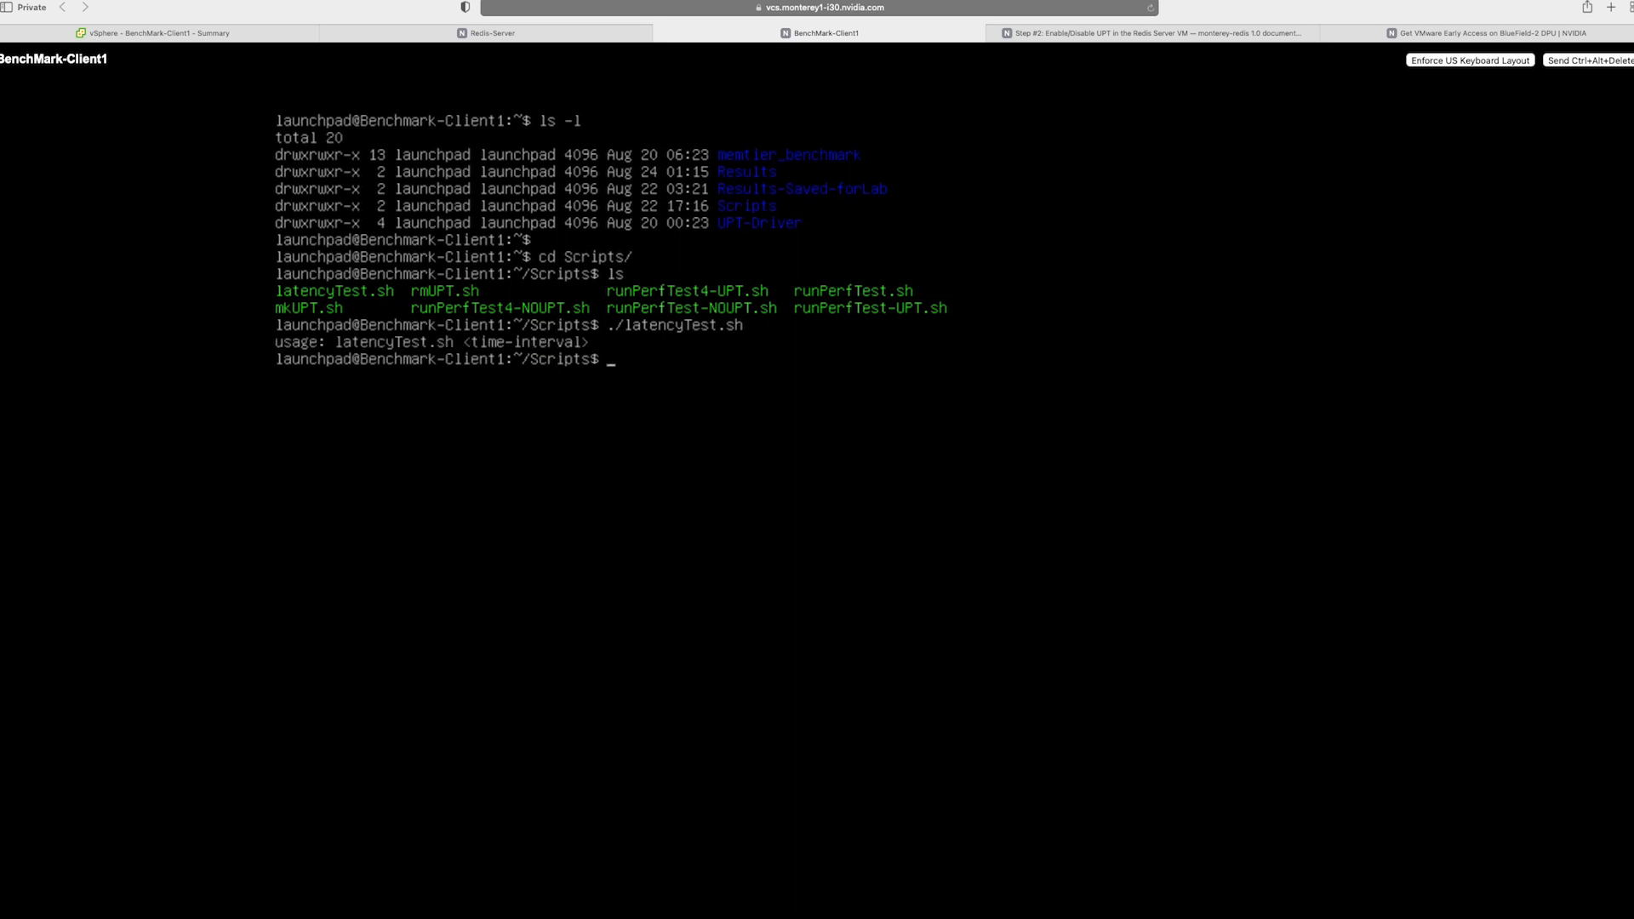
type("./latencyTest.sh 5")
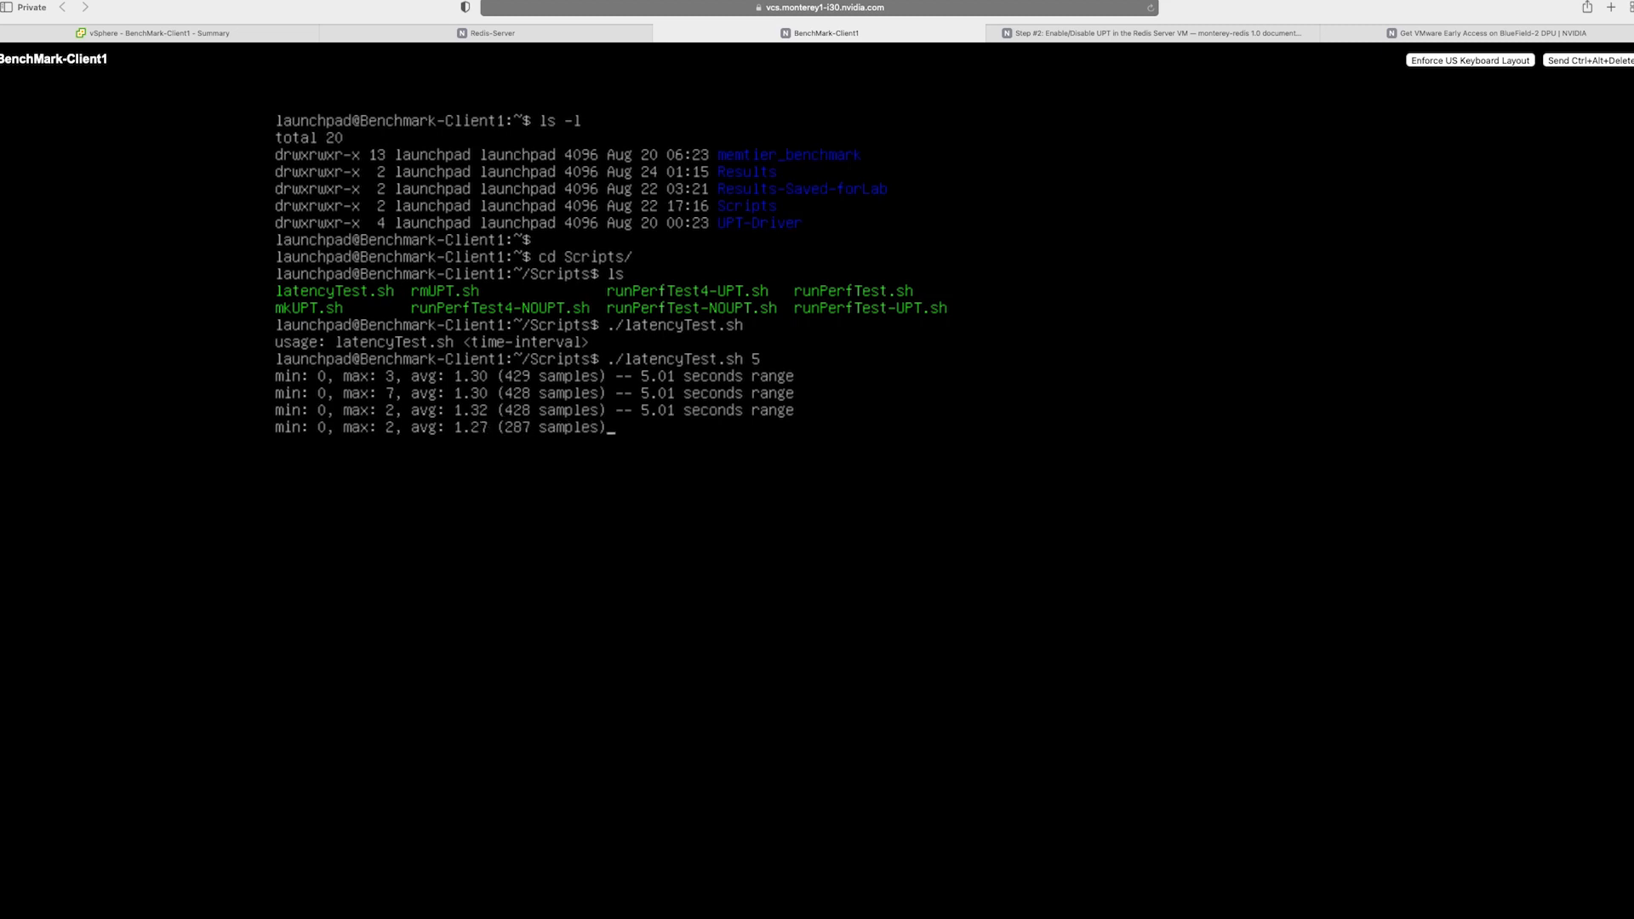
key("ctrl+c")
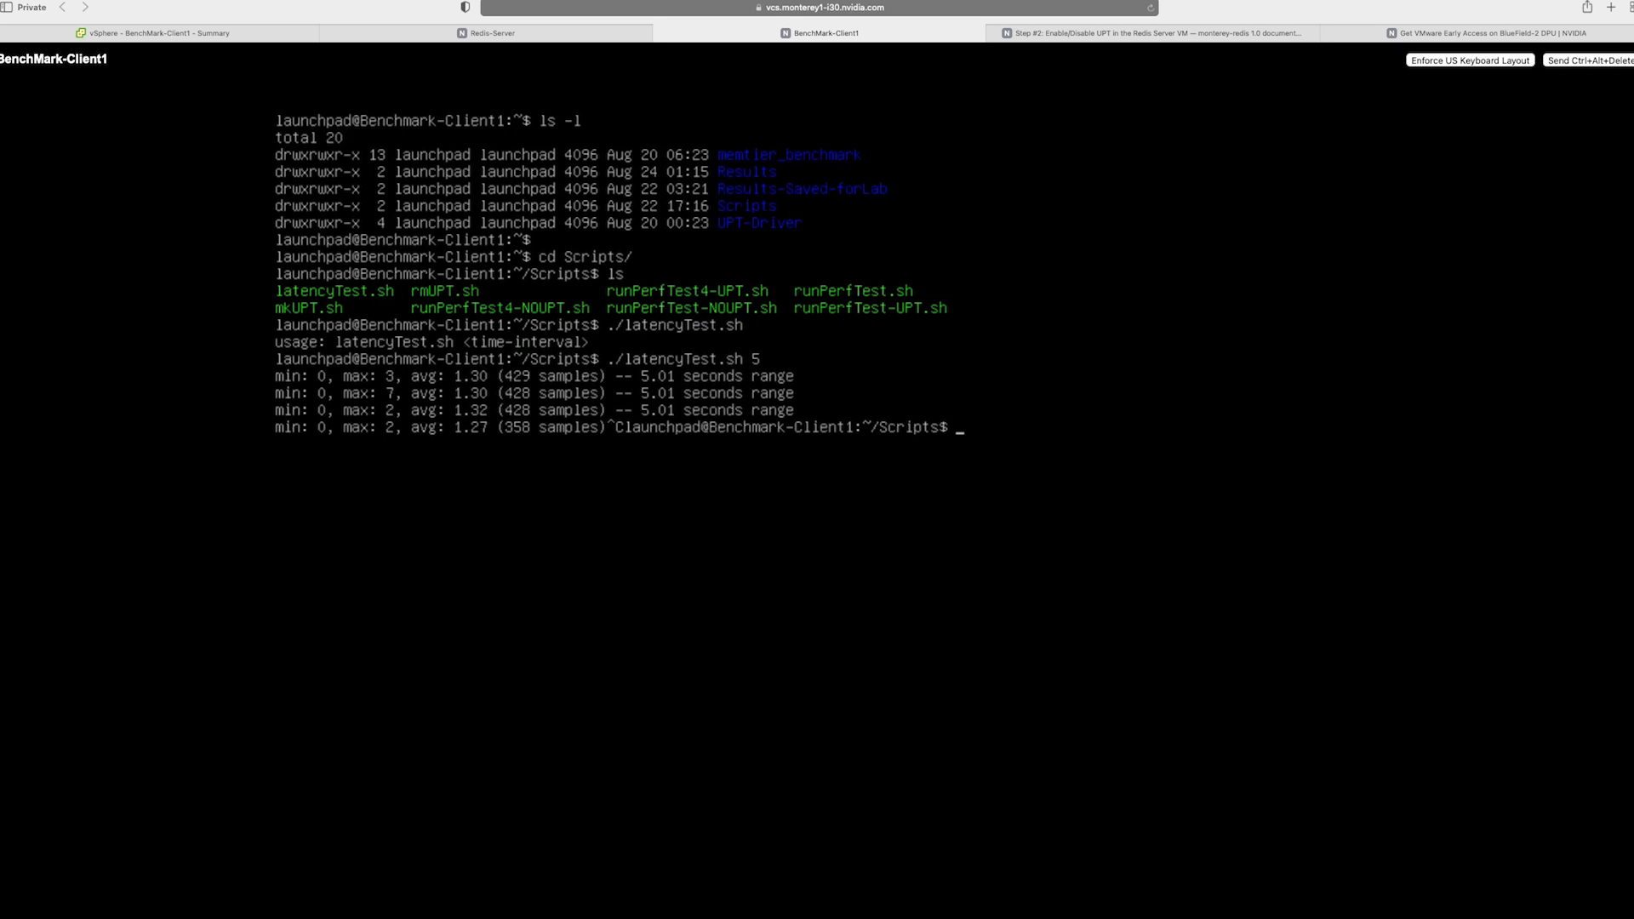
Step: Launch the runPerfTest-NOUPT.sh benchmark on BenchMark-Client1
key("Enter")
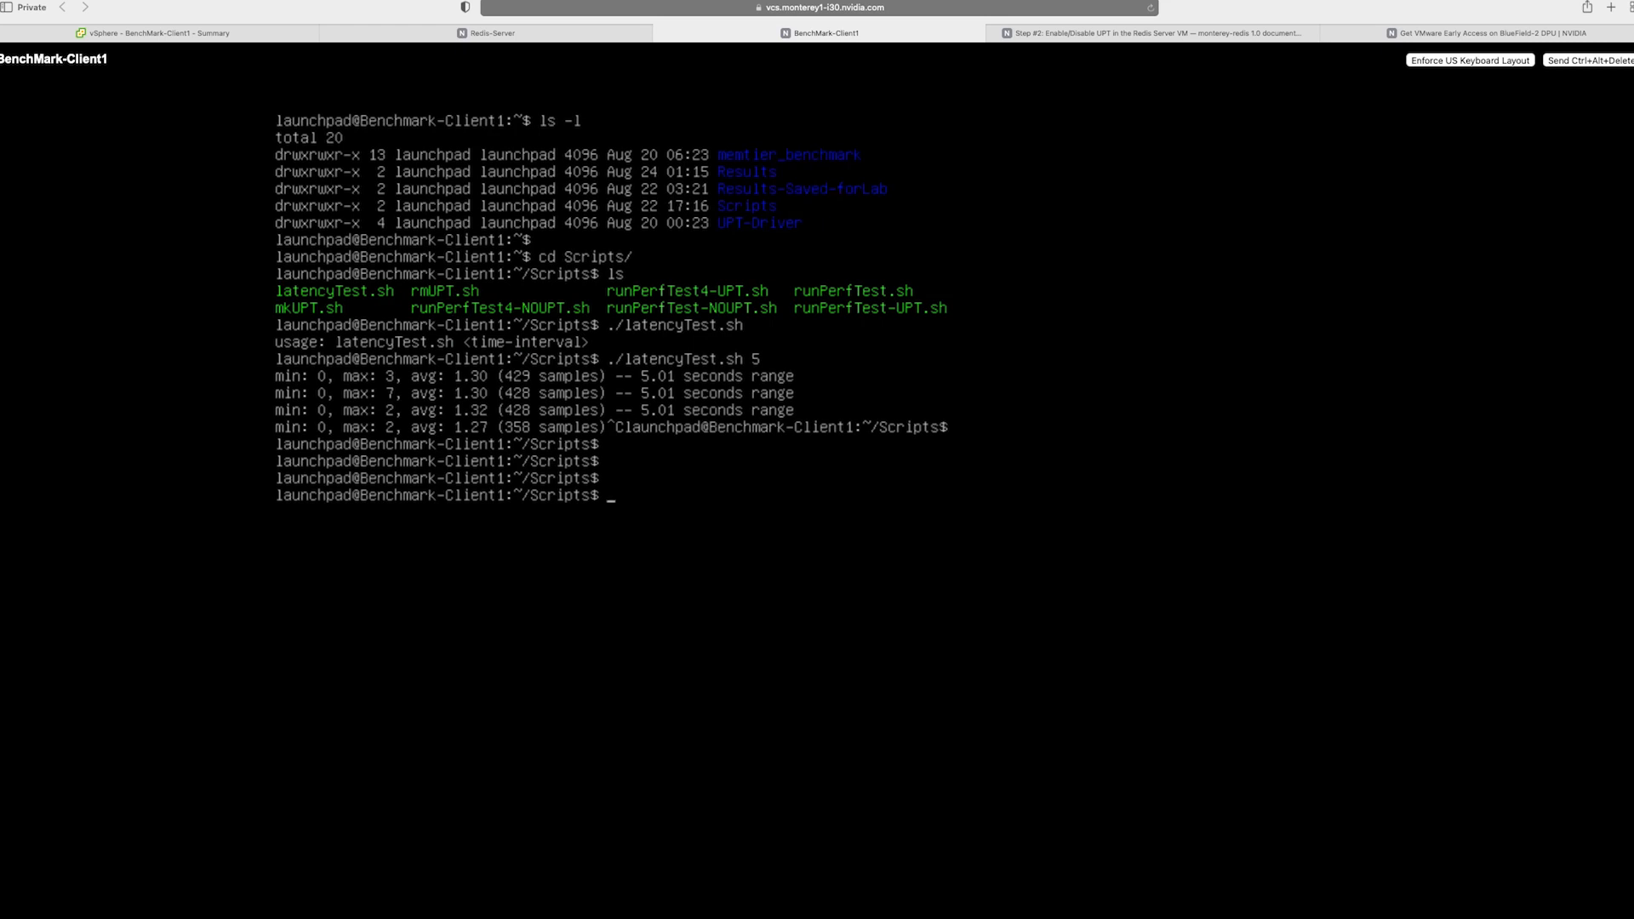
type("./")
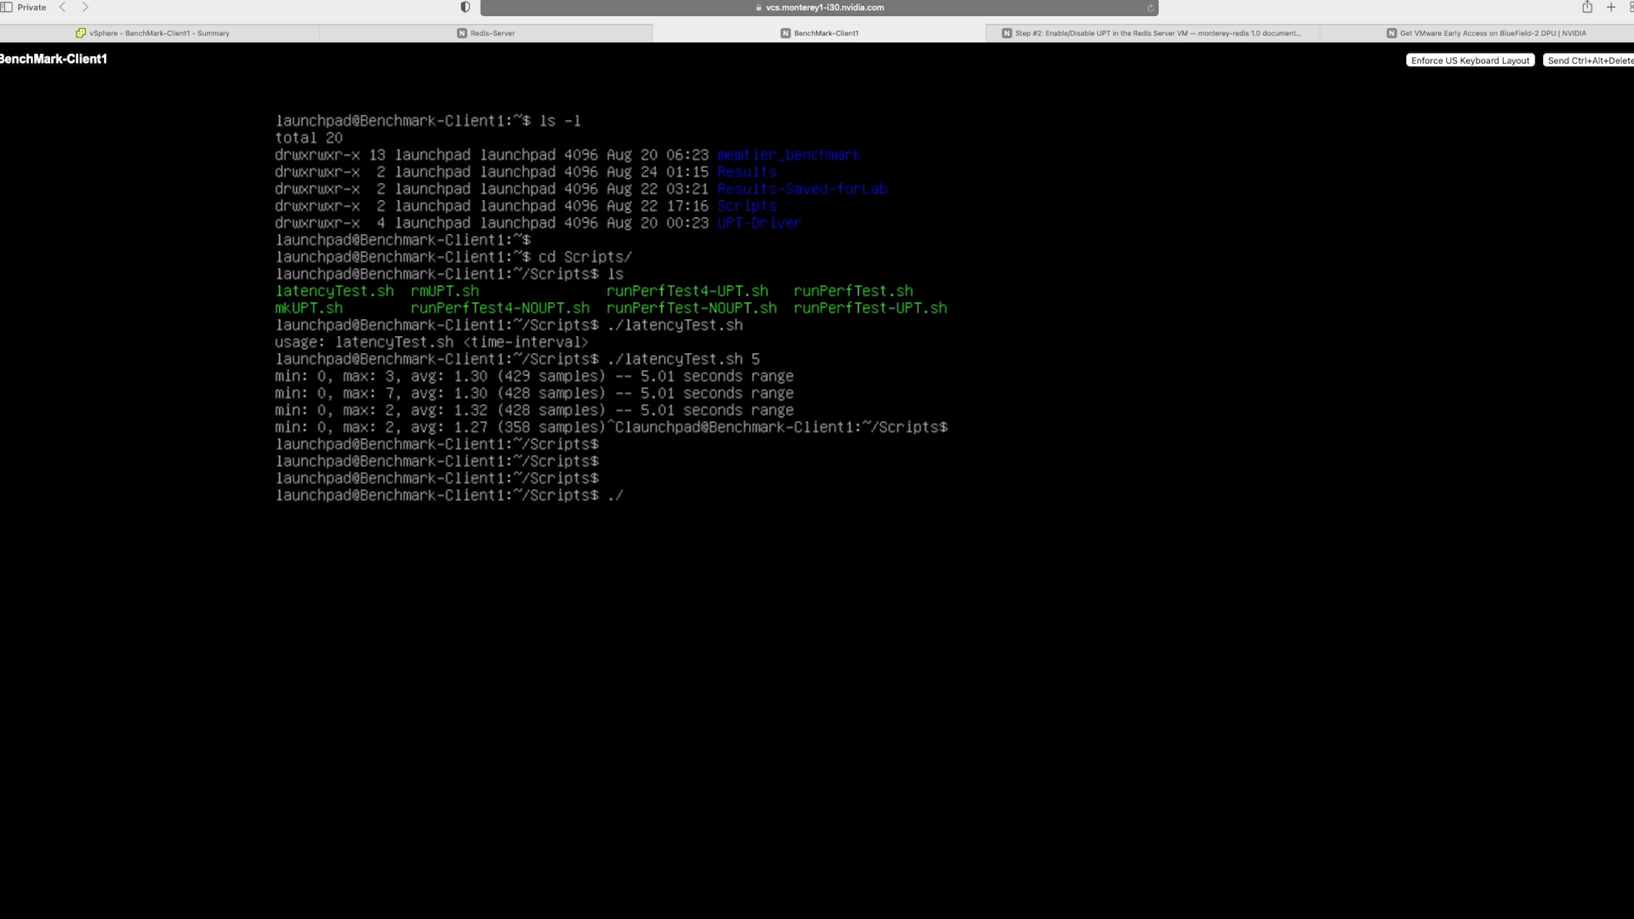
type("runPerfTest")
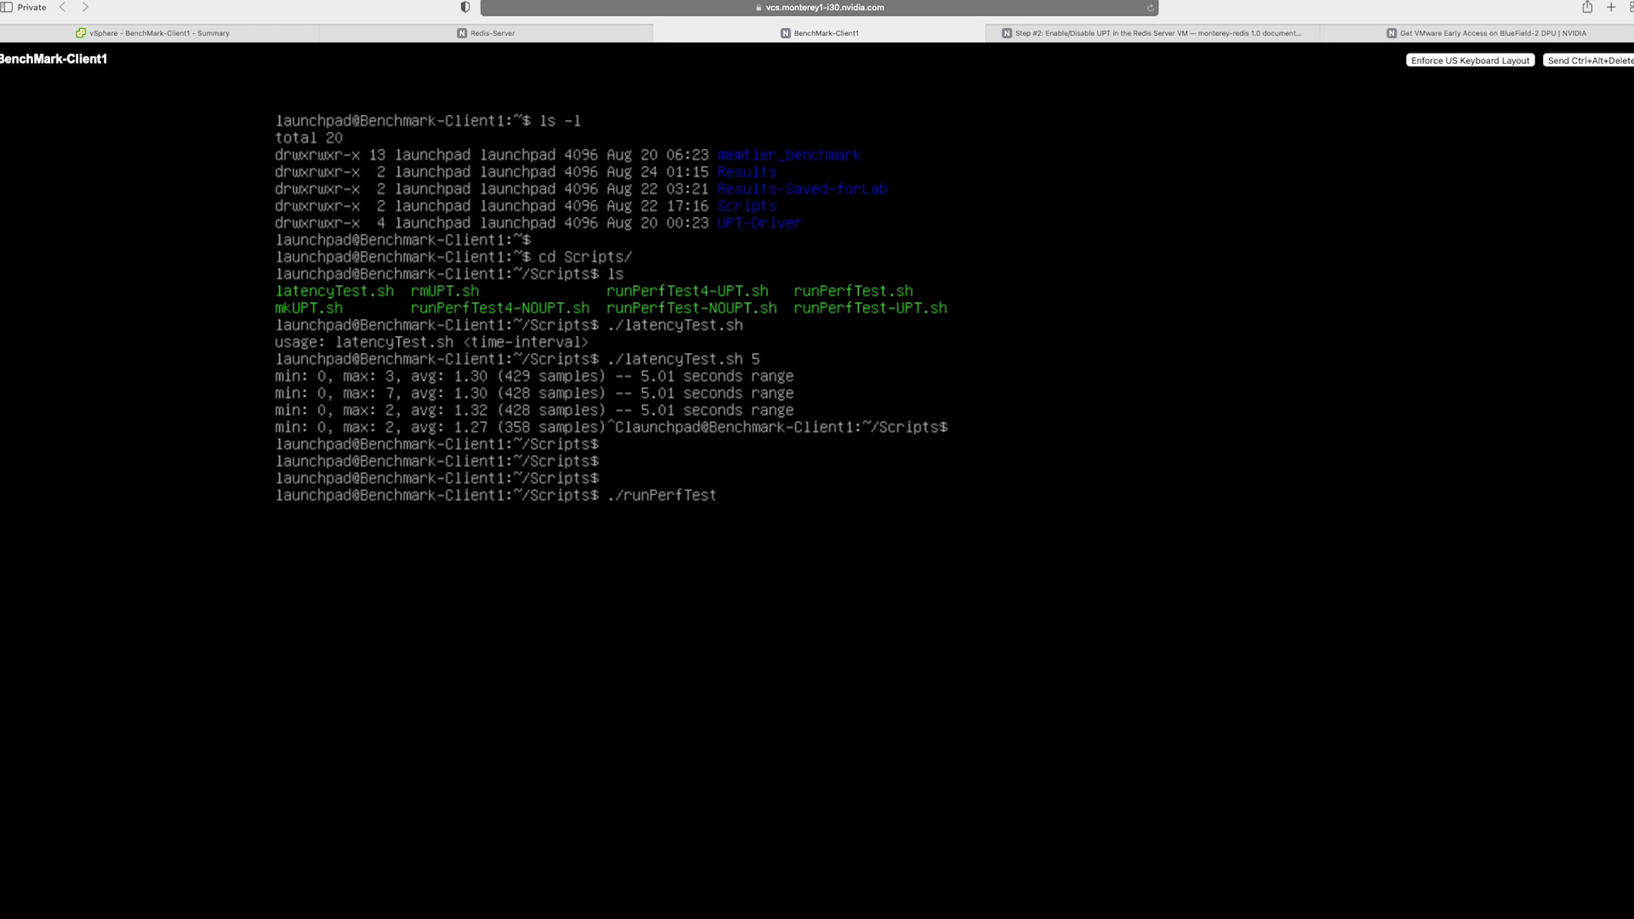
type("-")
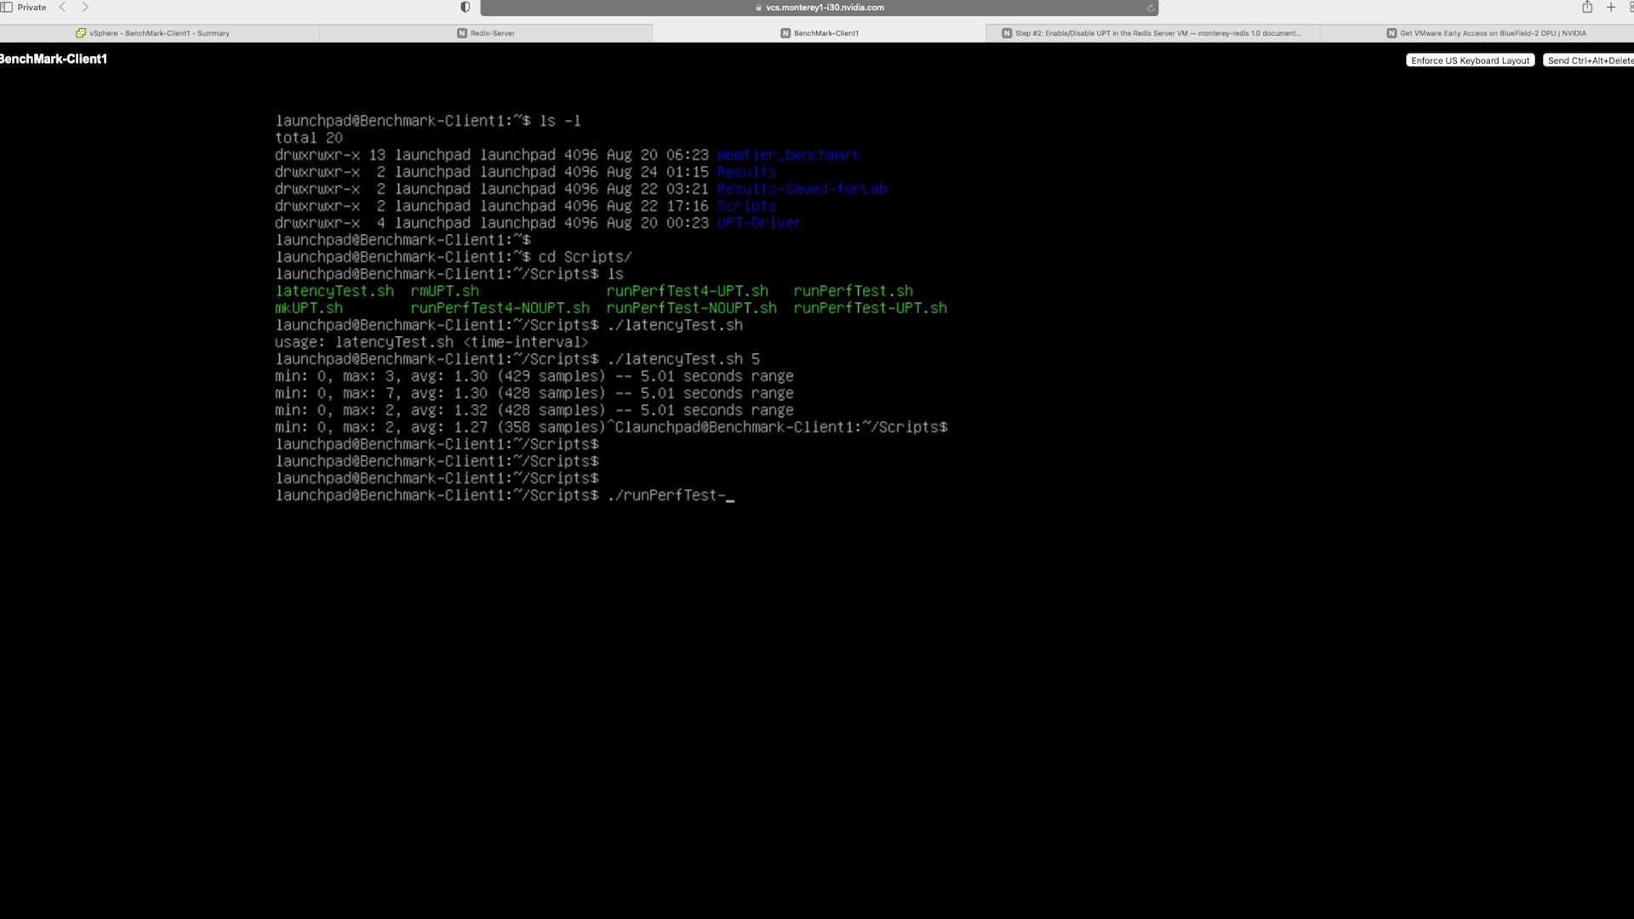
type("NOUPT.sh")
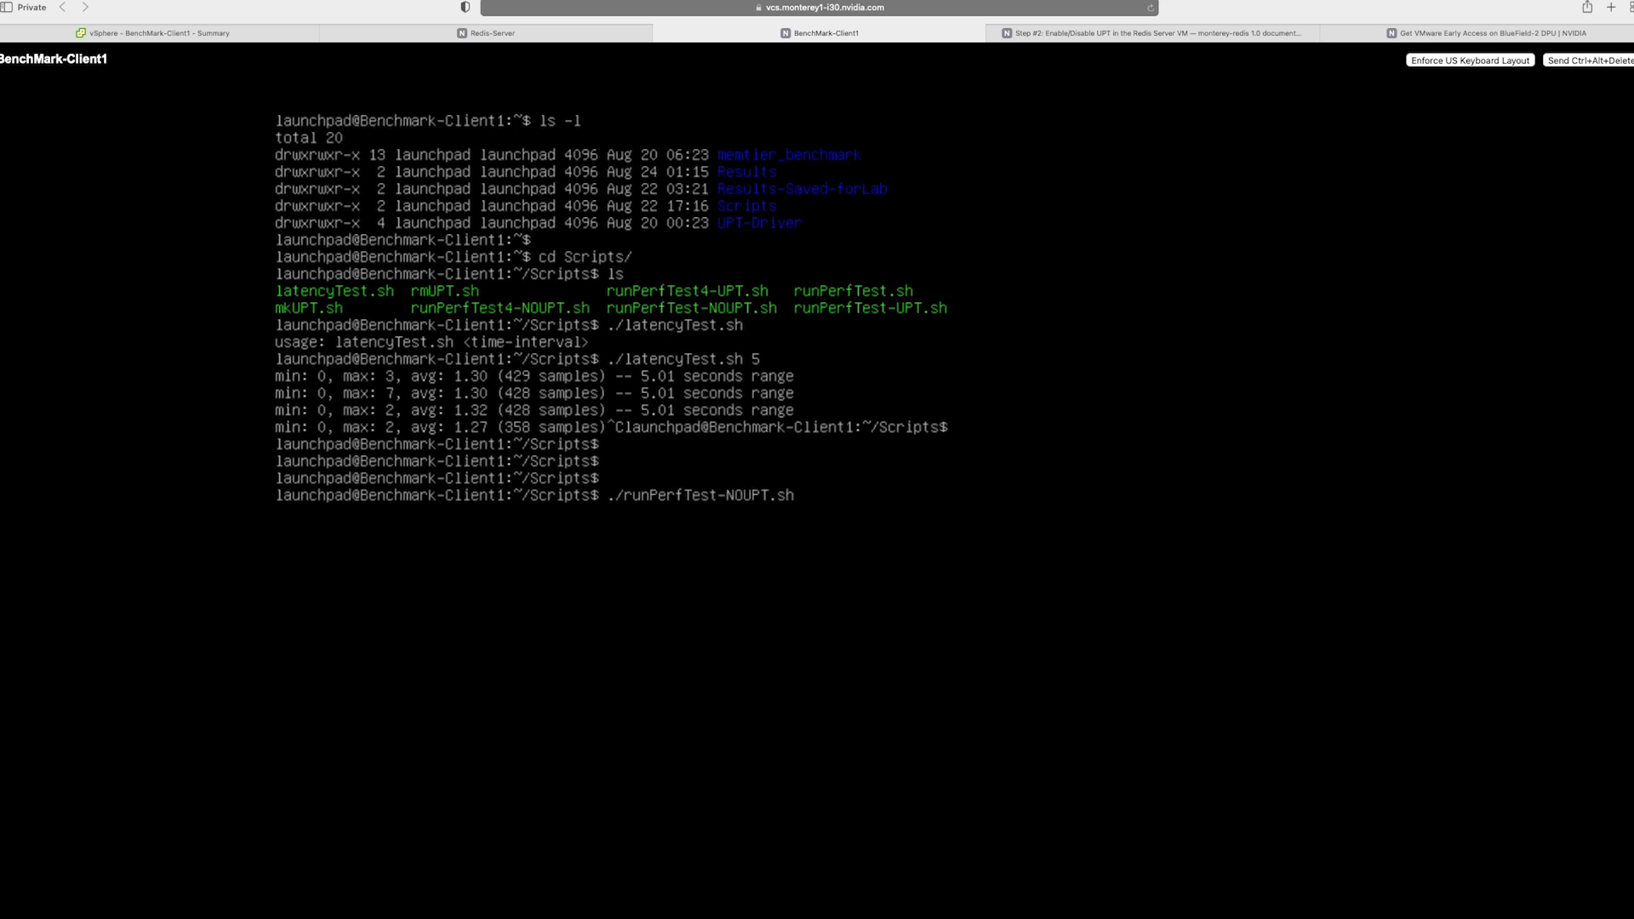
key("Return")
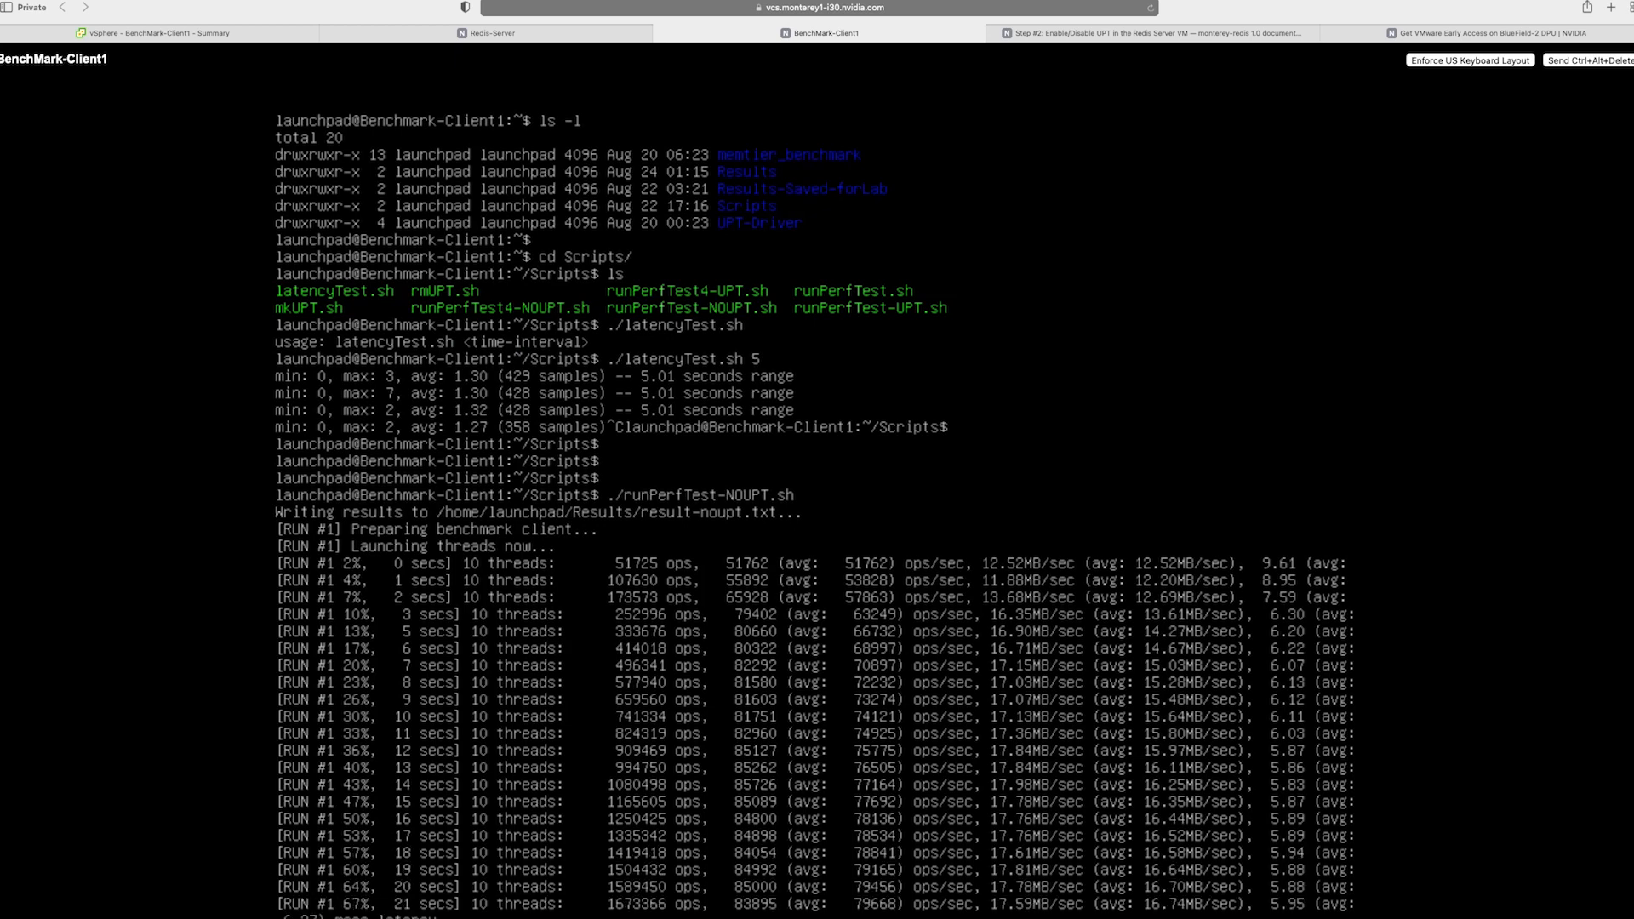
Step: Follow the benchmark output to completion, about 72,389 ops/sec with HDR latency files written, then leave the directory
scroll("down", 3)
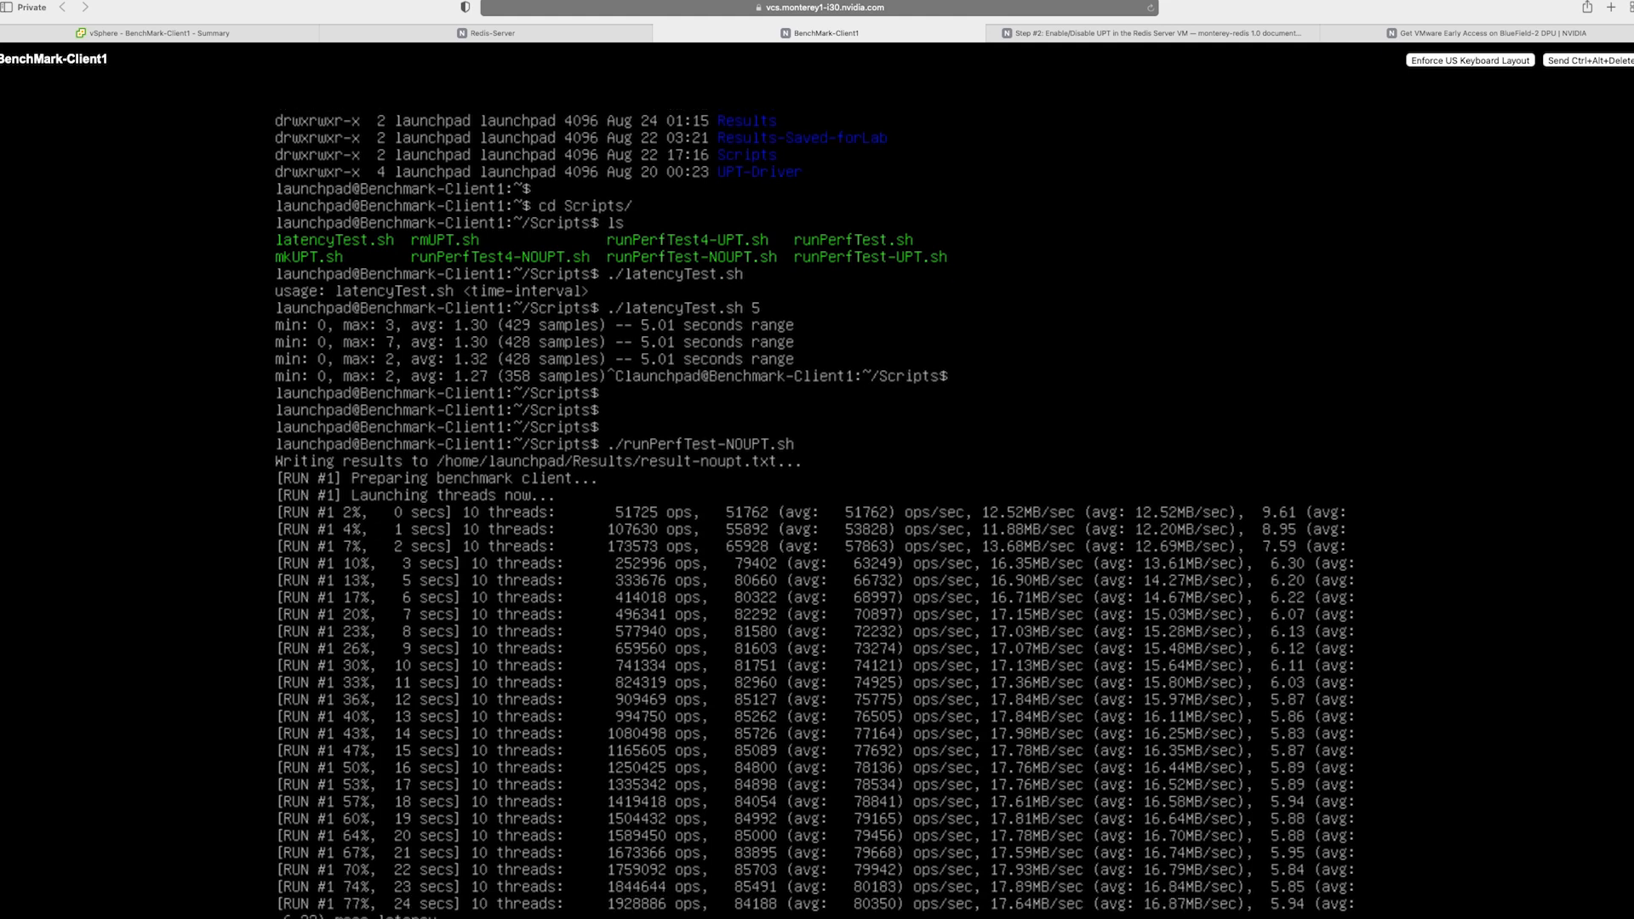
scroll("down", 3)
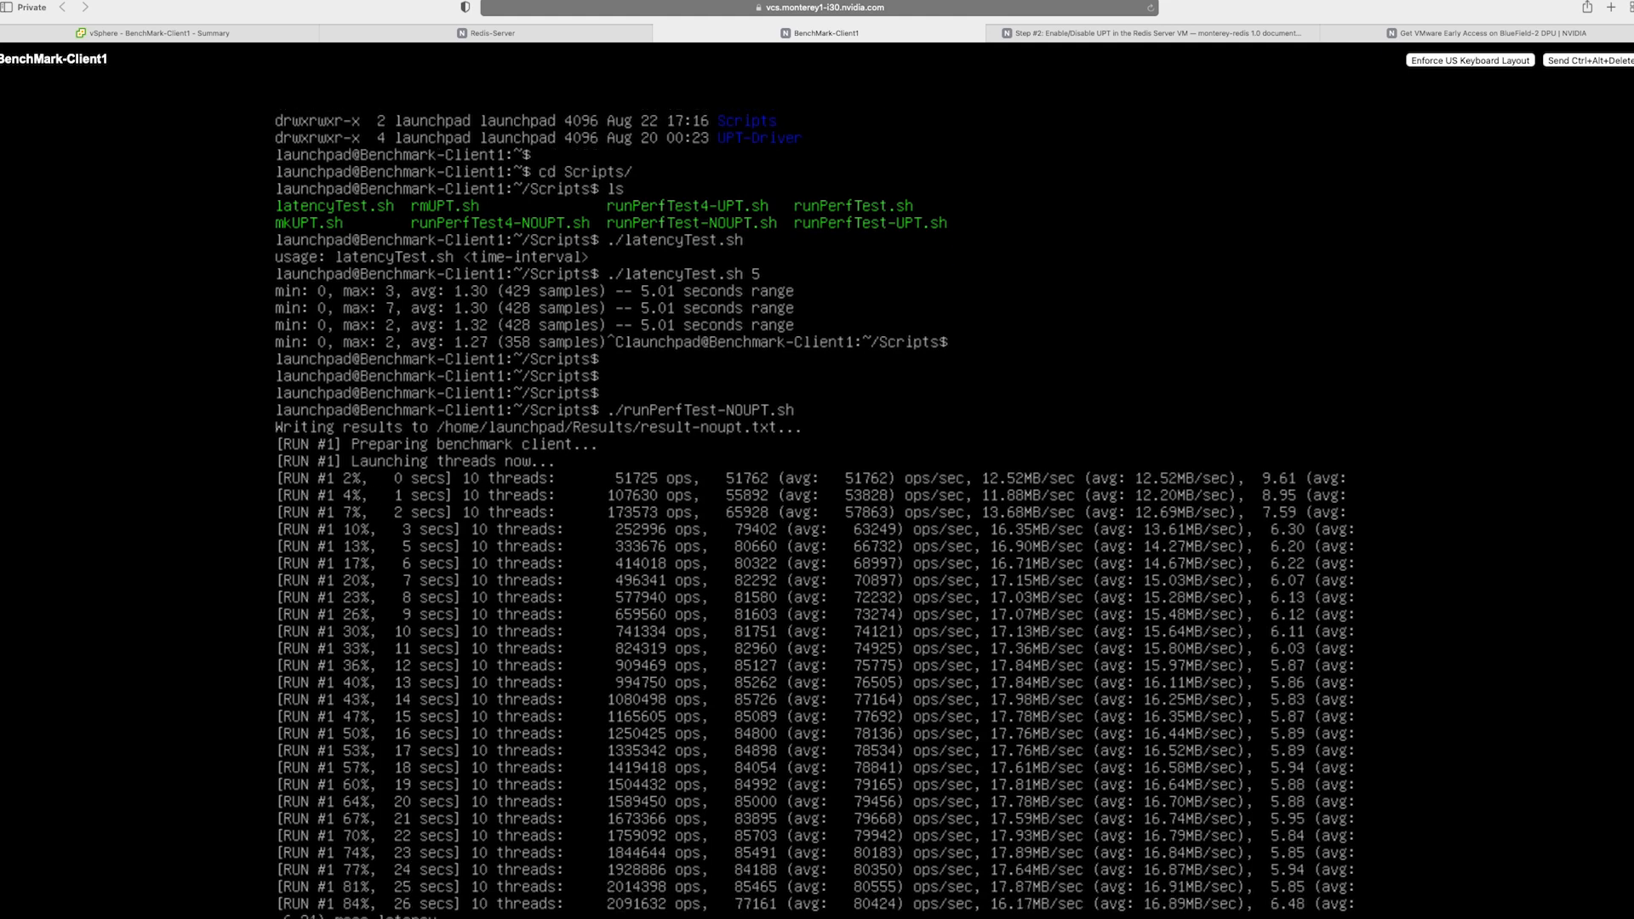
scroll("down", 3)
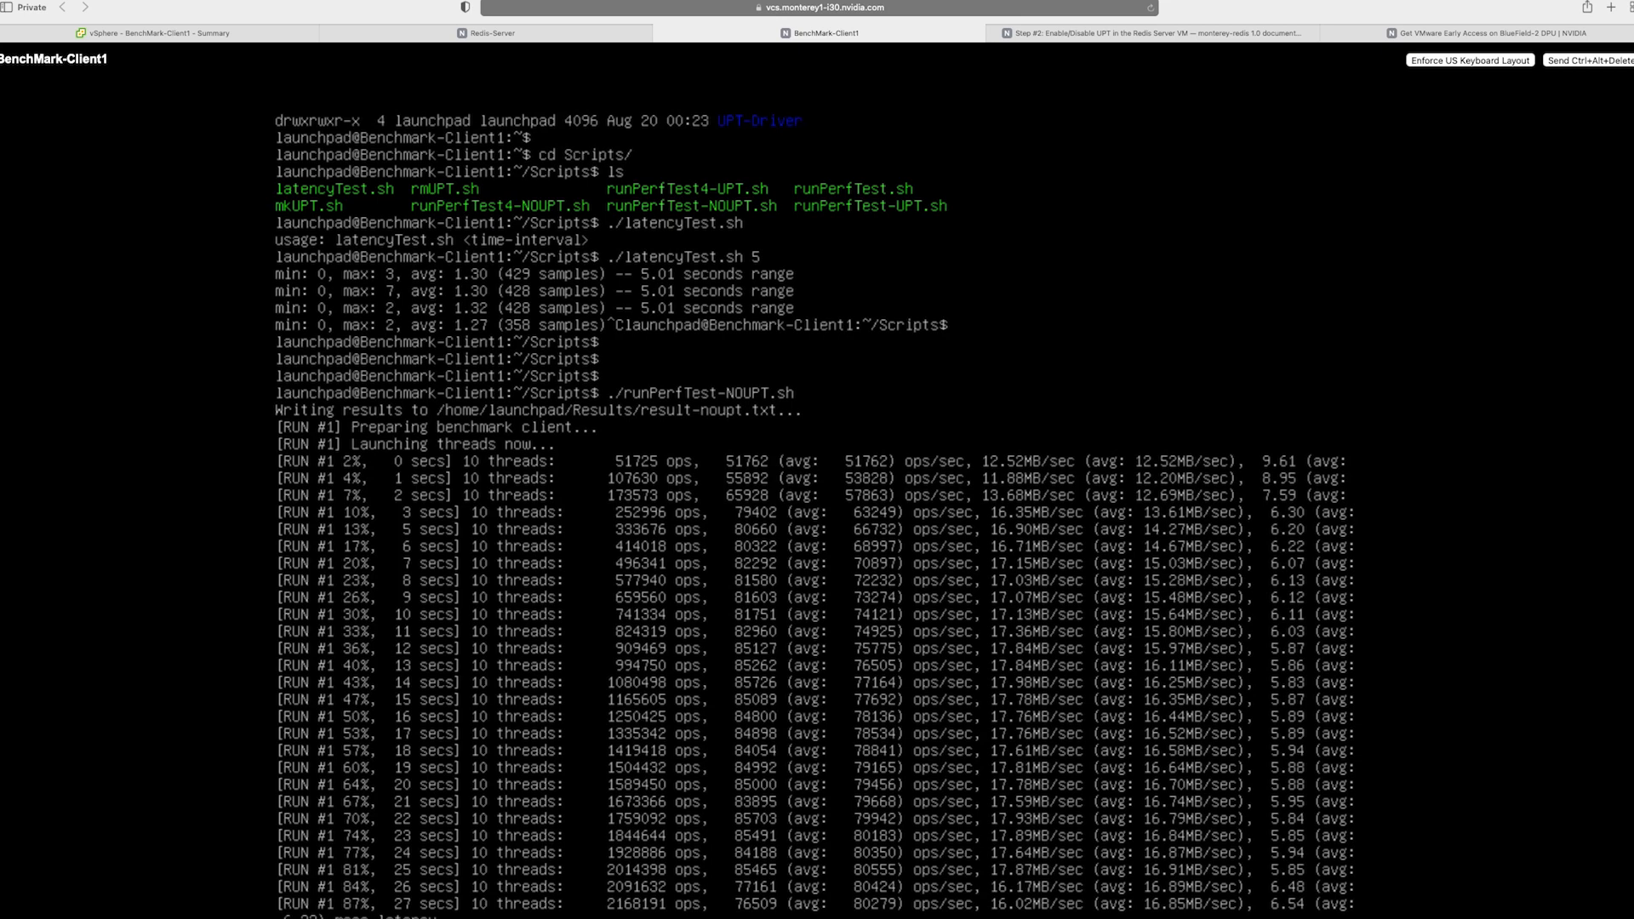
scroll("down", 3)
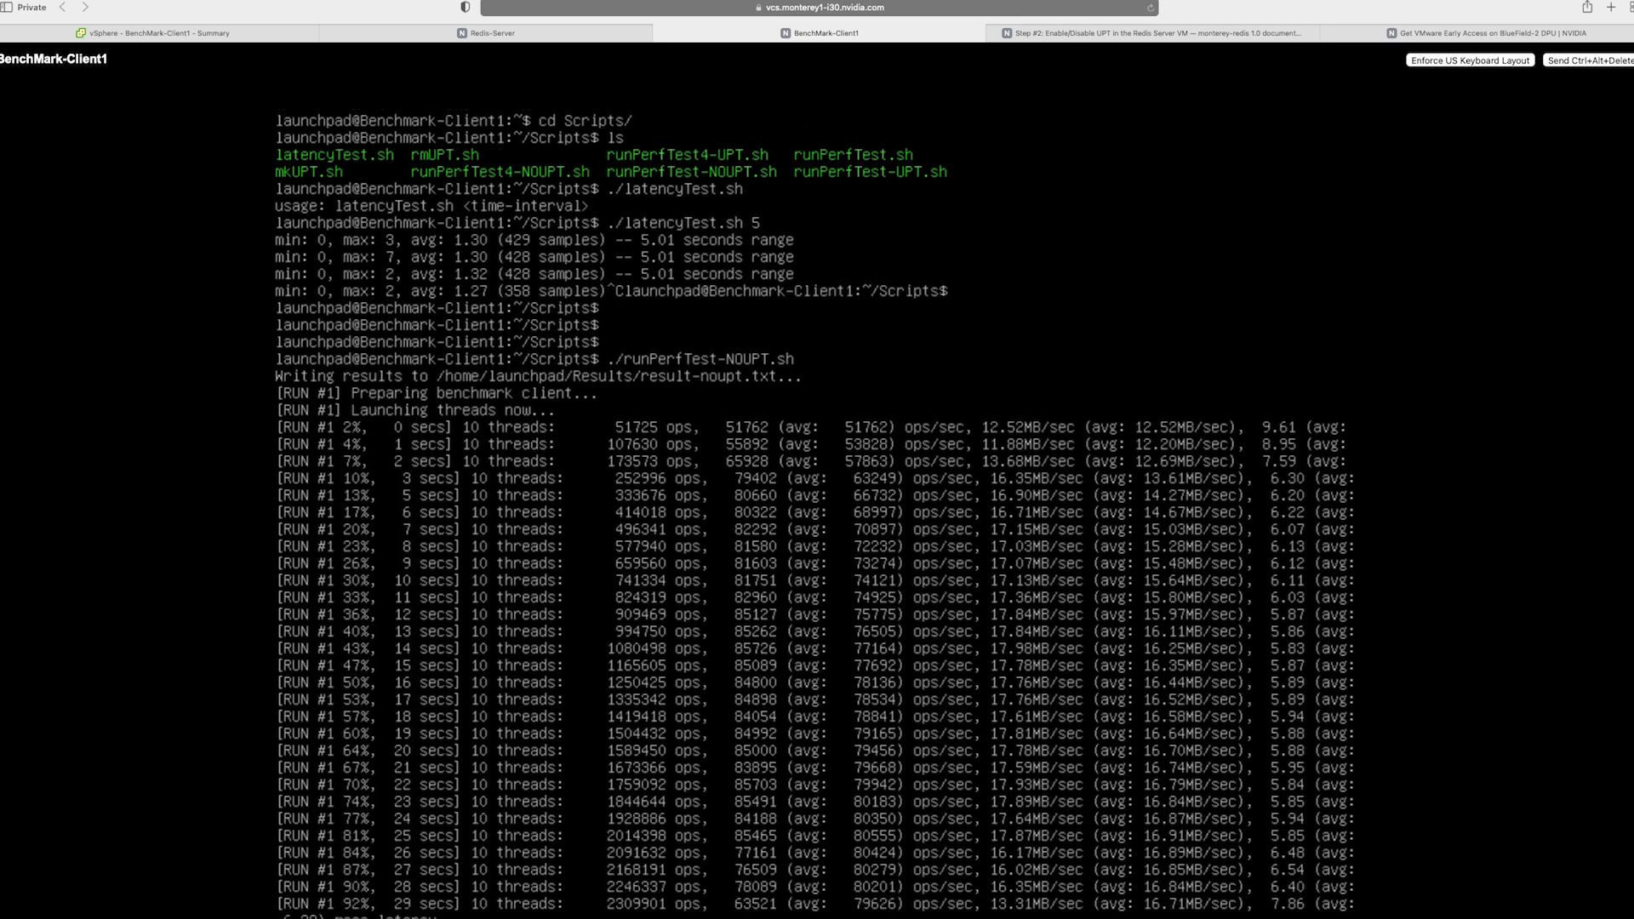
scroll("down", 3)
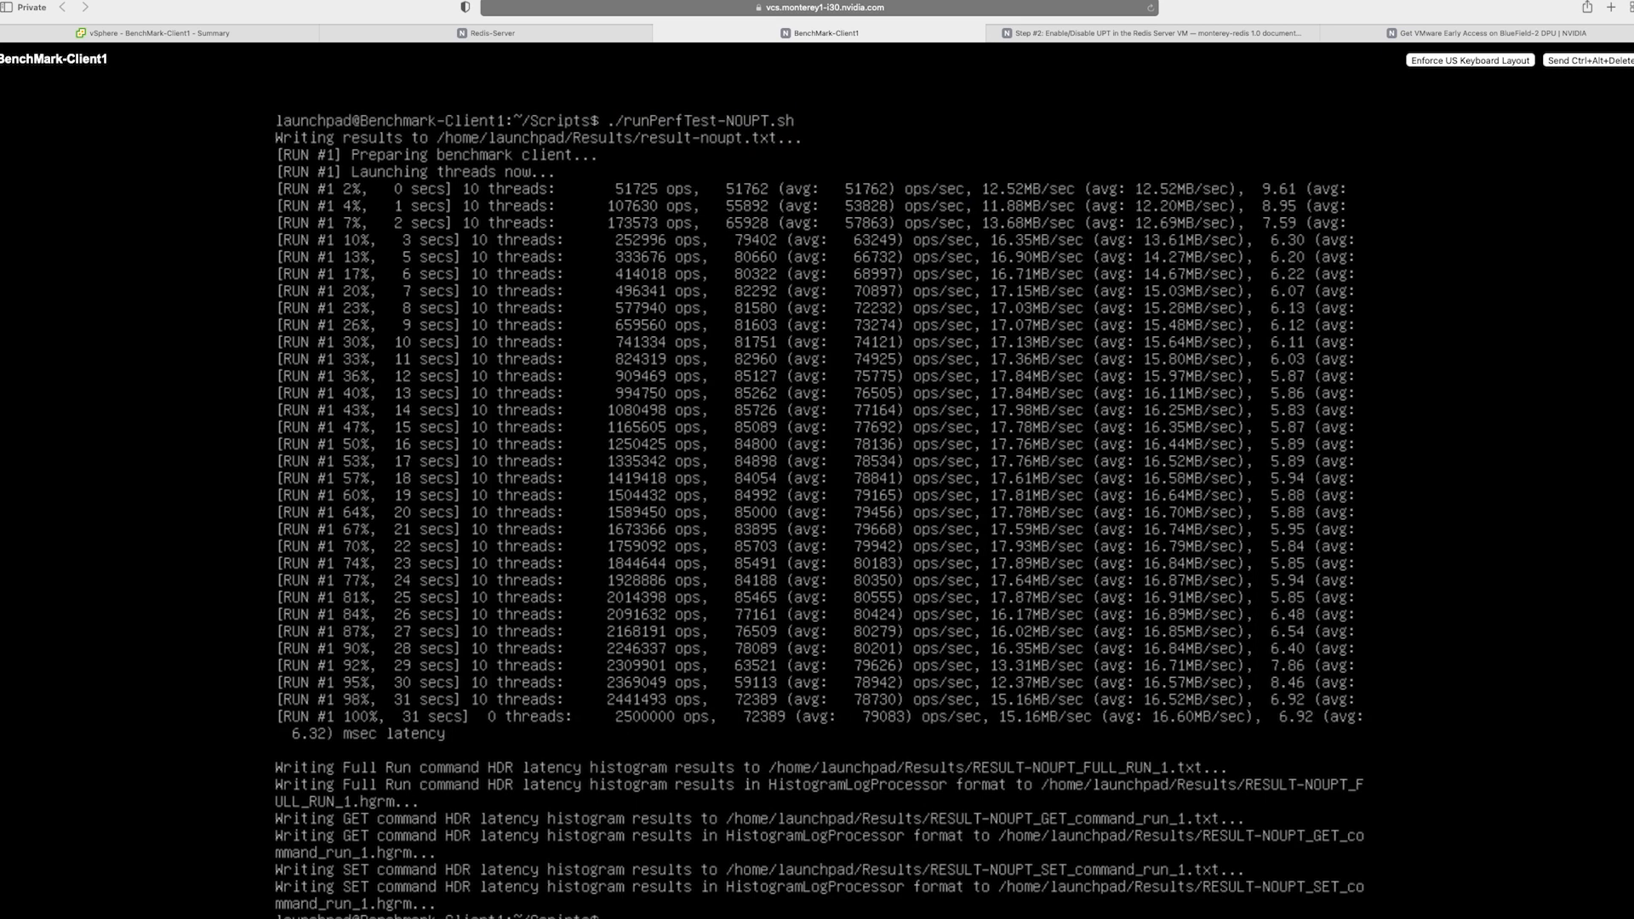
type("cd ..")
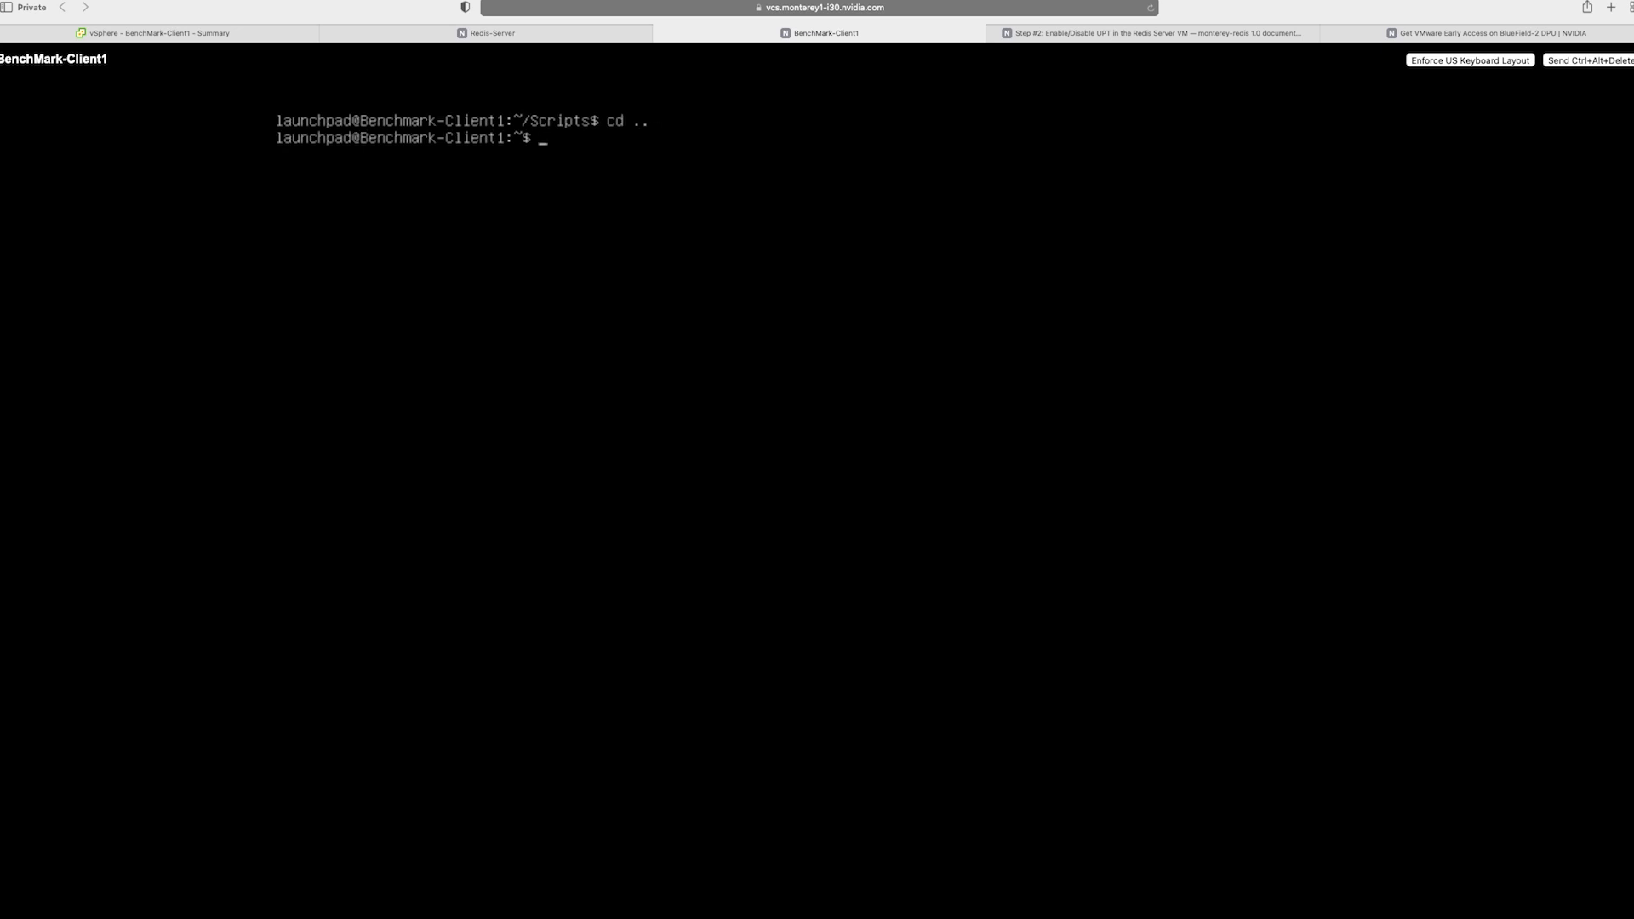
Step: Move into Results and list the result- files in detail, oldest first, then start vi on one
type("cd Results")
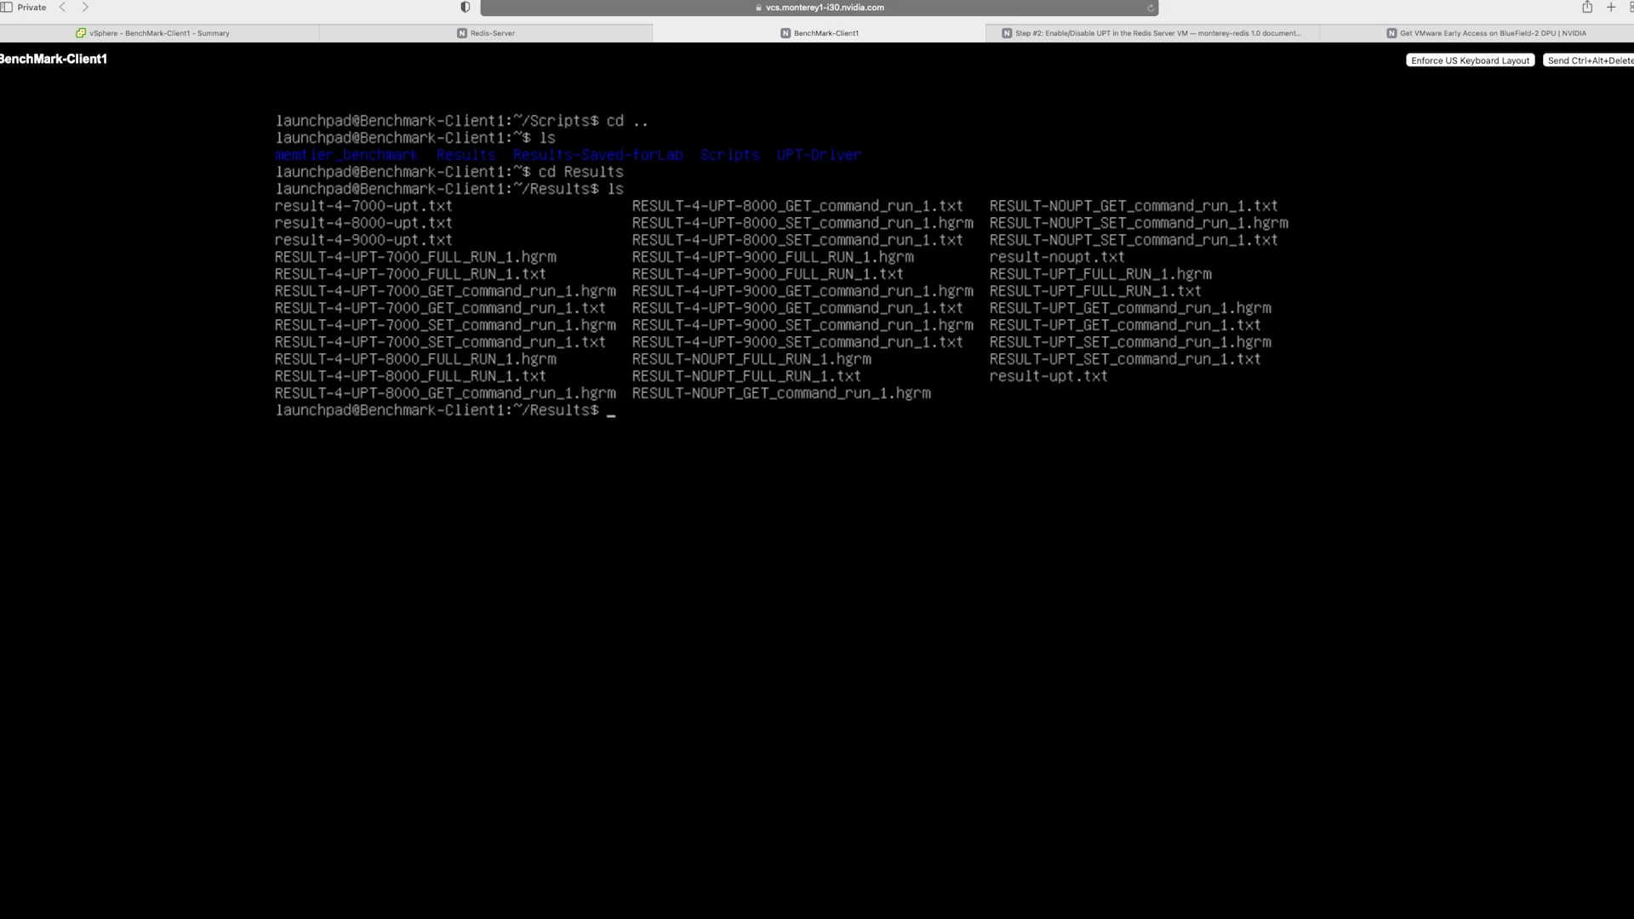
type("ls -lr")
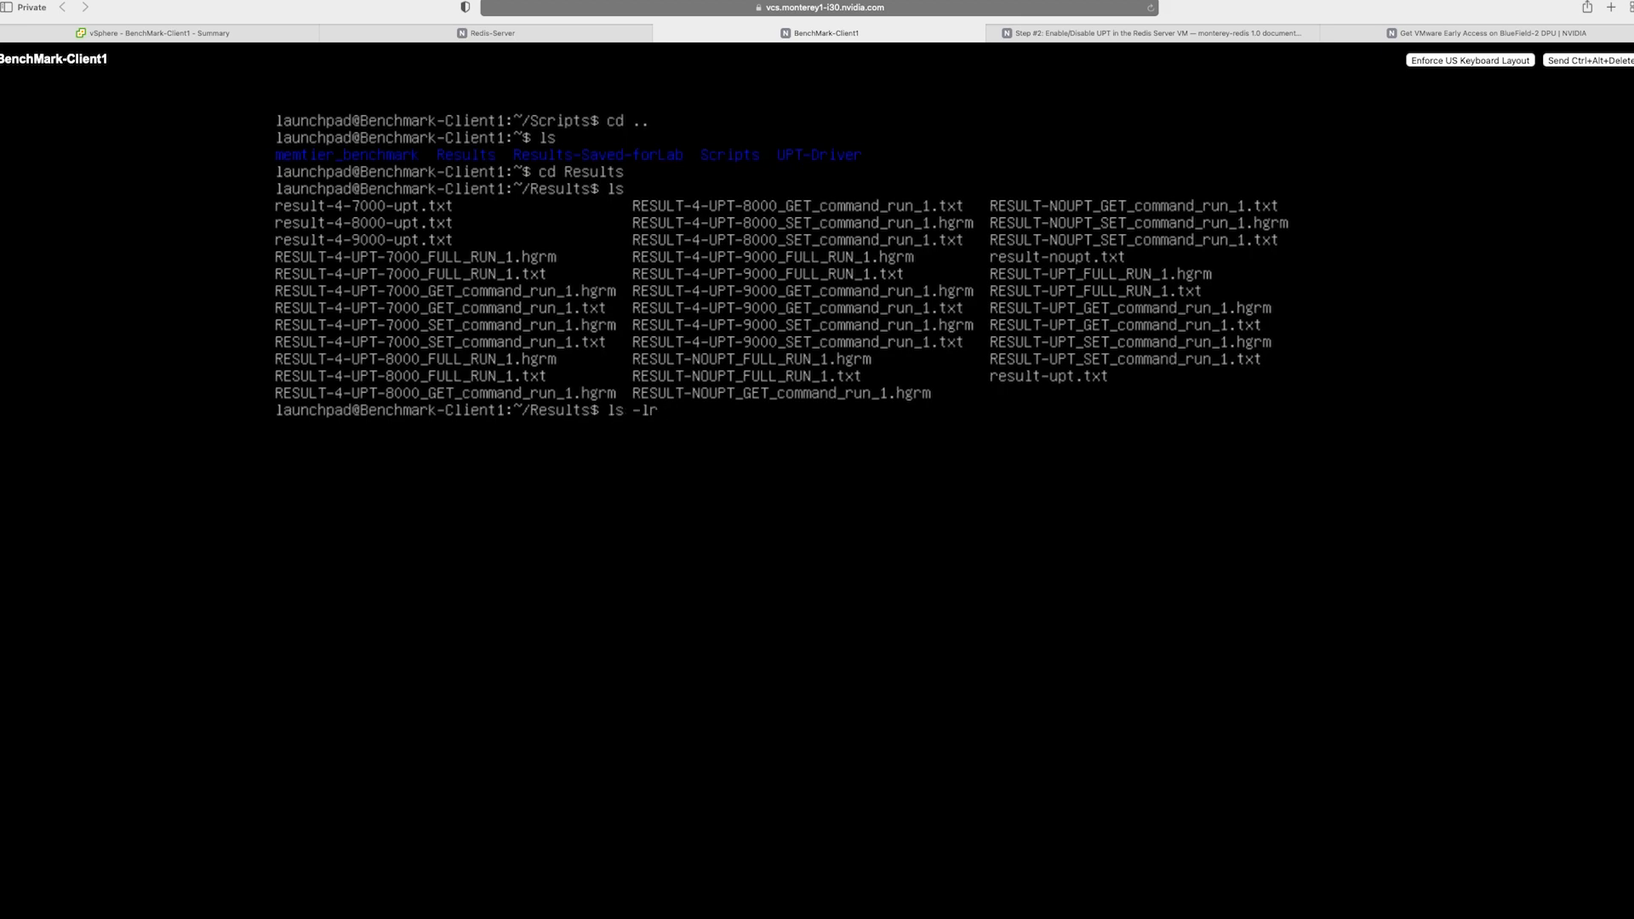
key("Return")
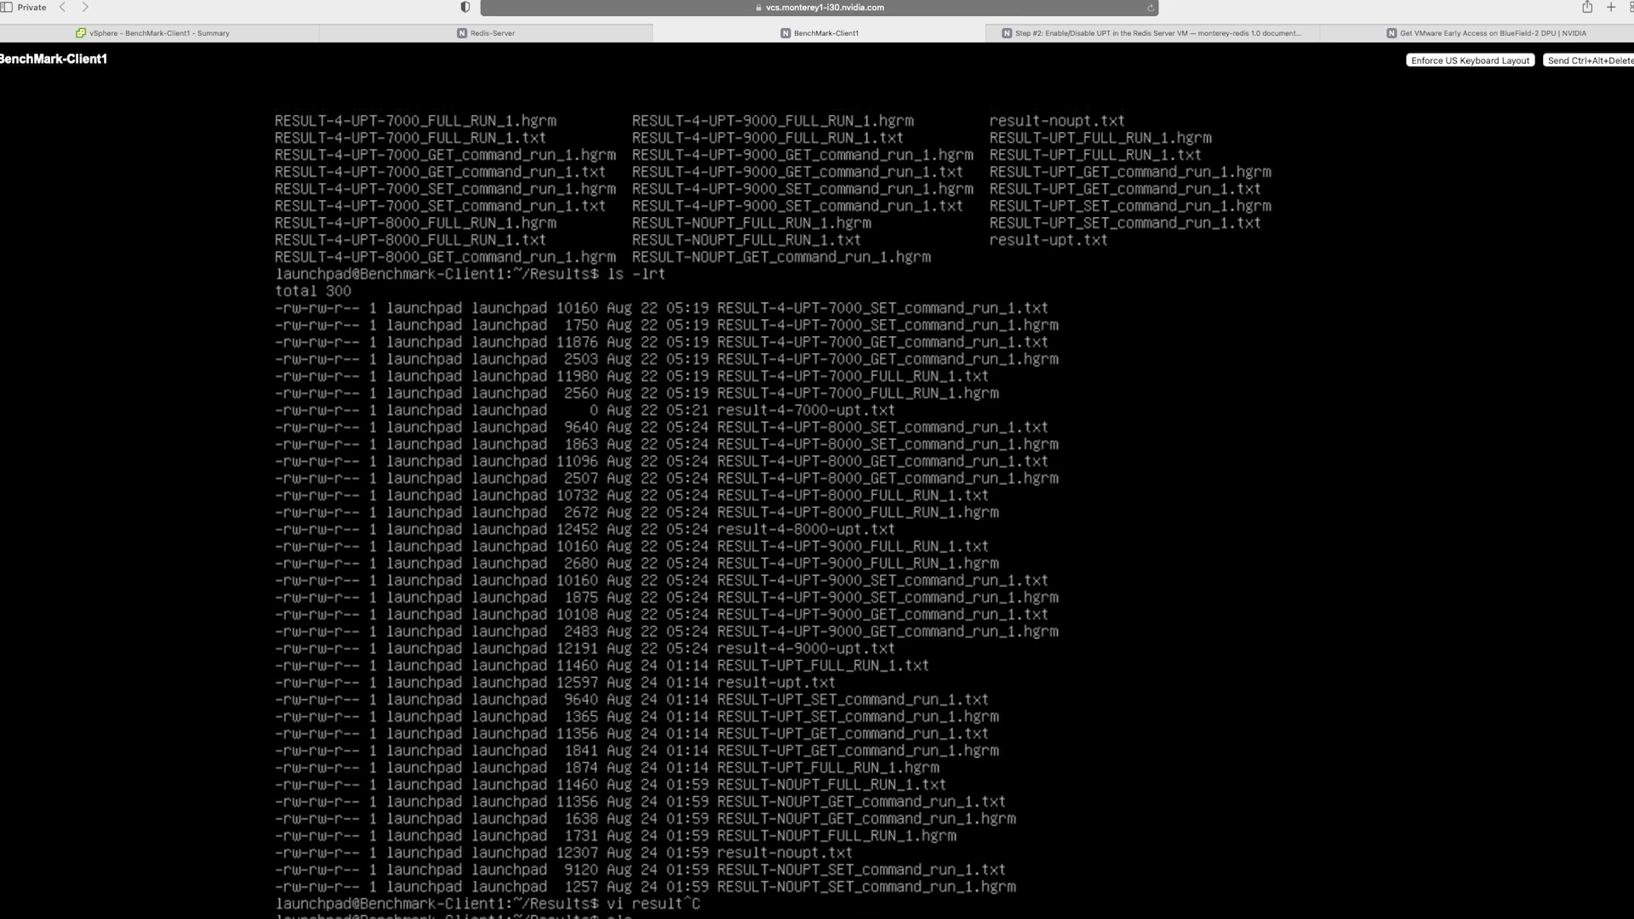
type("res")
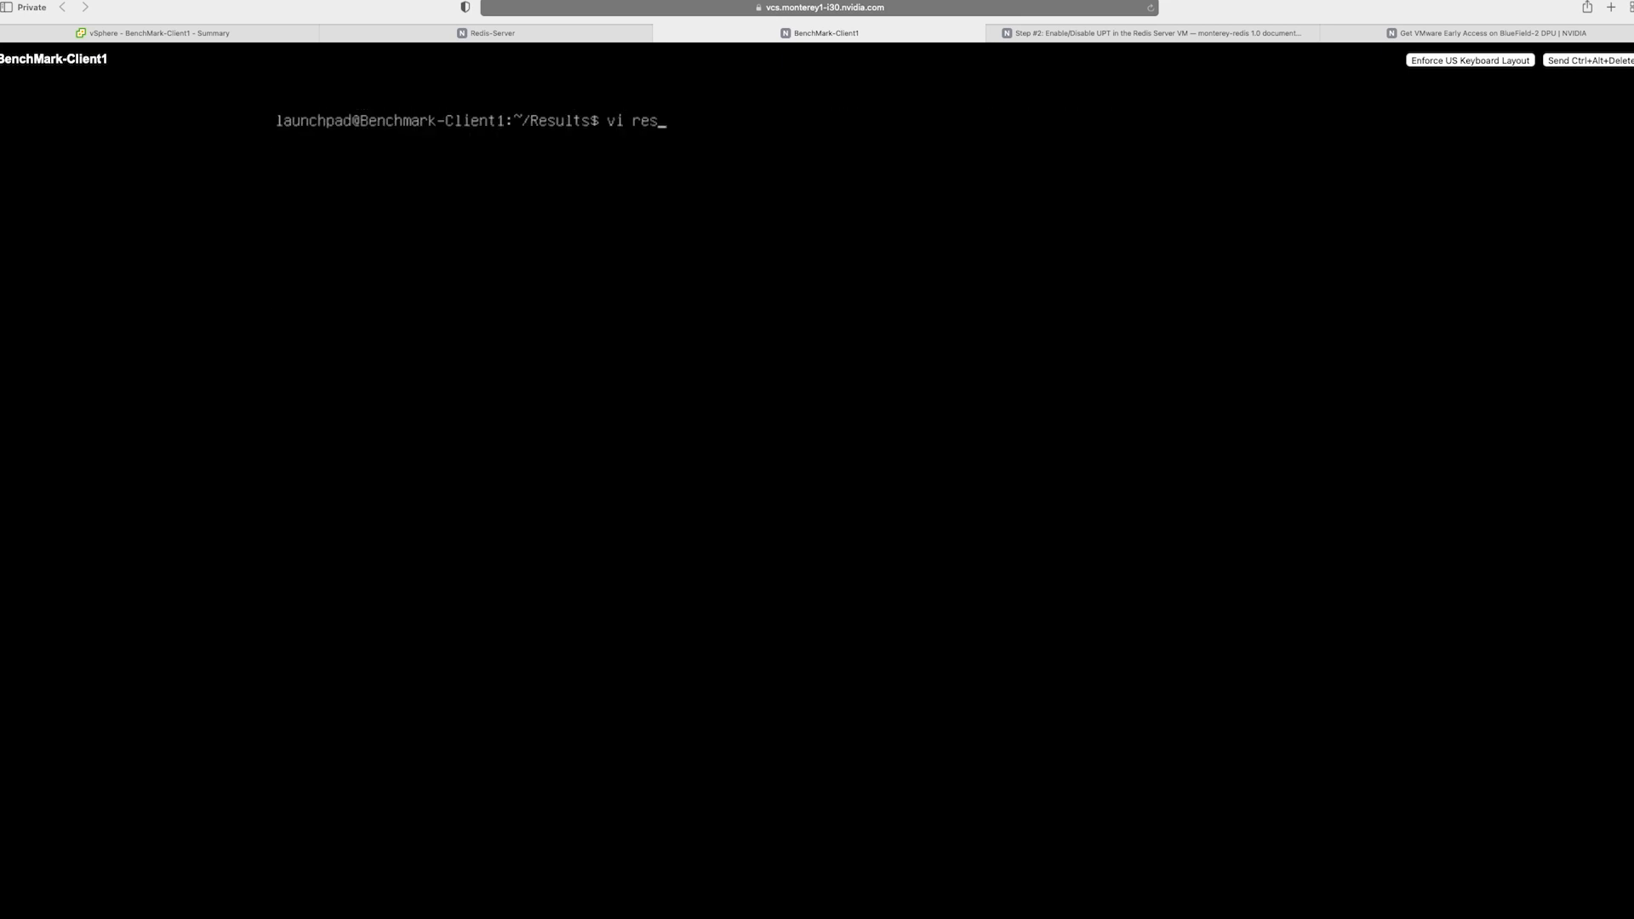
type("ult-")
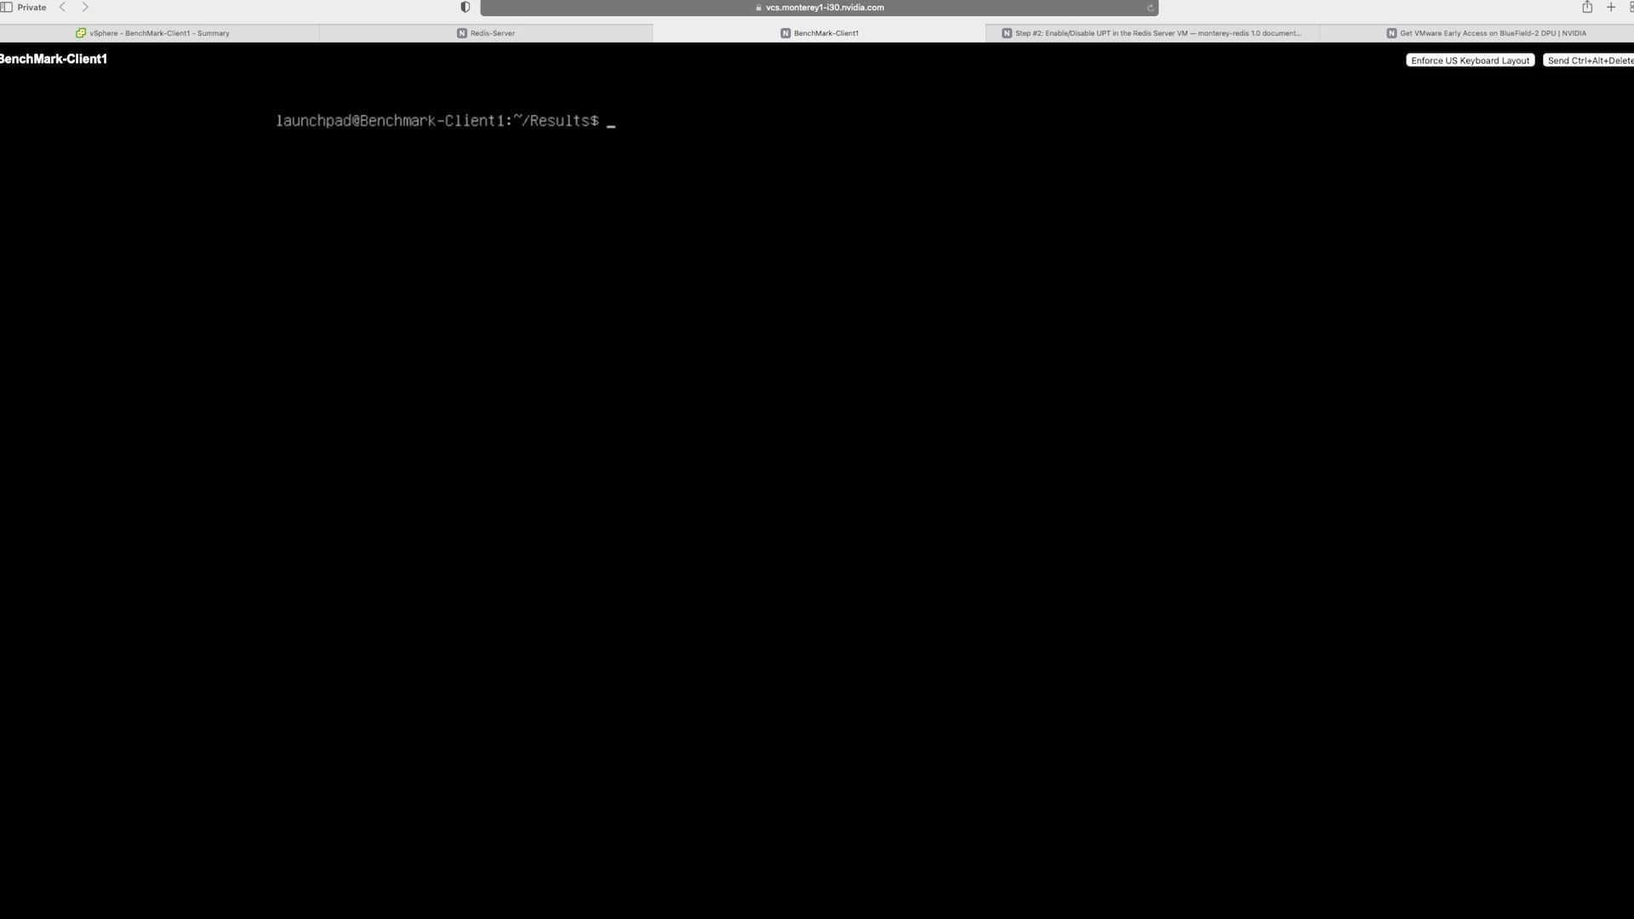
Step: On the Redis-Server console, start the Redis instances and check the vmx driver version
left_click(495, 33)
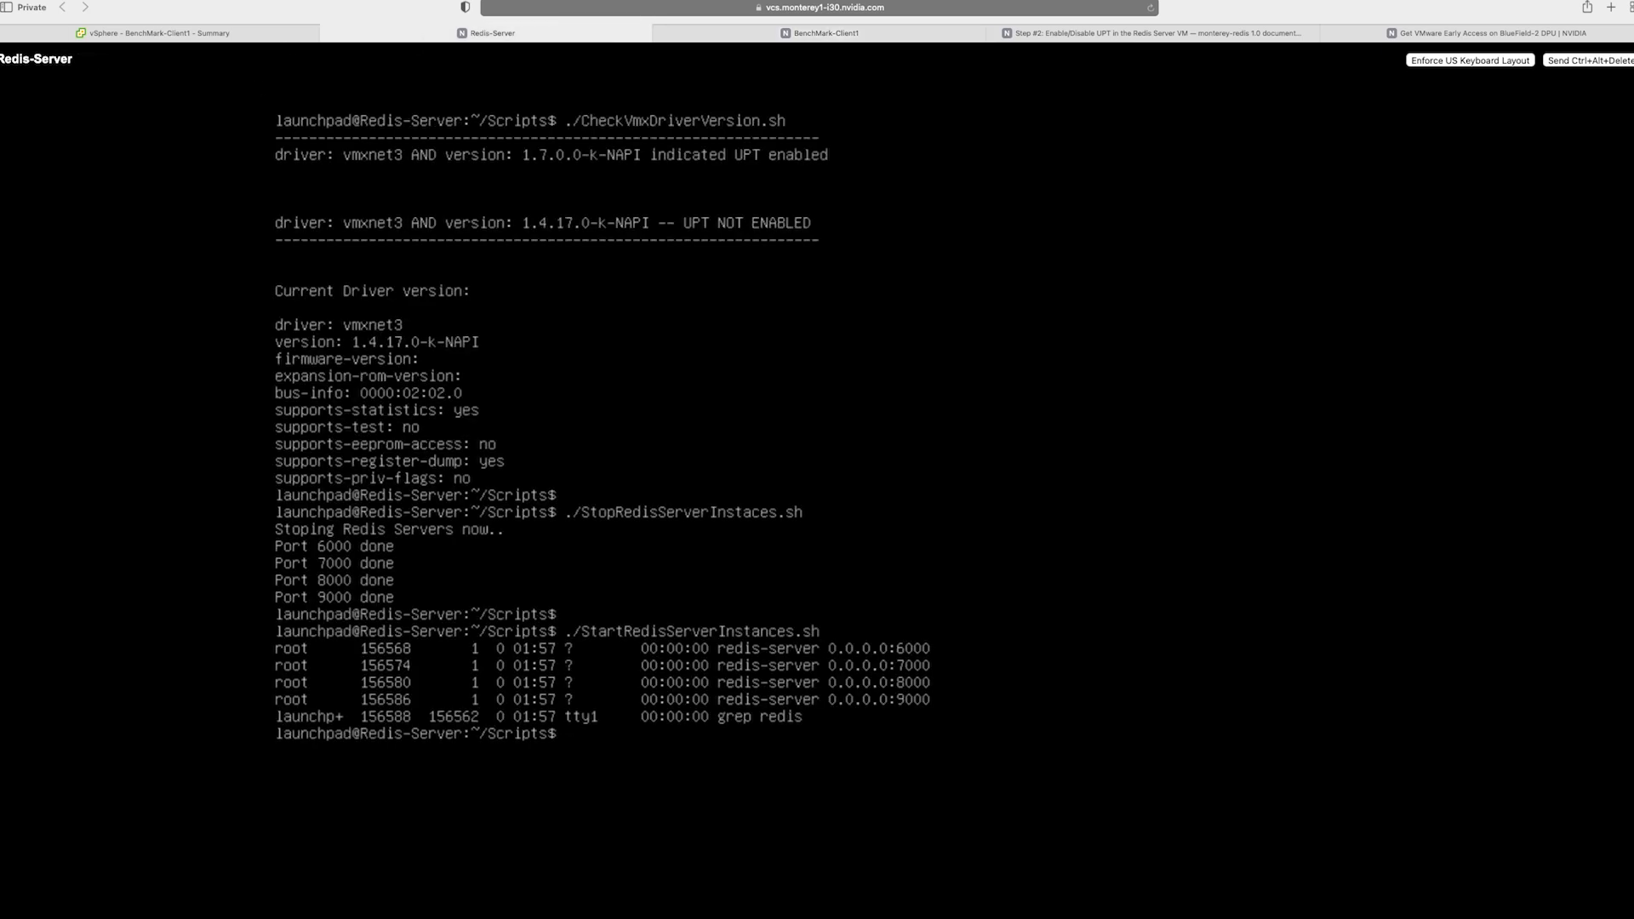
type("clear")
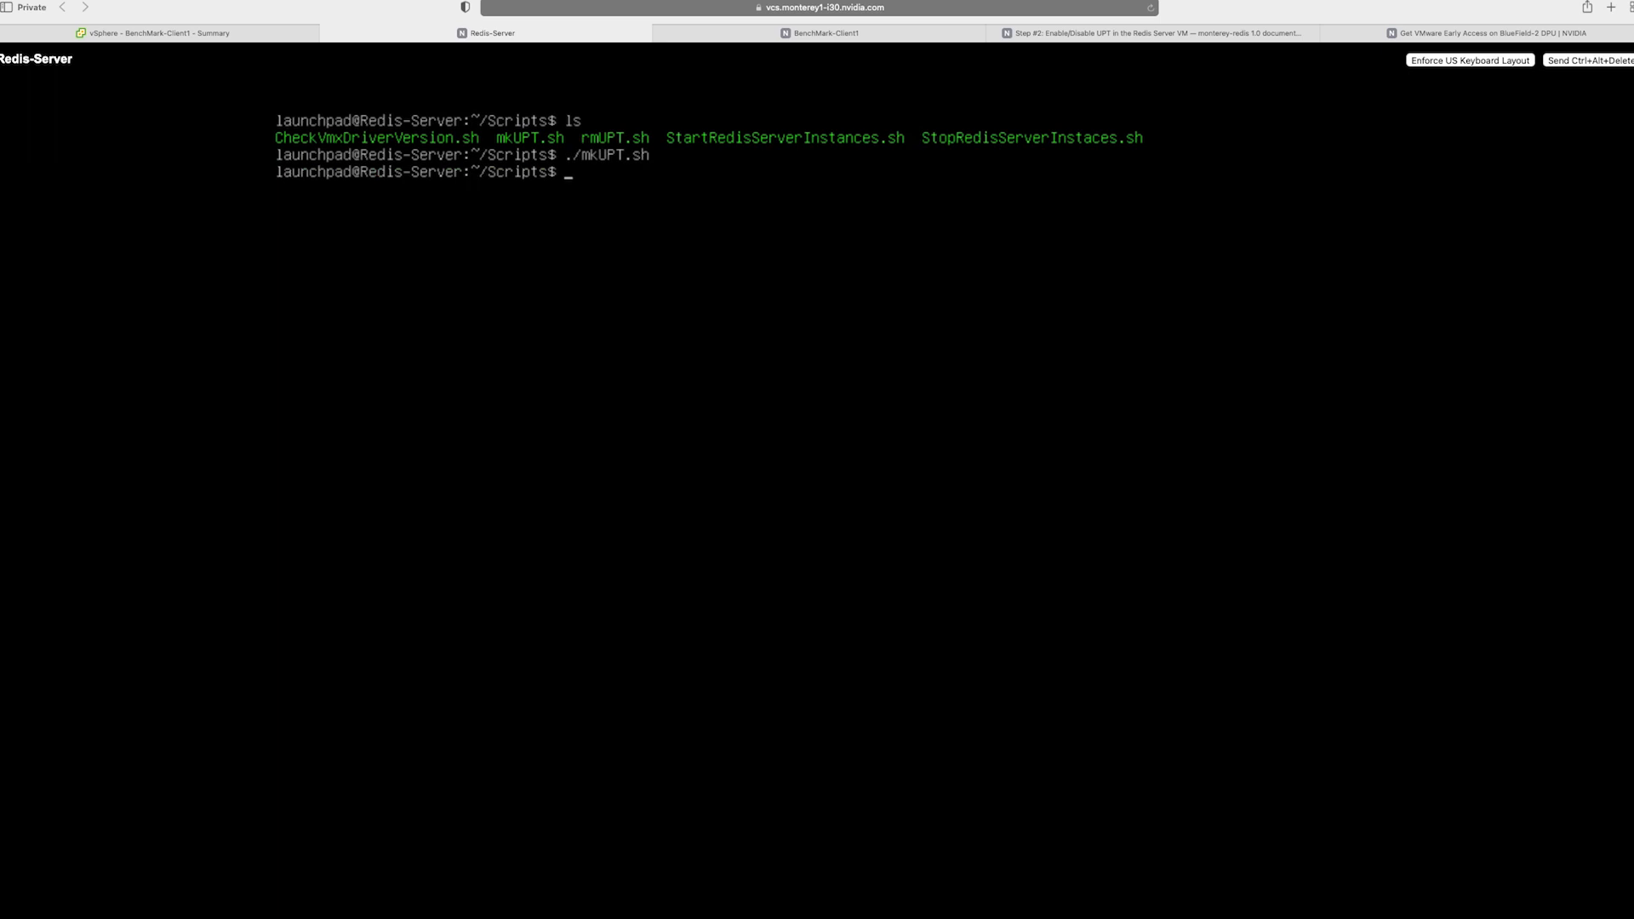
type("./StartRedisServerInstances.sh")
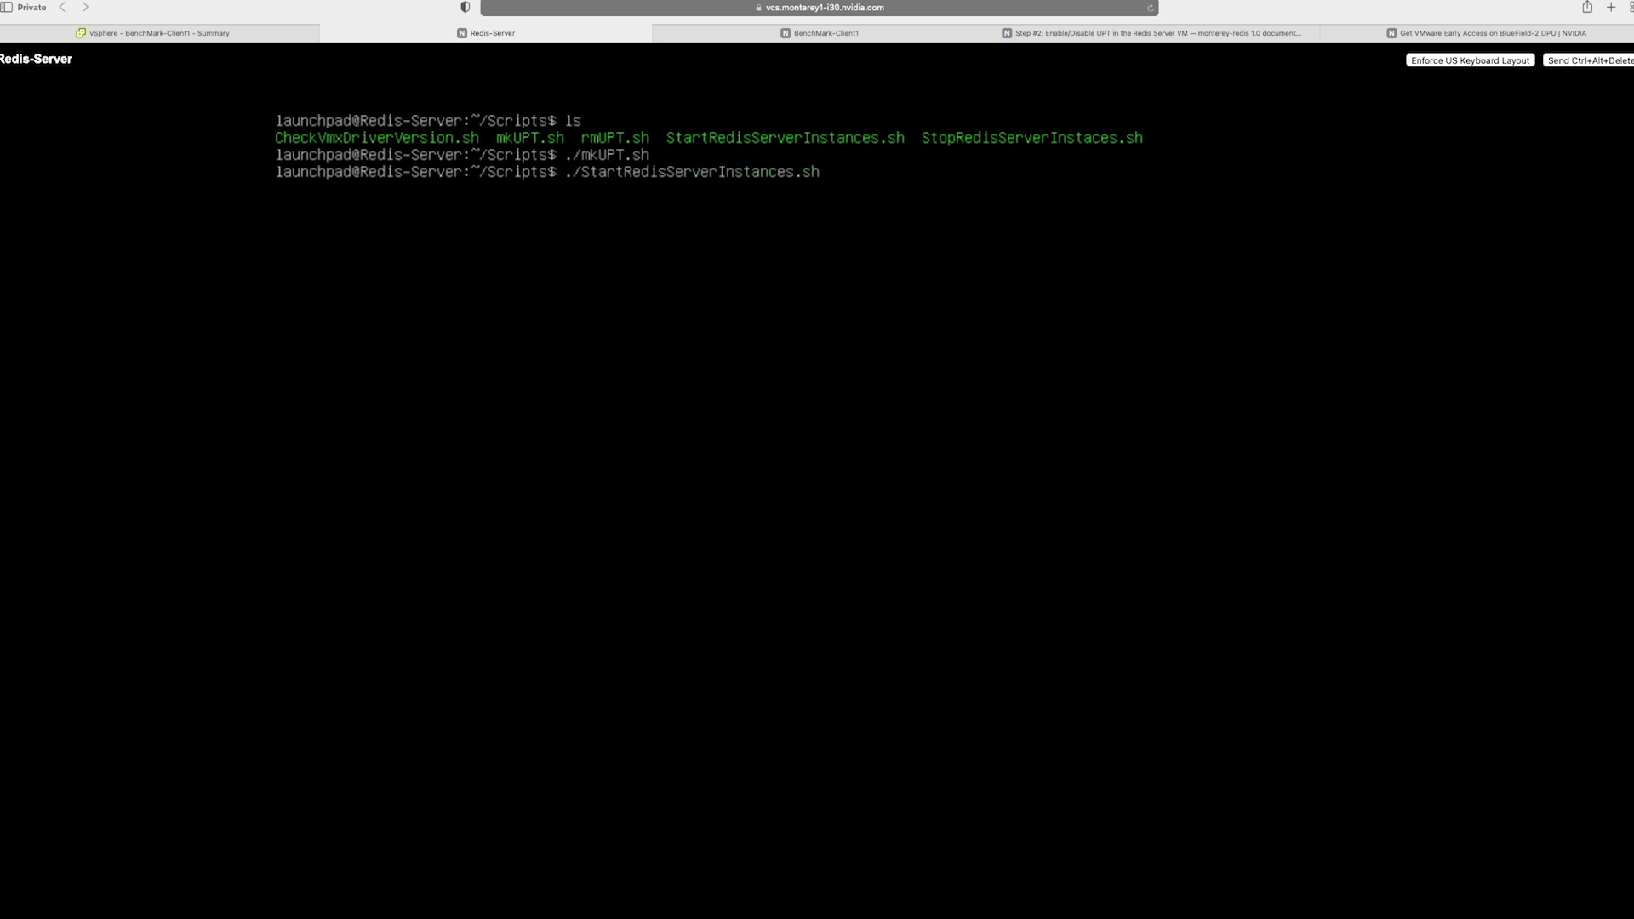
type("./CheckVmxDriverVersion.sh")
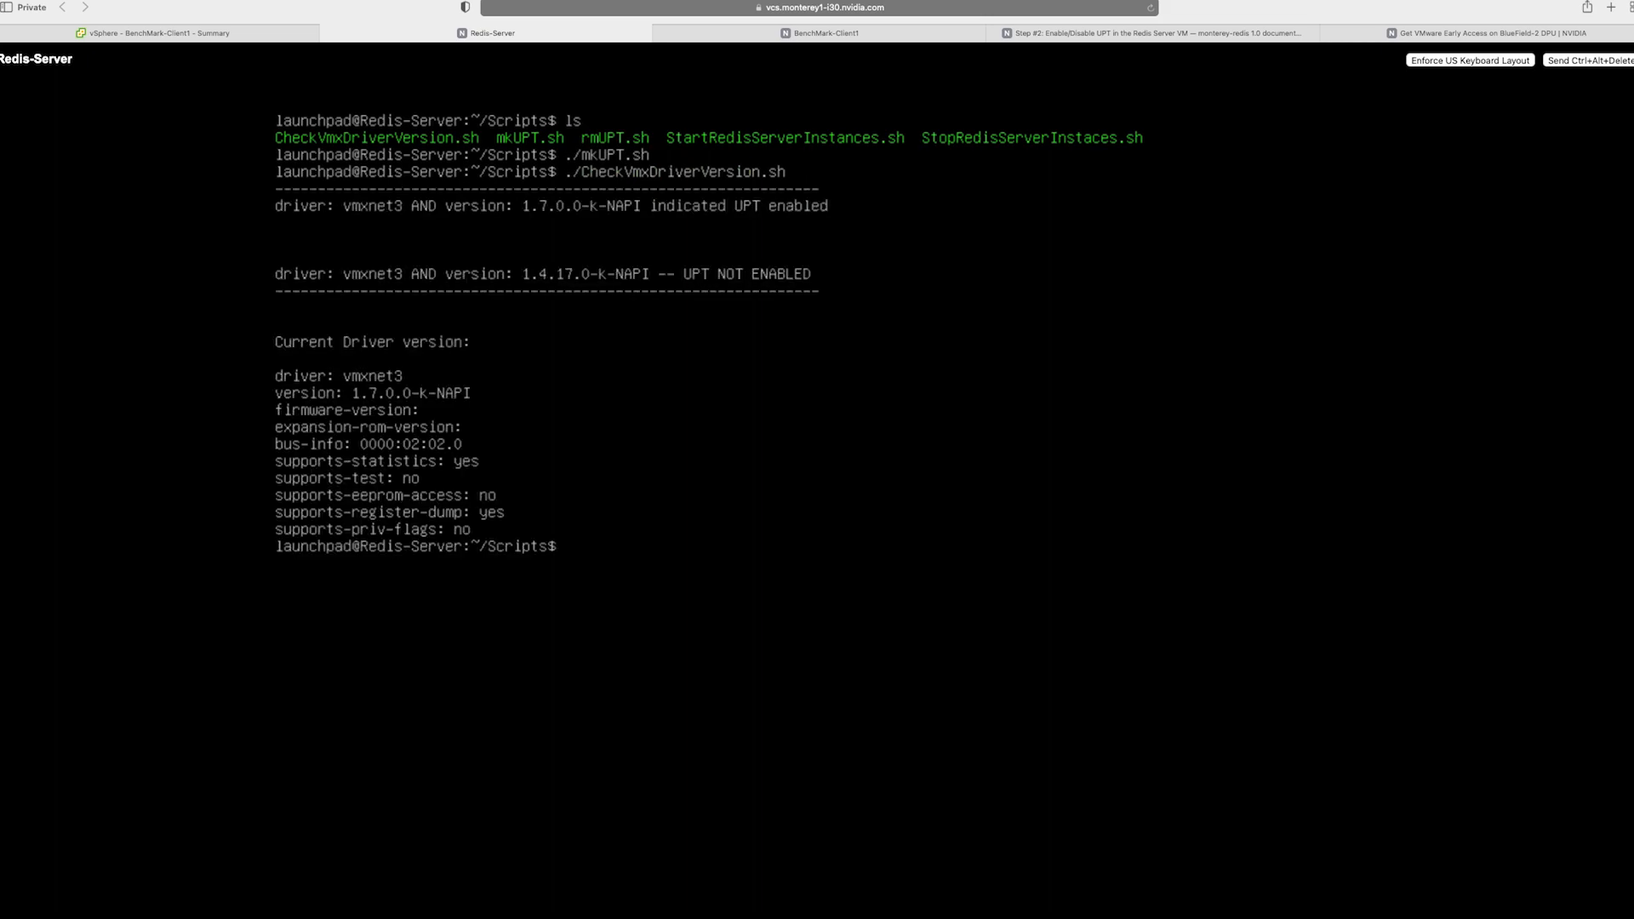
type("./CheckVmxDriverVersion.sh")
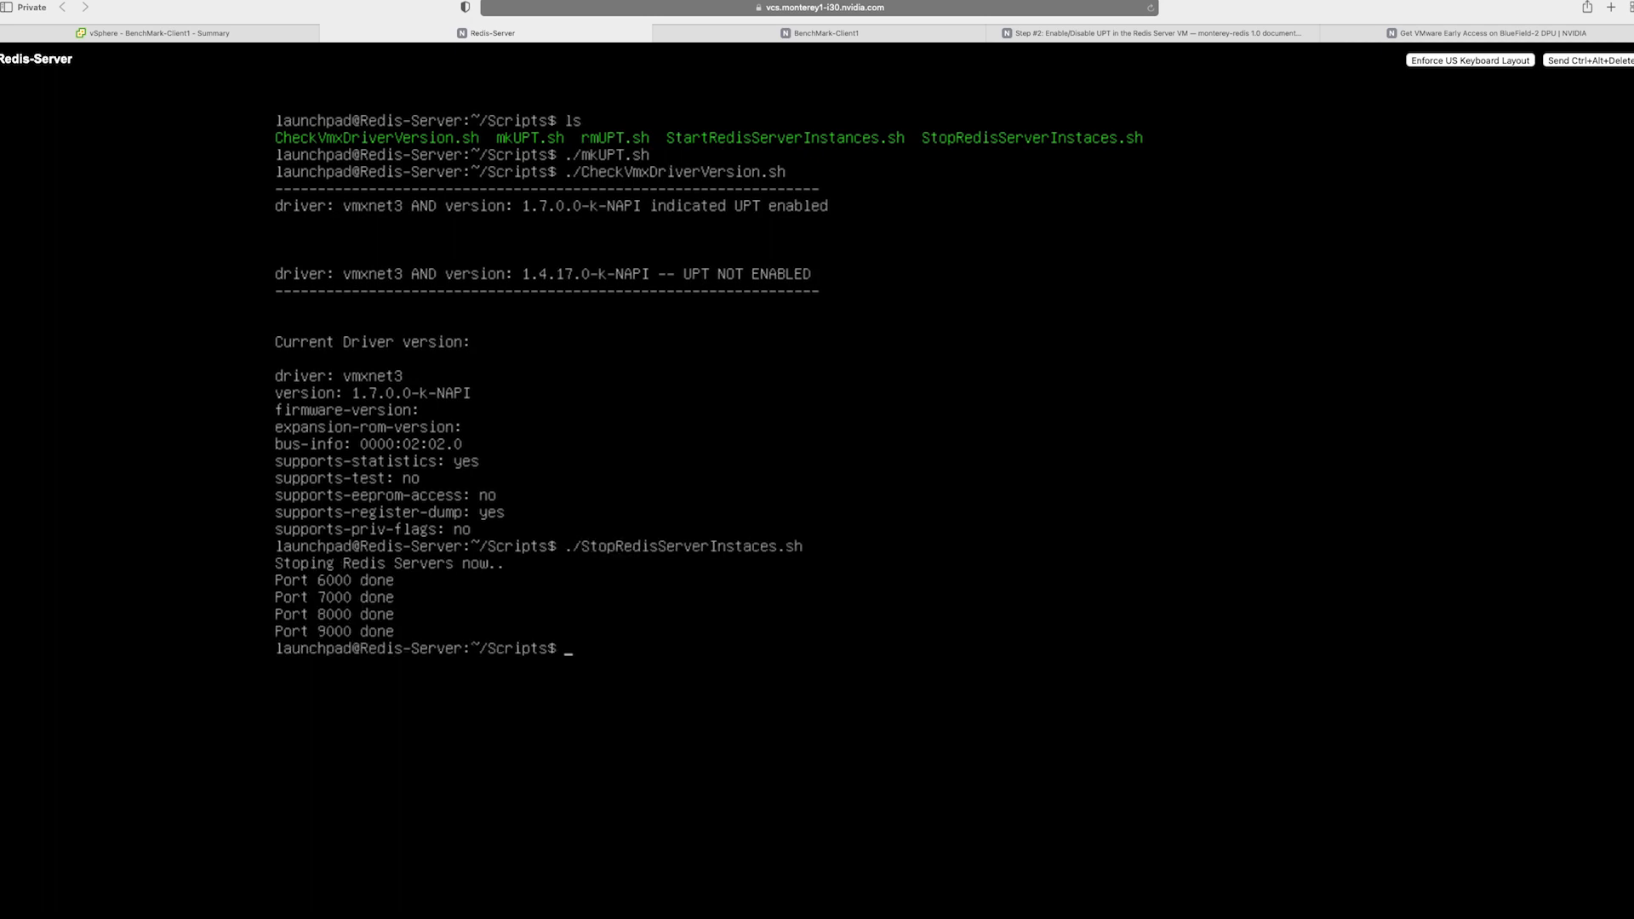
Step: Re-enable UPT with mkUPT.sh and restart the four Redis server instances on ports 6000-9000
type("./mkUPT.sh")
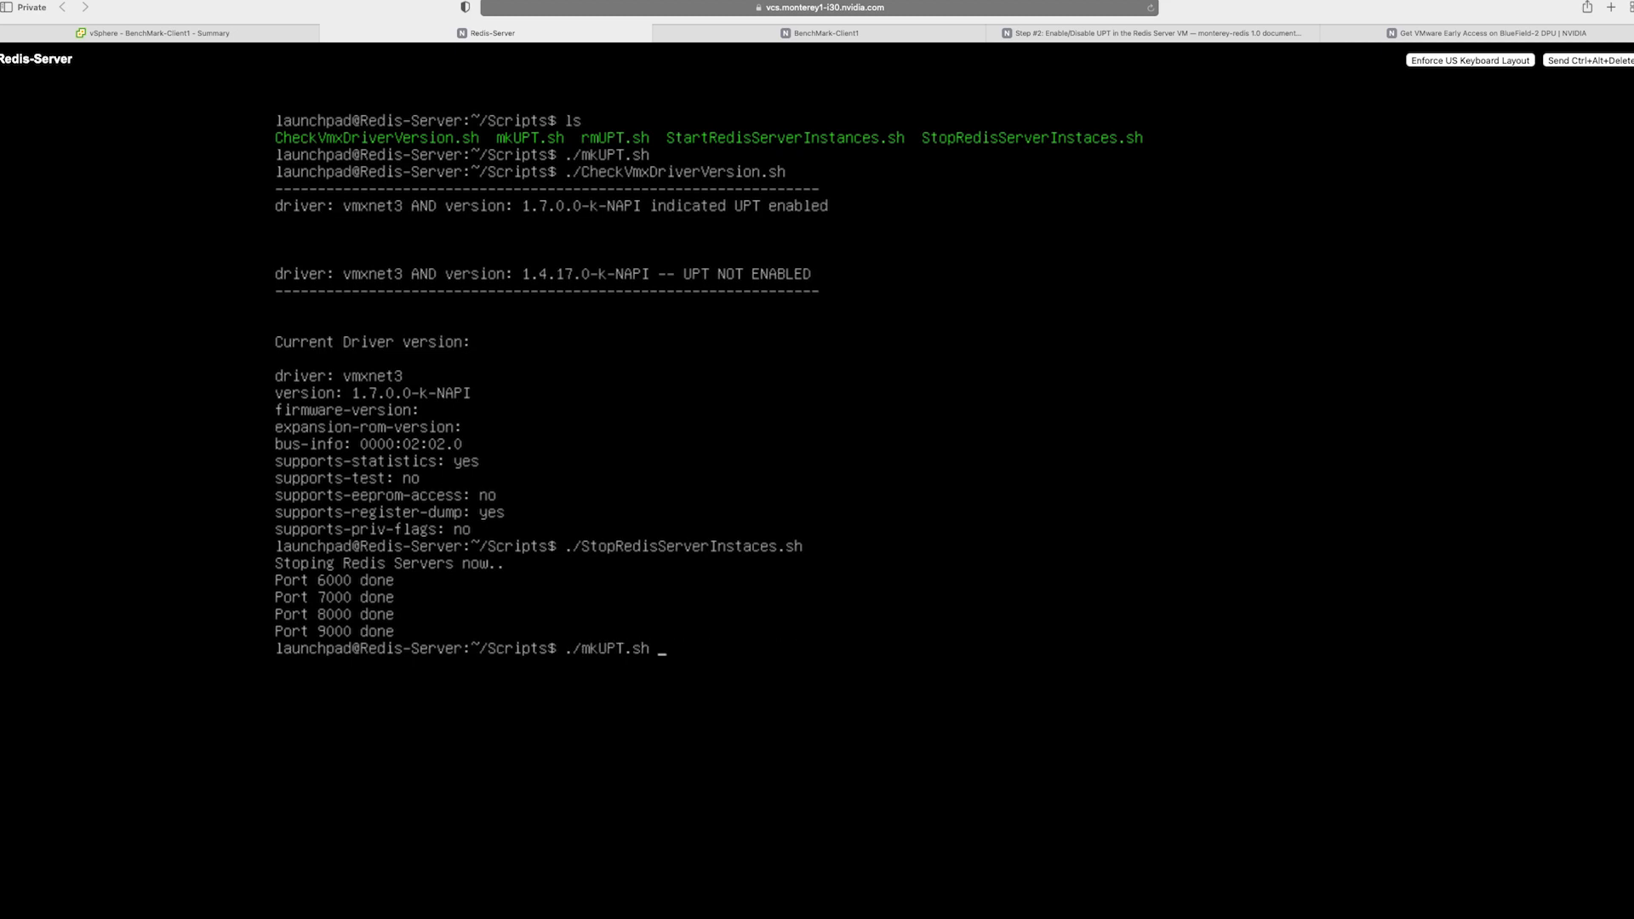
type("./StartRedisServerInstances.sh")
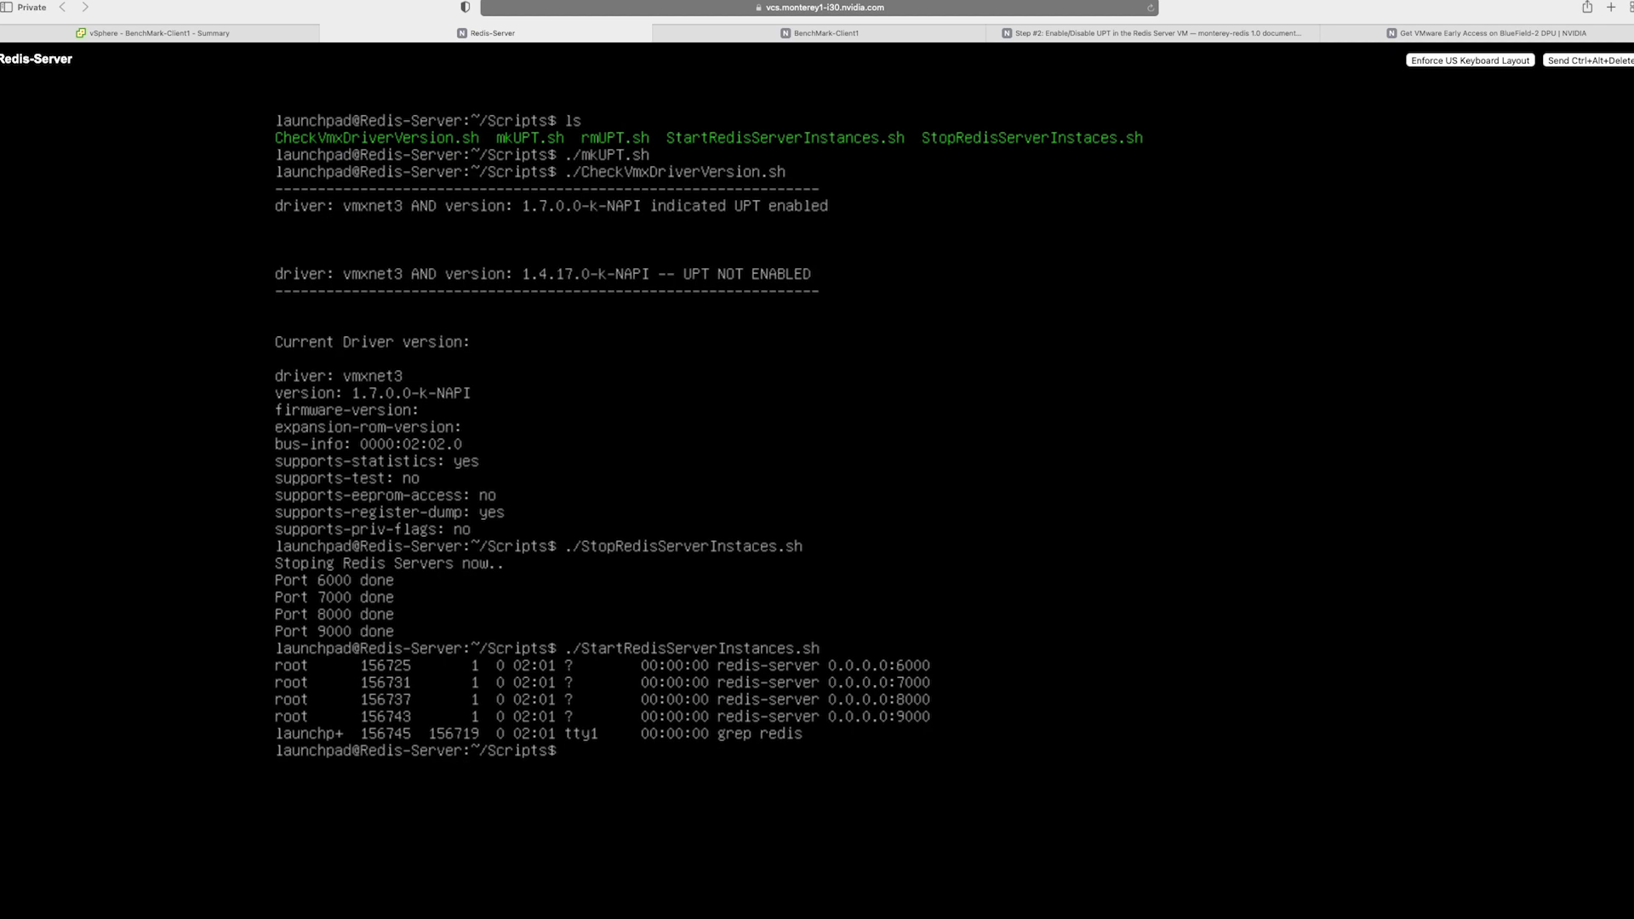
mouse_move(46, 183)
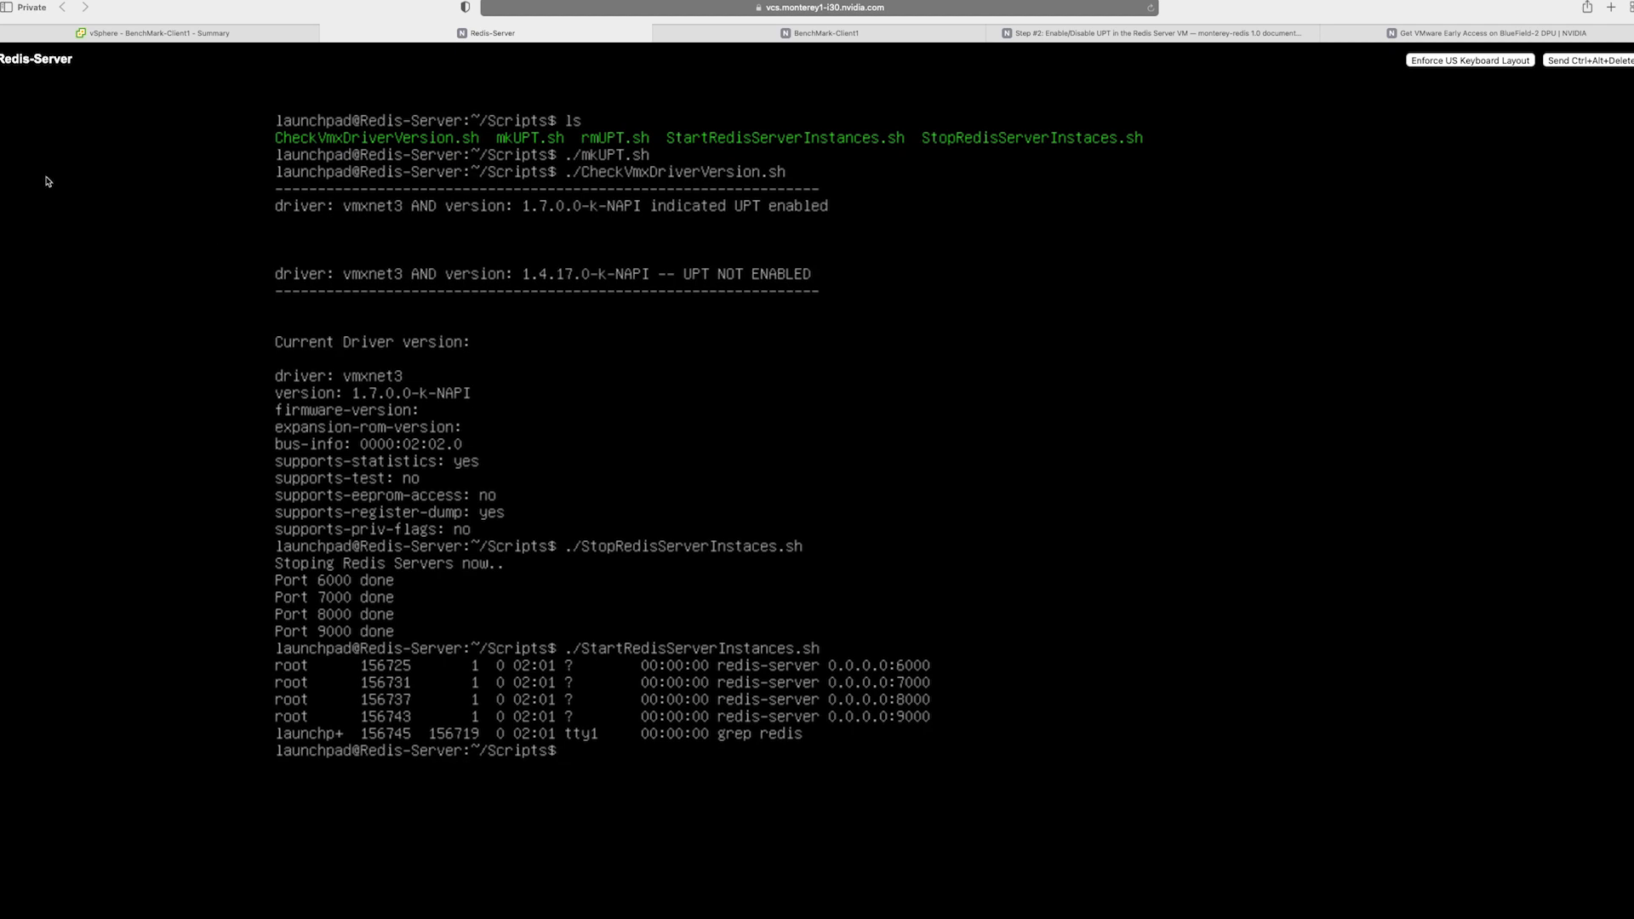
left_click(153, 32)
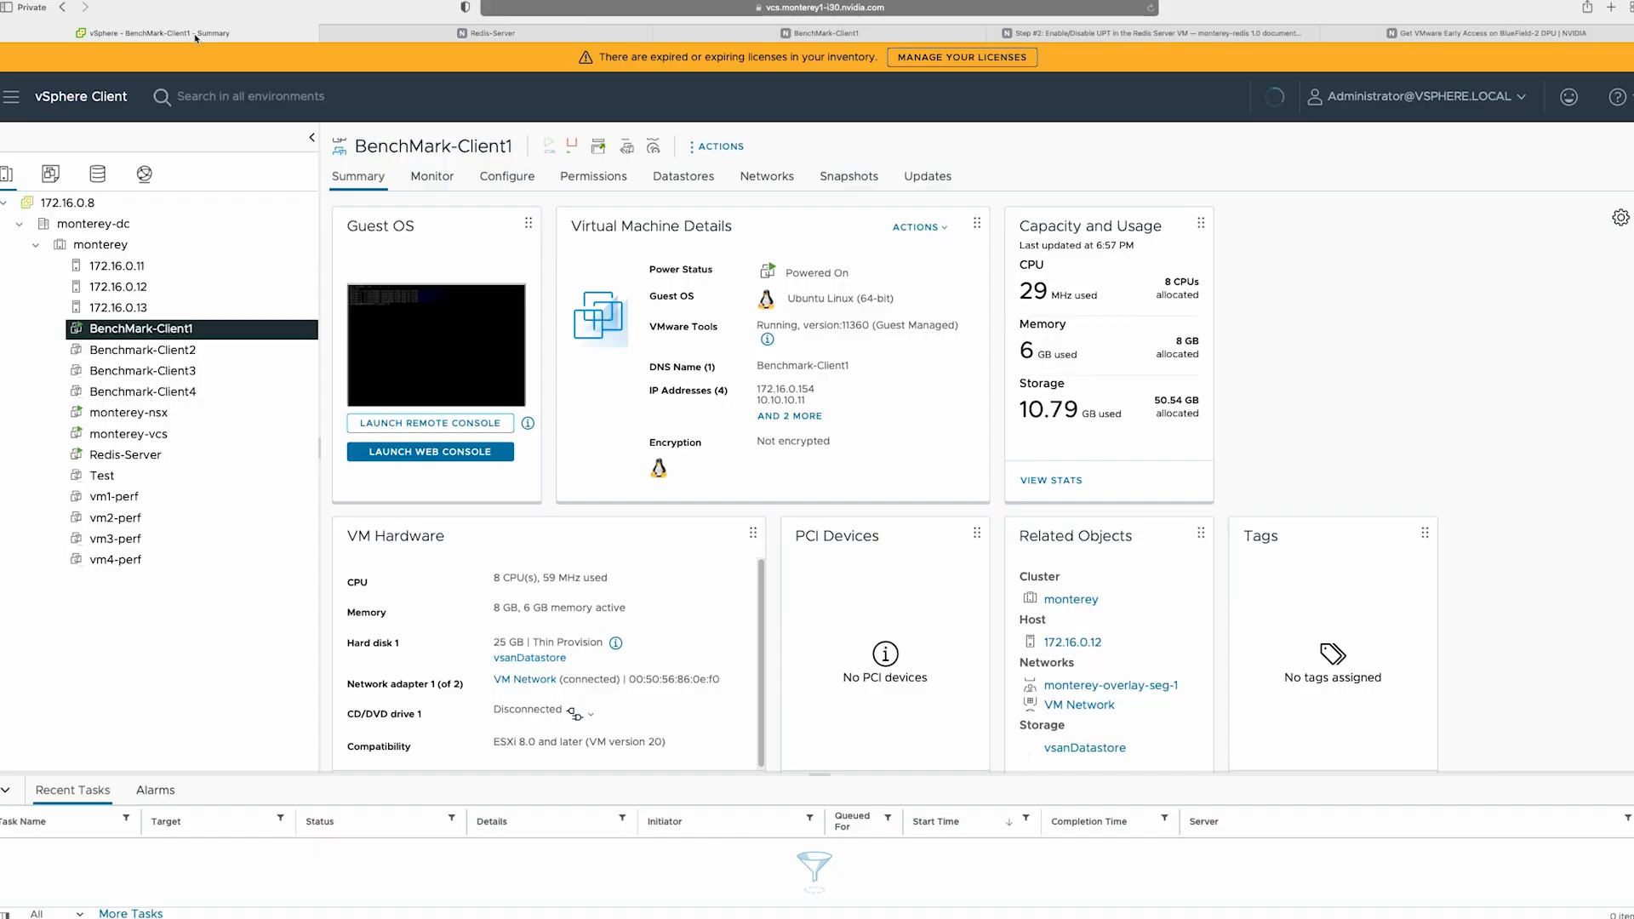
mouse_move(96, 462)
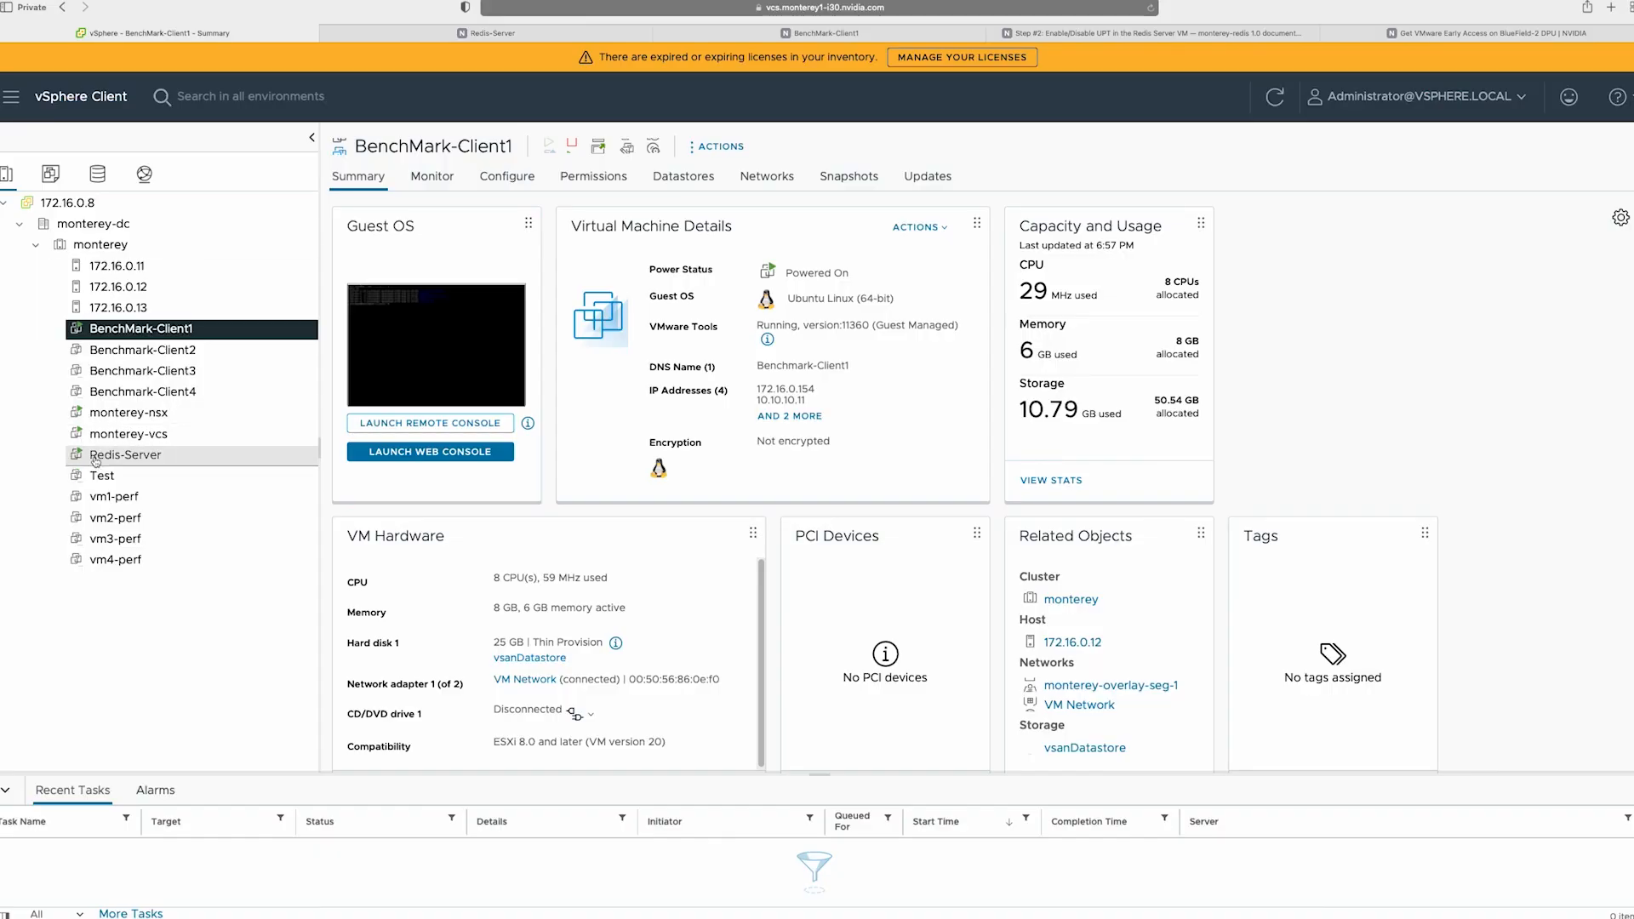
left_click(125, 454)
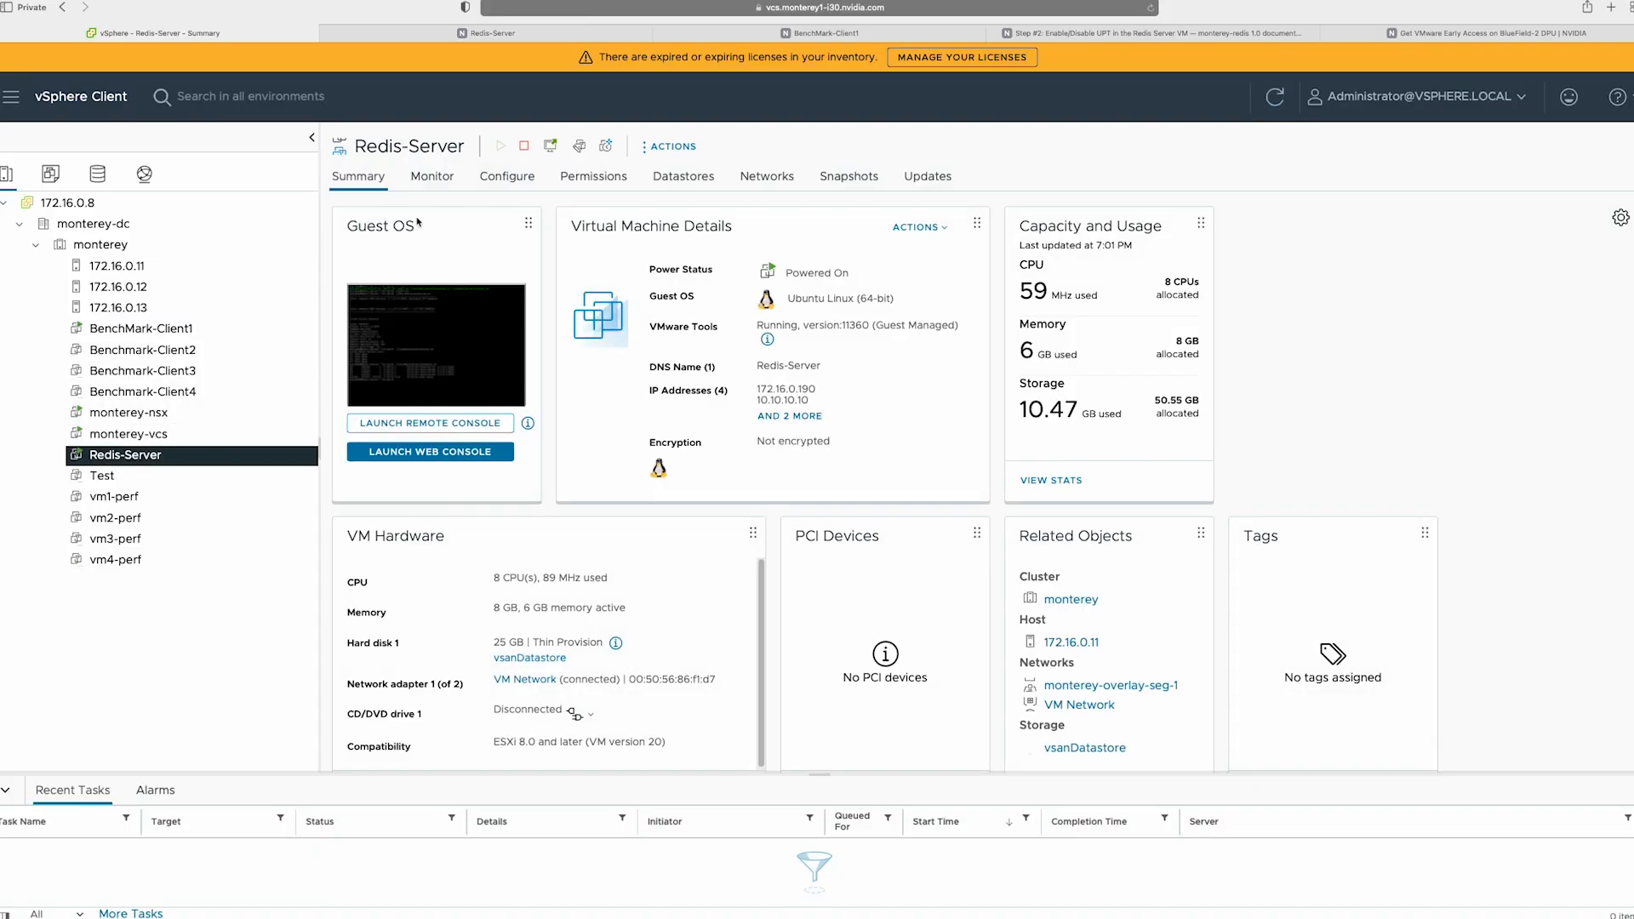
mouse_move(750, 236)
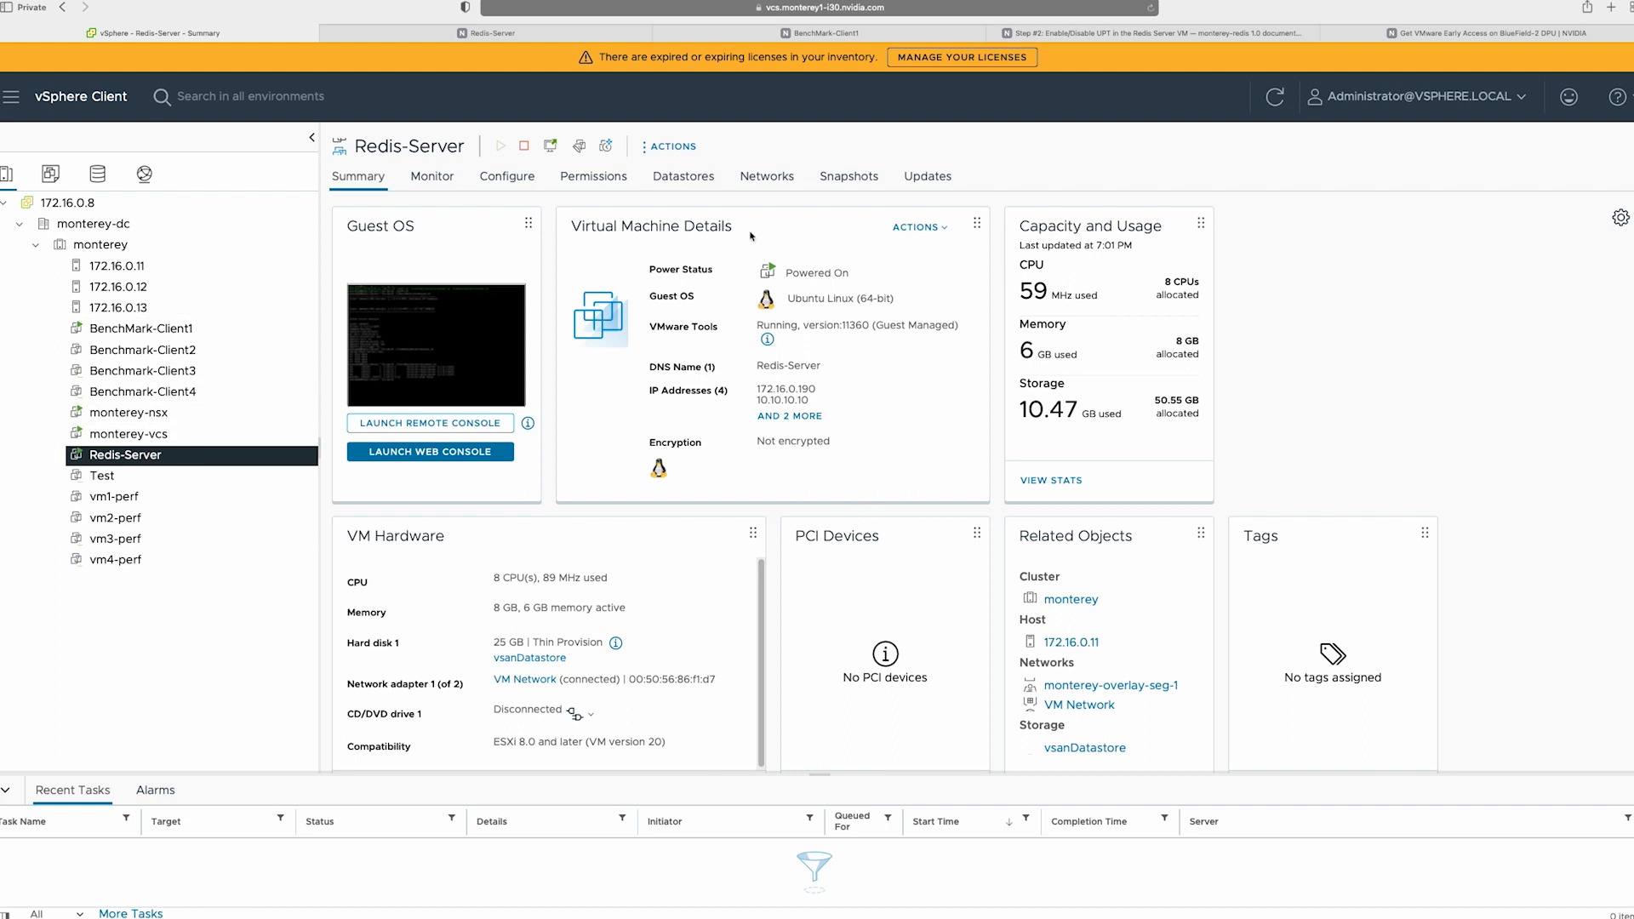
left_click(493, 32)
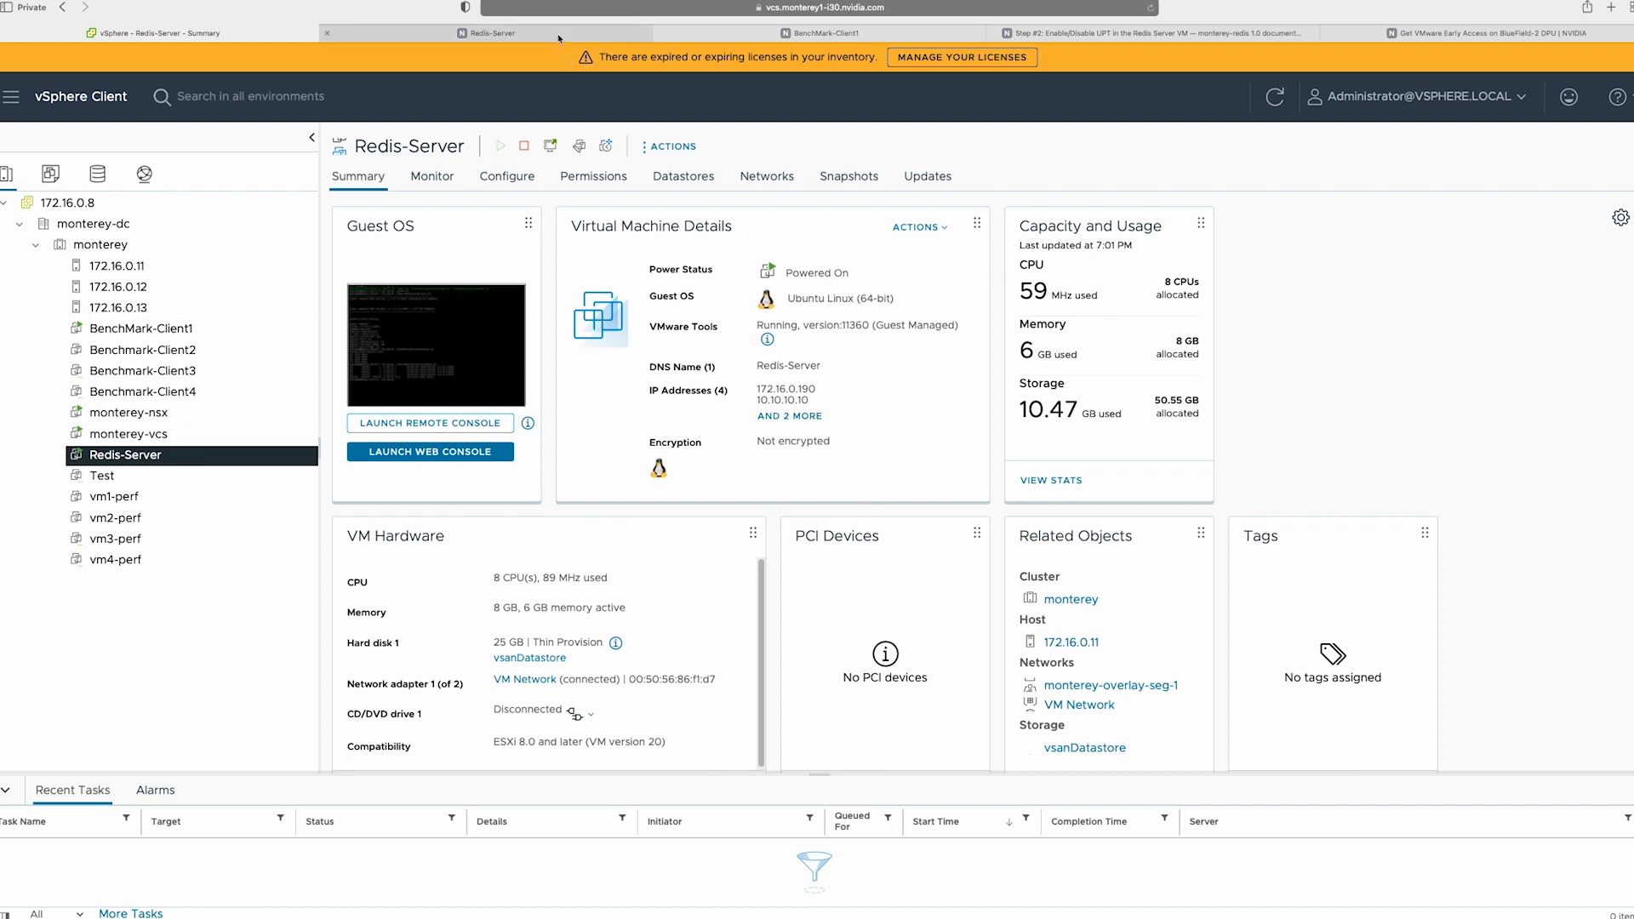
left_click(489, 33)
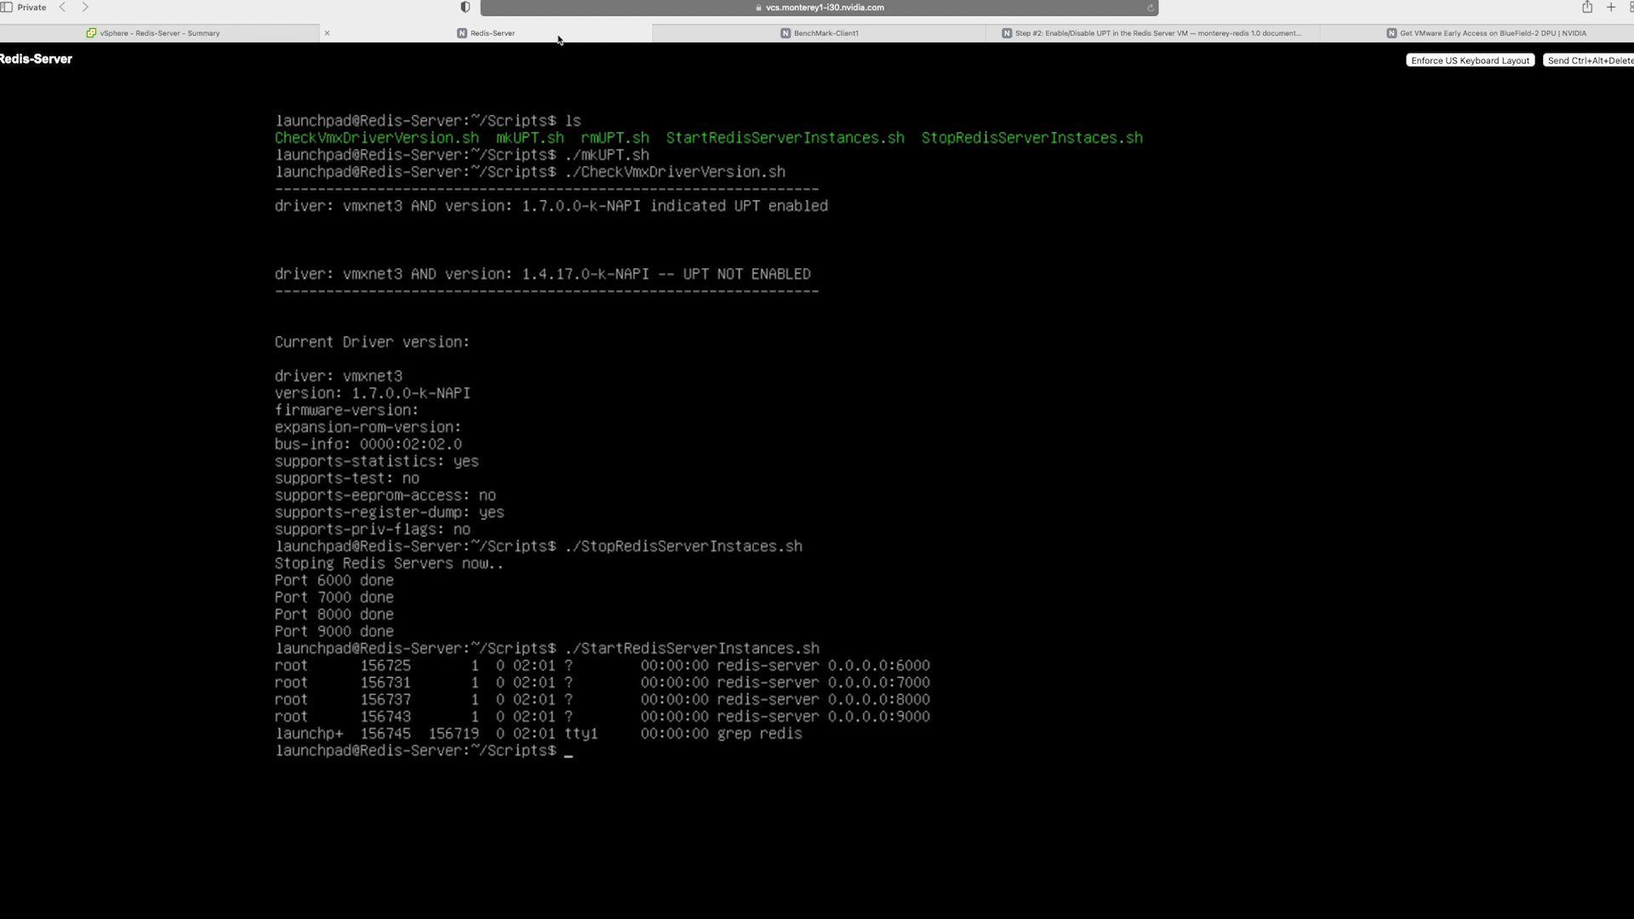
Step: On BenchMark-Client1, run latencyTest.sh at 5-second intervals from Scripts, then stop it with Ctrl+C
left_click(821, 33)
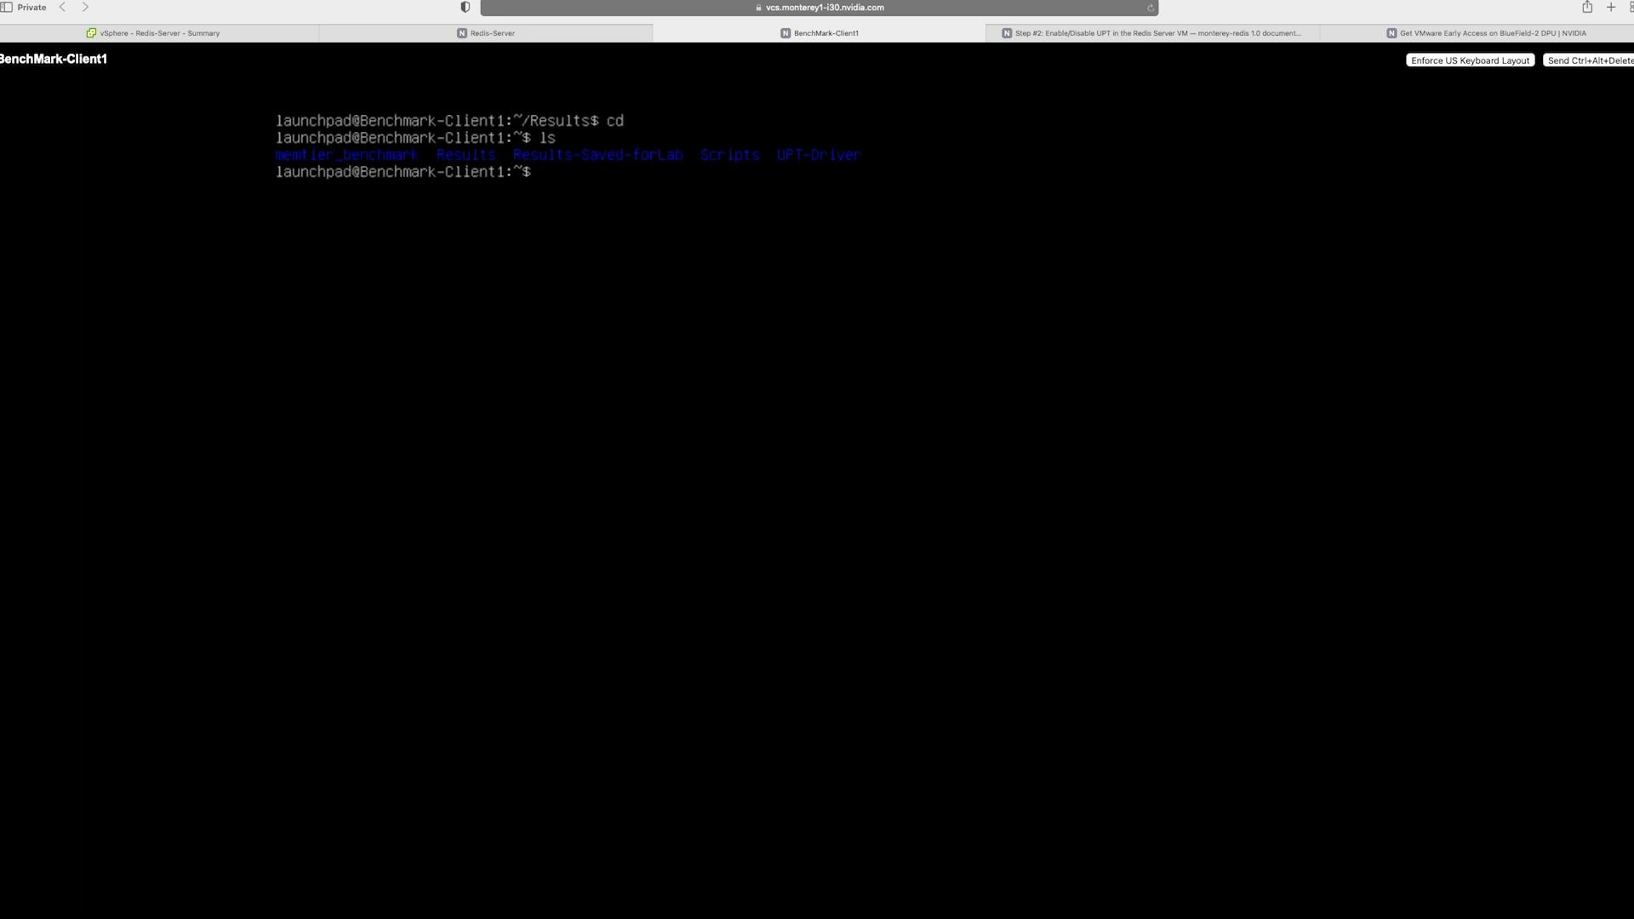
type("cd Scripts/")
type("./latencyTest.sh")
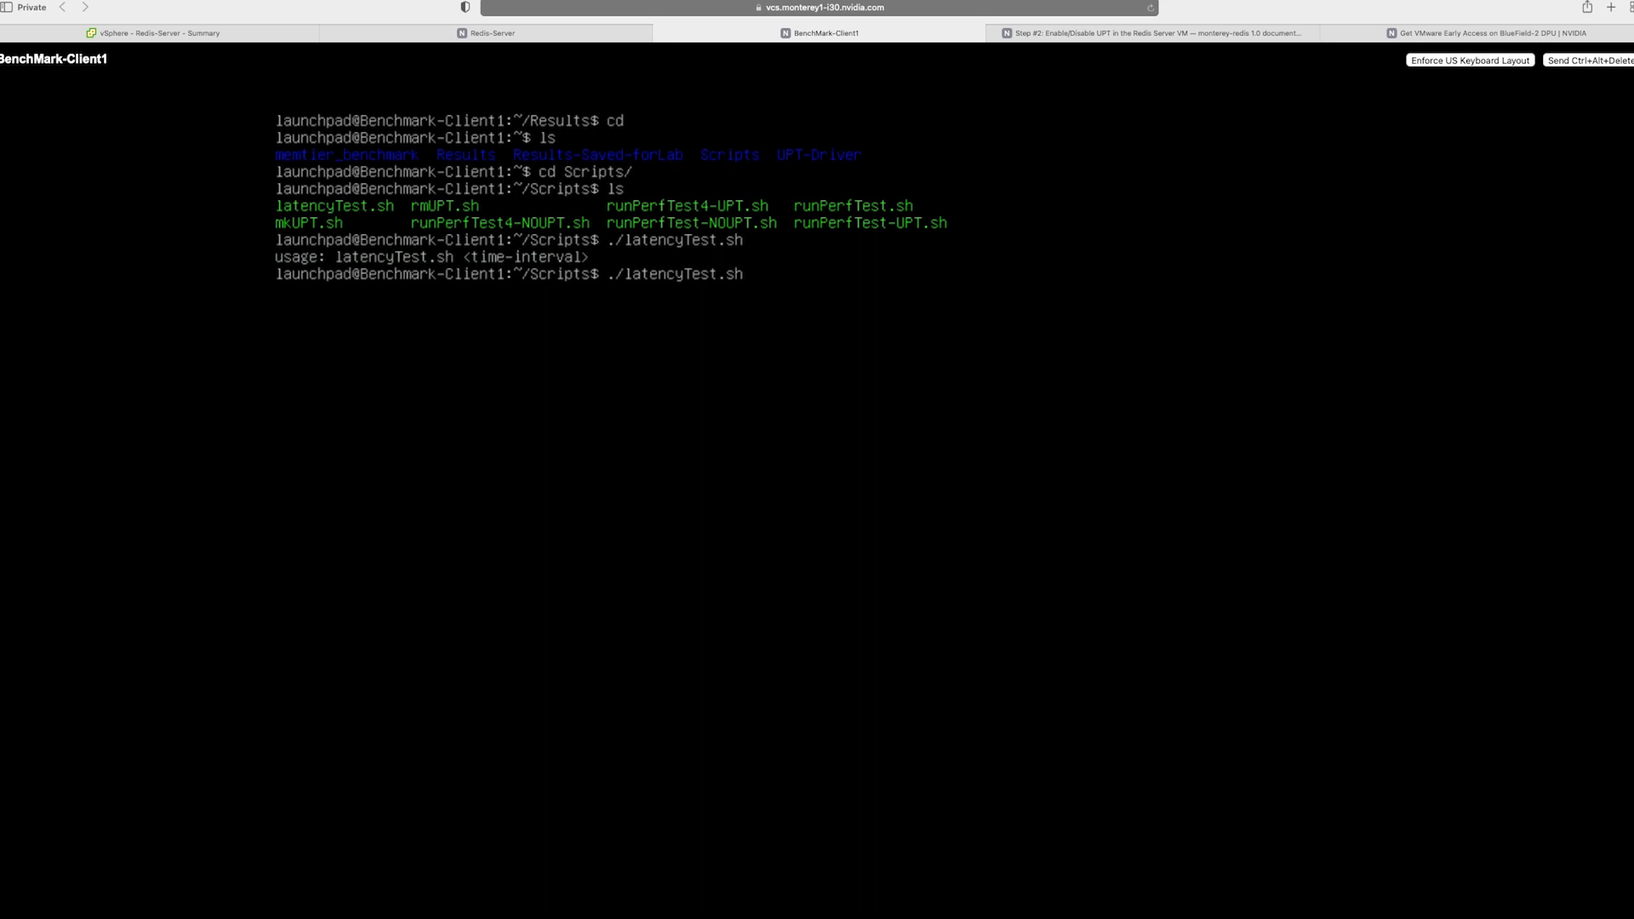
type("5")
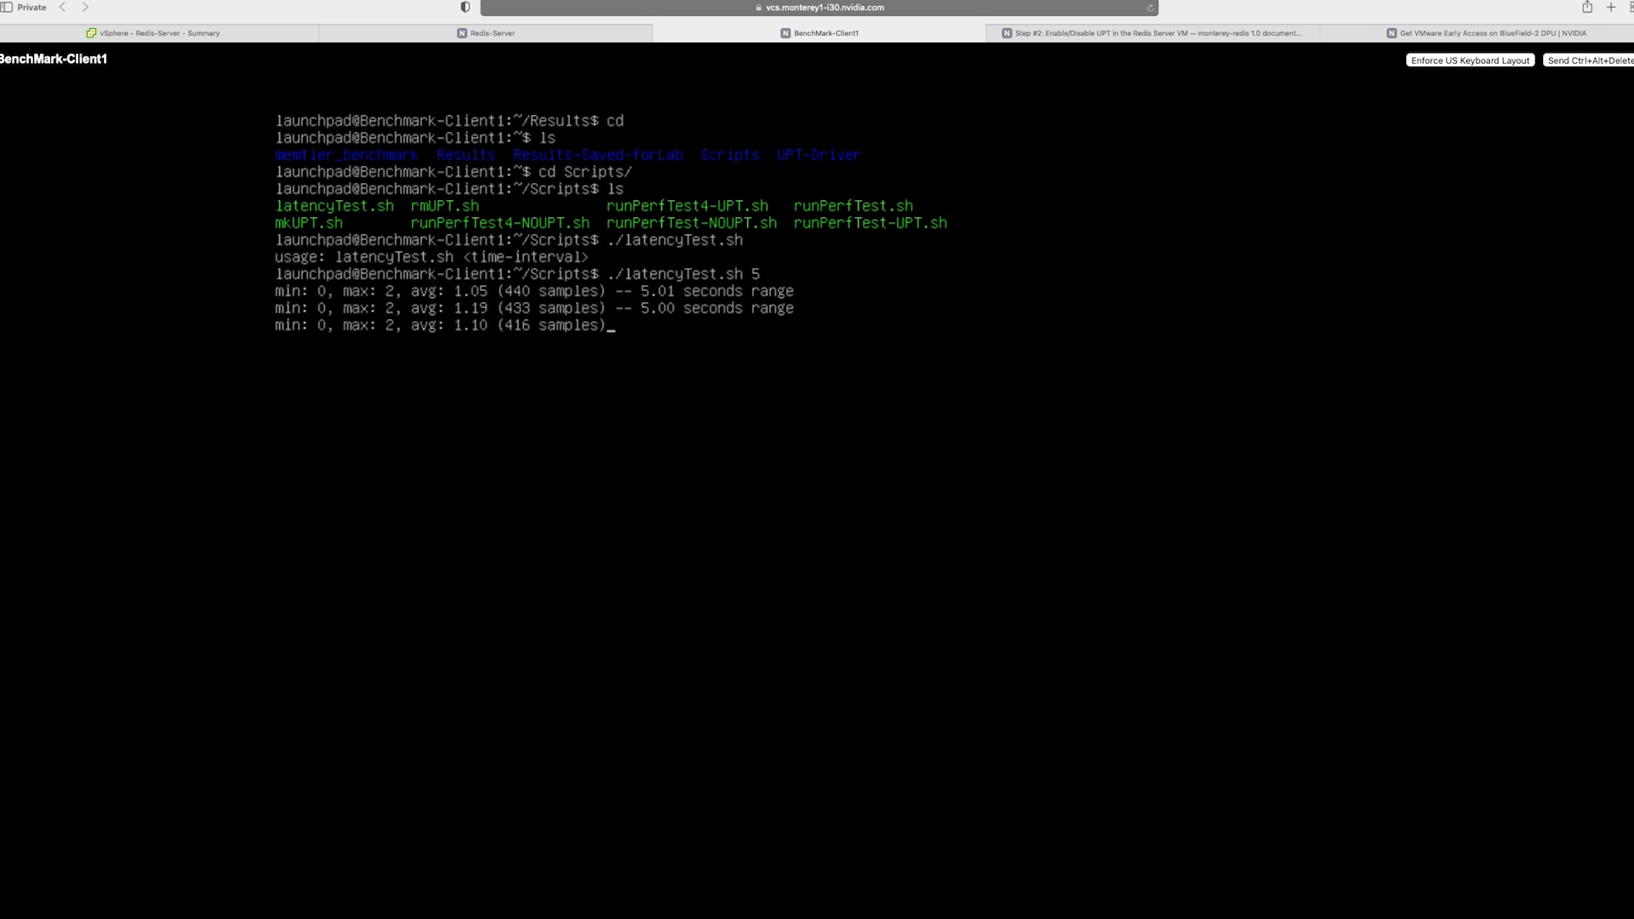
key("ctrl+c")
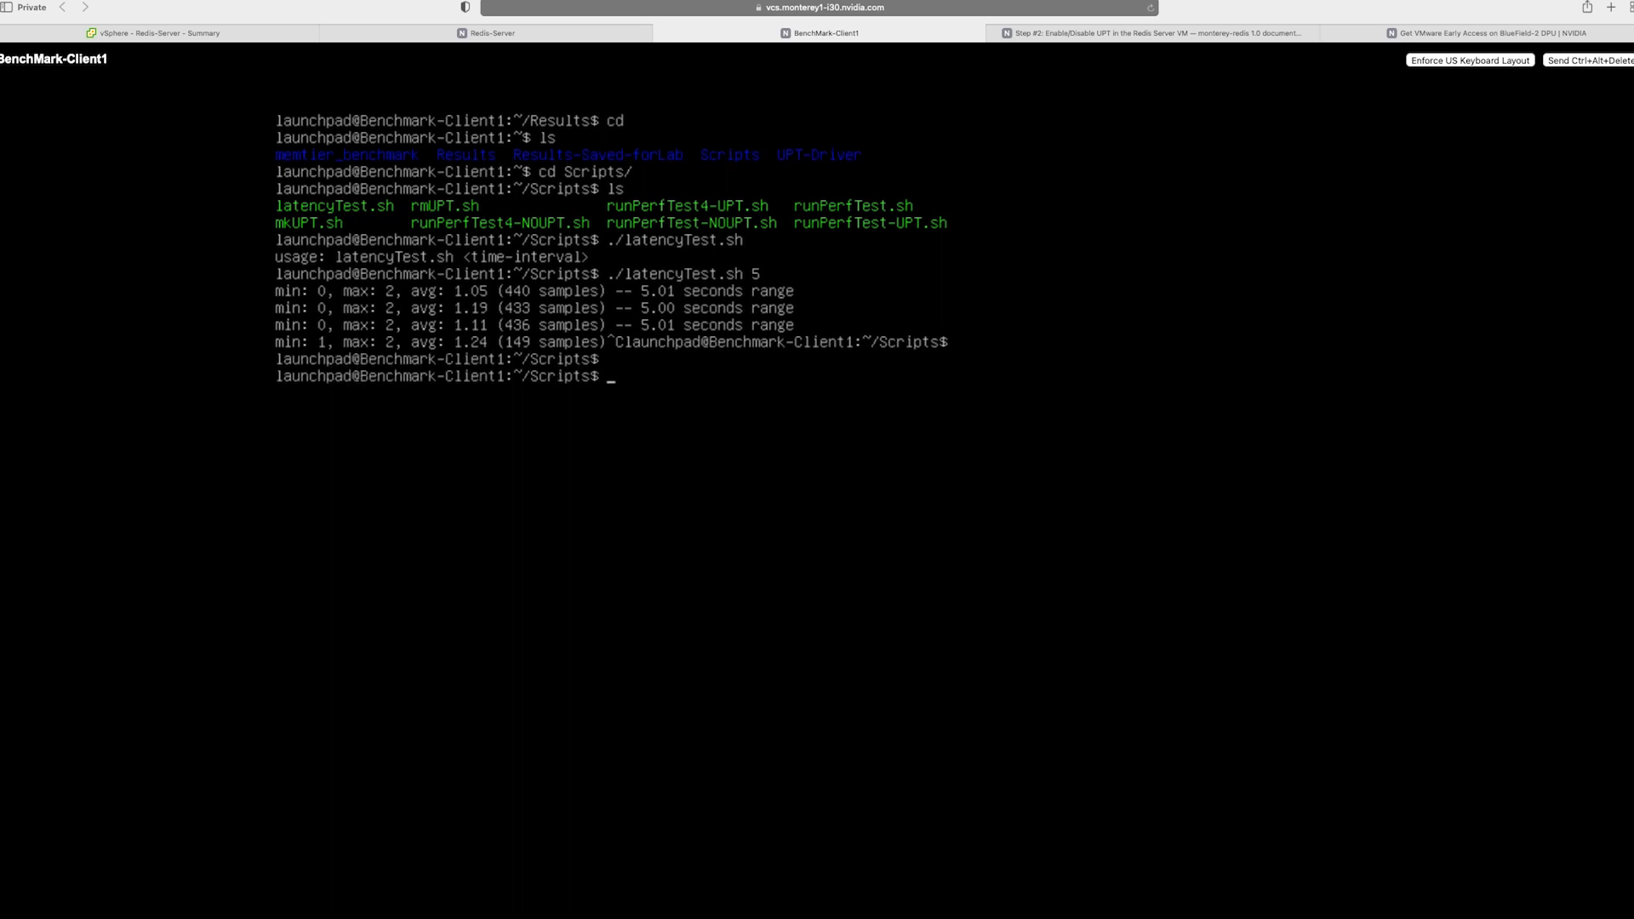
Step: Run ./runPerfTest-UPT.sh from the Scripts folder to start the UPT benchmark
type("./")
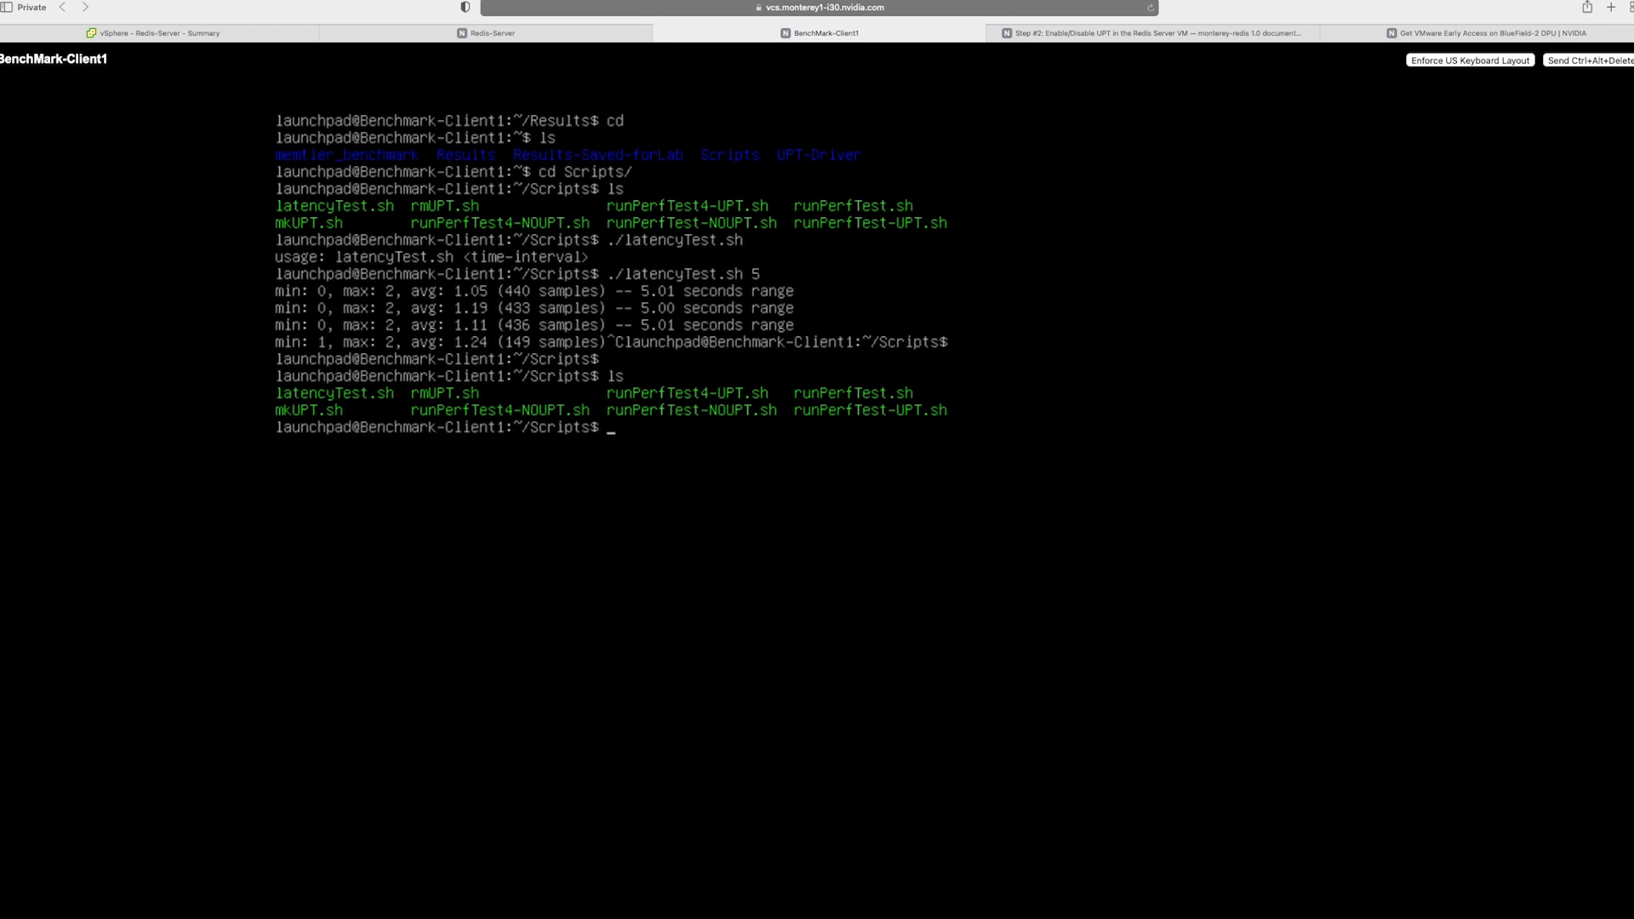
type("./runPerfTest-")
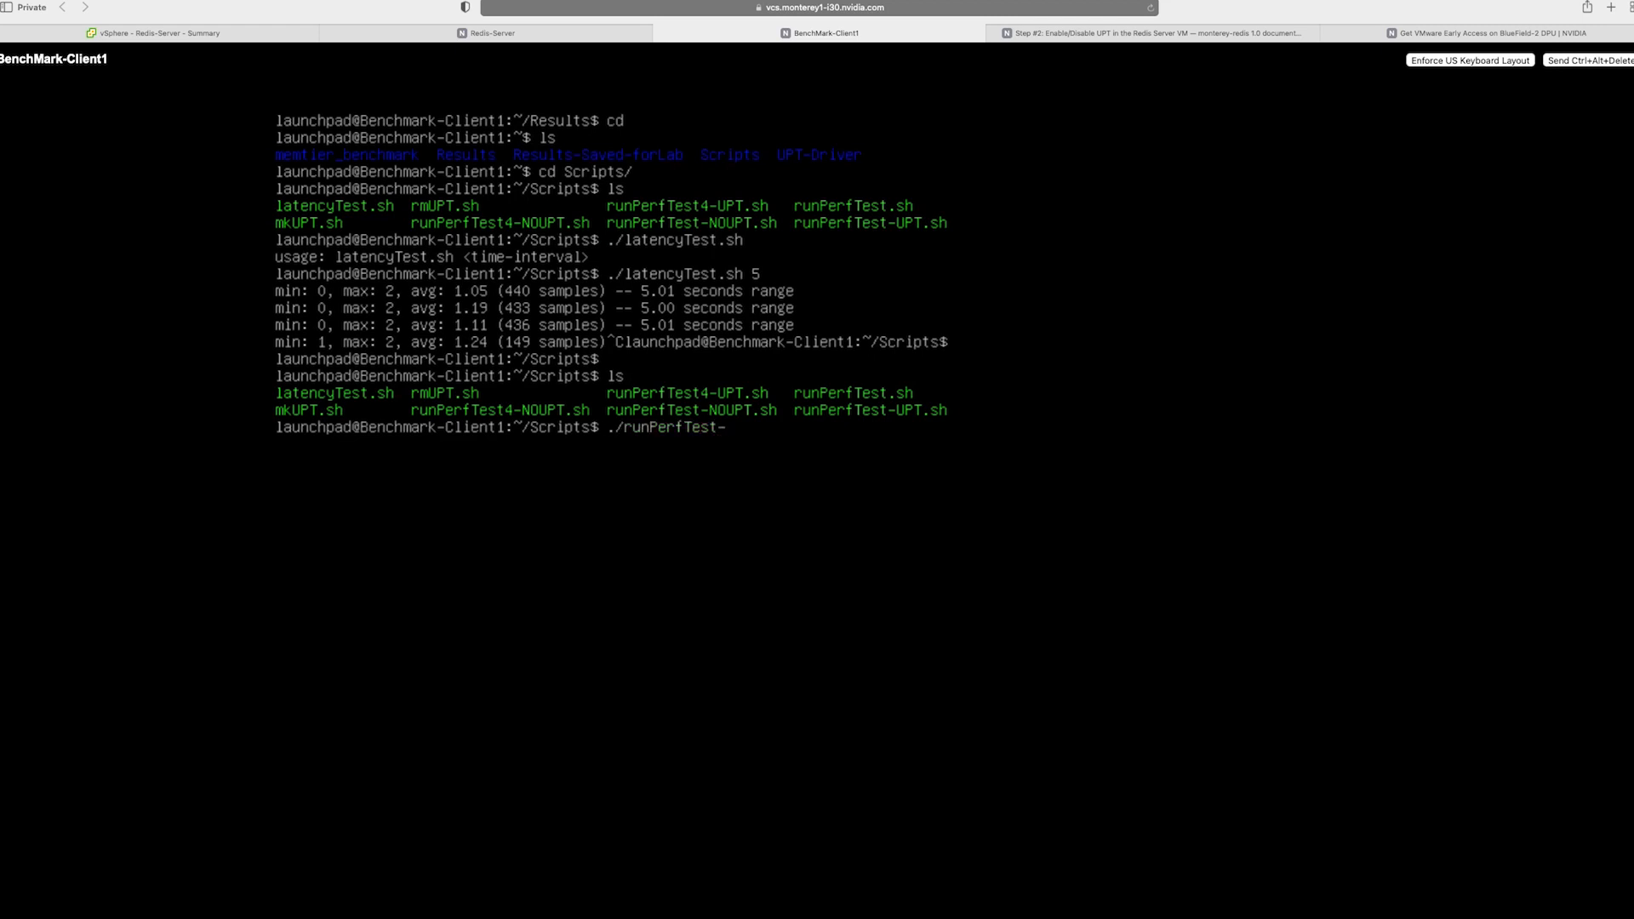
type("UPT.sh")
type("vi")
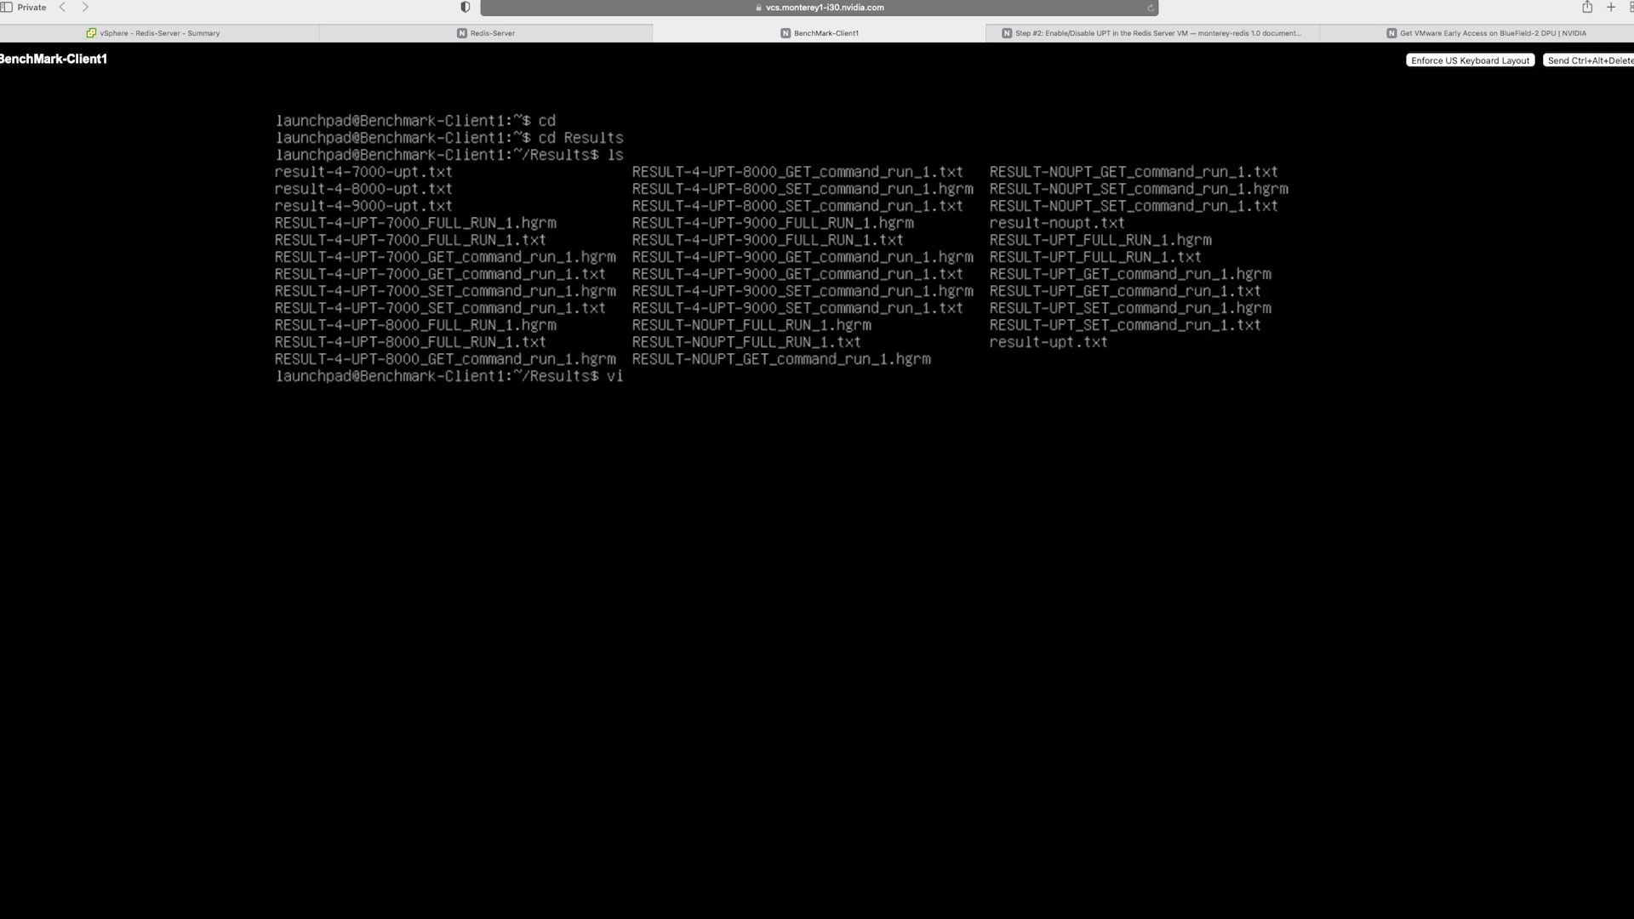
Step: Open the result- file in vi using name completion to review the benchmark output
type("result-")
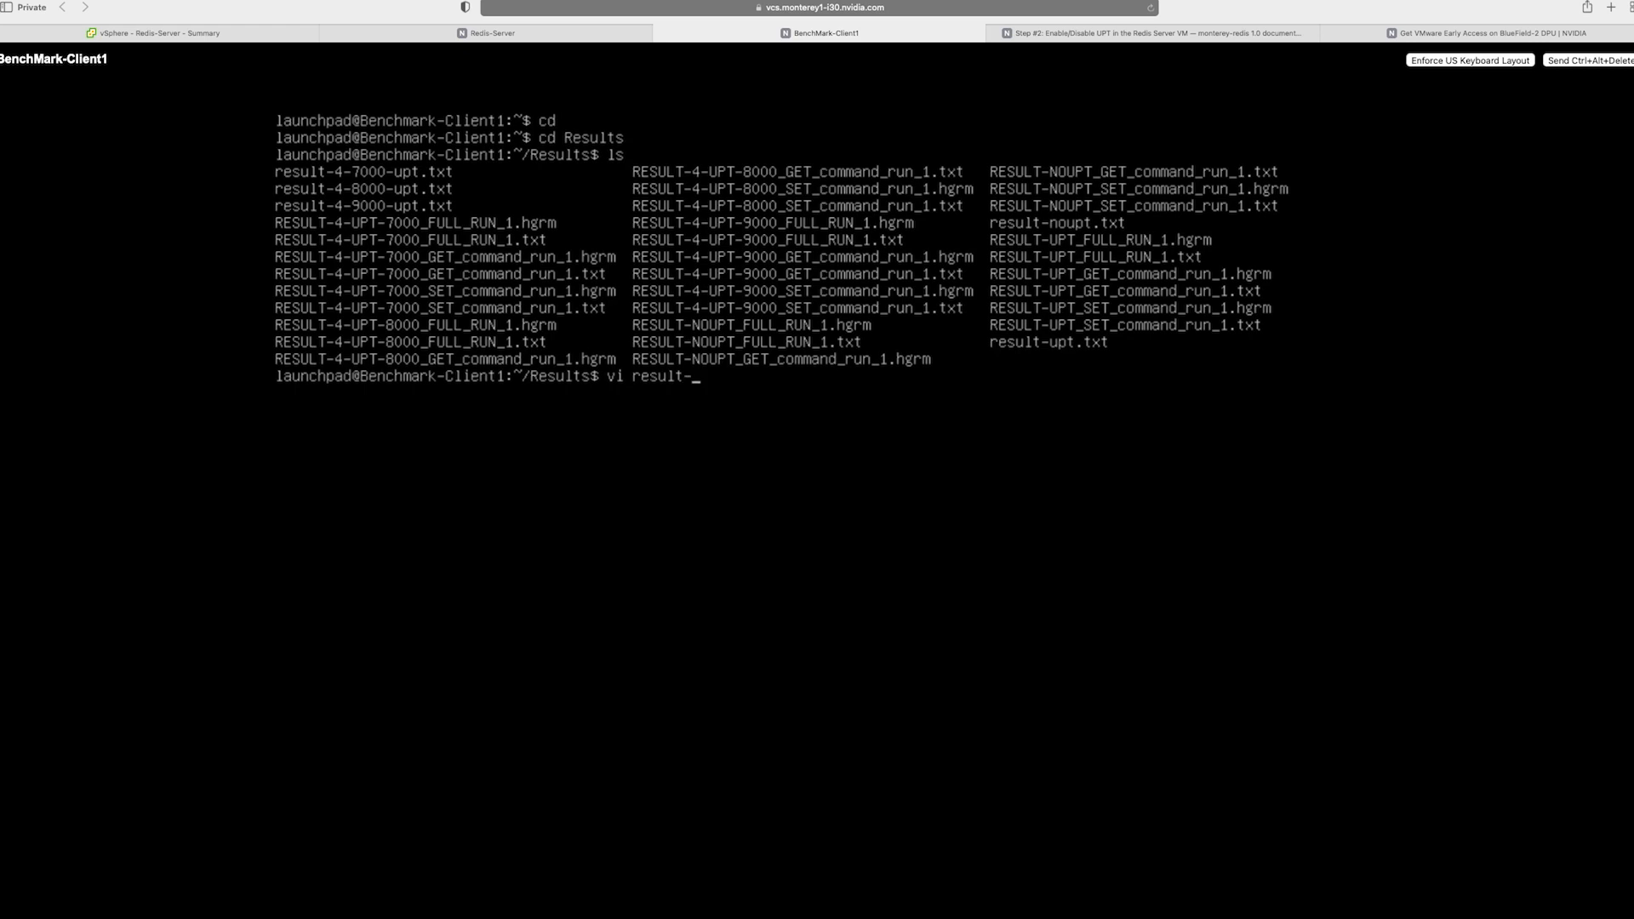
key("Enter")
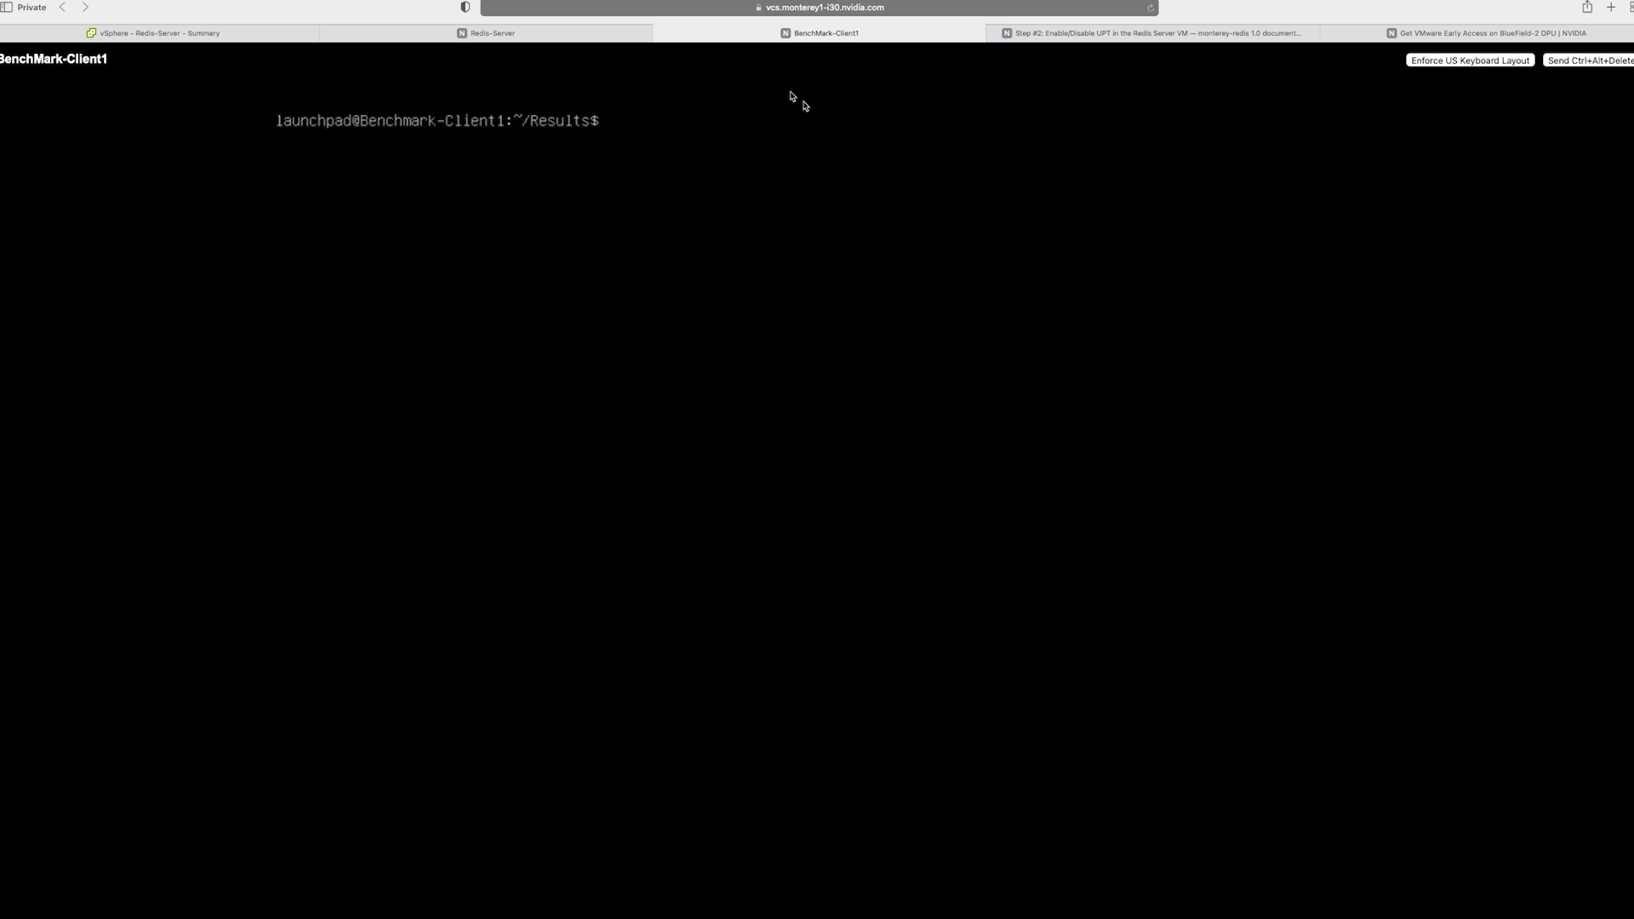
Step: In the lab guide, review Step #5 No-UPT versus UPT comparison and continue to Next Steps
left_click(1151, 33)
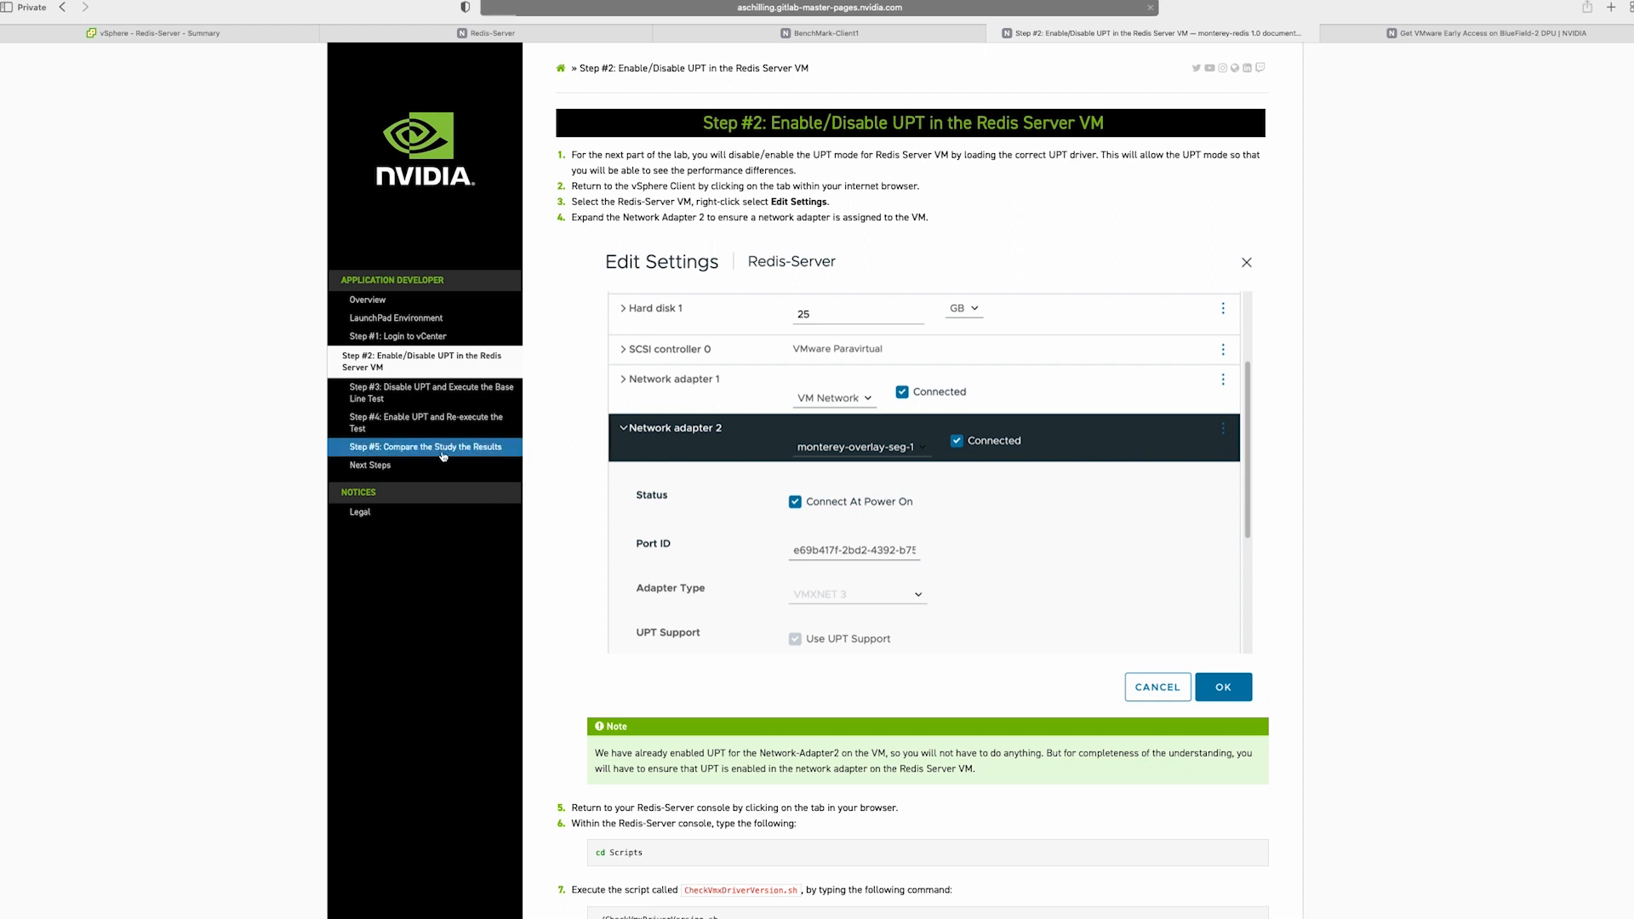
left_click(424, 447)
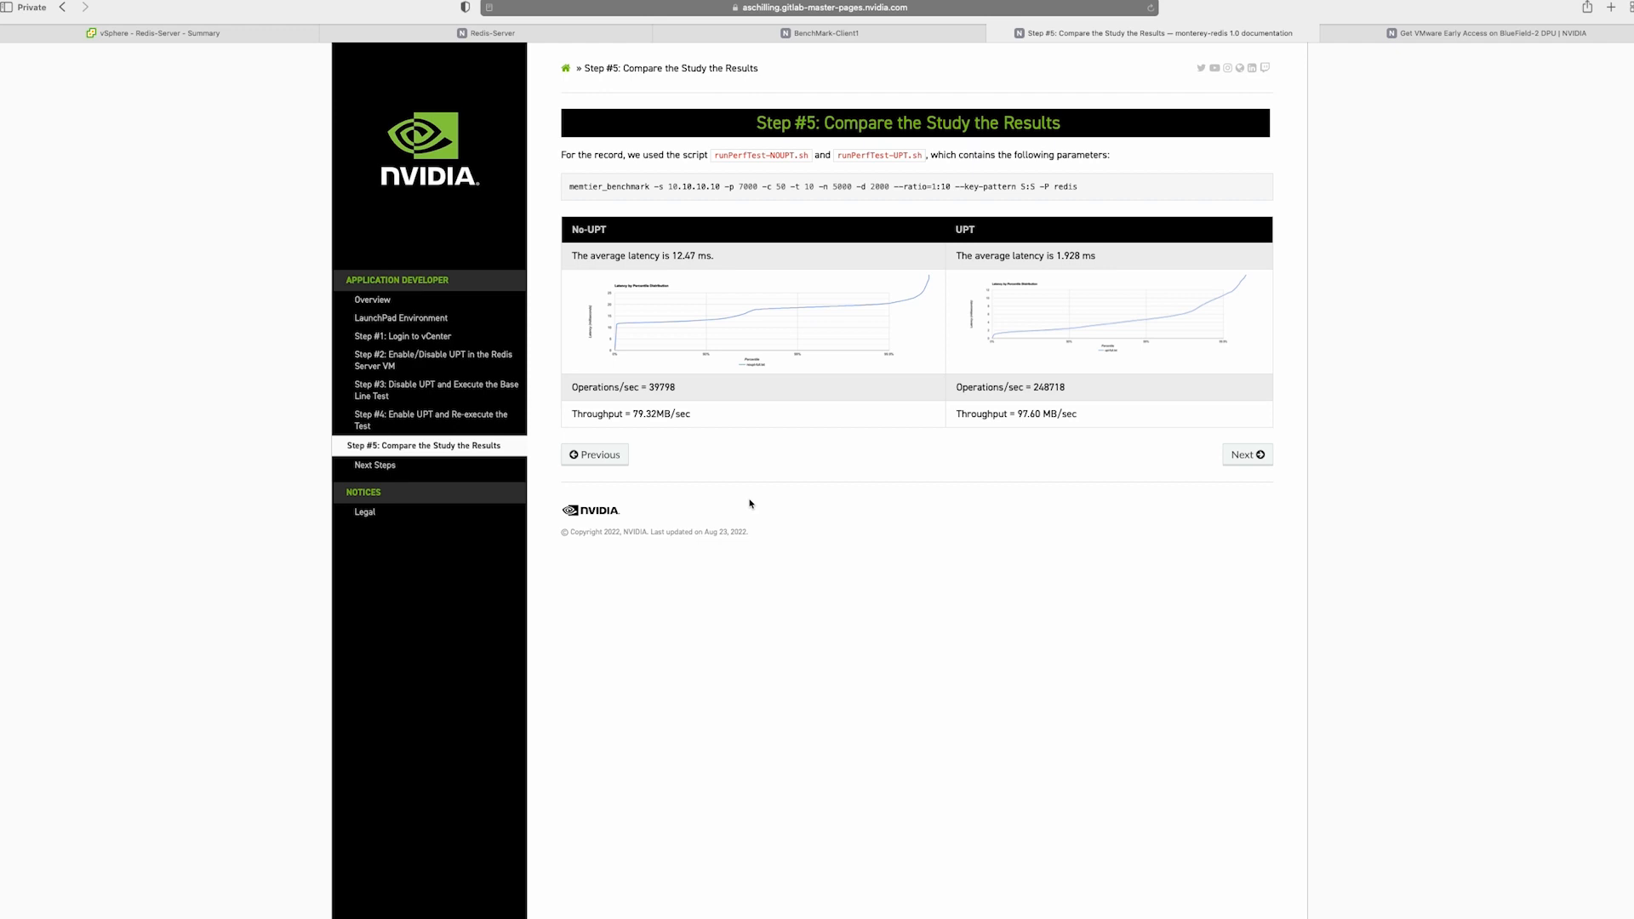
mouse_move(1234, 476)
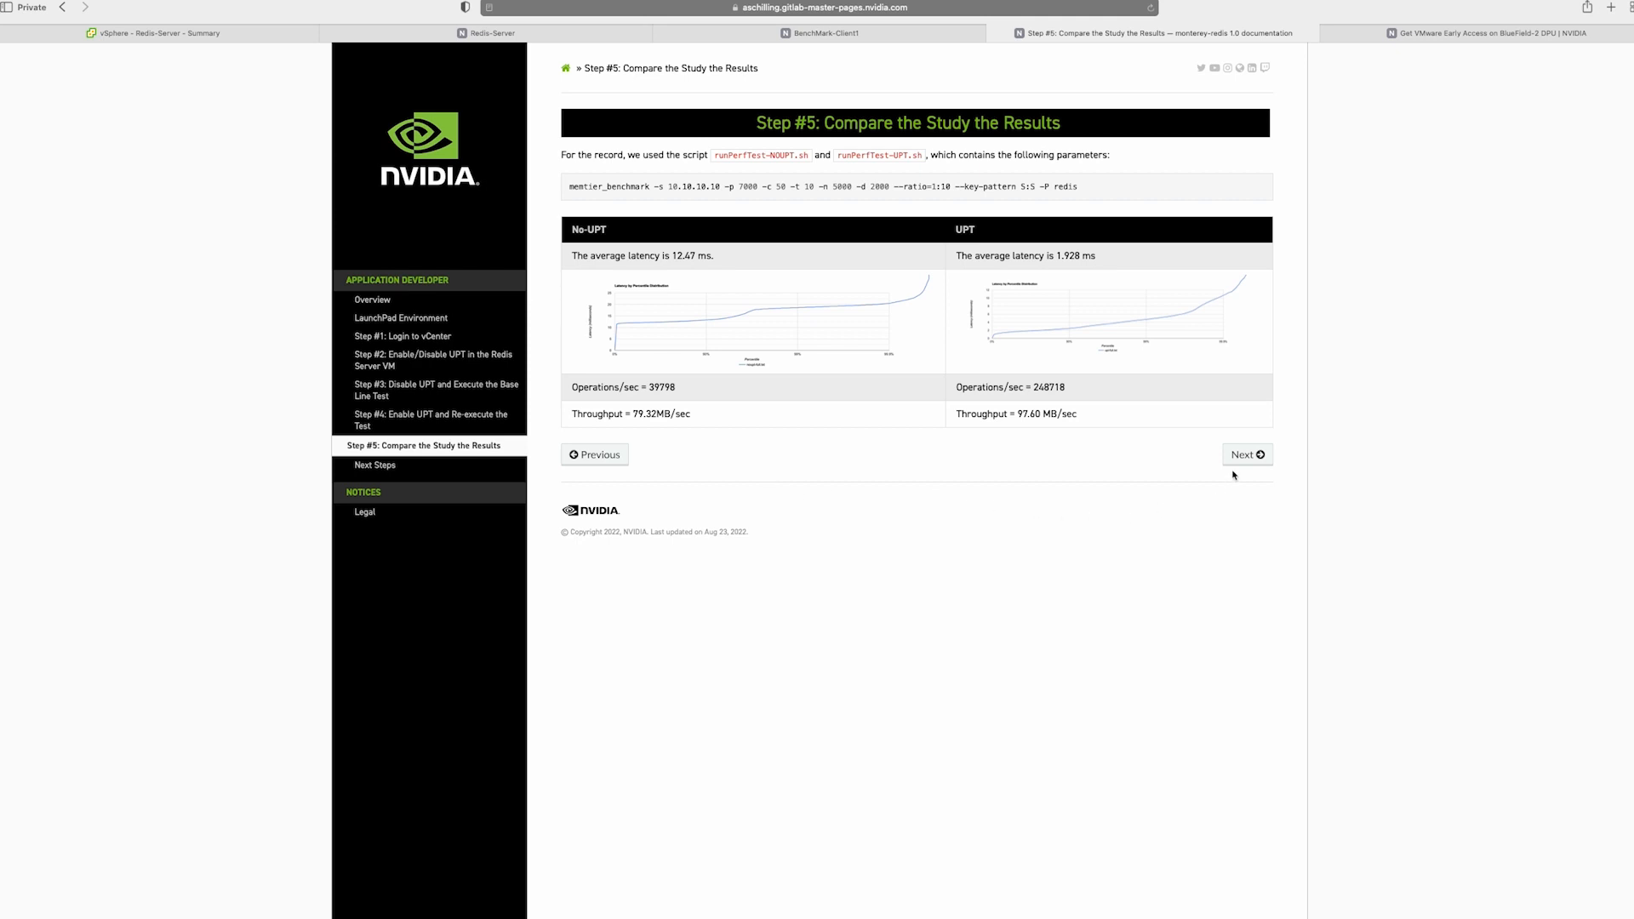
left_click(1246, 455)
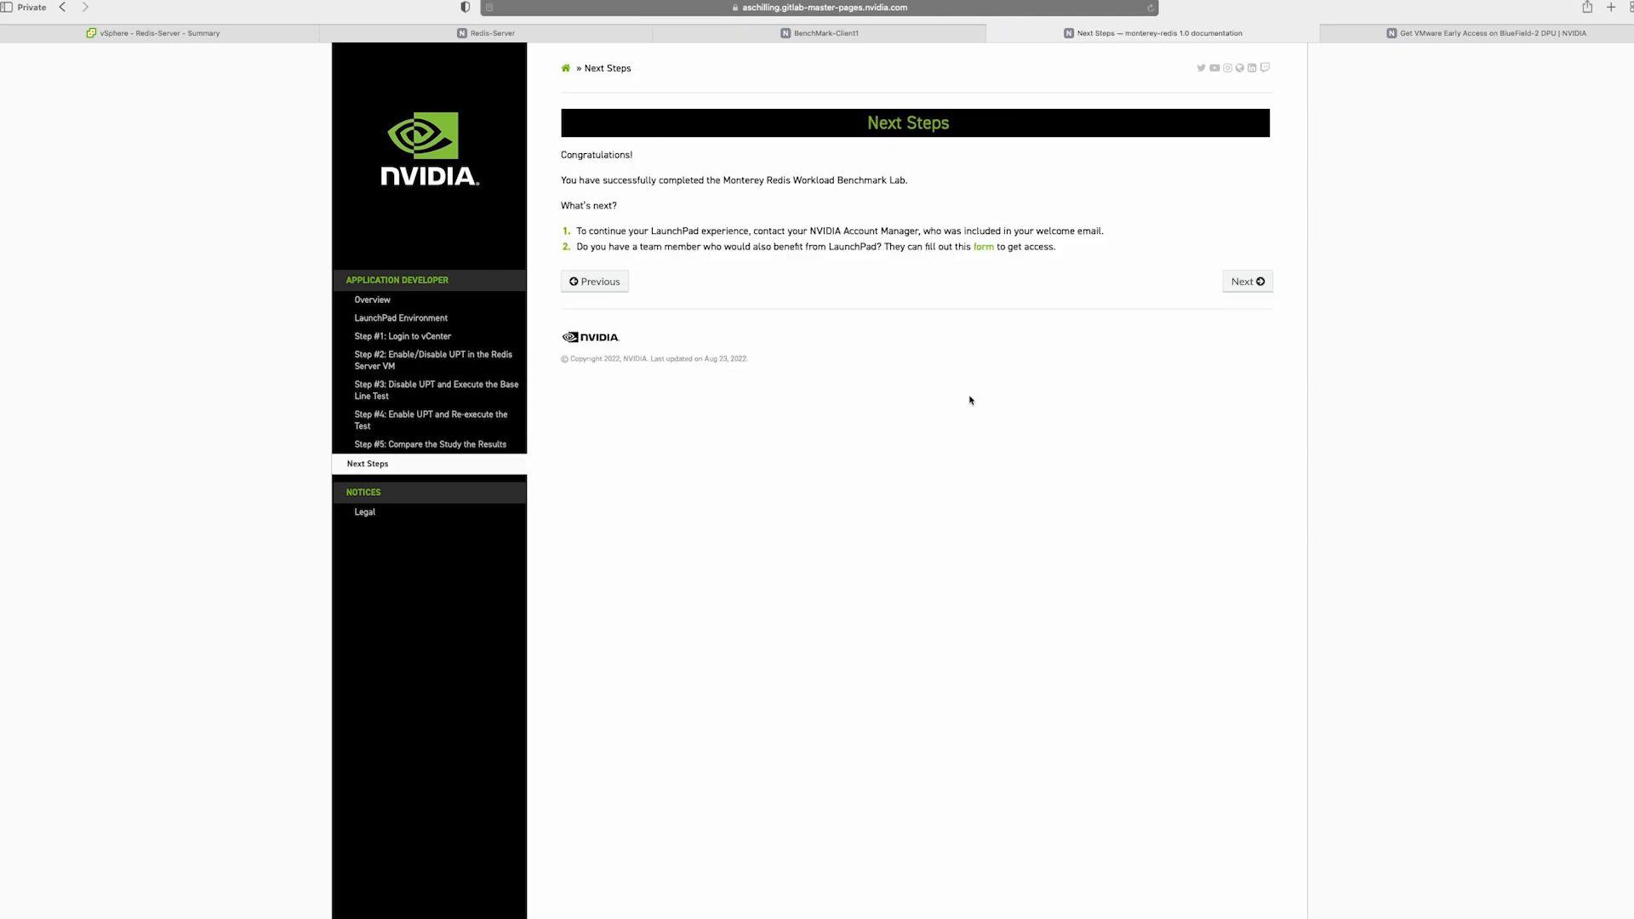